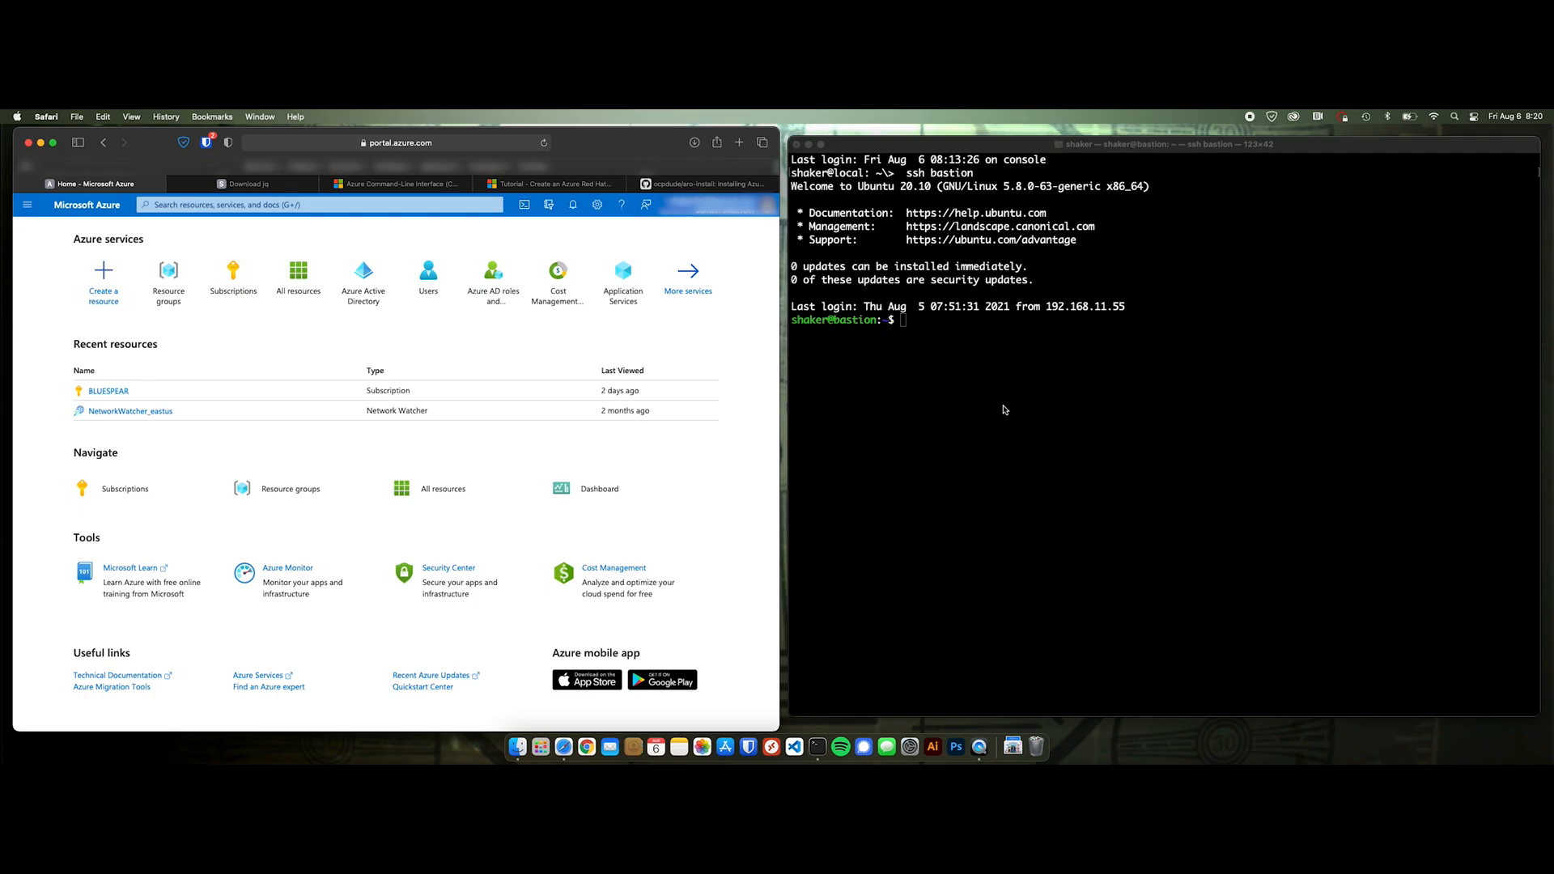
mouse_move(735, 502)
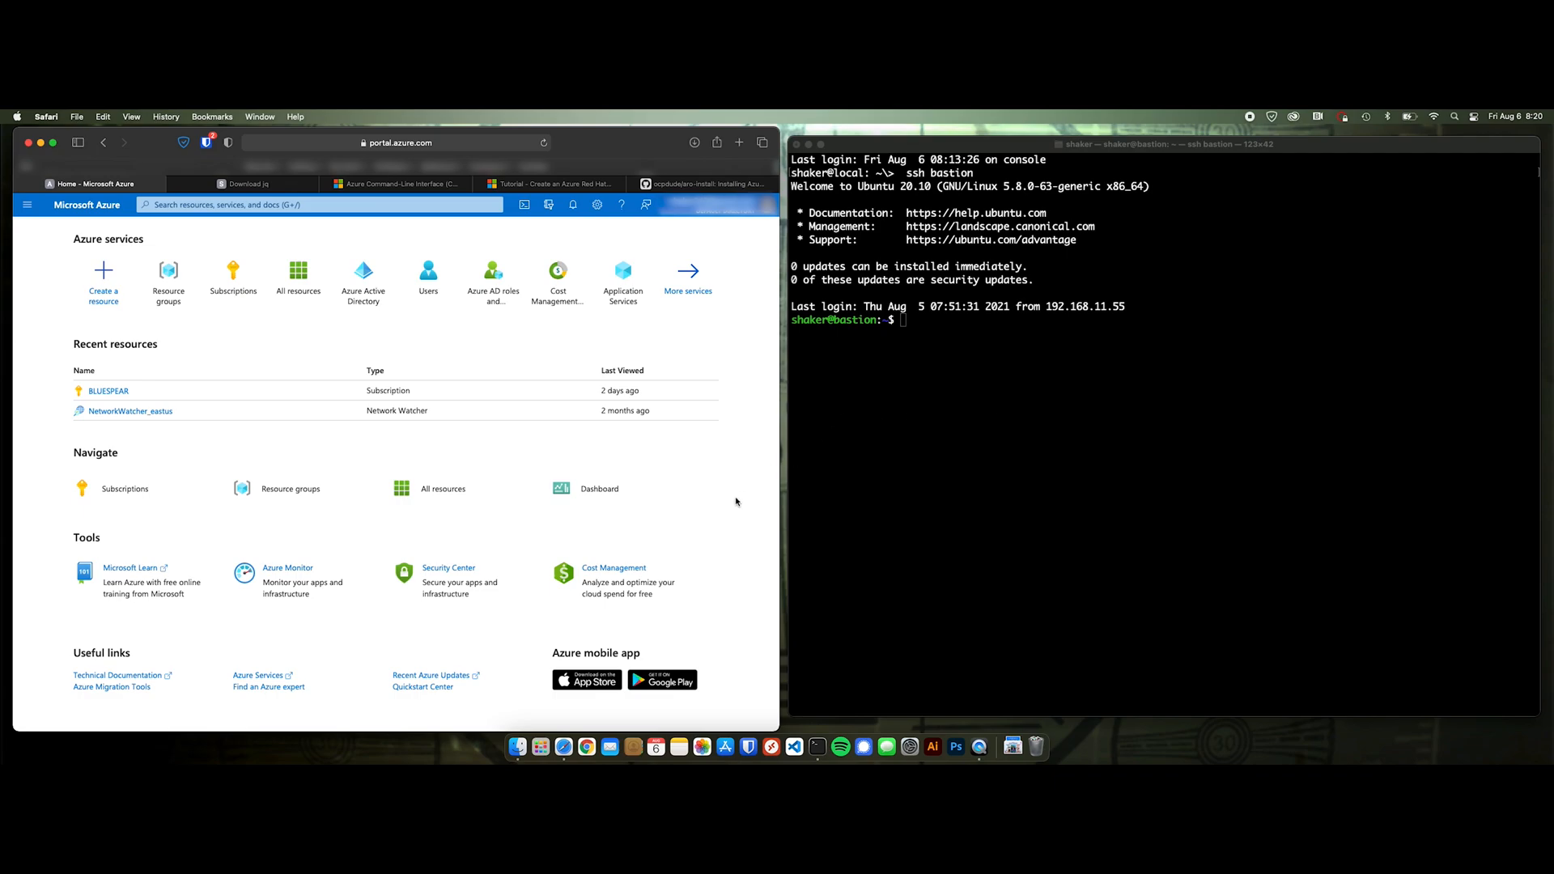
mouse_move(249, 364)
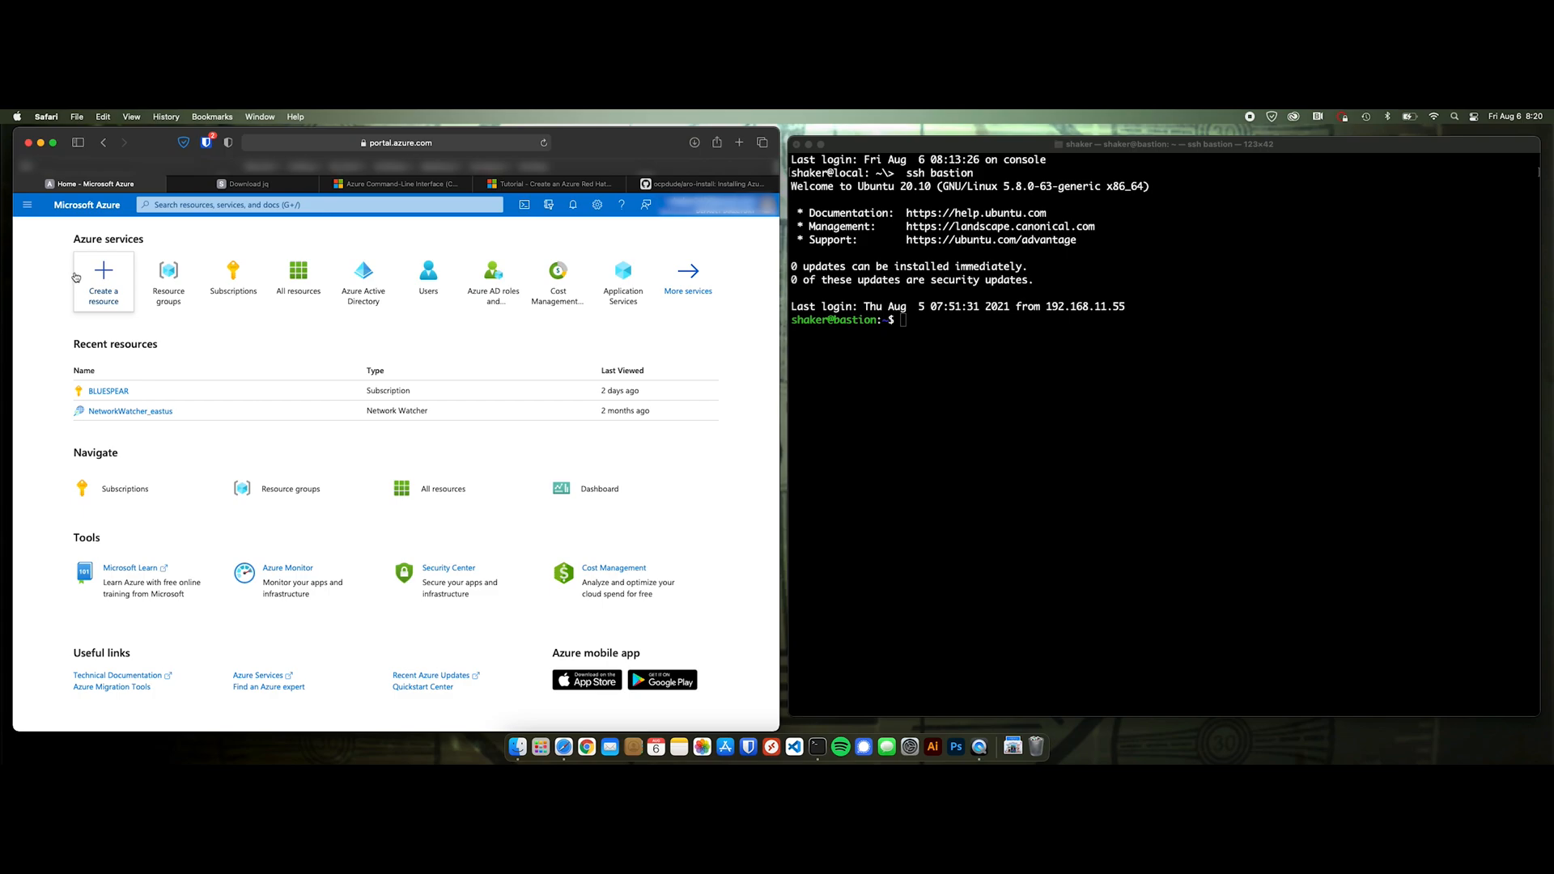
- Review the jq download page and the Azure CLI overview documentation in Safari
click(249, 184)
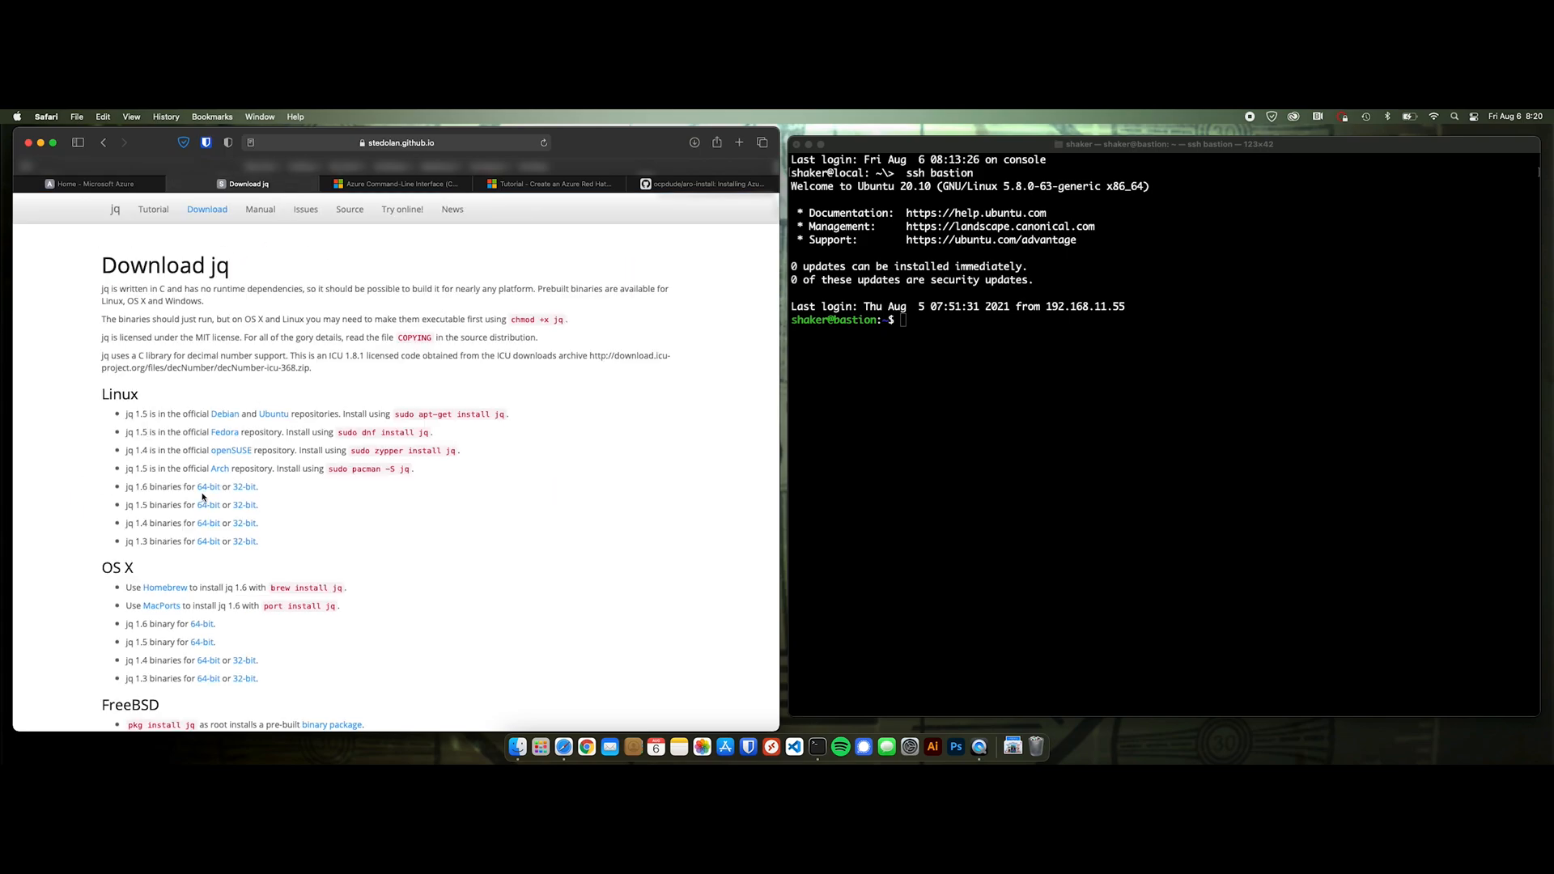
mouse_move(308, 319)
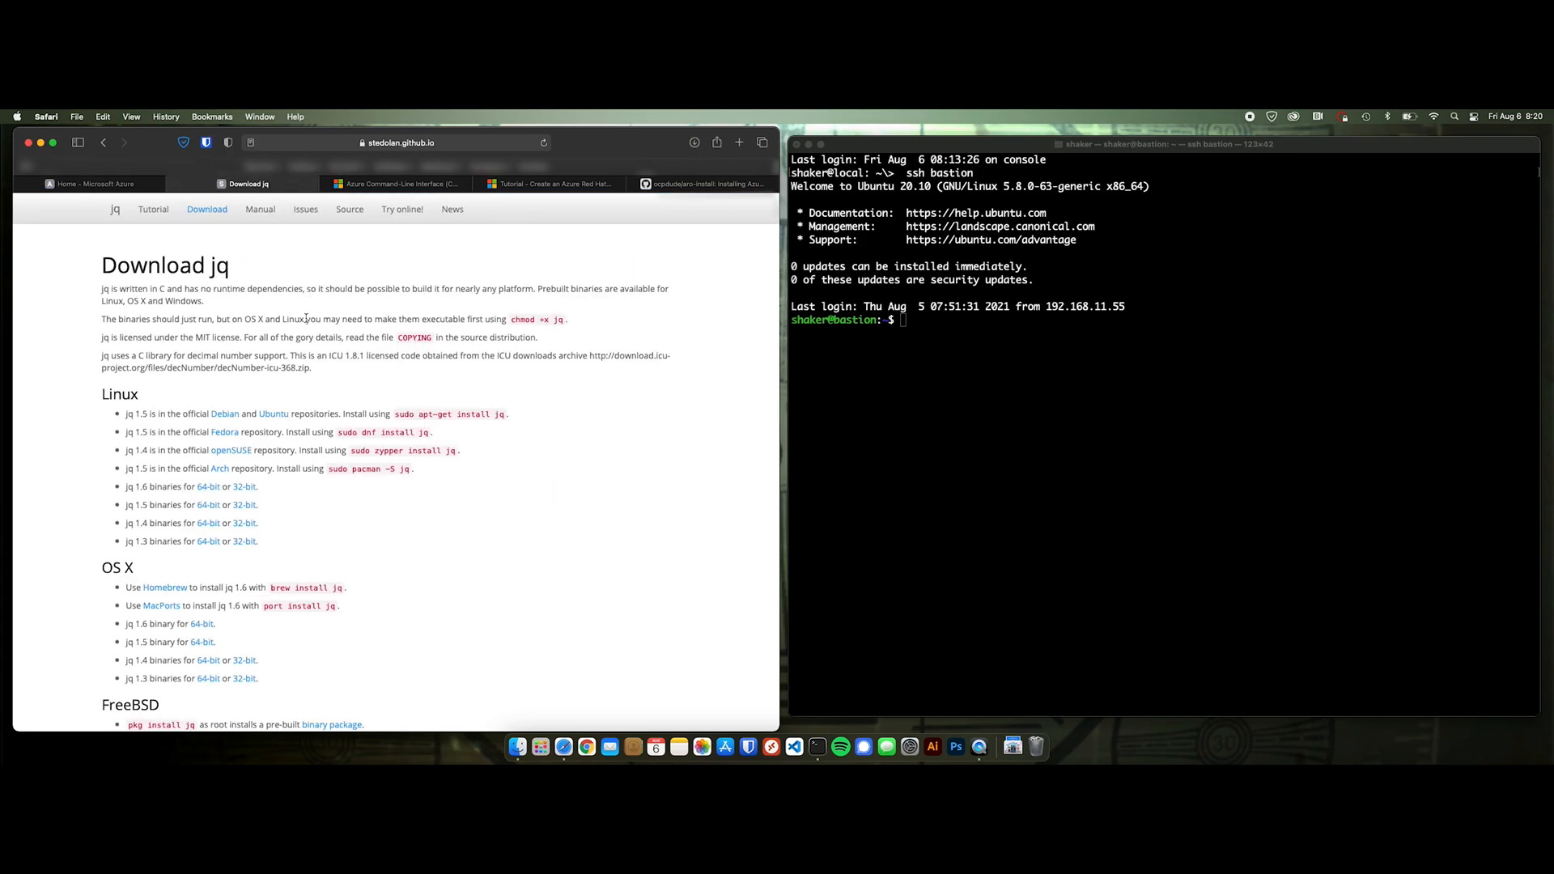
click(396, 183)
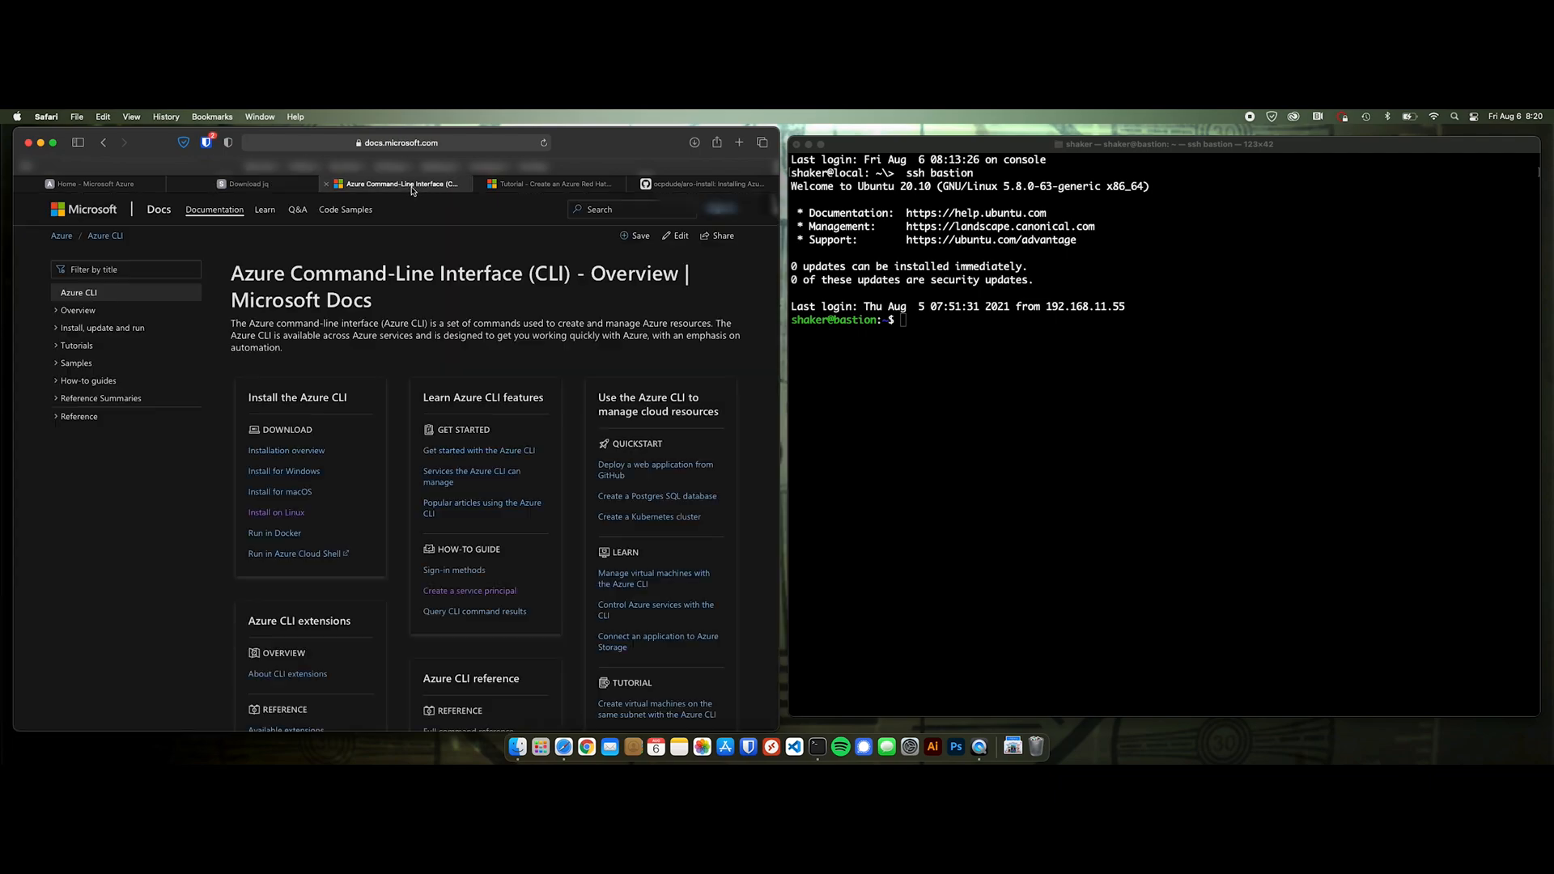
scroll(down, 3)
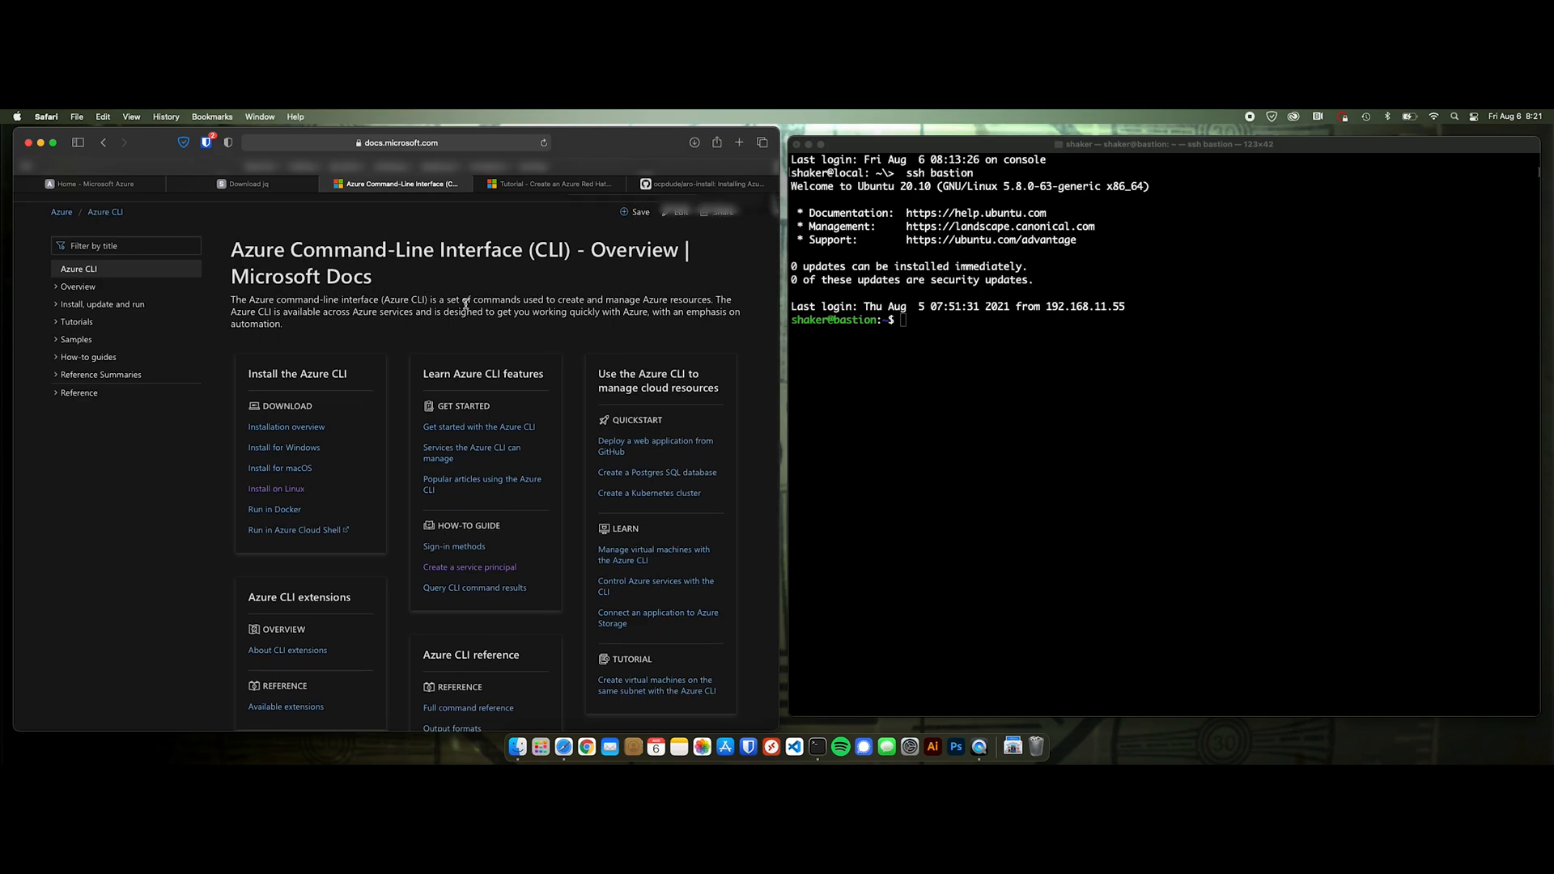
scroll(down, 3)
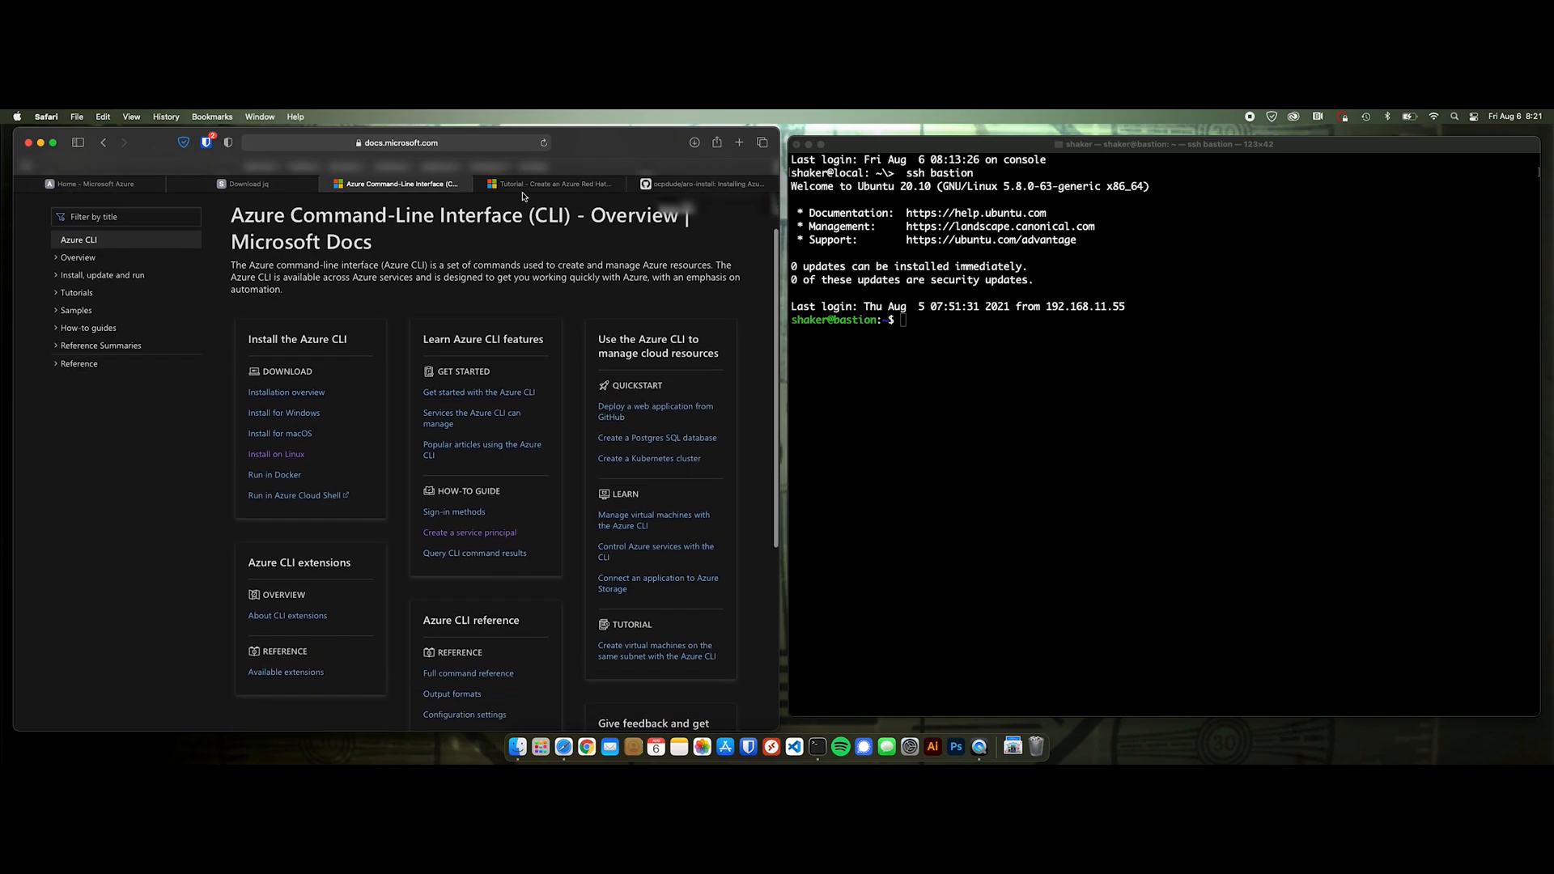
- Bring up the ARO 4 cluster creation tutorial and scroll to its Before you begin section
click(552, 183)
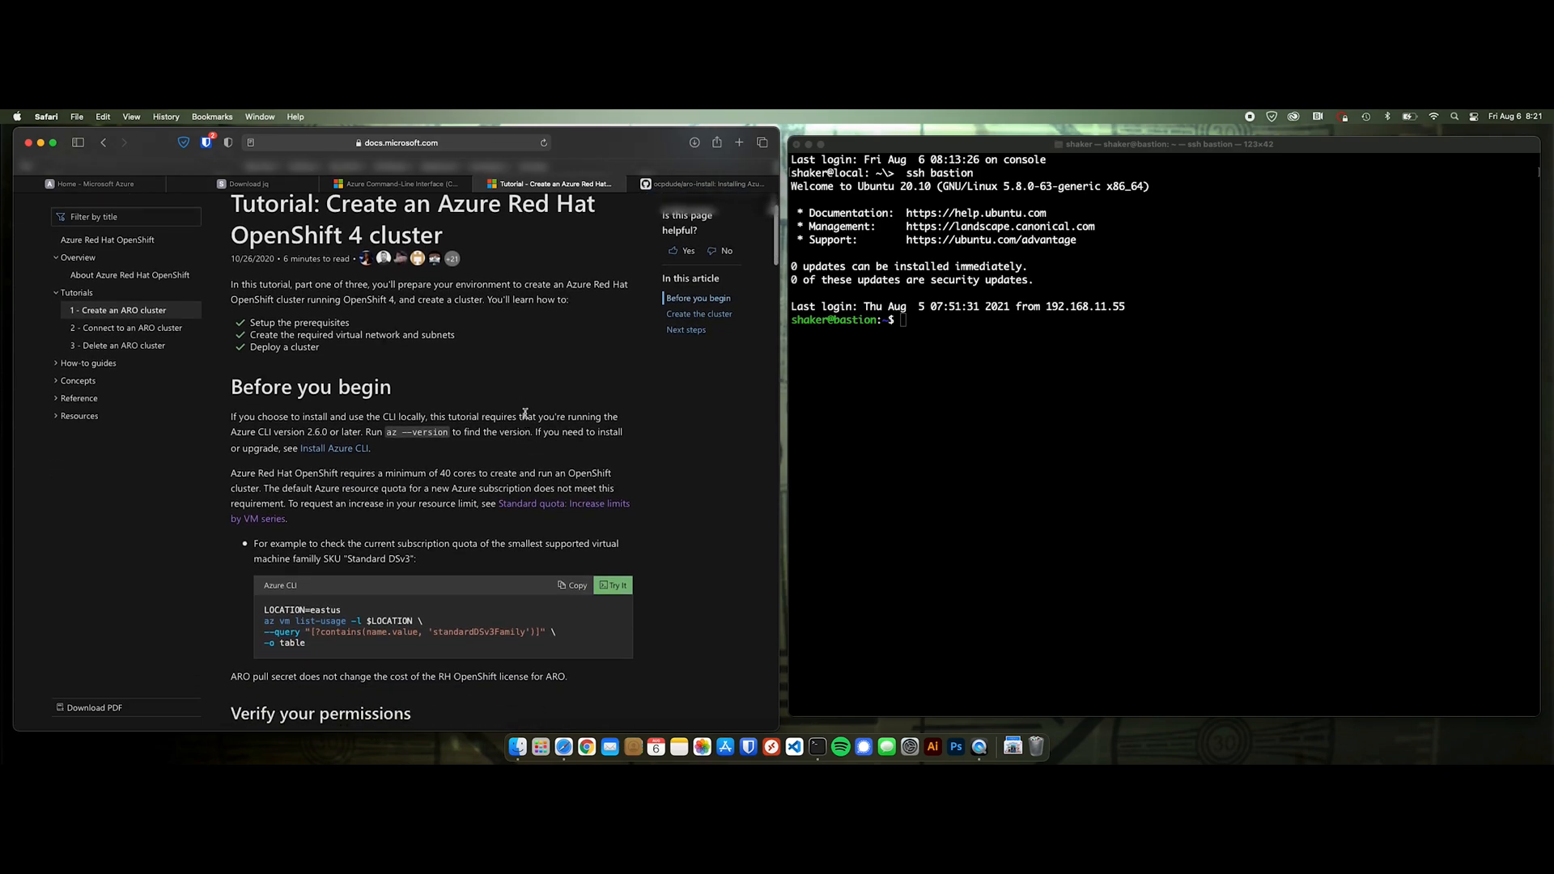
scroll(down, 3)
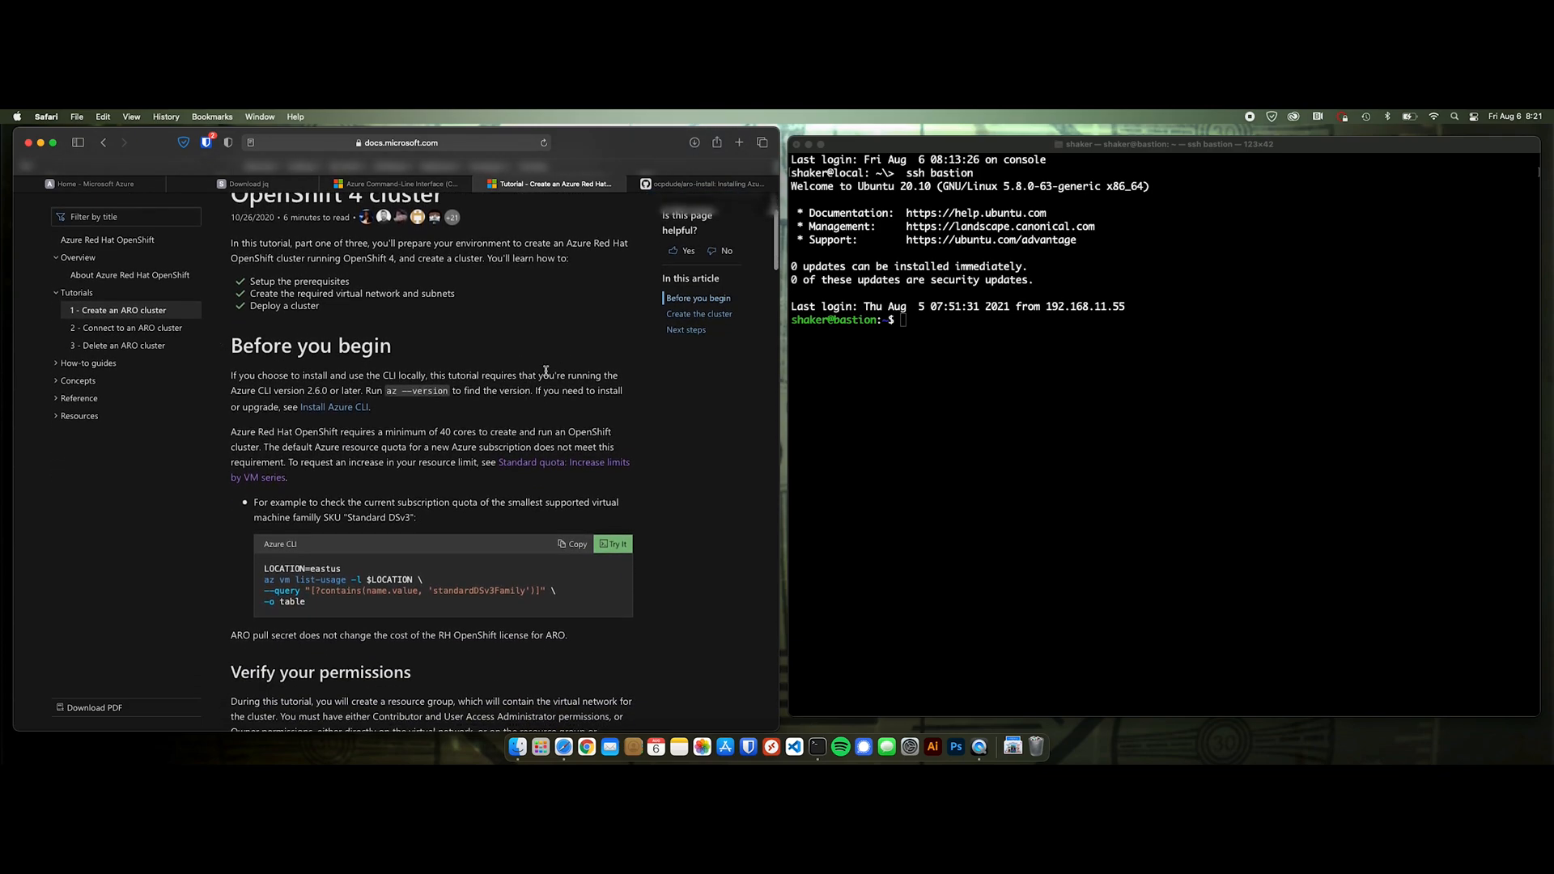
scroll(down, 3)
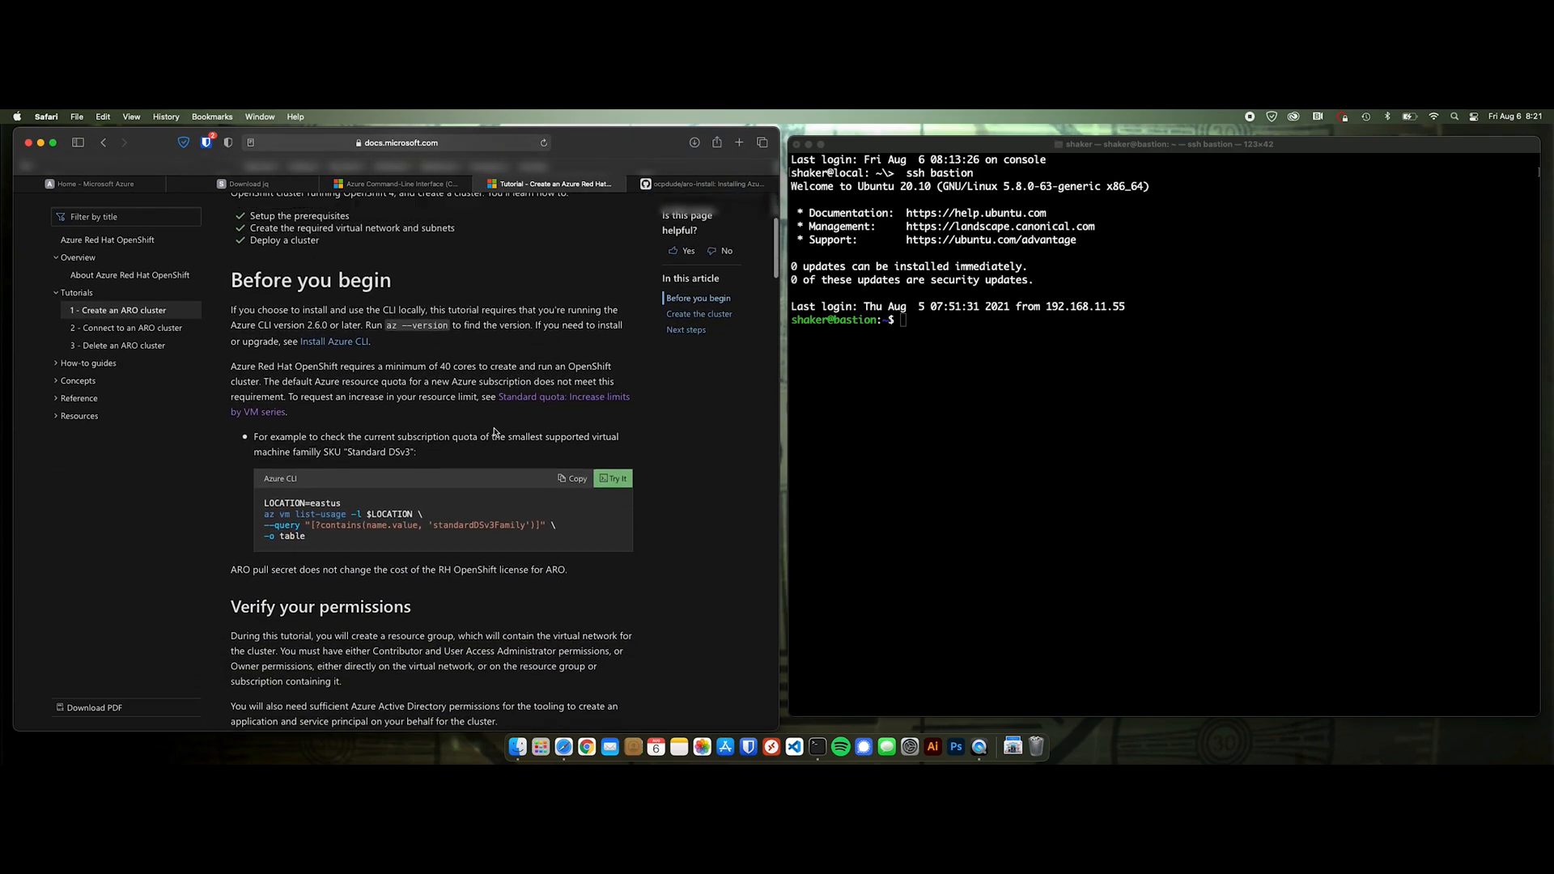
- Read through the ocpdude/aro-install README on GitHub down to its prerequisites and DNS notes
click(704, 183)
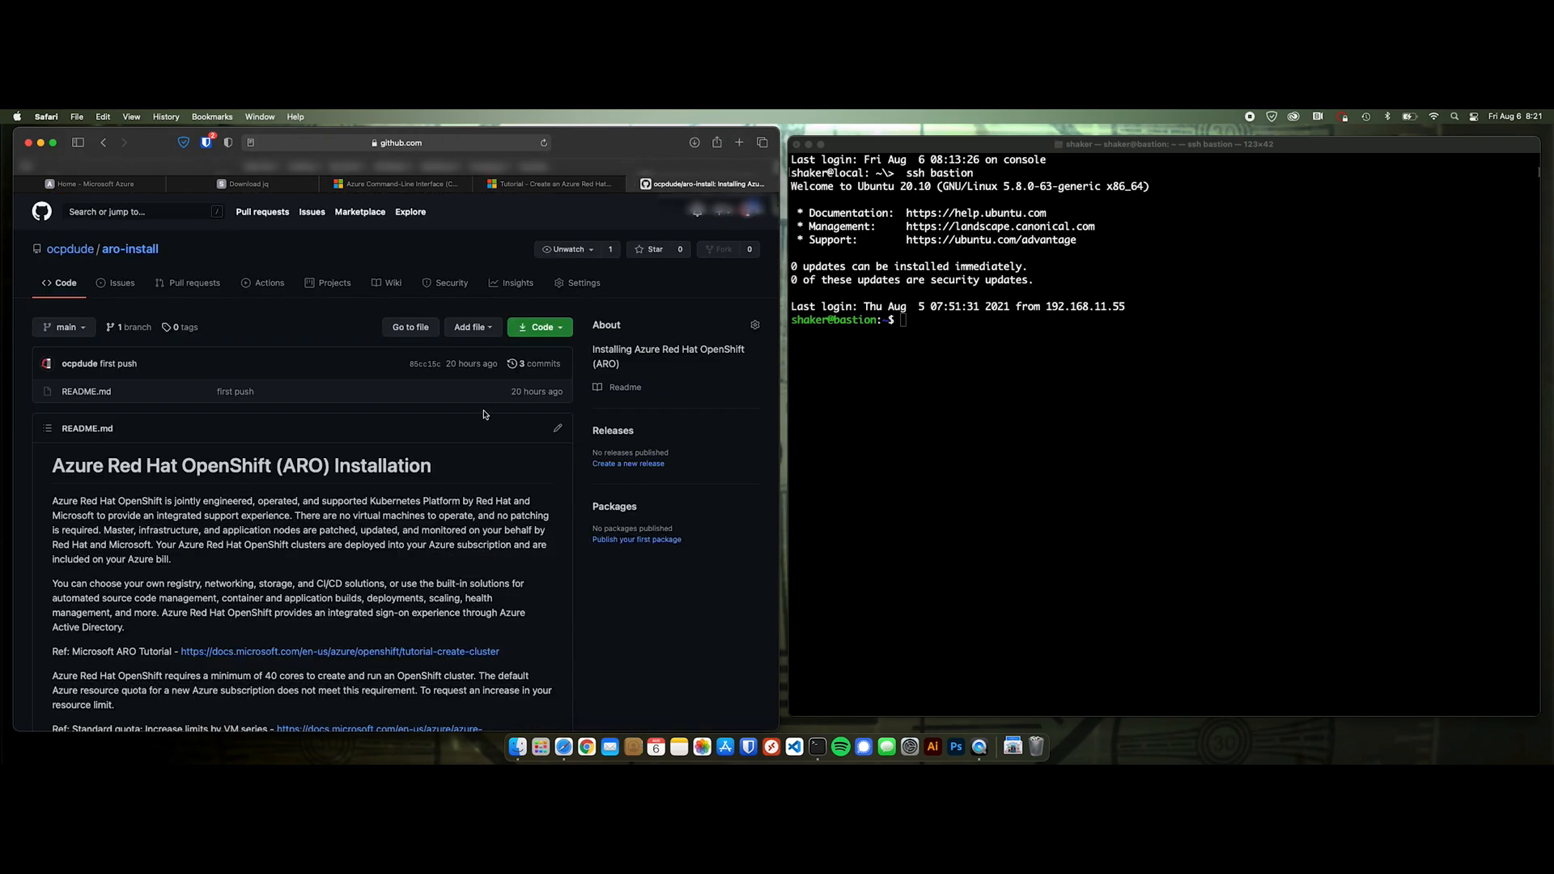
scroll(down, 3)
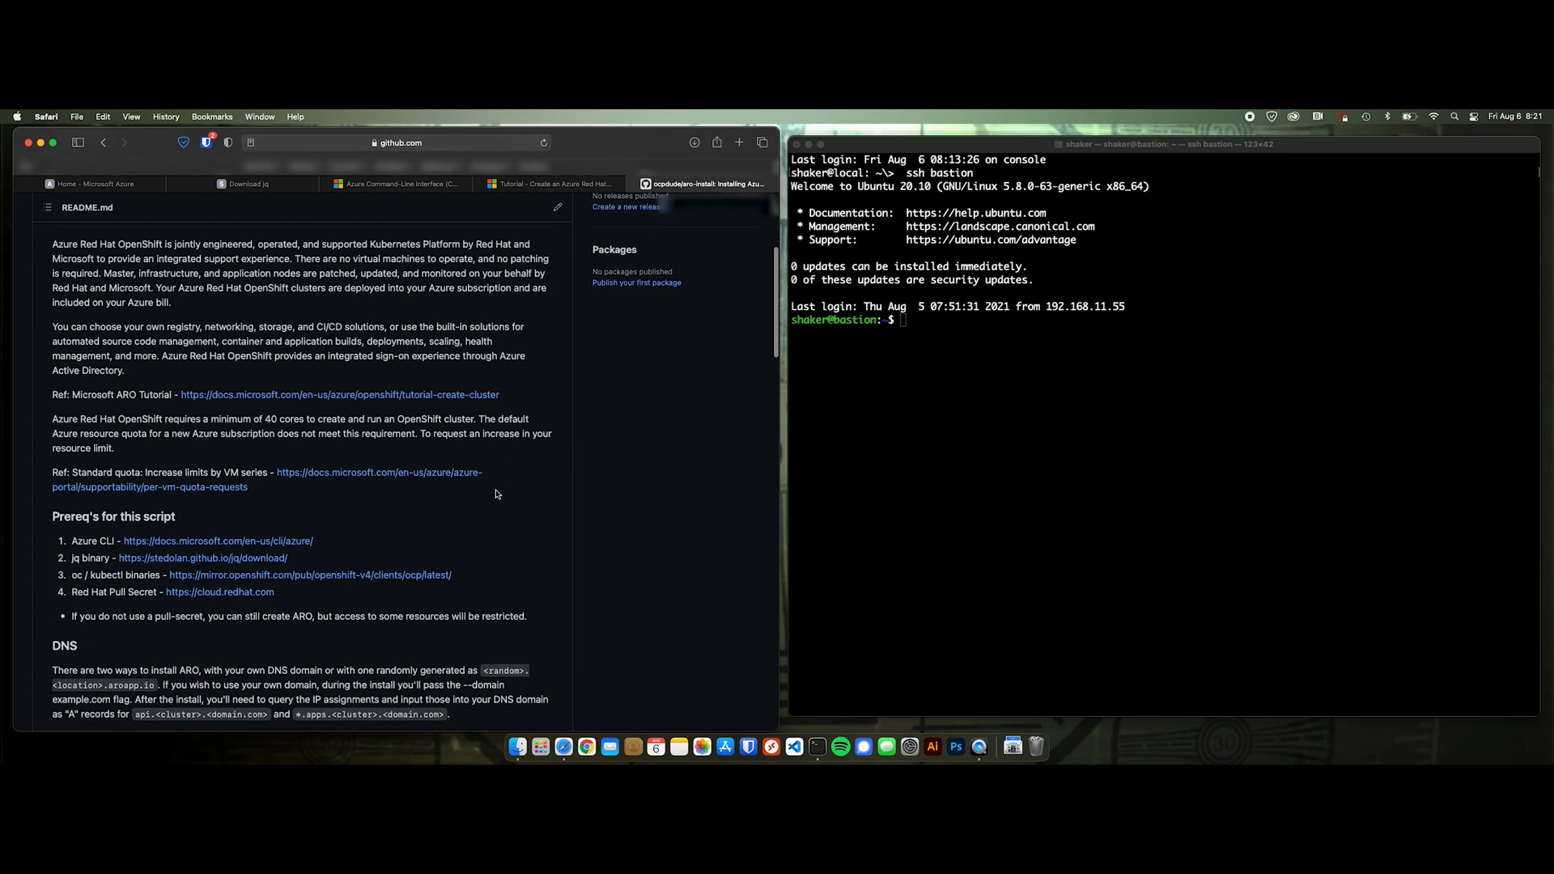
scroll(down, 3)
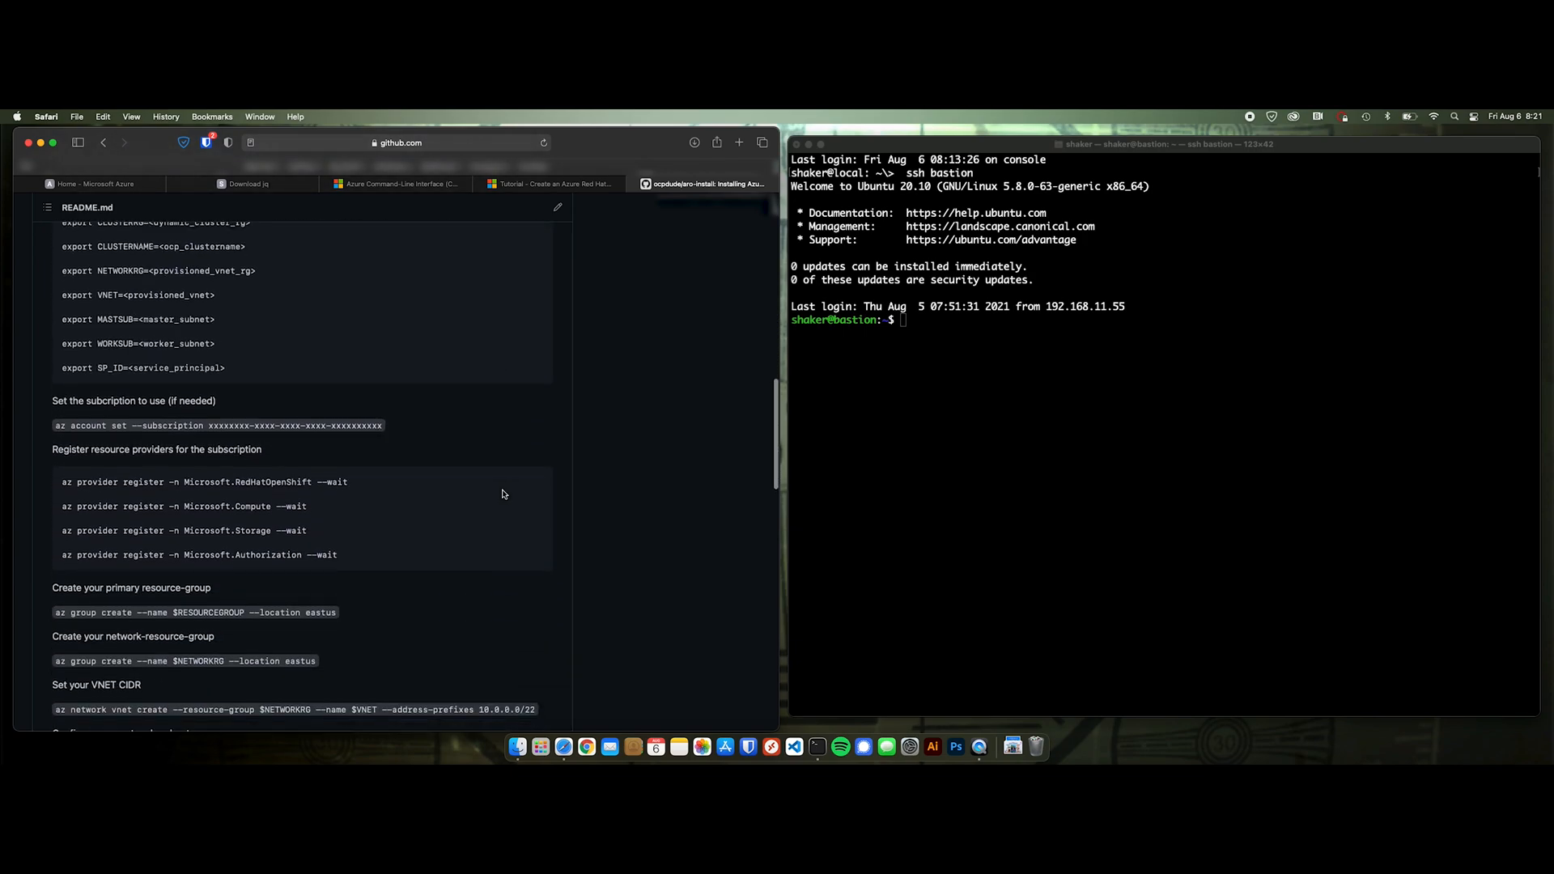
scroll(down, 3)
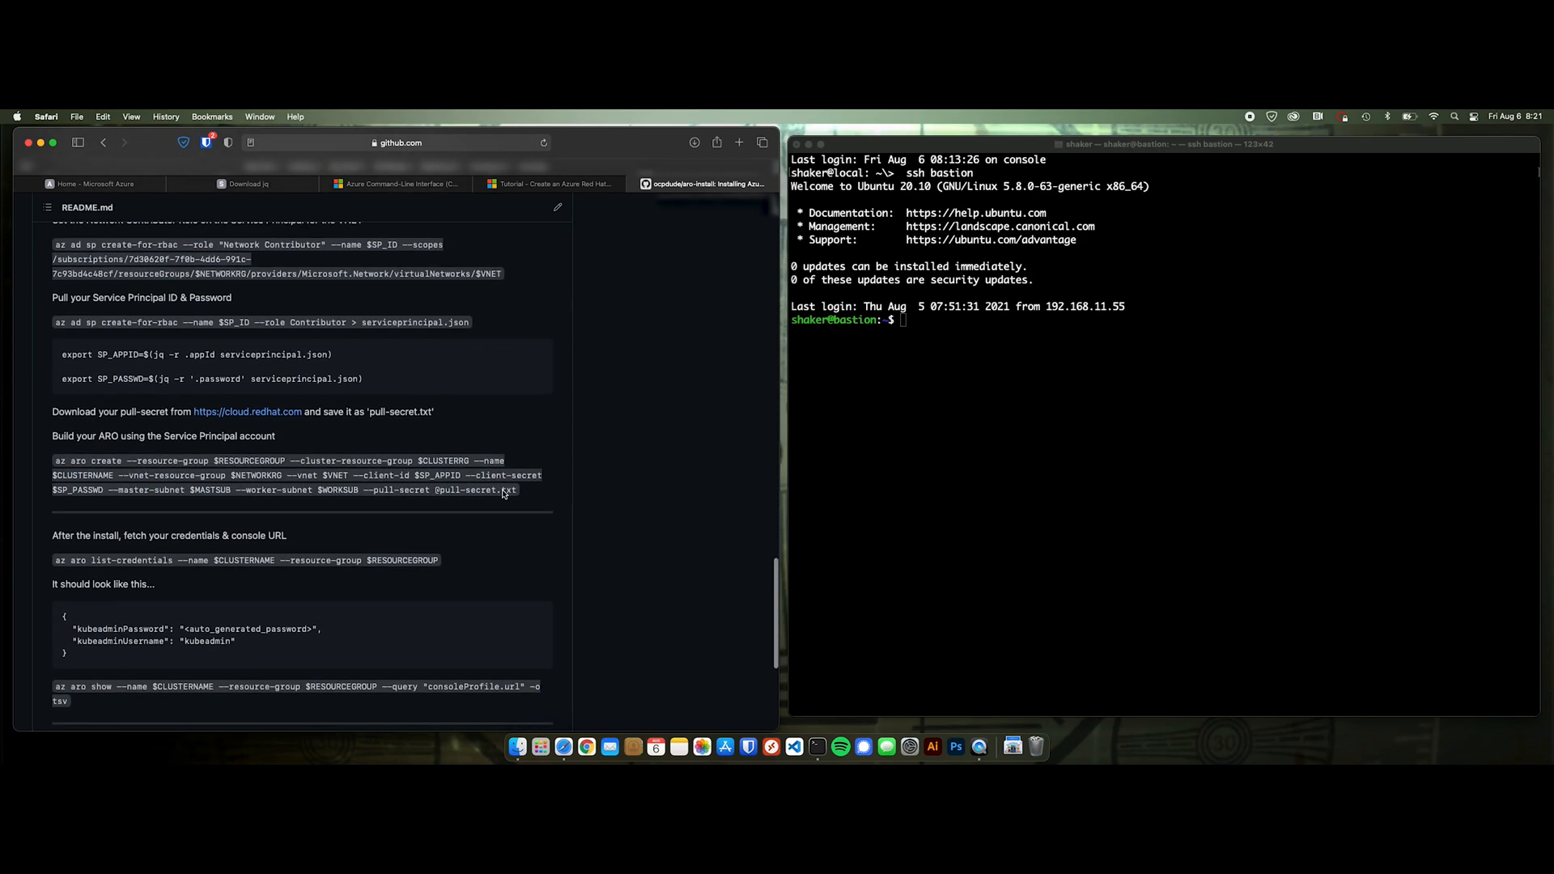
scroll(down, 3)
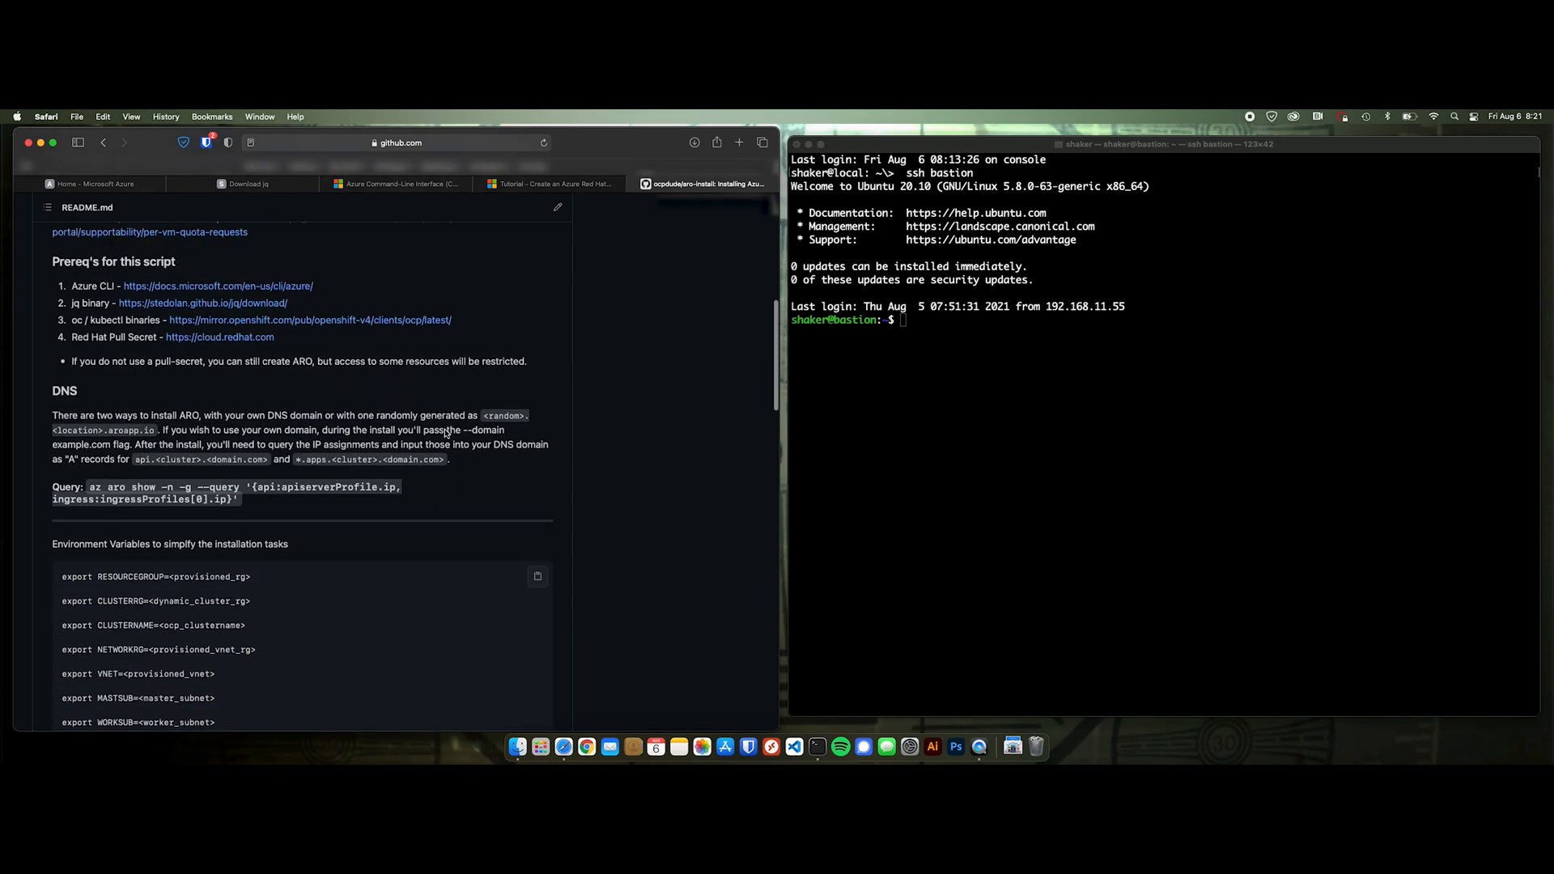
- Switch Safari back to the Microsoft Azure portal home page
click(94, 183)
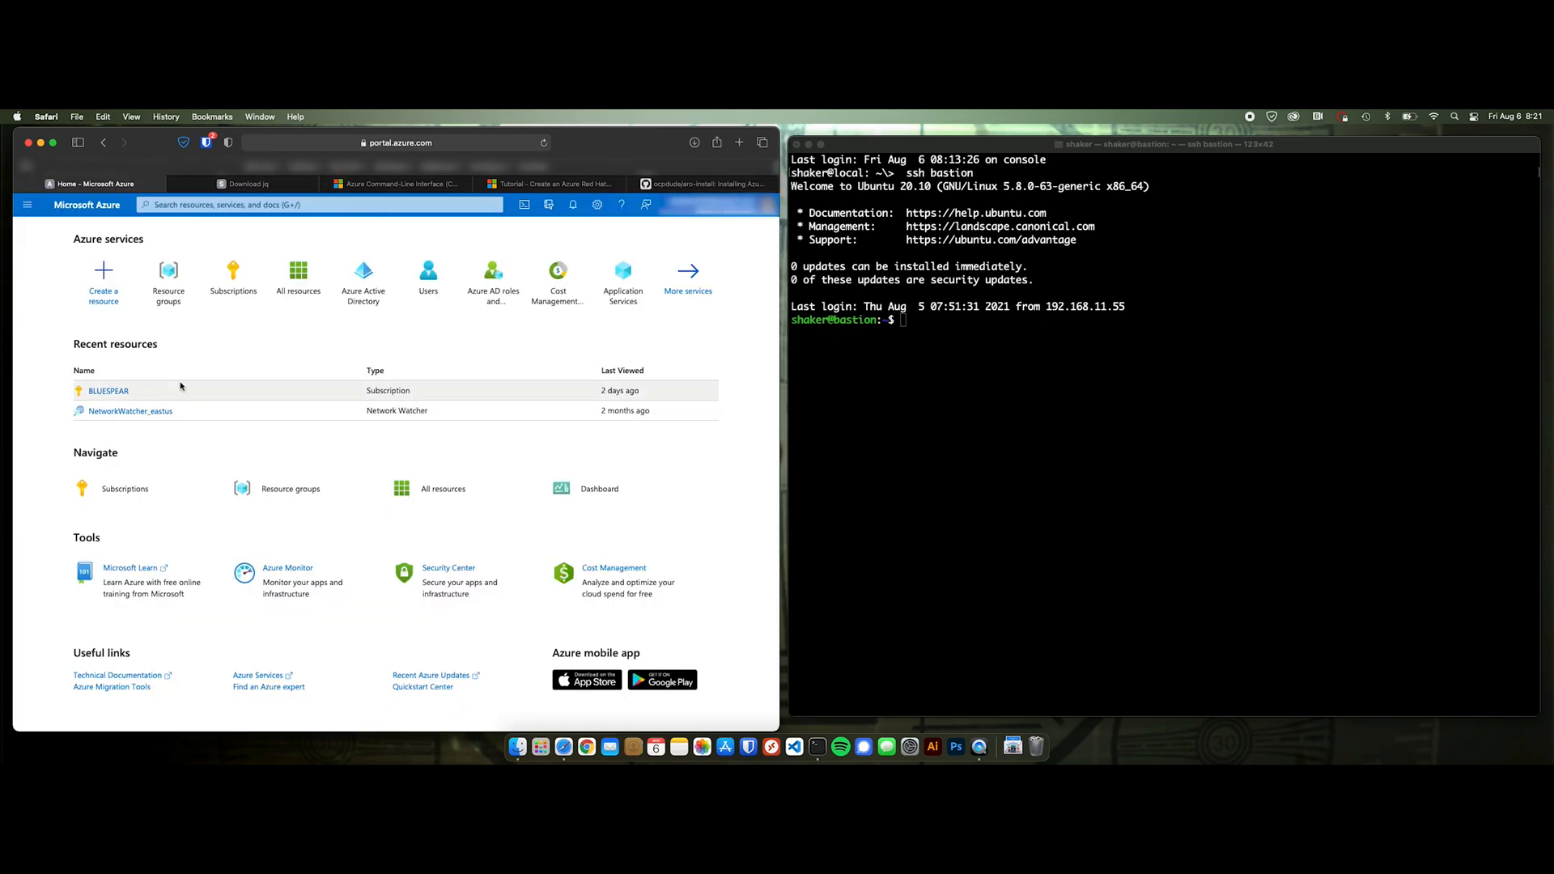
mouse_move(311, 343)
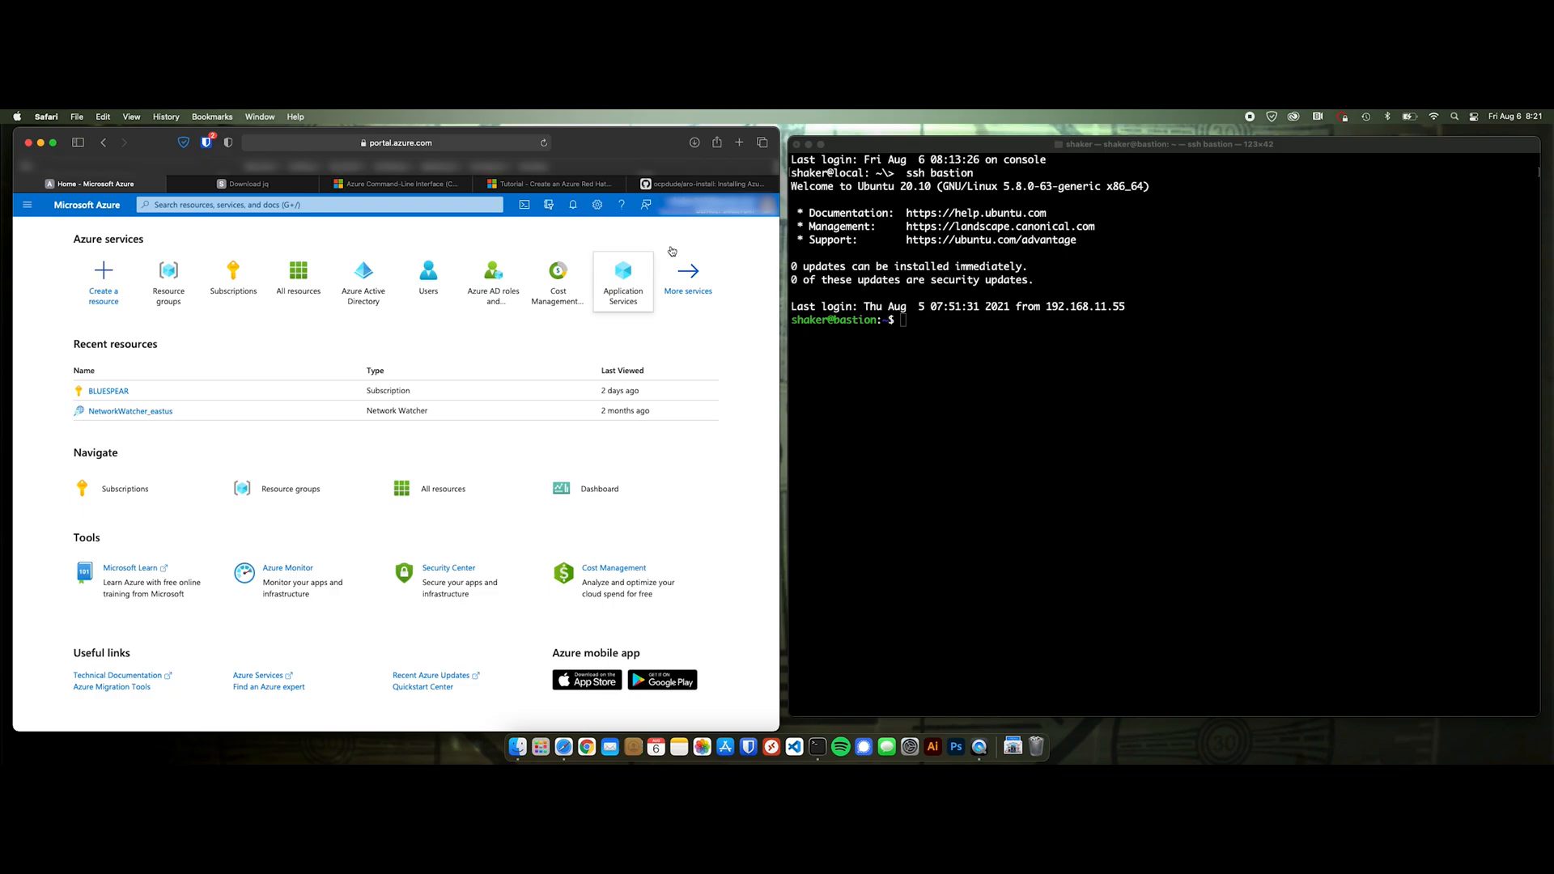
- Return to the aro-install README and scroll to its prerequisites, DNS and export sections
click(706, 183)
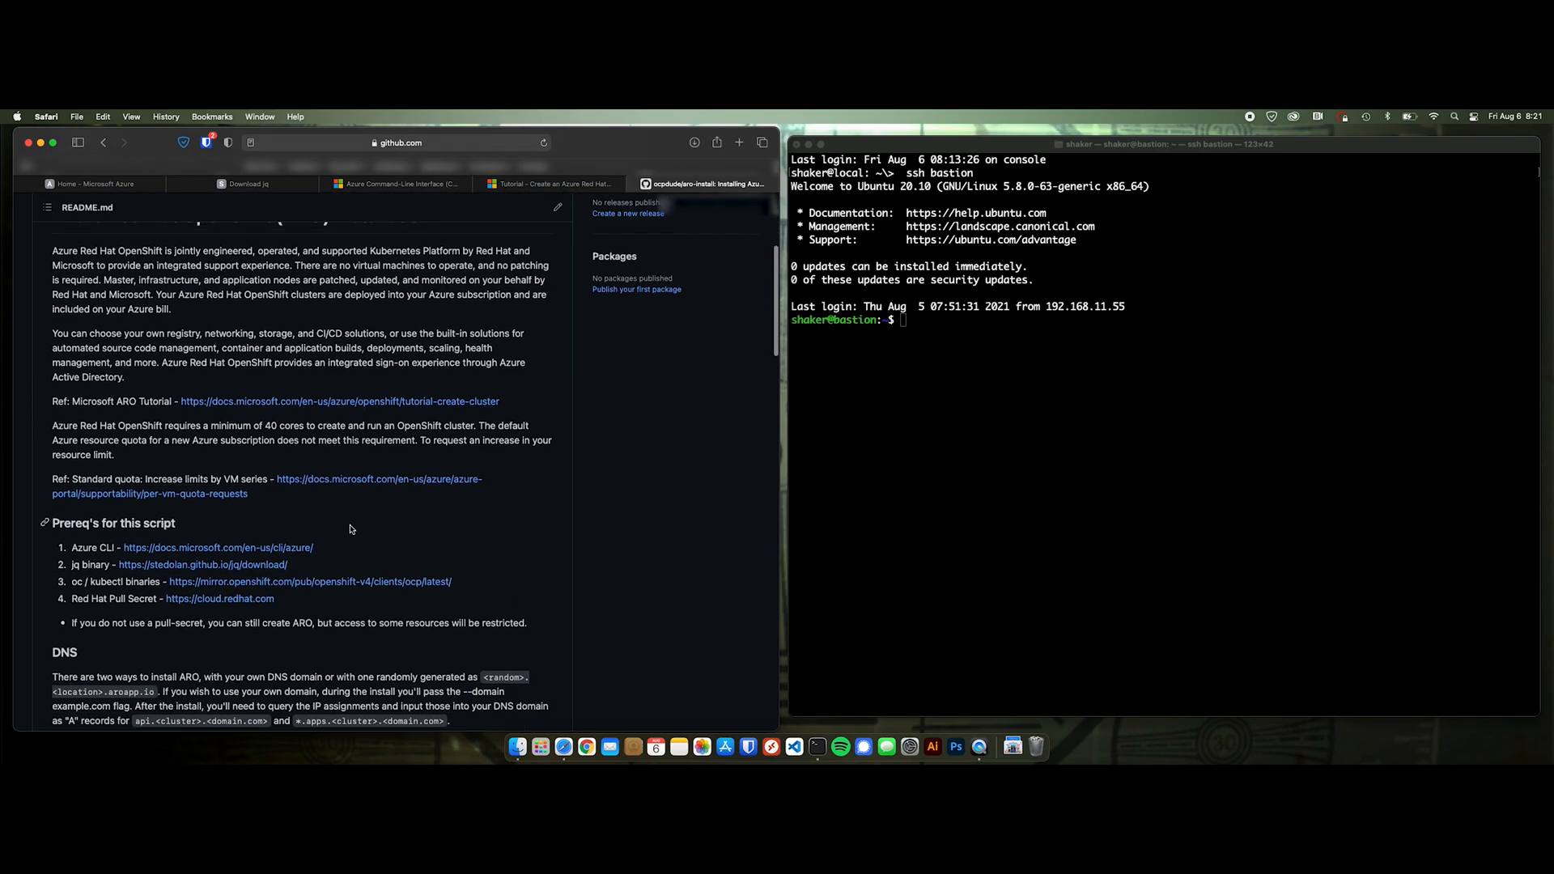
scroll(down, 3)
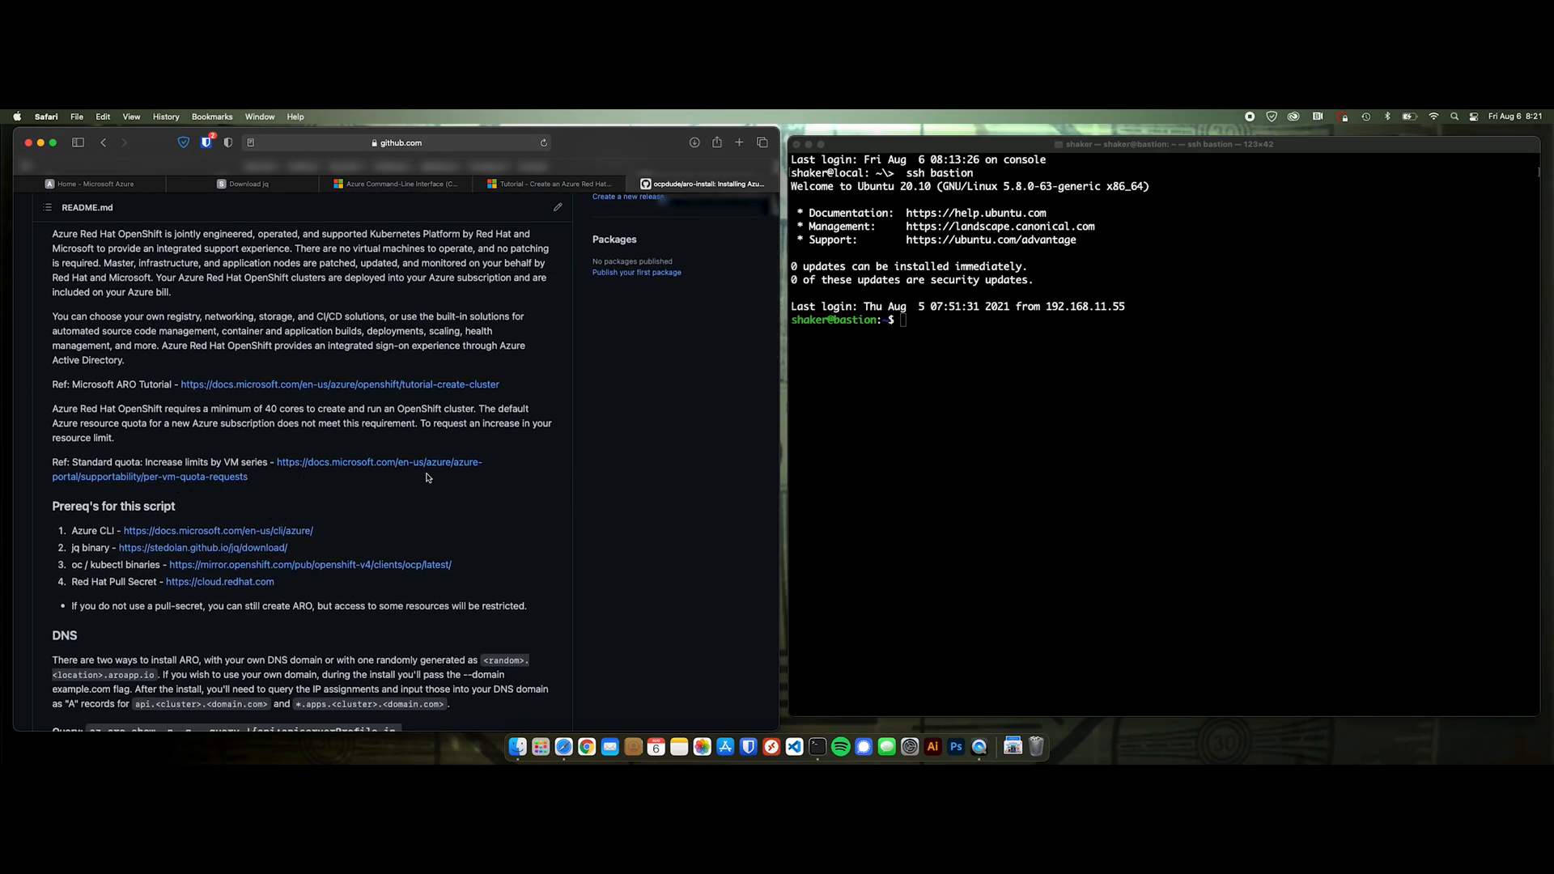
mouse_move(515, 471)
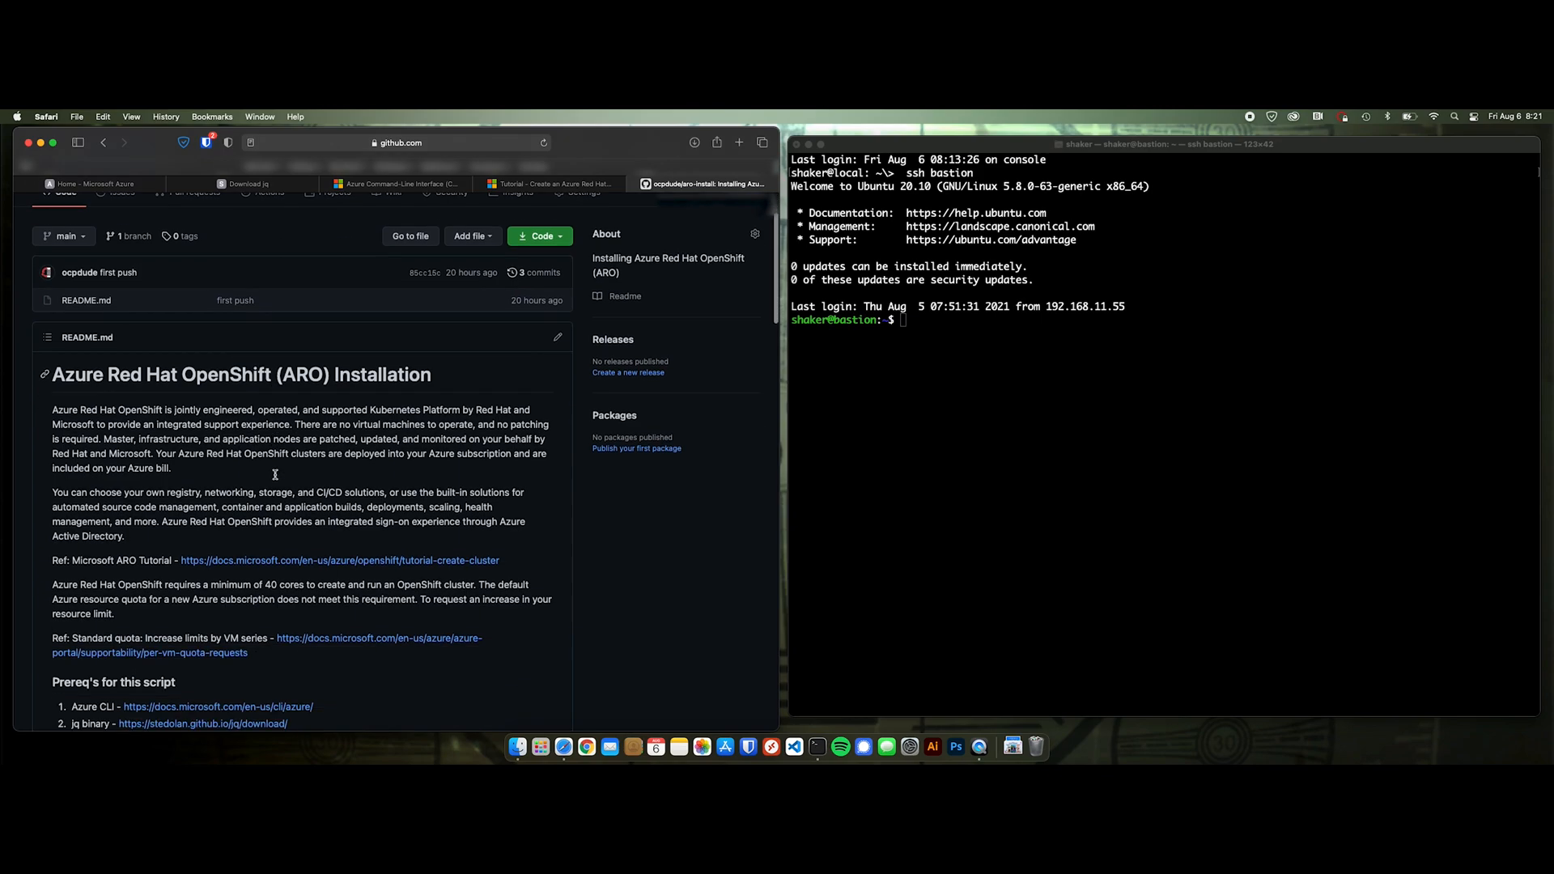
scroll(down, 3)
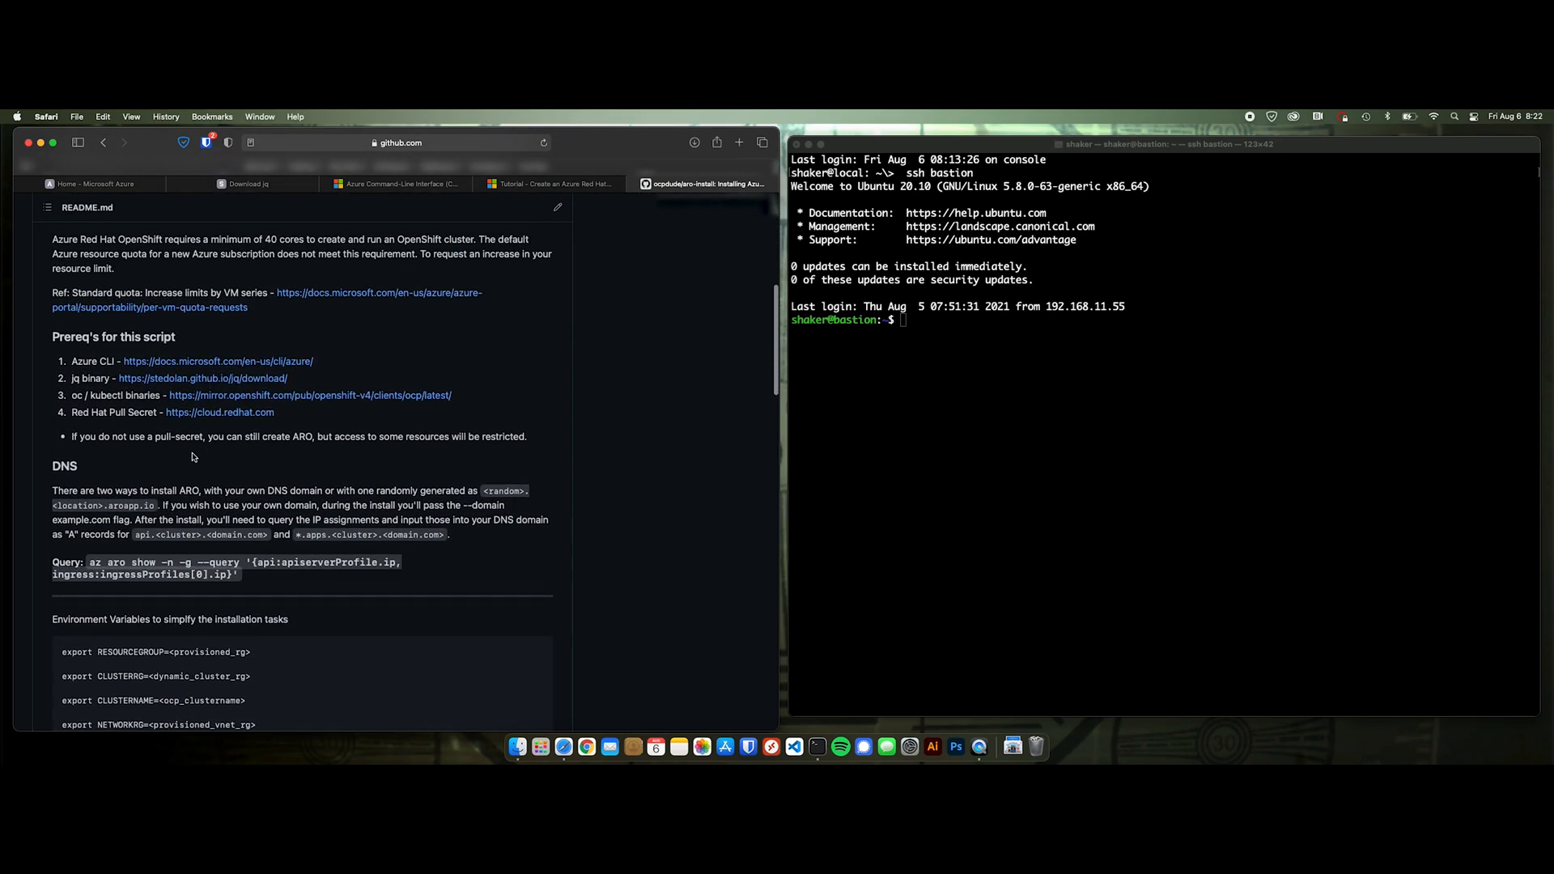
mouse_move(247, 425)
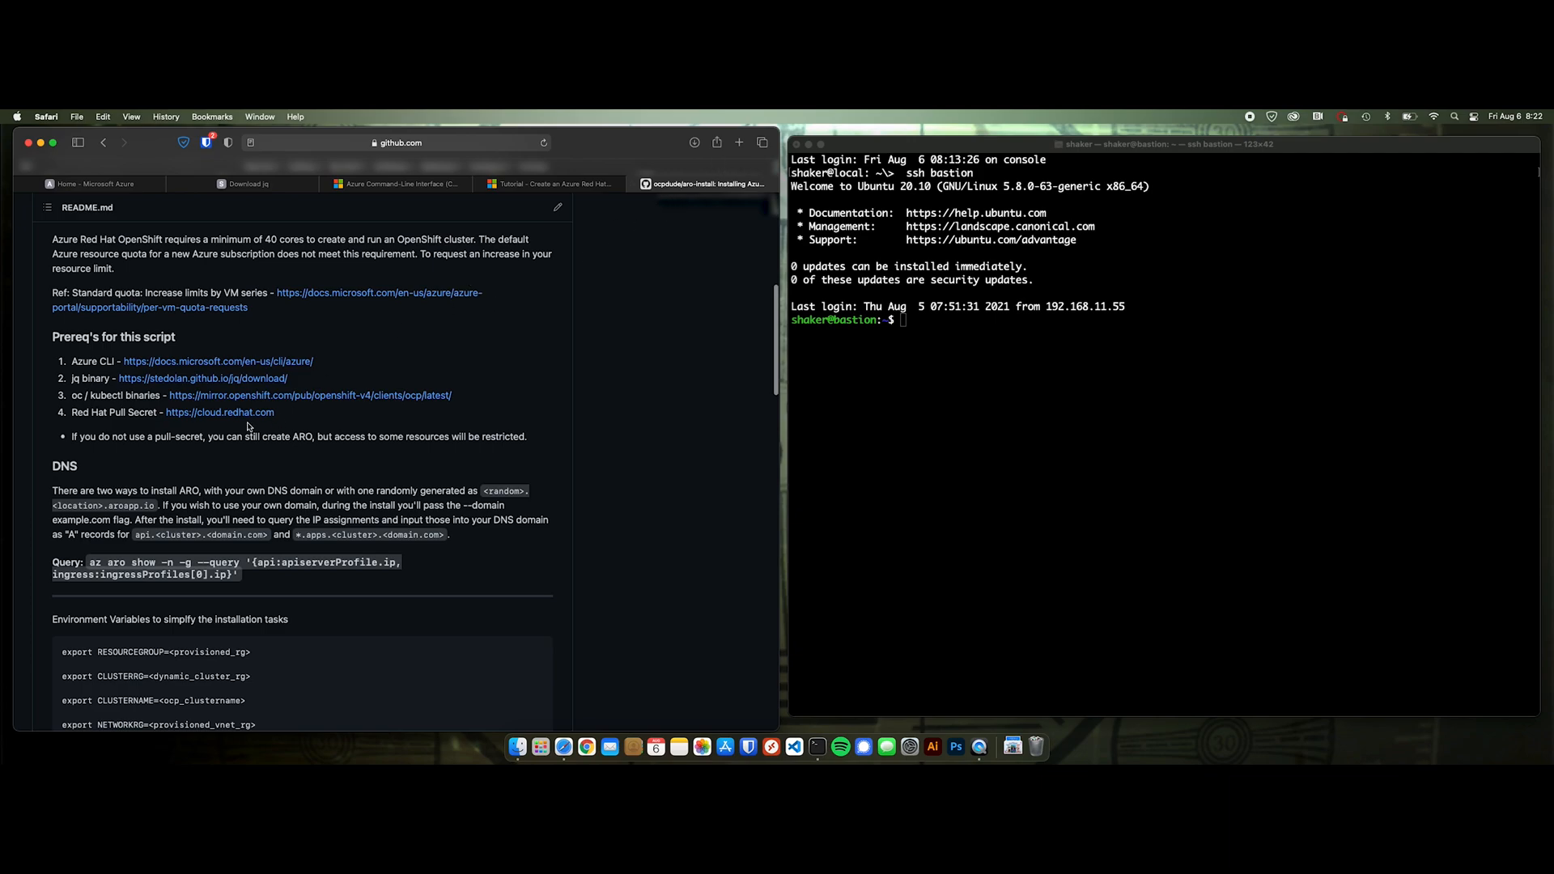
mouse_move(331, 424)
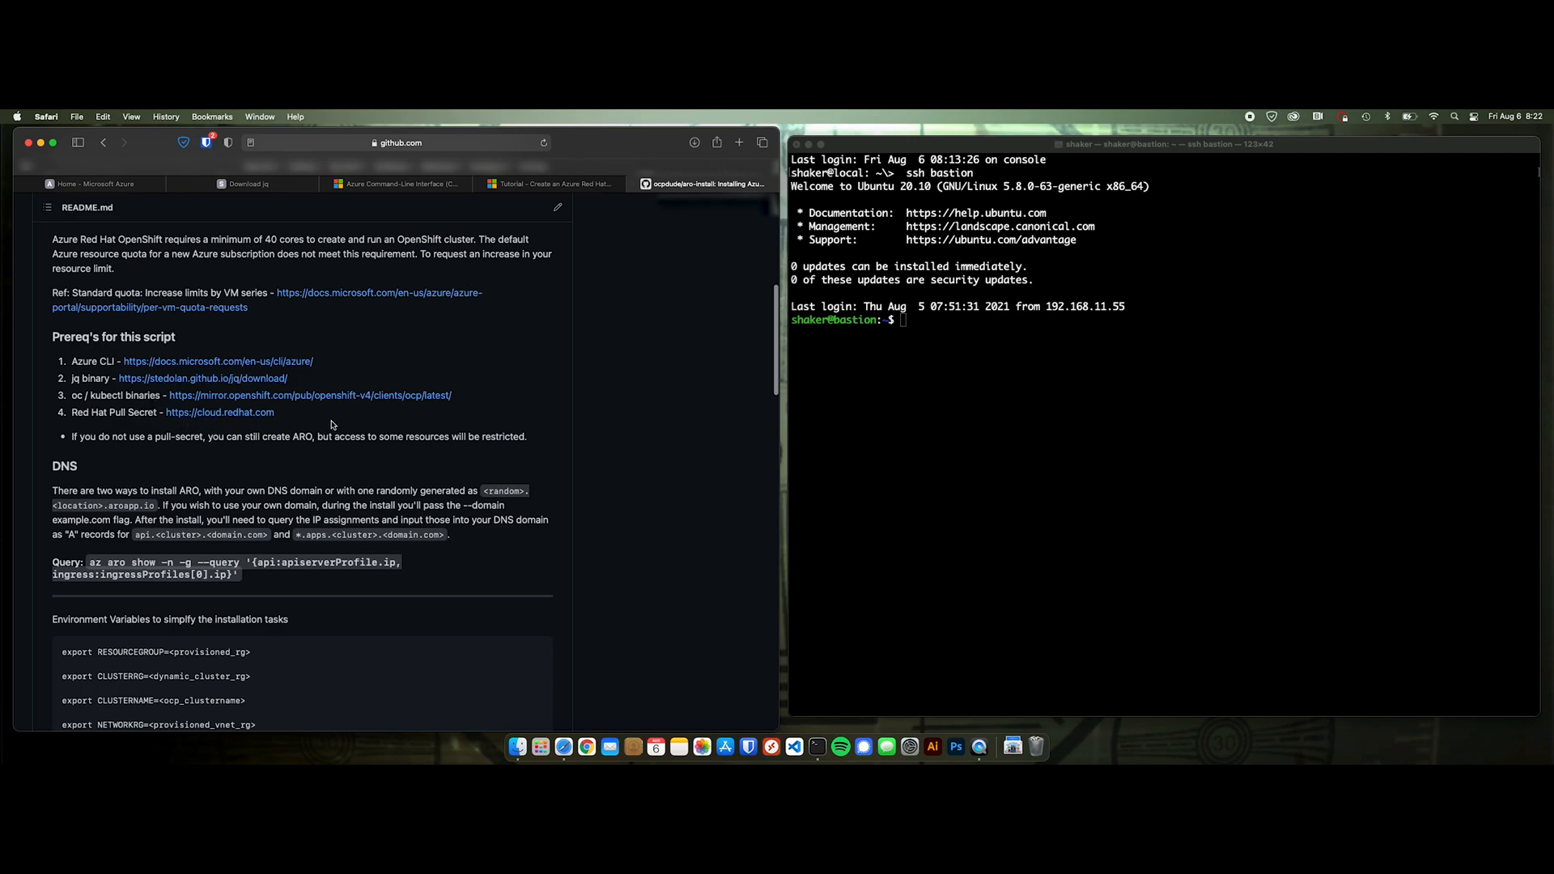
- Run ls on the bastion host and highlight pull-secret.txt in the home directory listing
text(ls)
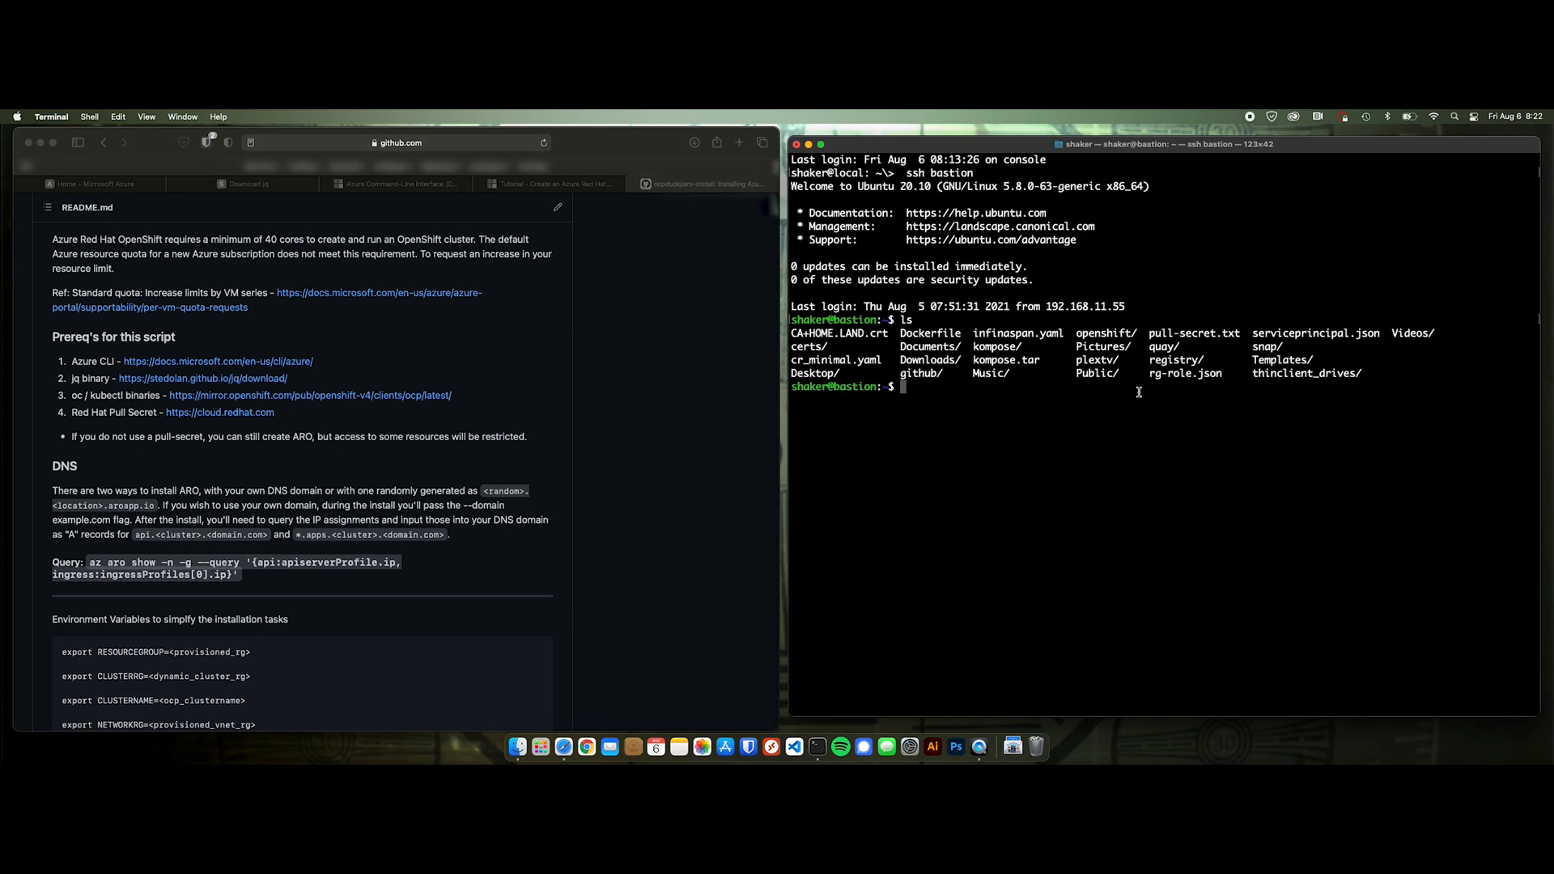
double_click(1193, 332)
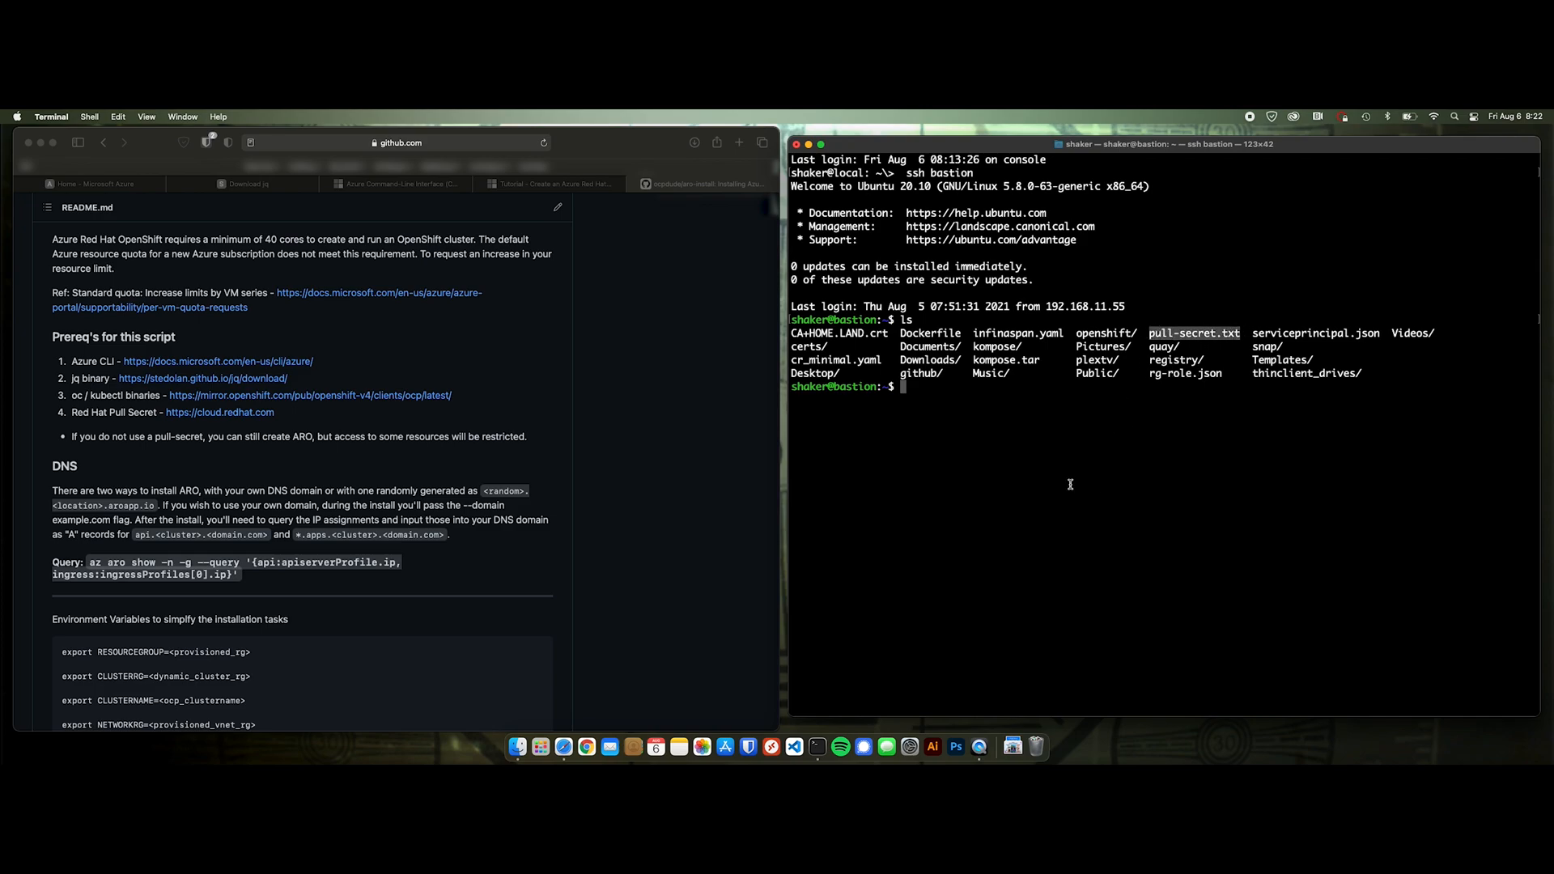
mouse_move(738, 556)
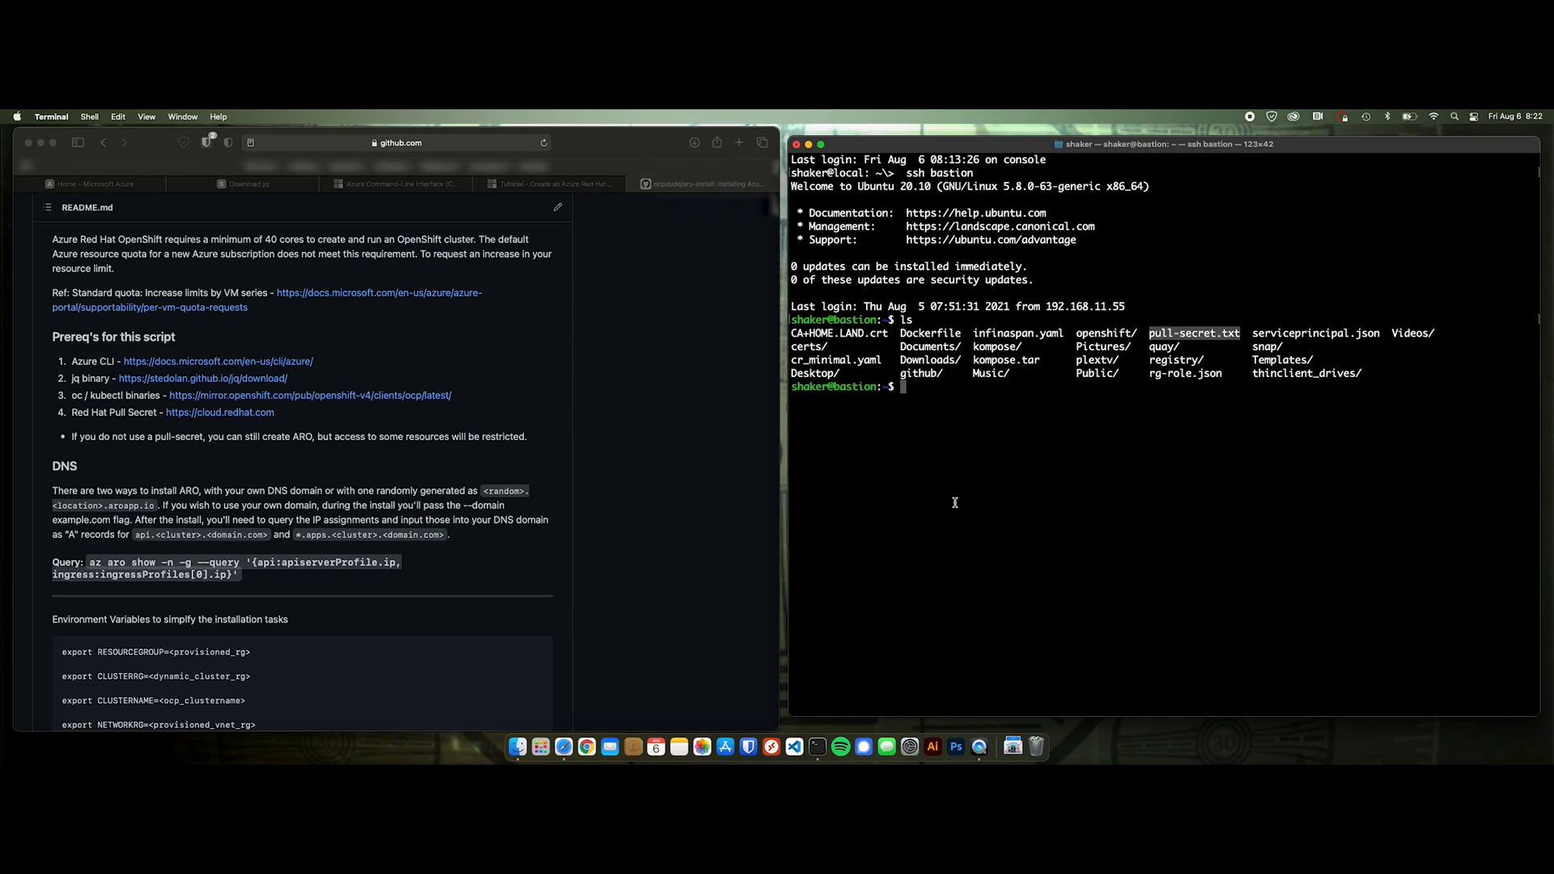
mouse_move(267, 476)
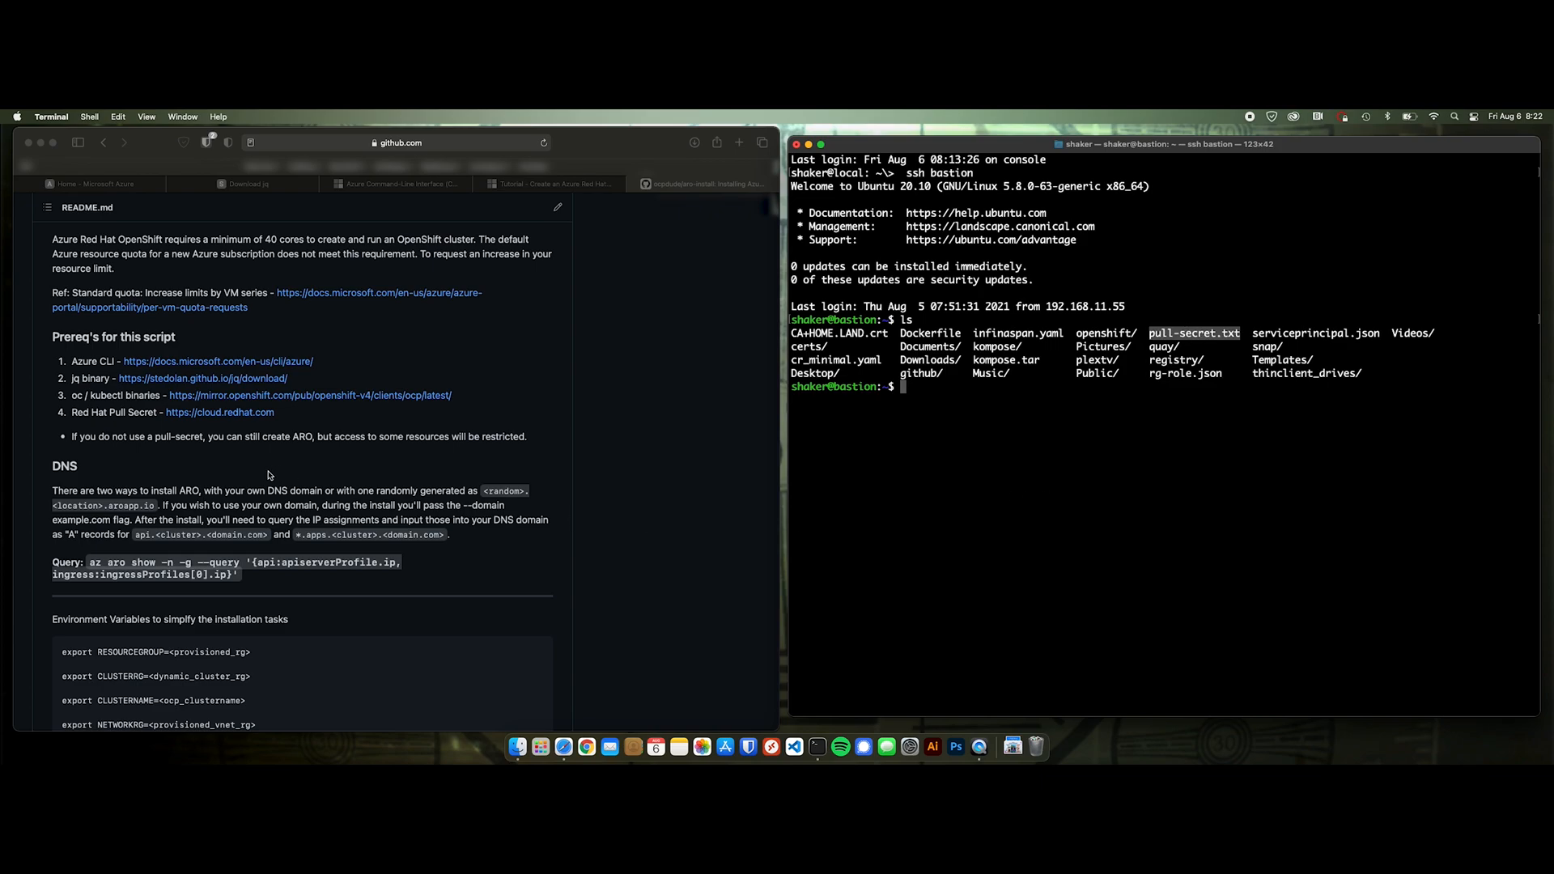
scroll(down, 3)
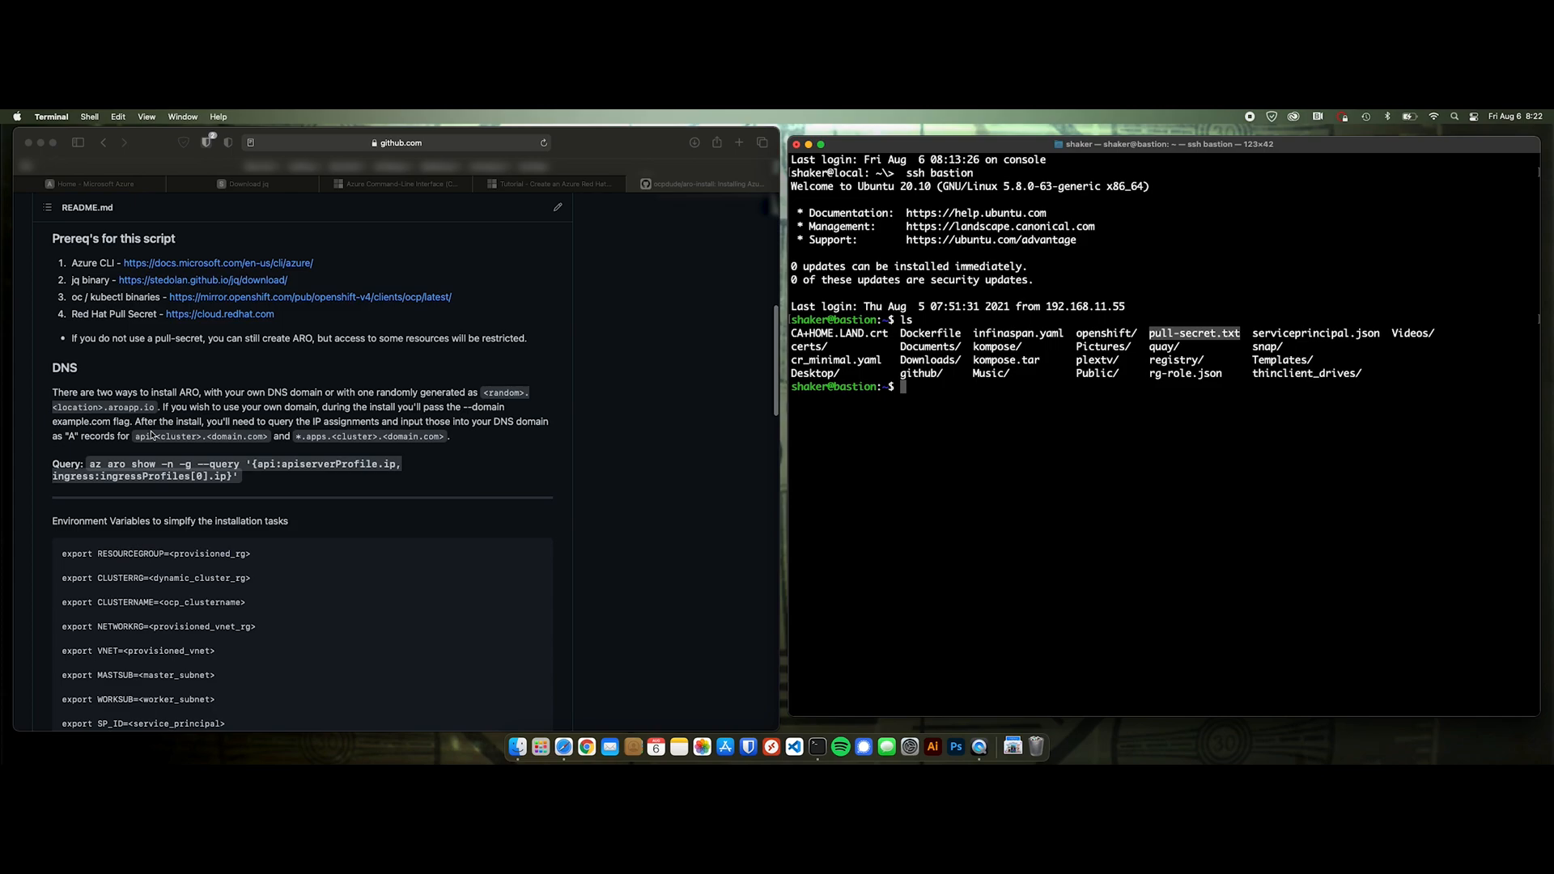
mouse_move(466, 409)
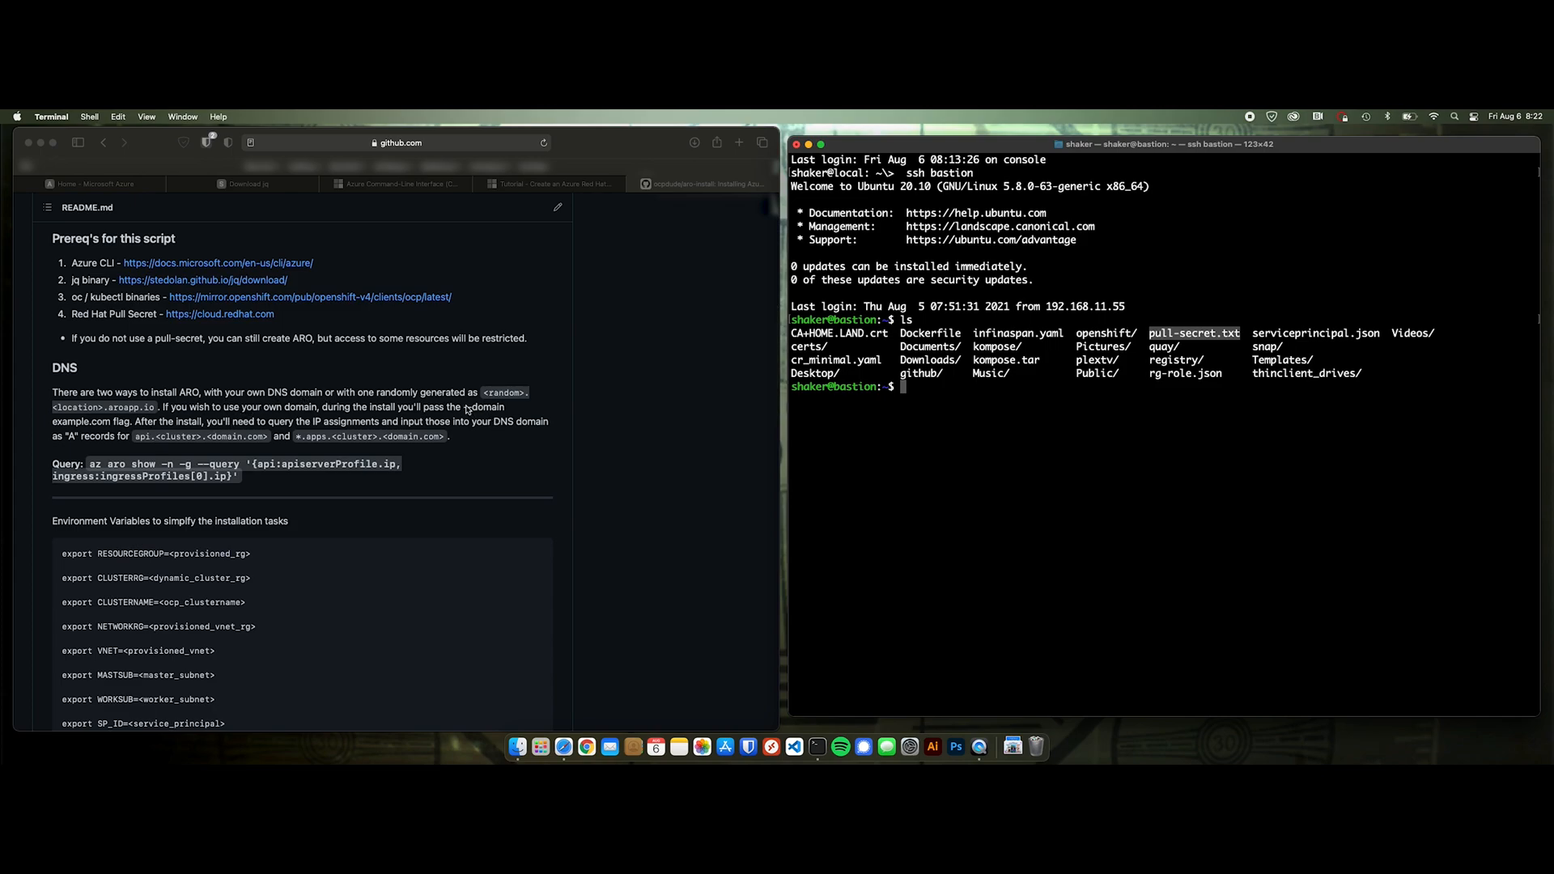
double_click(483, 408)
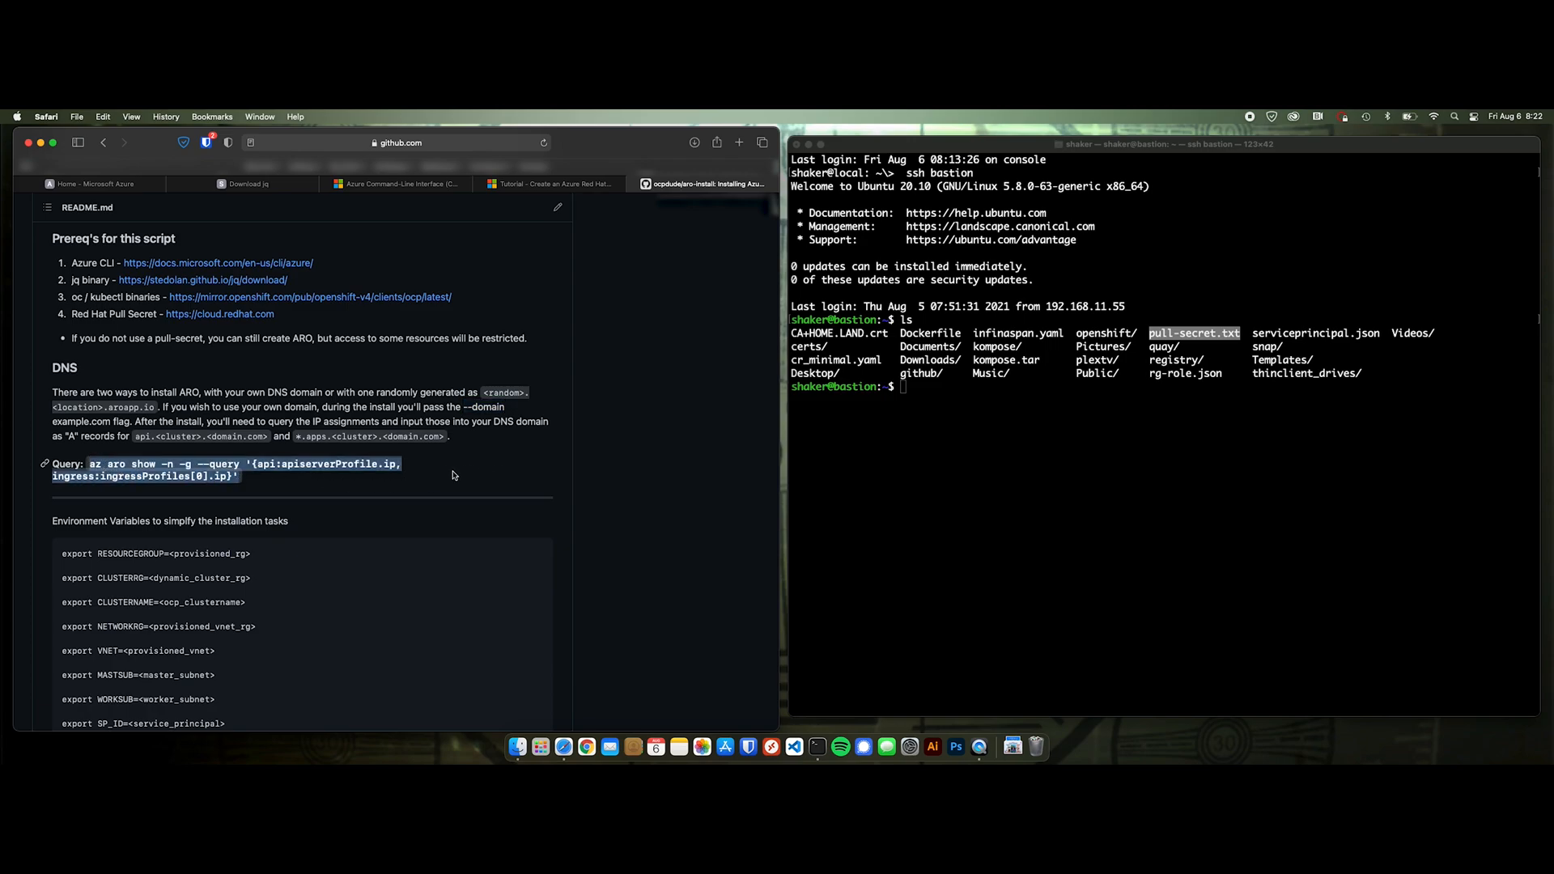
mouse_move(503, 468)
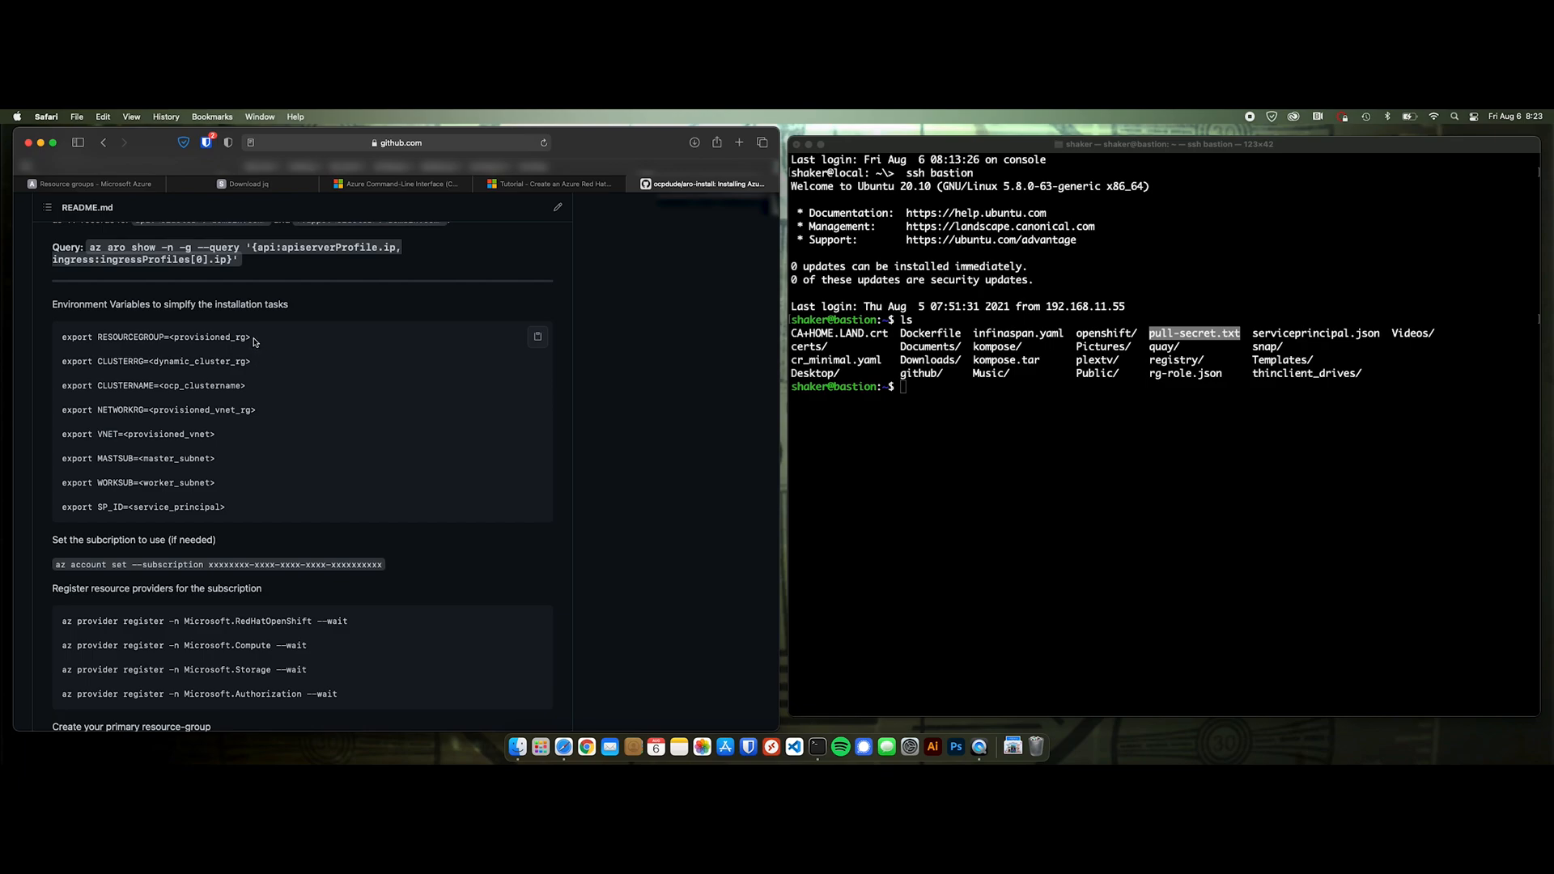
mouse_move(264, 341)
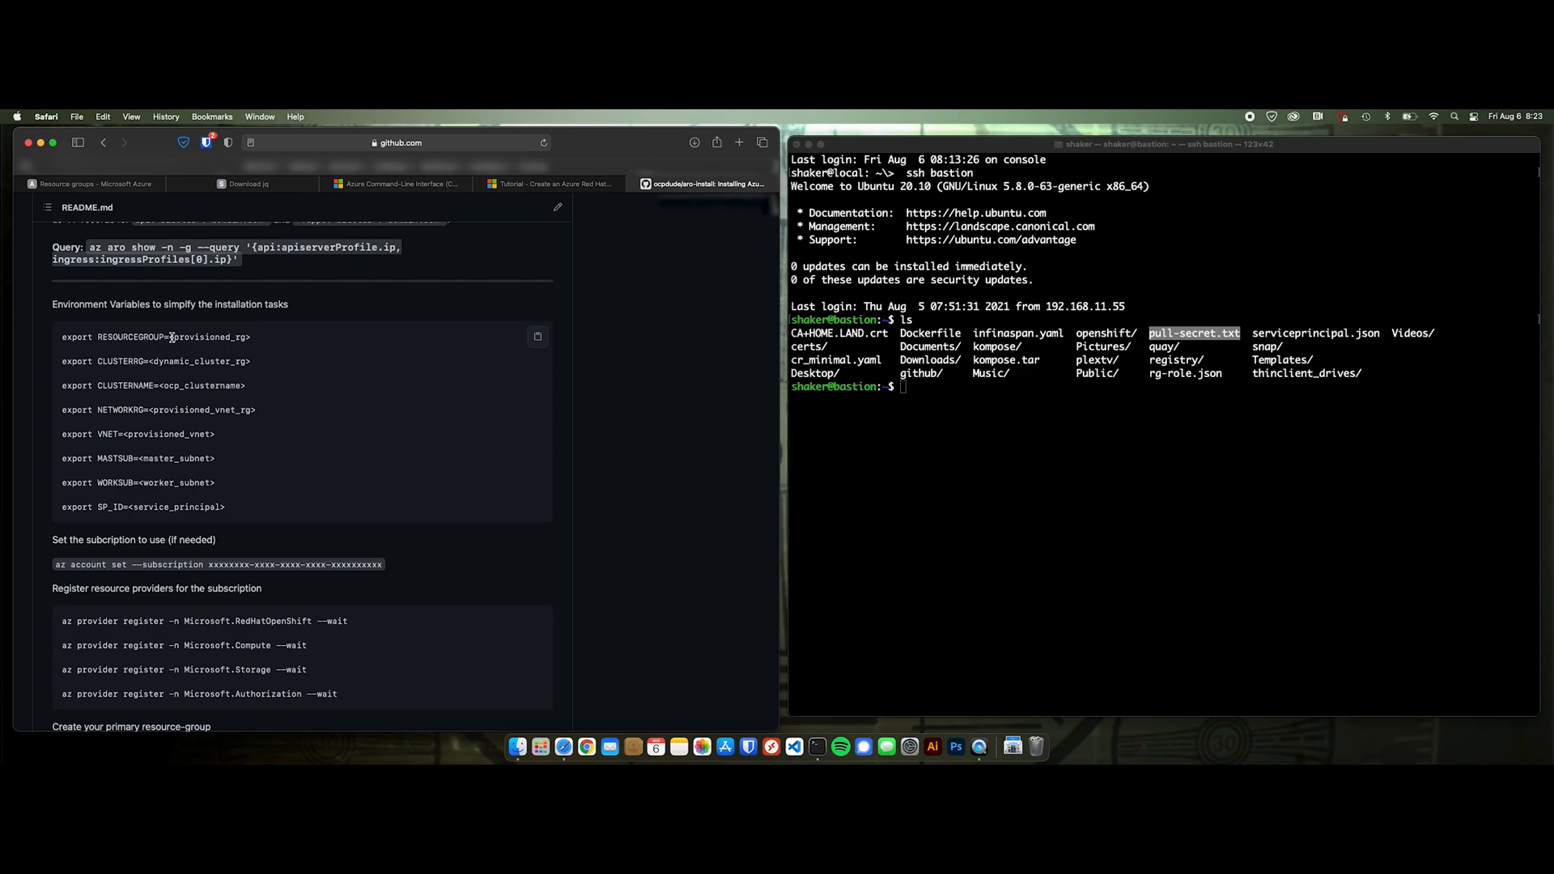
- Review the README's provisioned_rg, CLUSTERRG and RESOURCEGROUP variable lines one by one
double_click(209, 337)
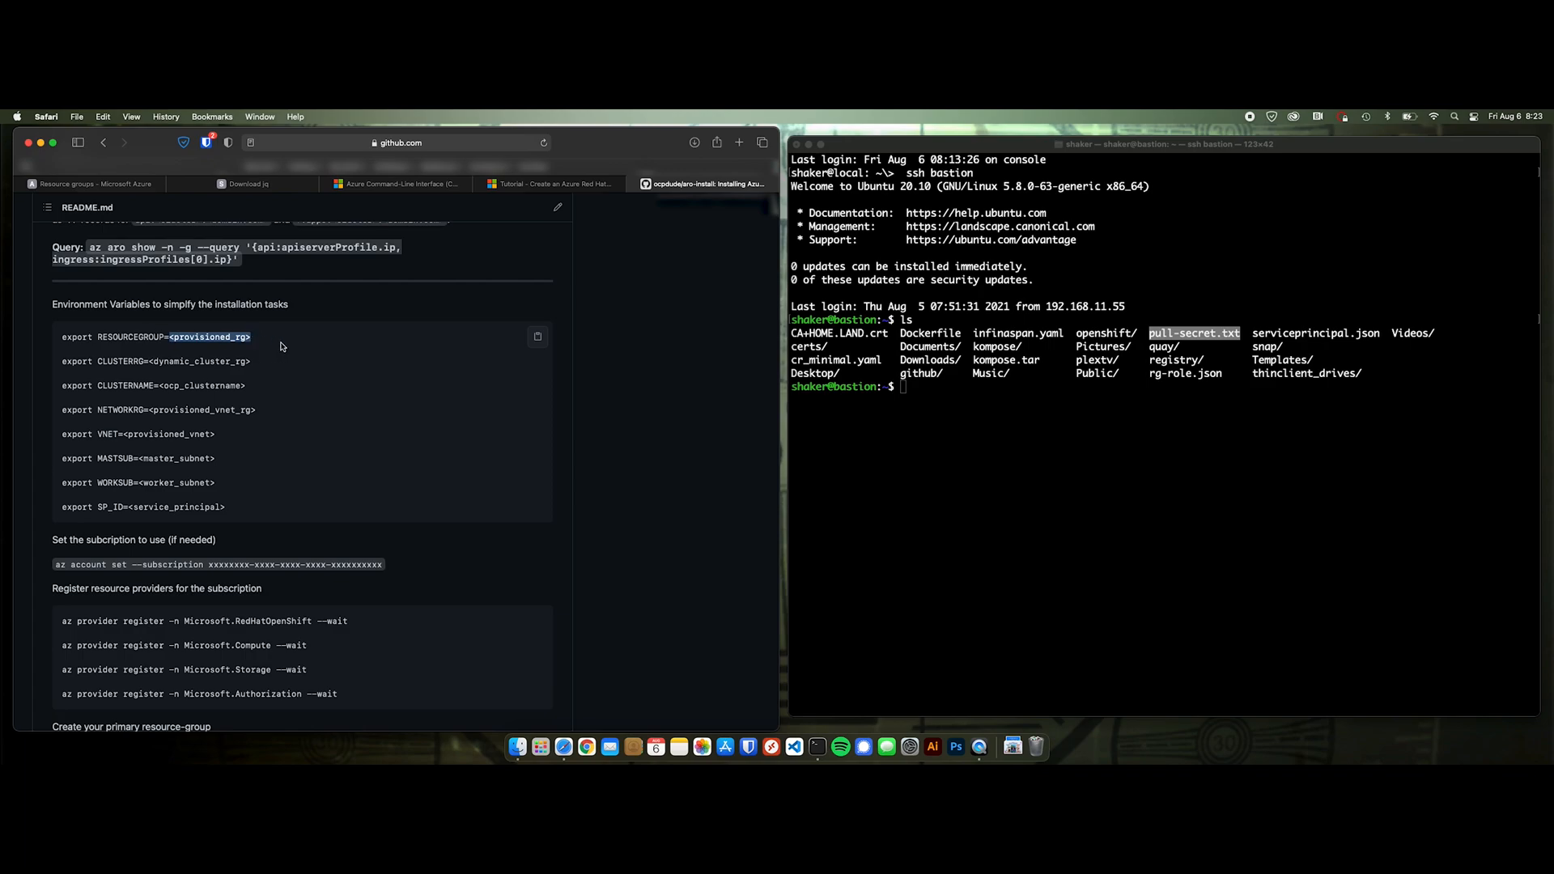
mouse_move(282, 341)
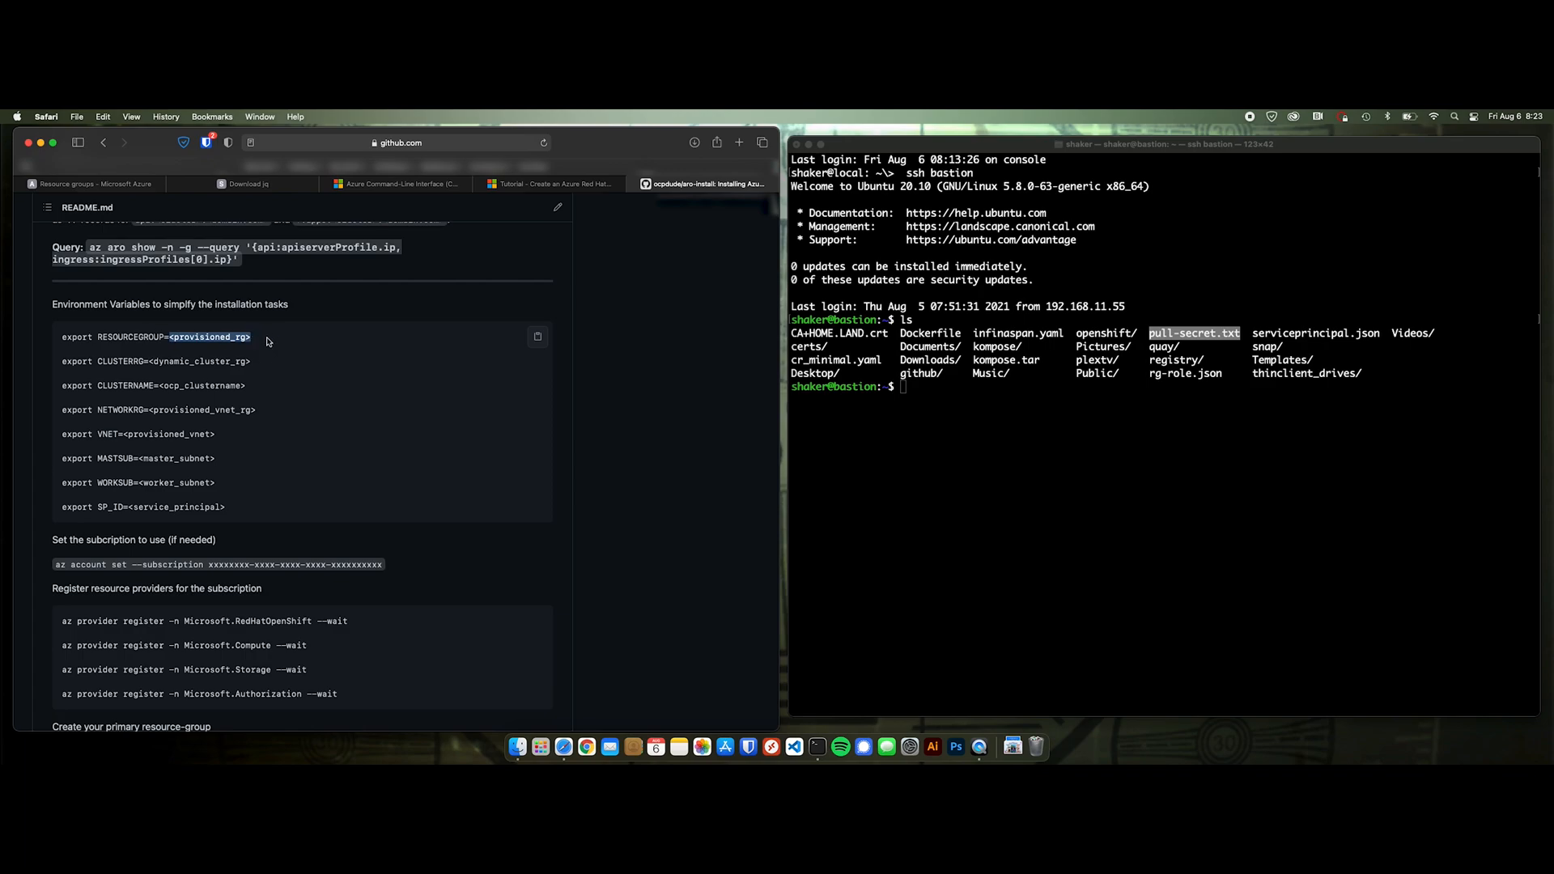
mouse_move(264, 347)
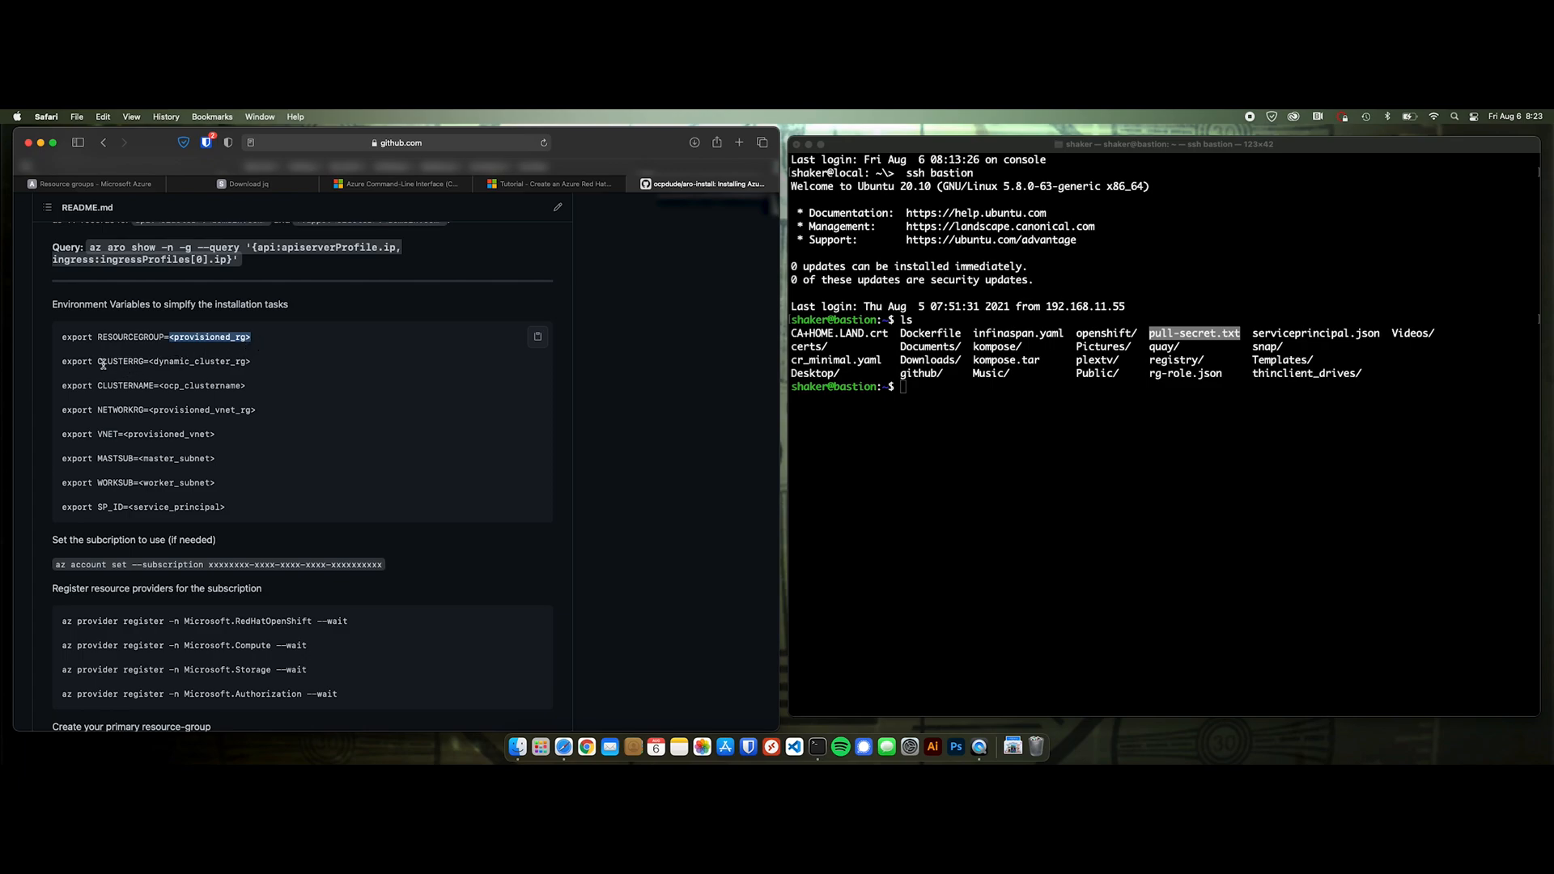
double_click(173, 361)
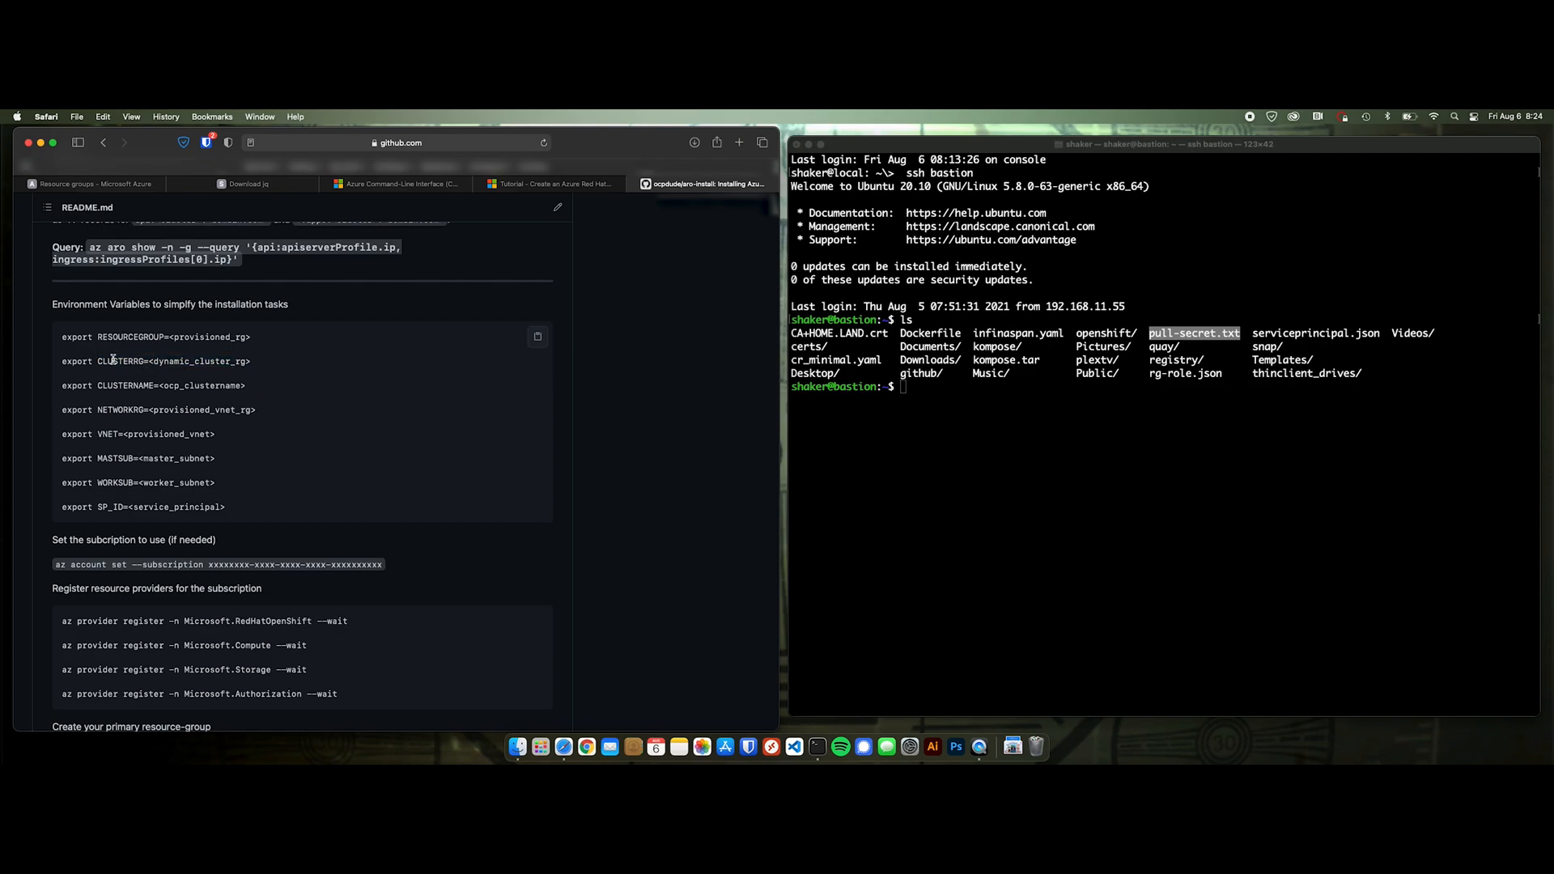
double_click(154, 361)
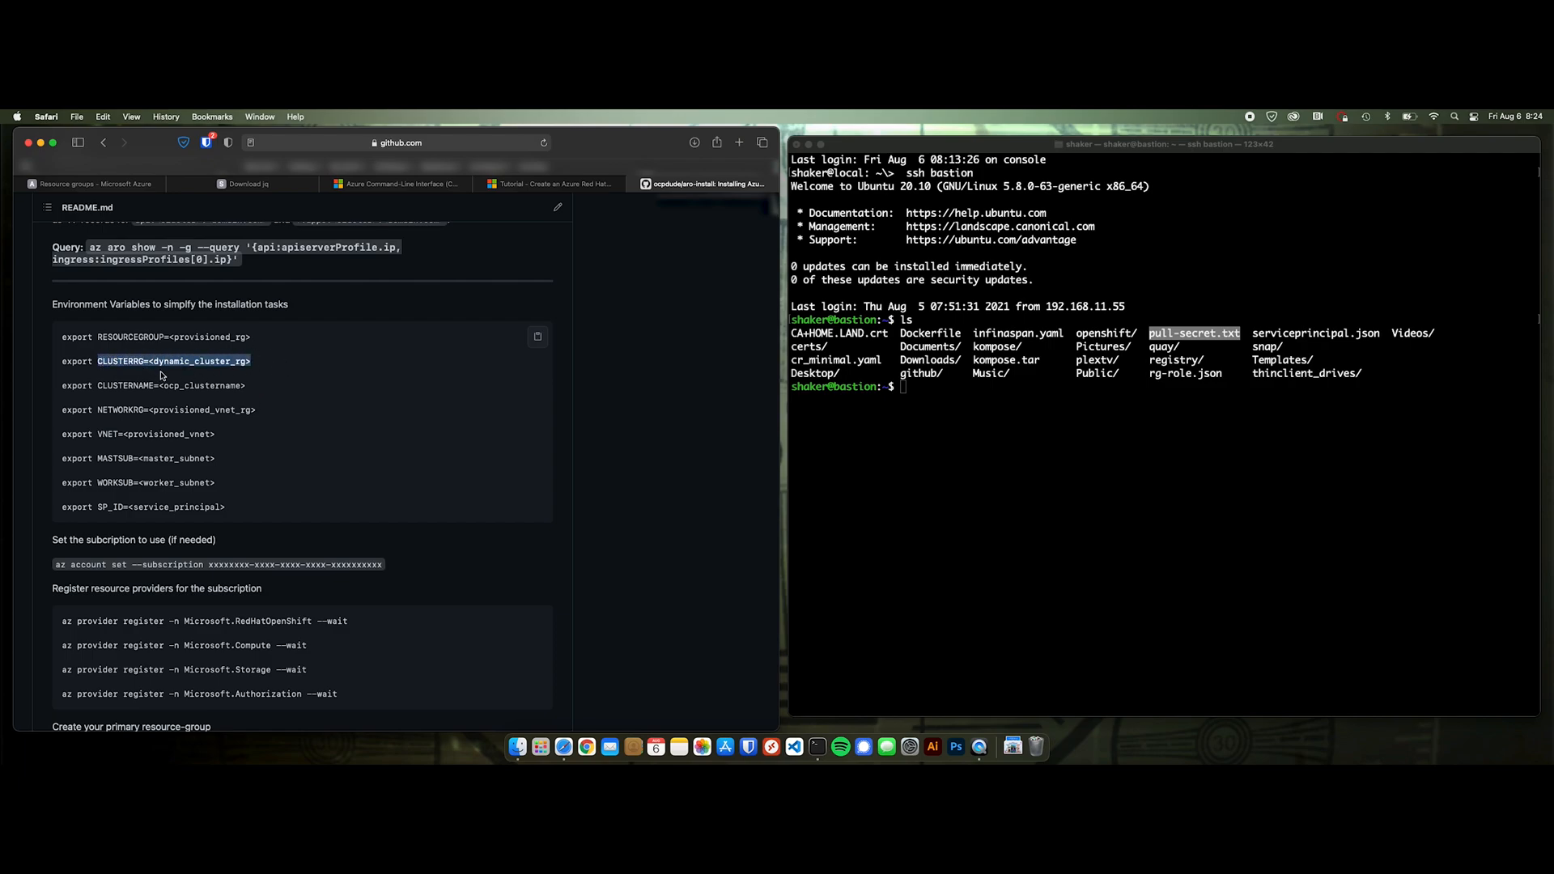
mouse_move(168, 379)
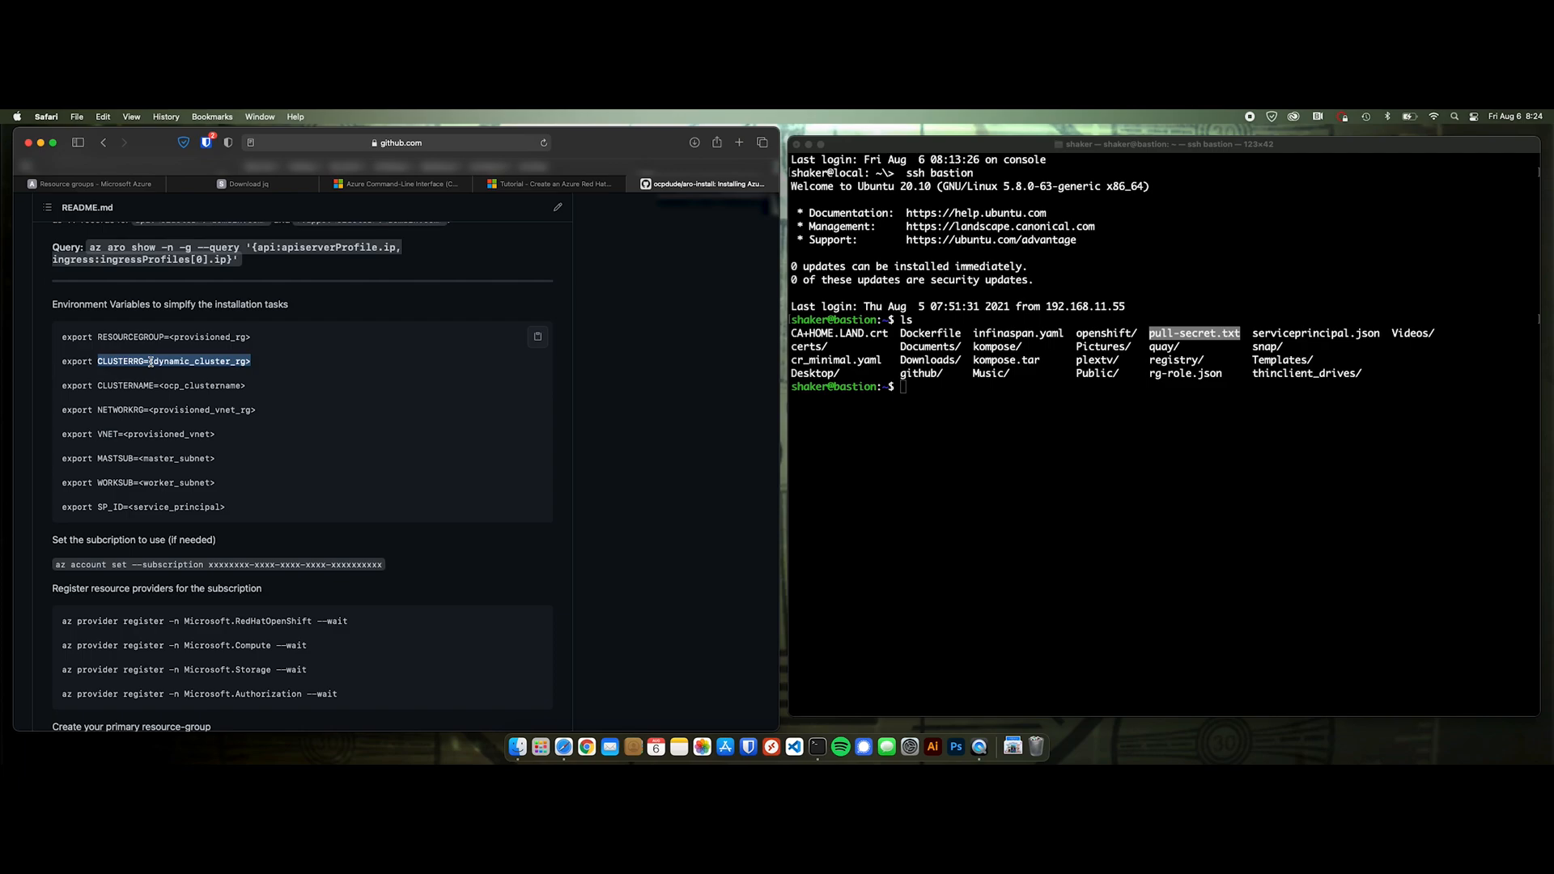
click(123, 367)
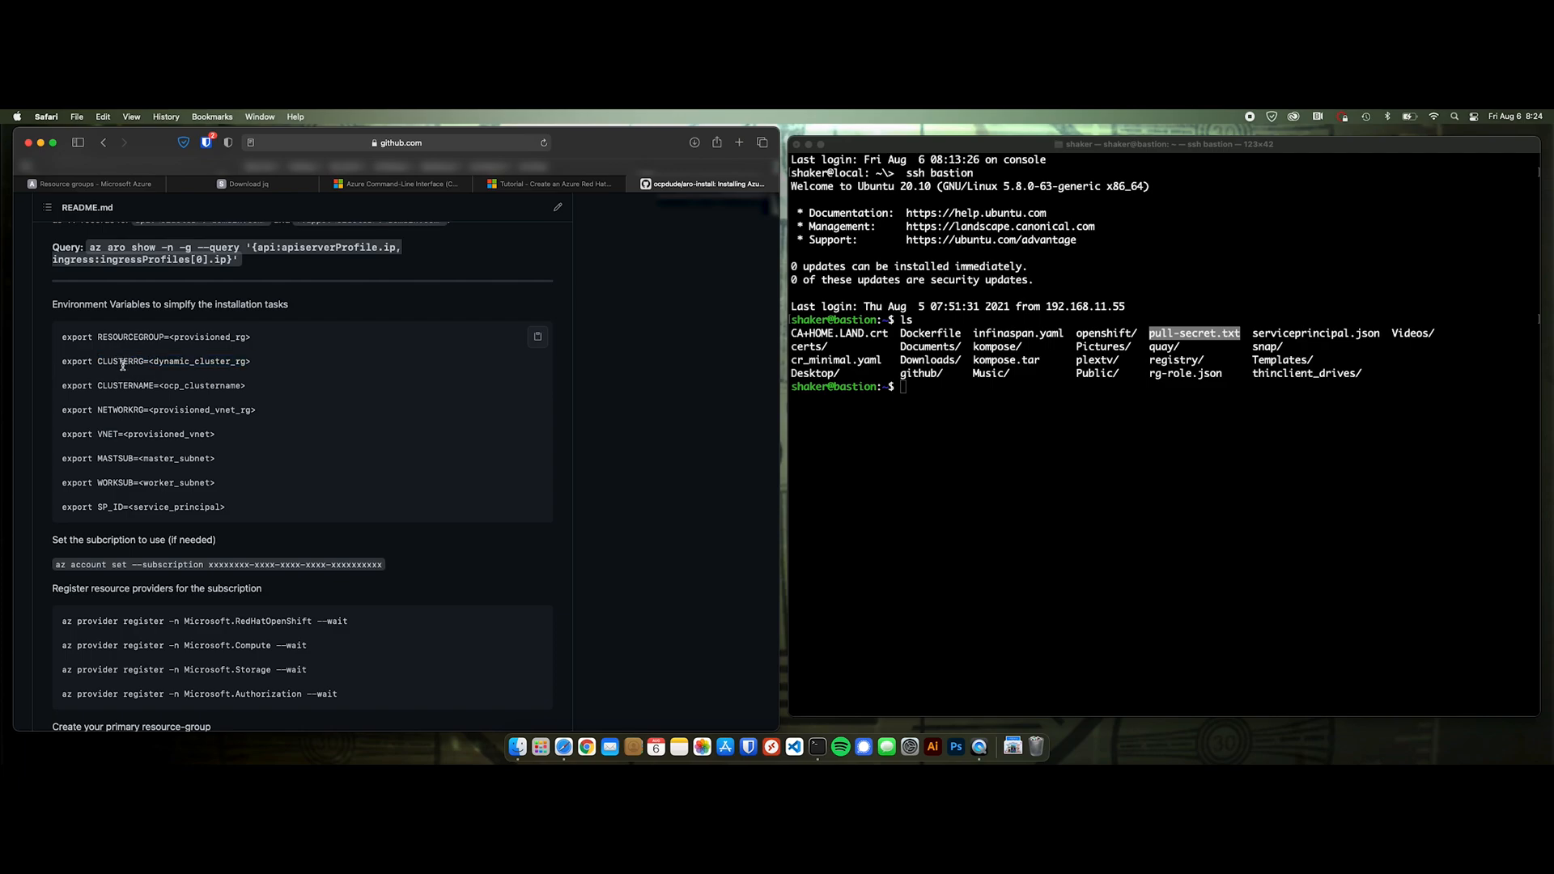
double_click(121, 361)
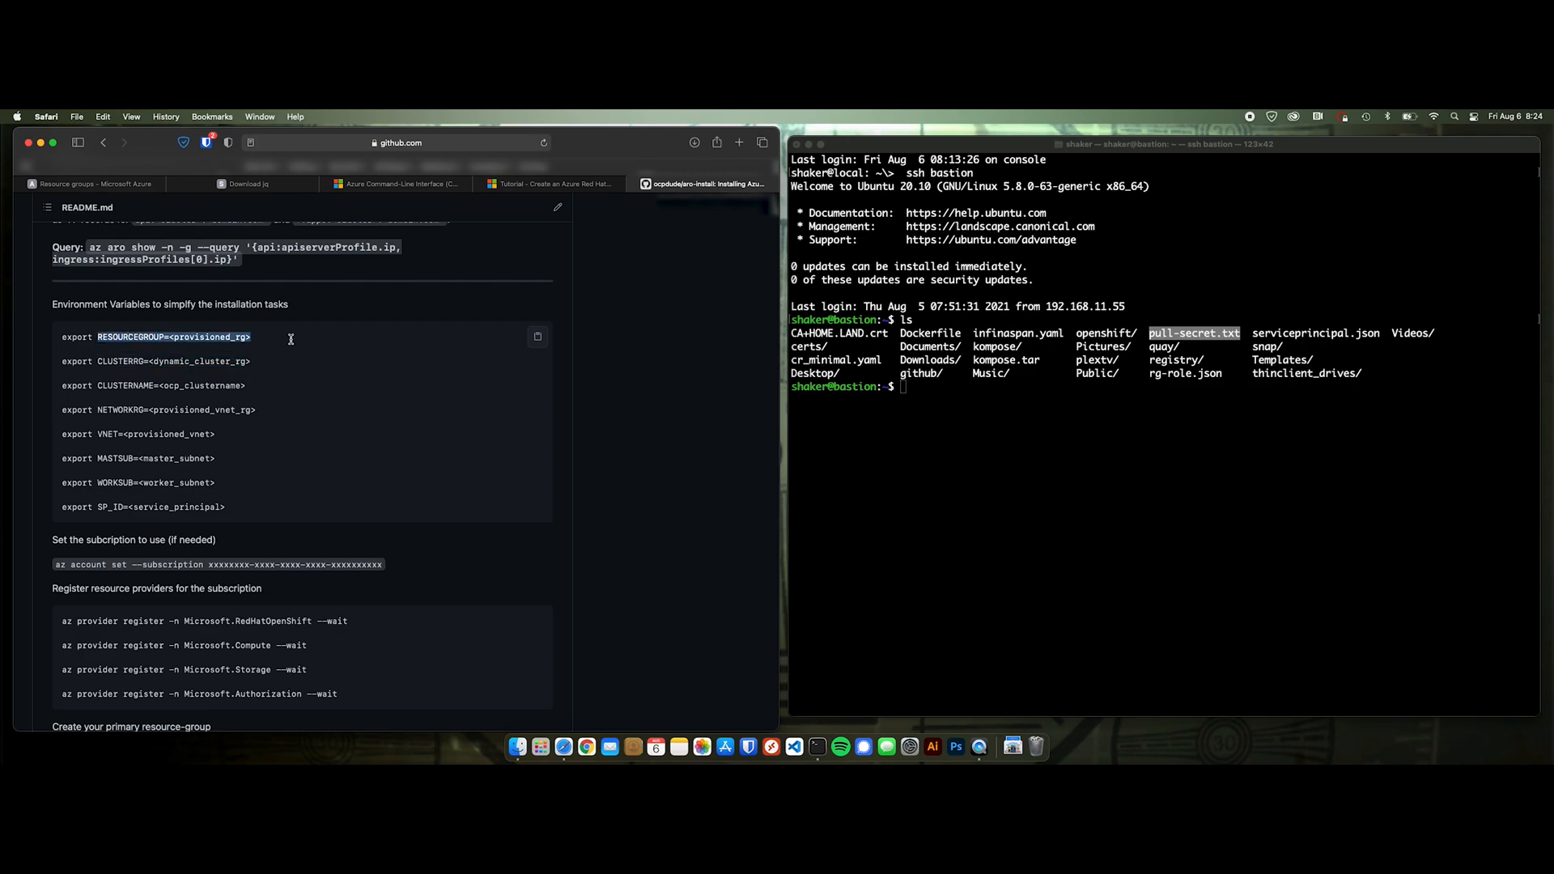
mouse_move(236, 429)
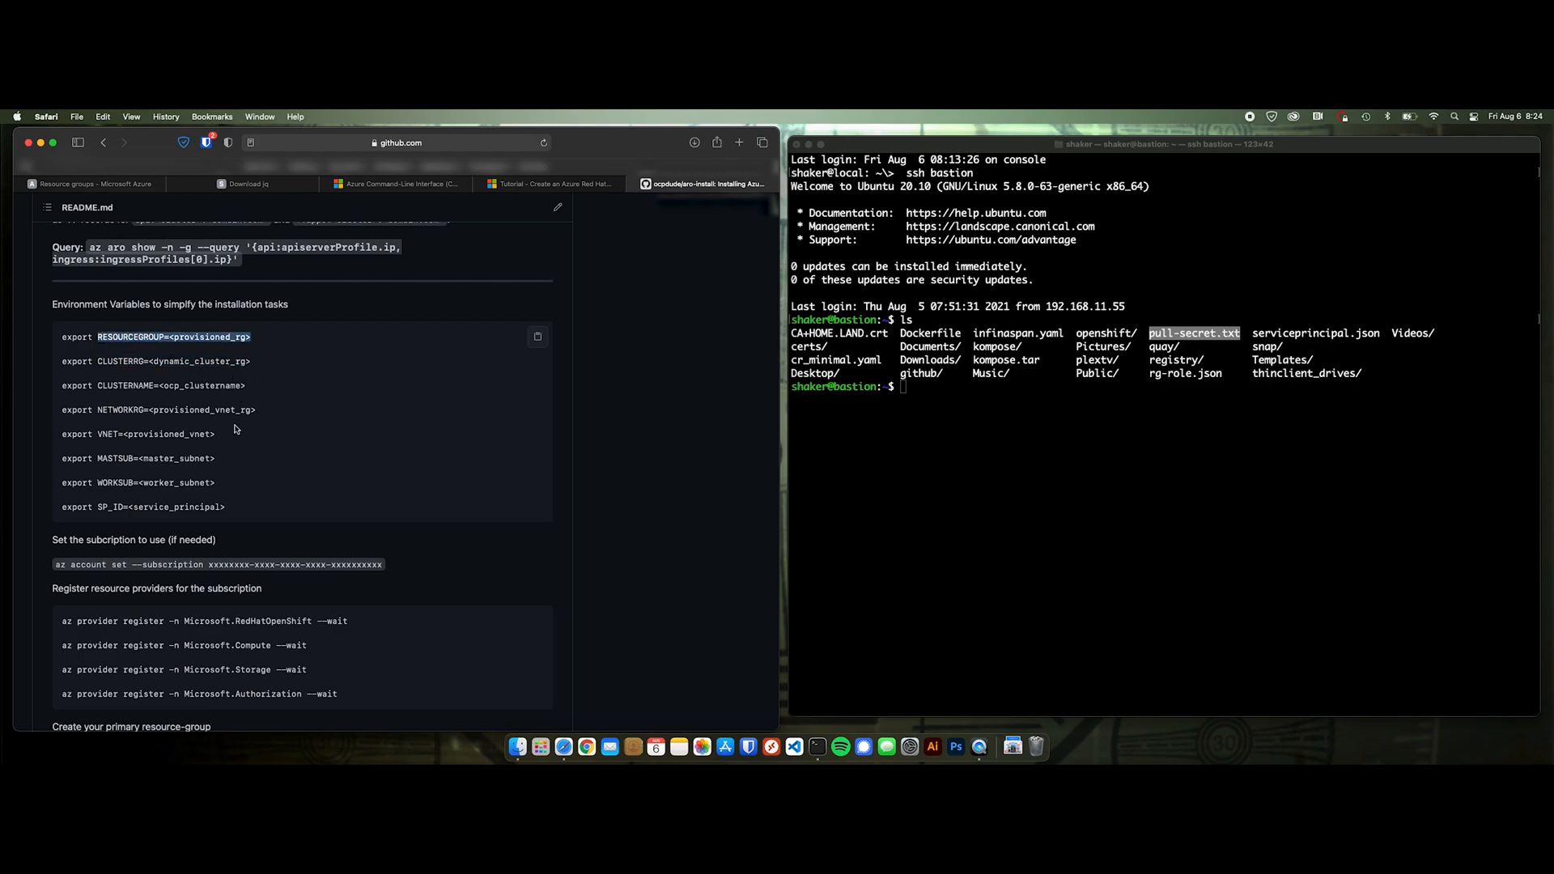
mouse_move(315, 468)
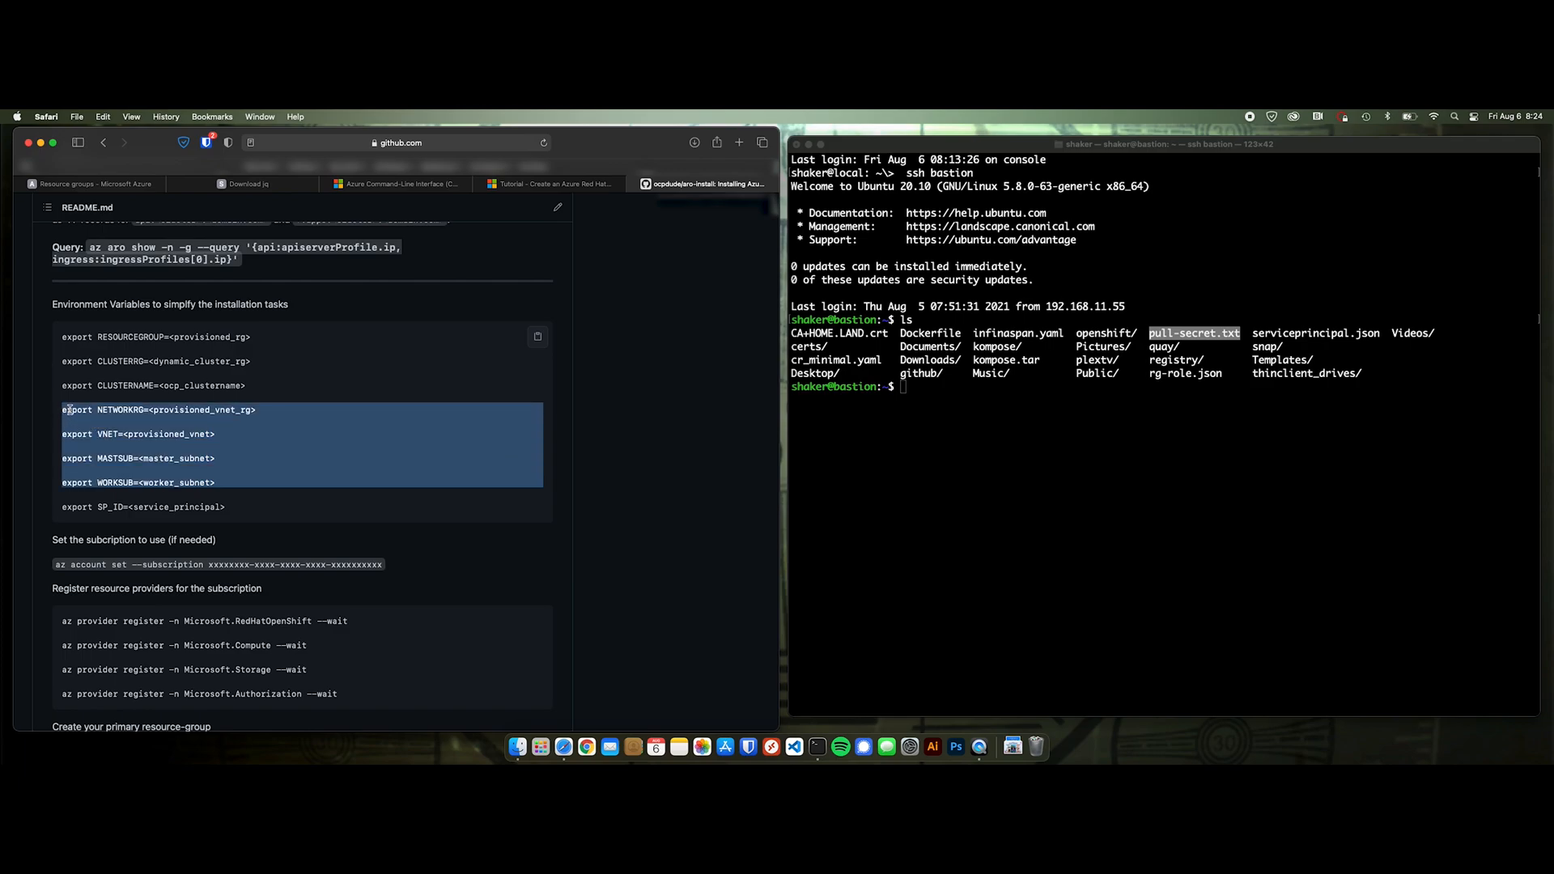
mouse_move(395, 458)
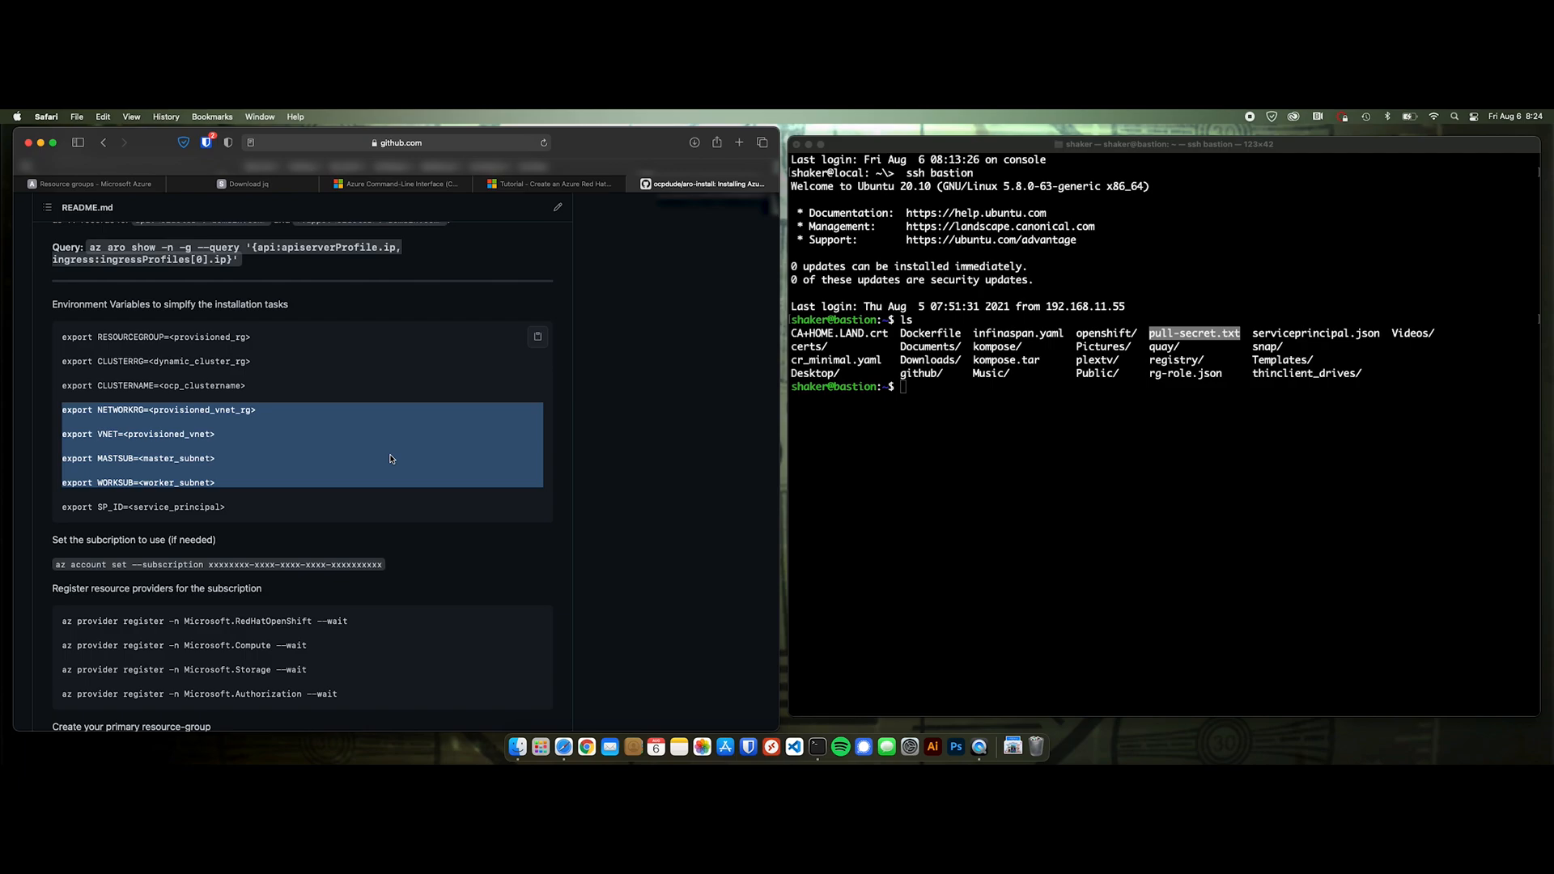
mouse_move(176, 360)
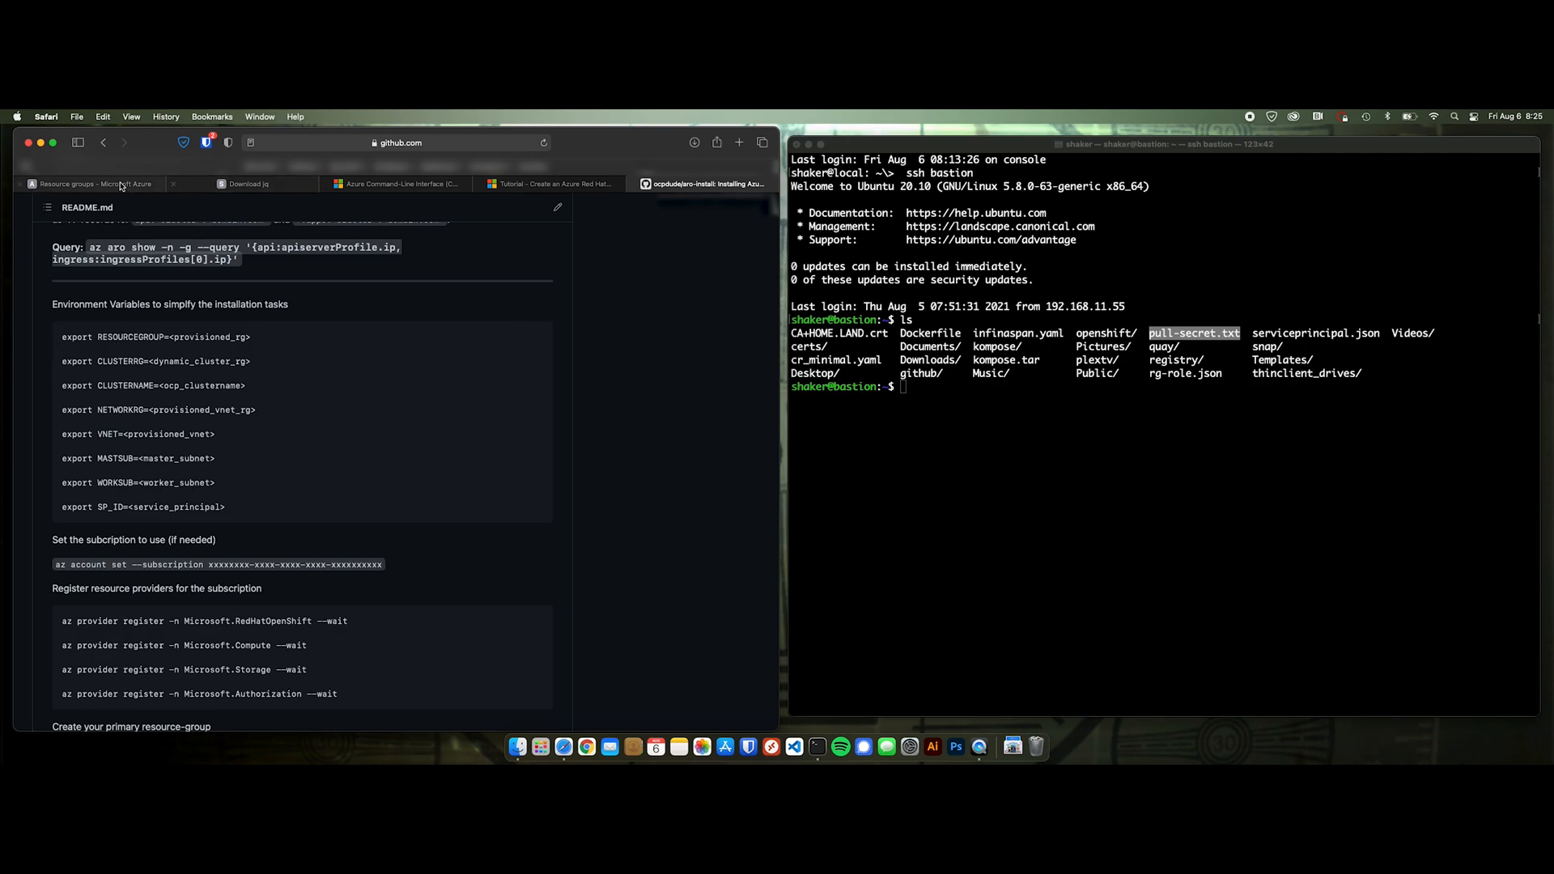
- Scroll on to the subscription set and az provider register commands in the README
scroll(down, 3)
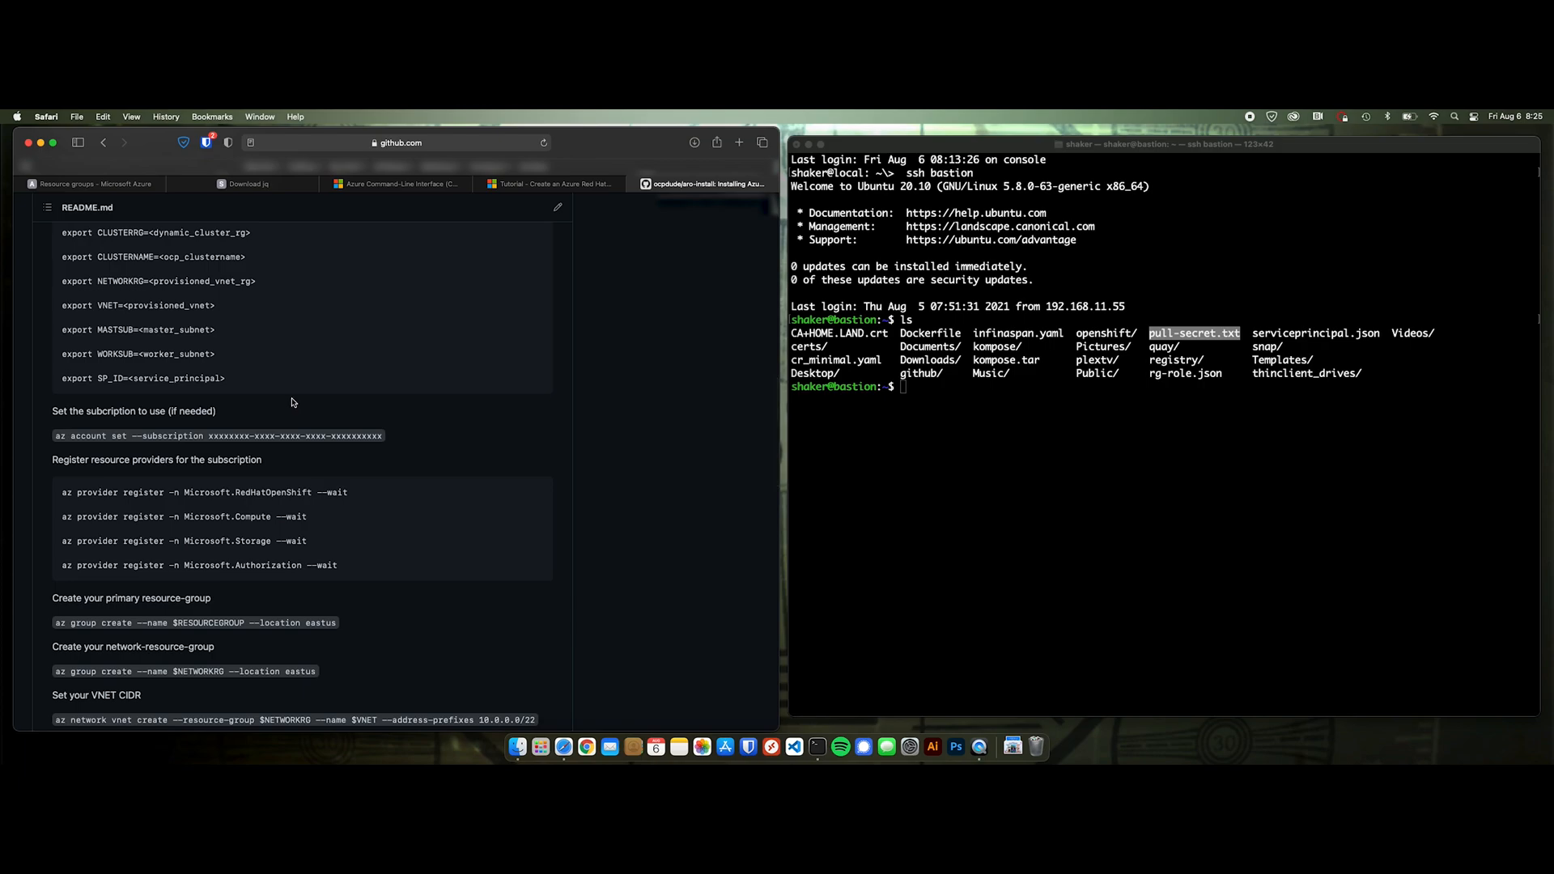
scroll(down, 3)
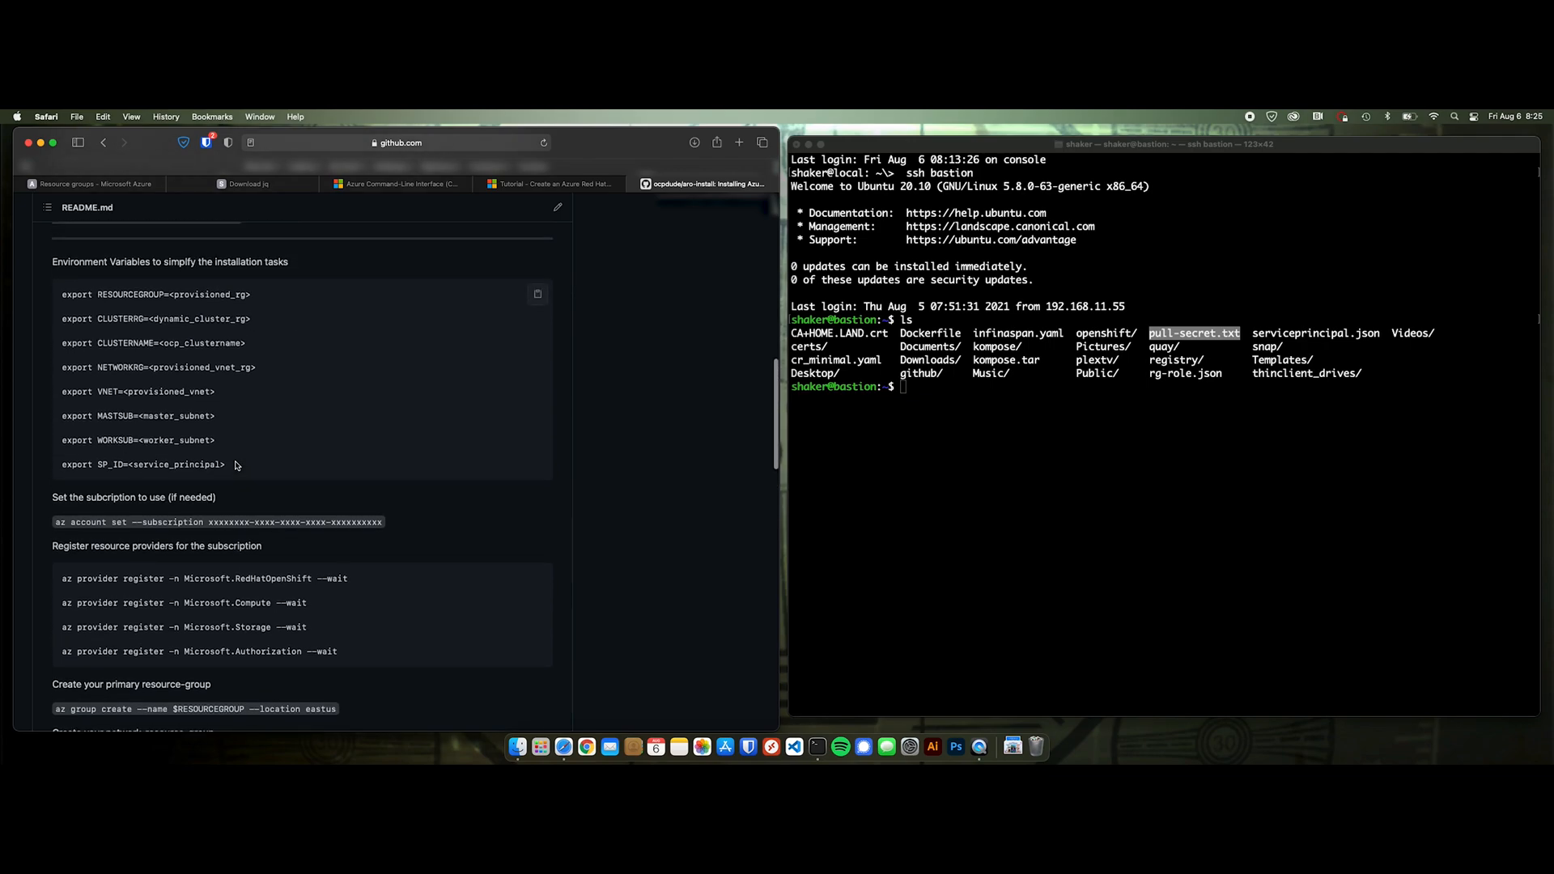
- Run the az provider register commands for RedHatOpenShift through Authorization on the bastion, then clear the screen
scroll(down, 3)
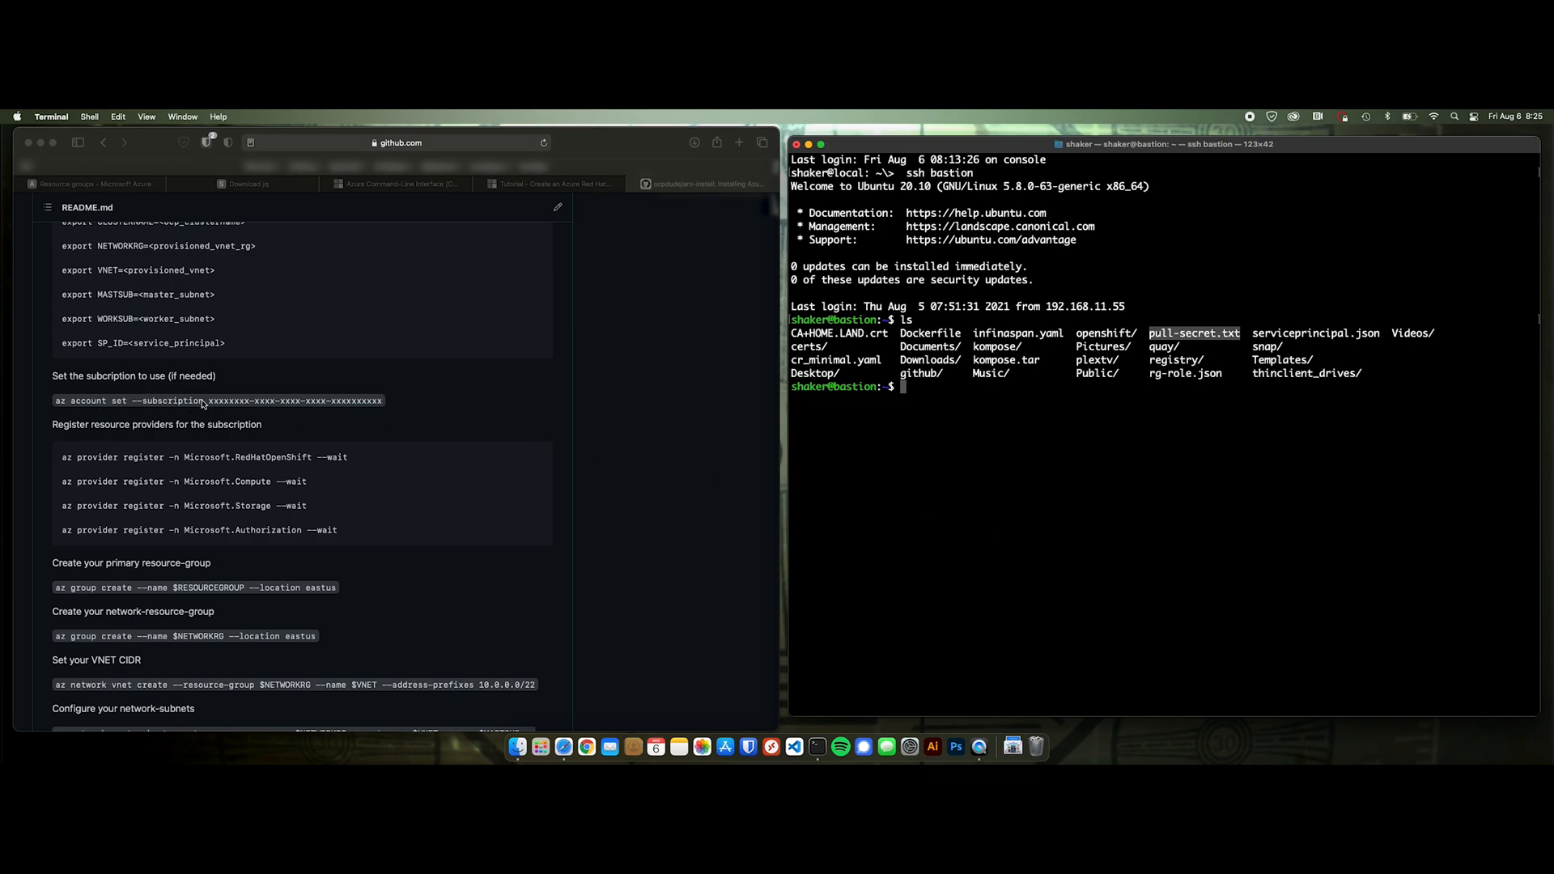
mouse_move(403, 429)
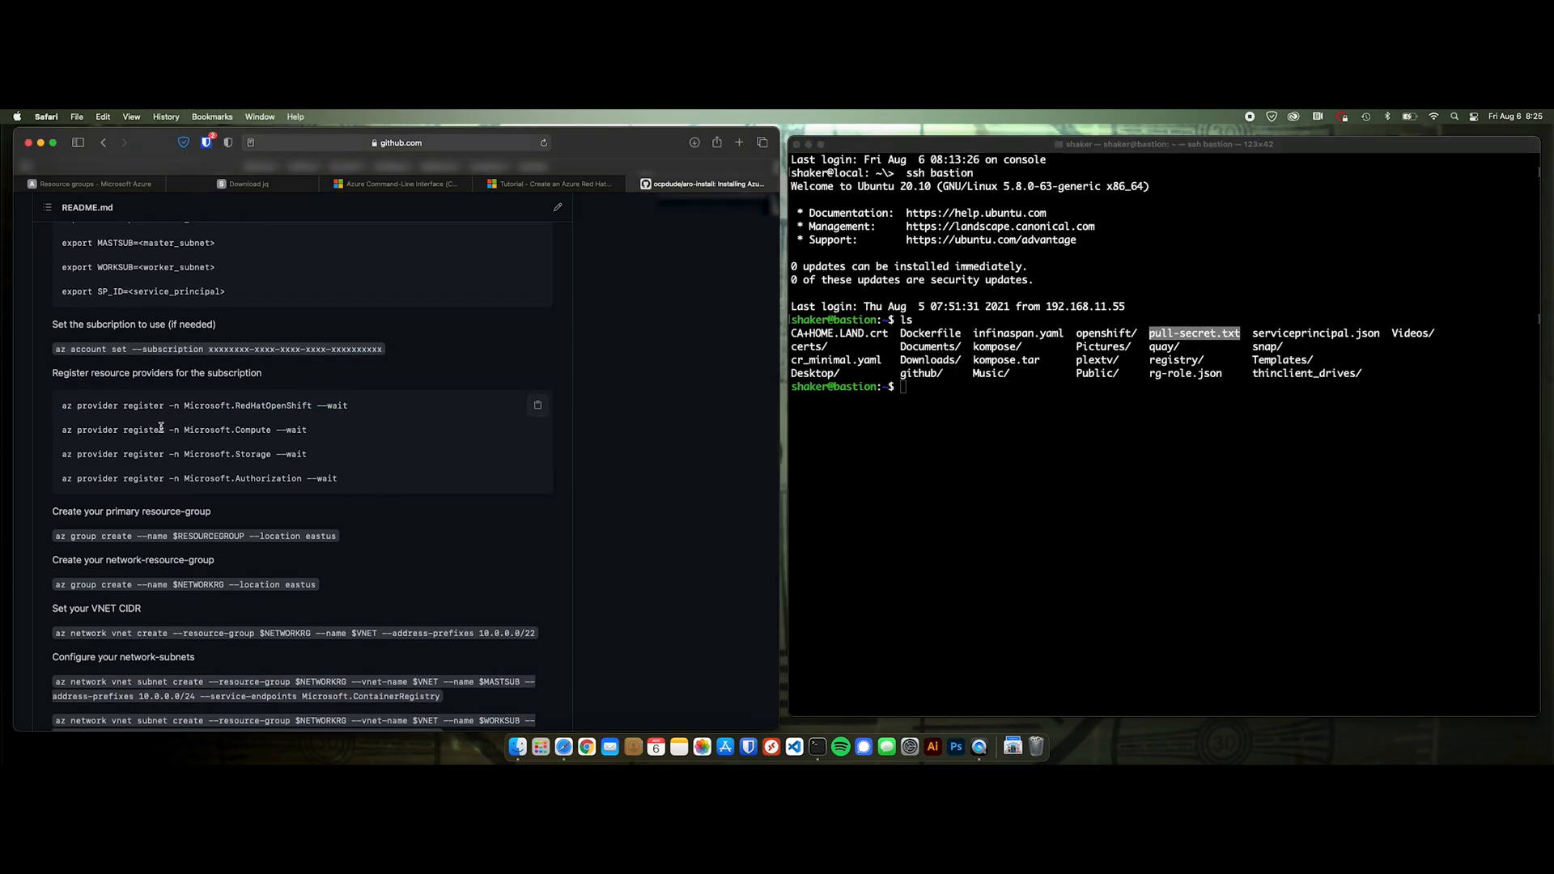
drag(61, 405, 339, 478)
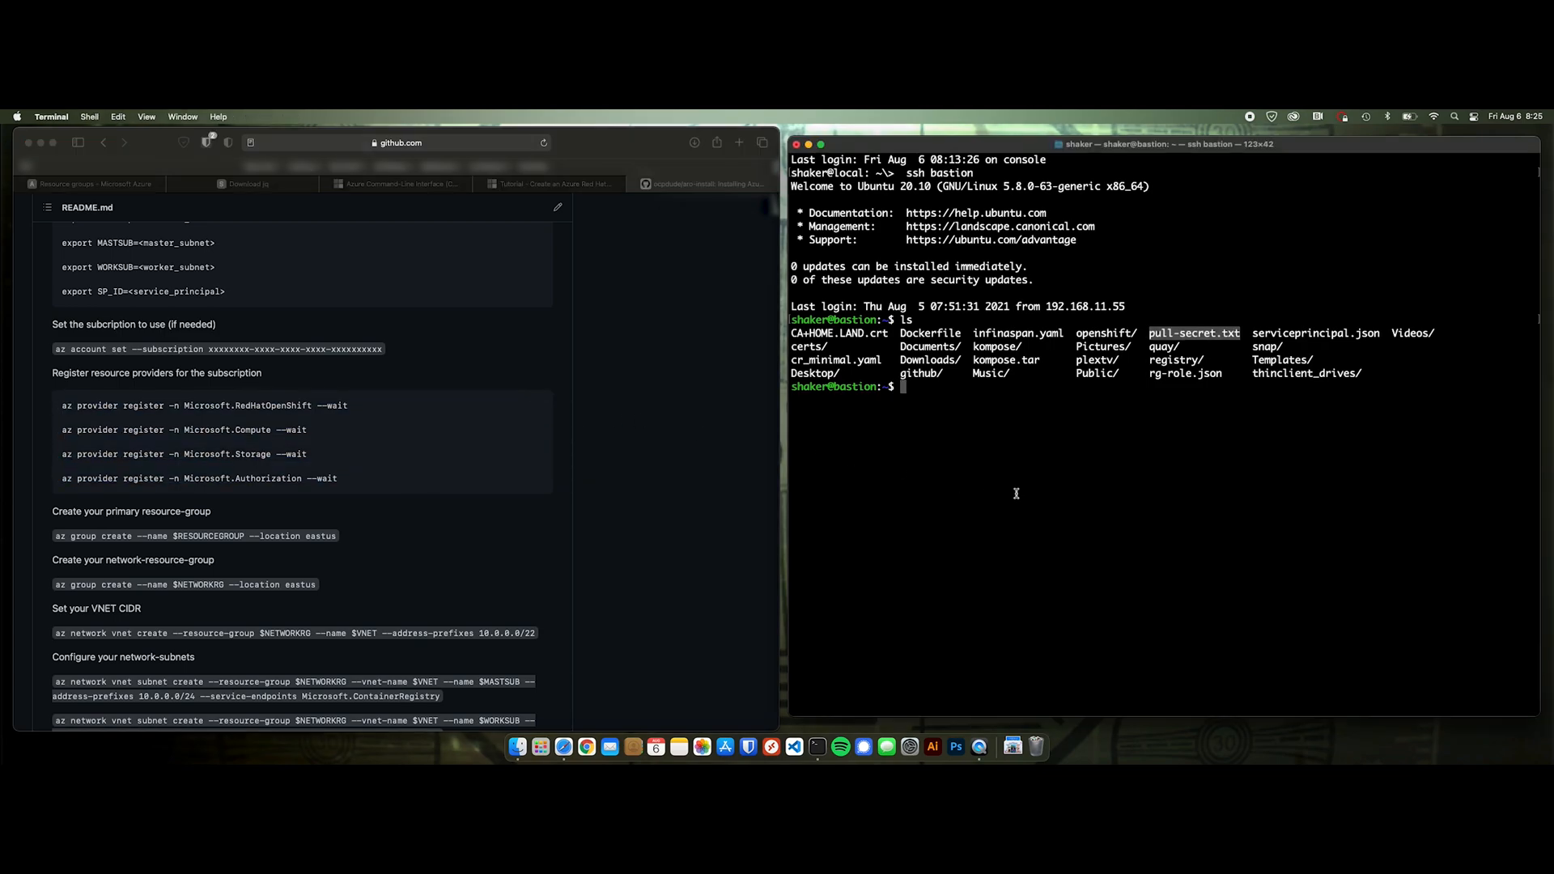
text(az provider register -n Microsoft.RedHatOpenShift --wait)
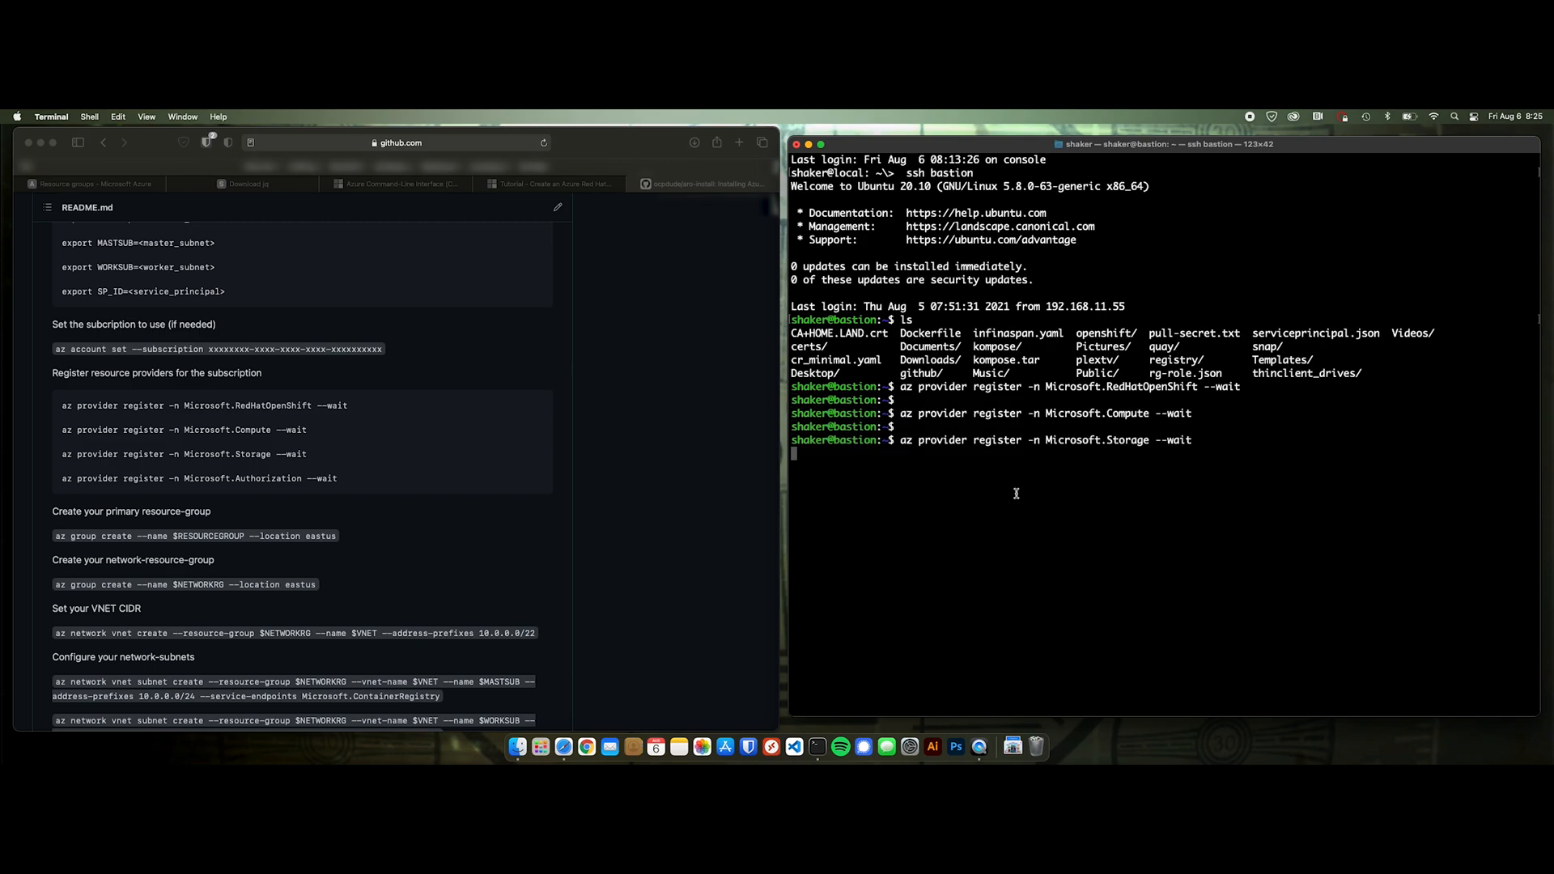
text(az provider register -n Microsoft.Authorization --wait)
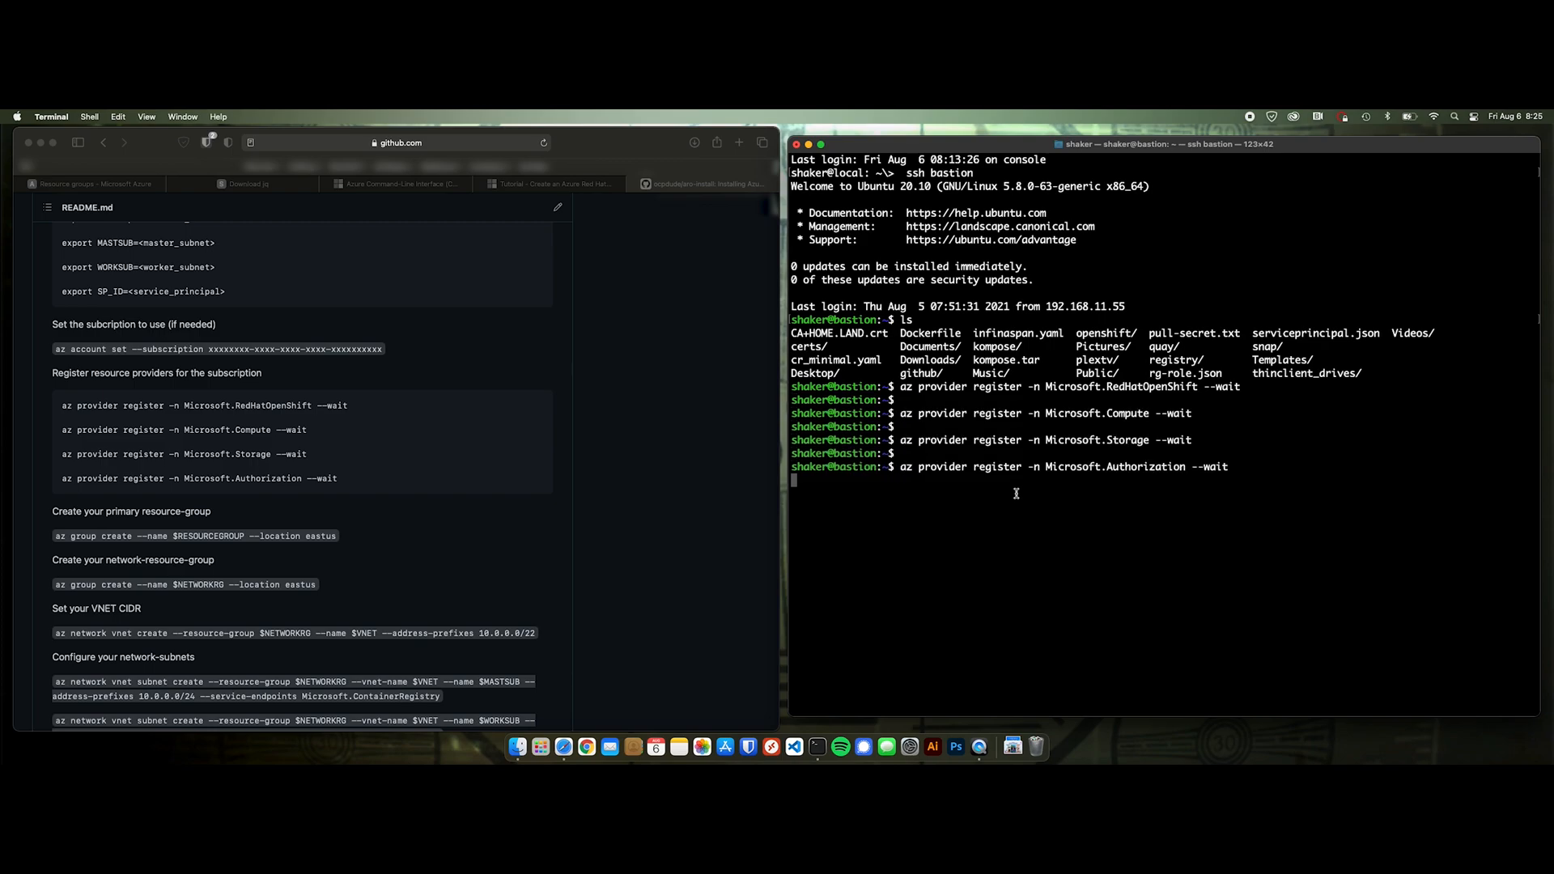
text(clear)
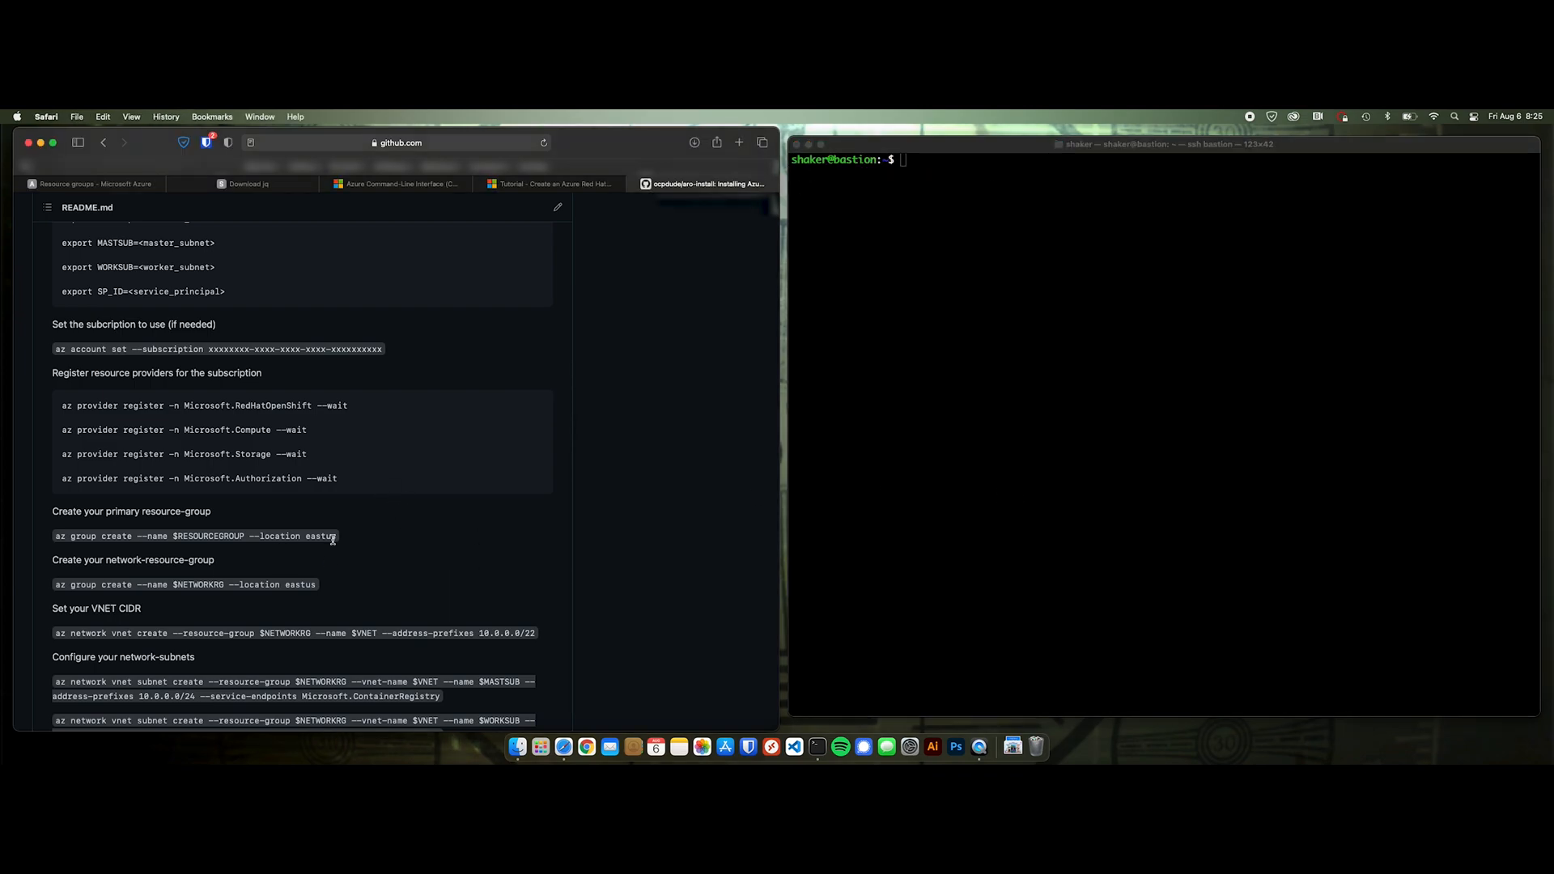
- Export RESOURCEGROUP and CLUSTERRG as the ocpdude resource group names in the bastion shell
scroll(up, 3)
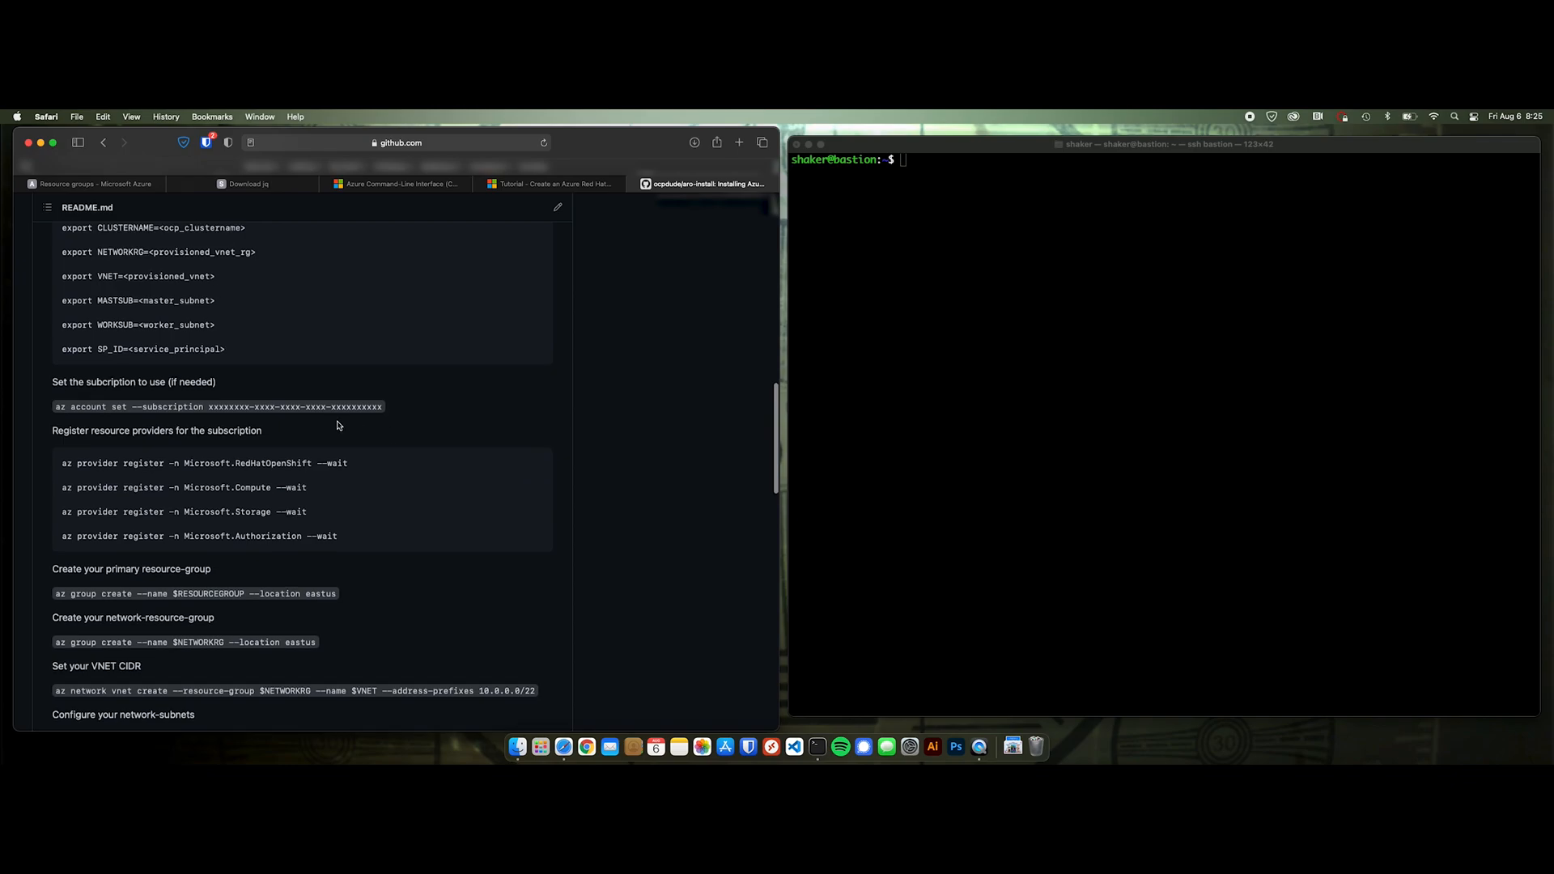
scroll(up, 3)
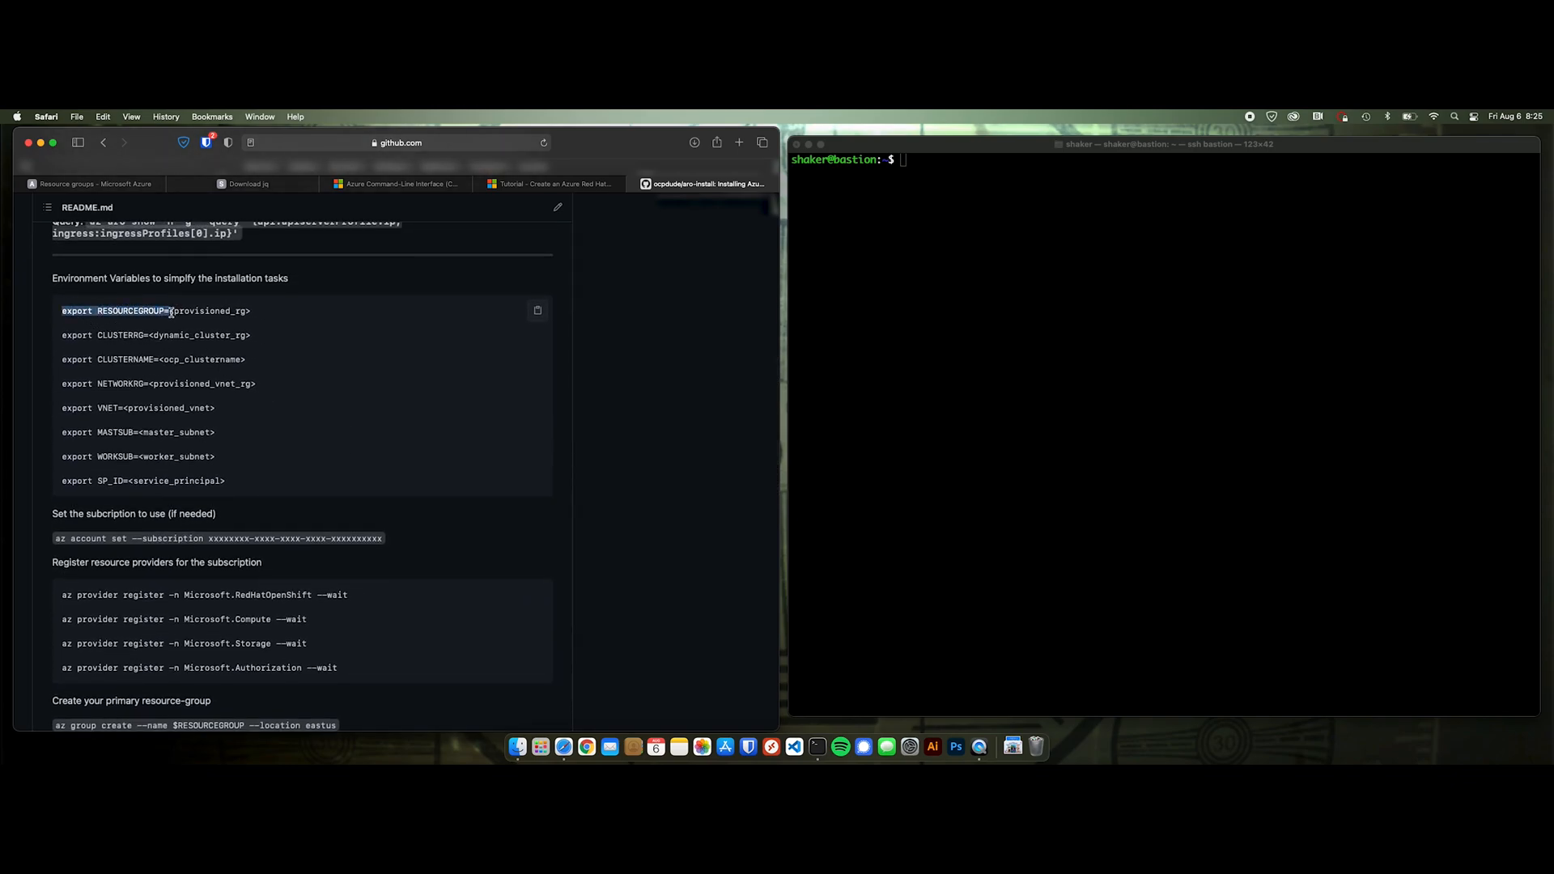
text(export RESOURCEGROUP=)
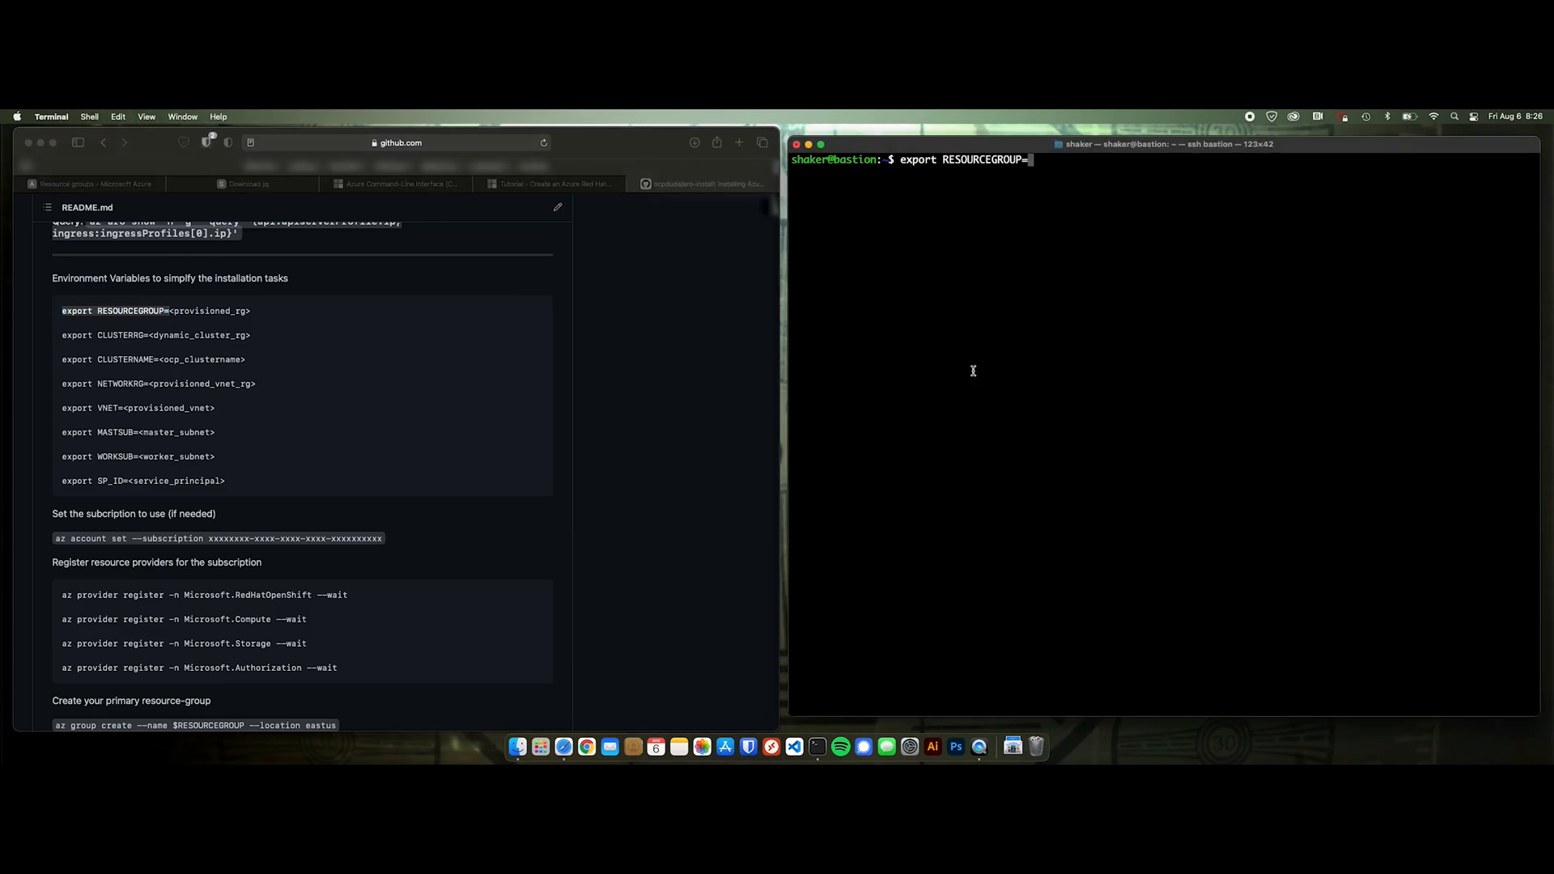
text(ocpdude-rg)
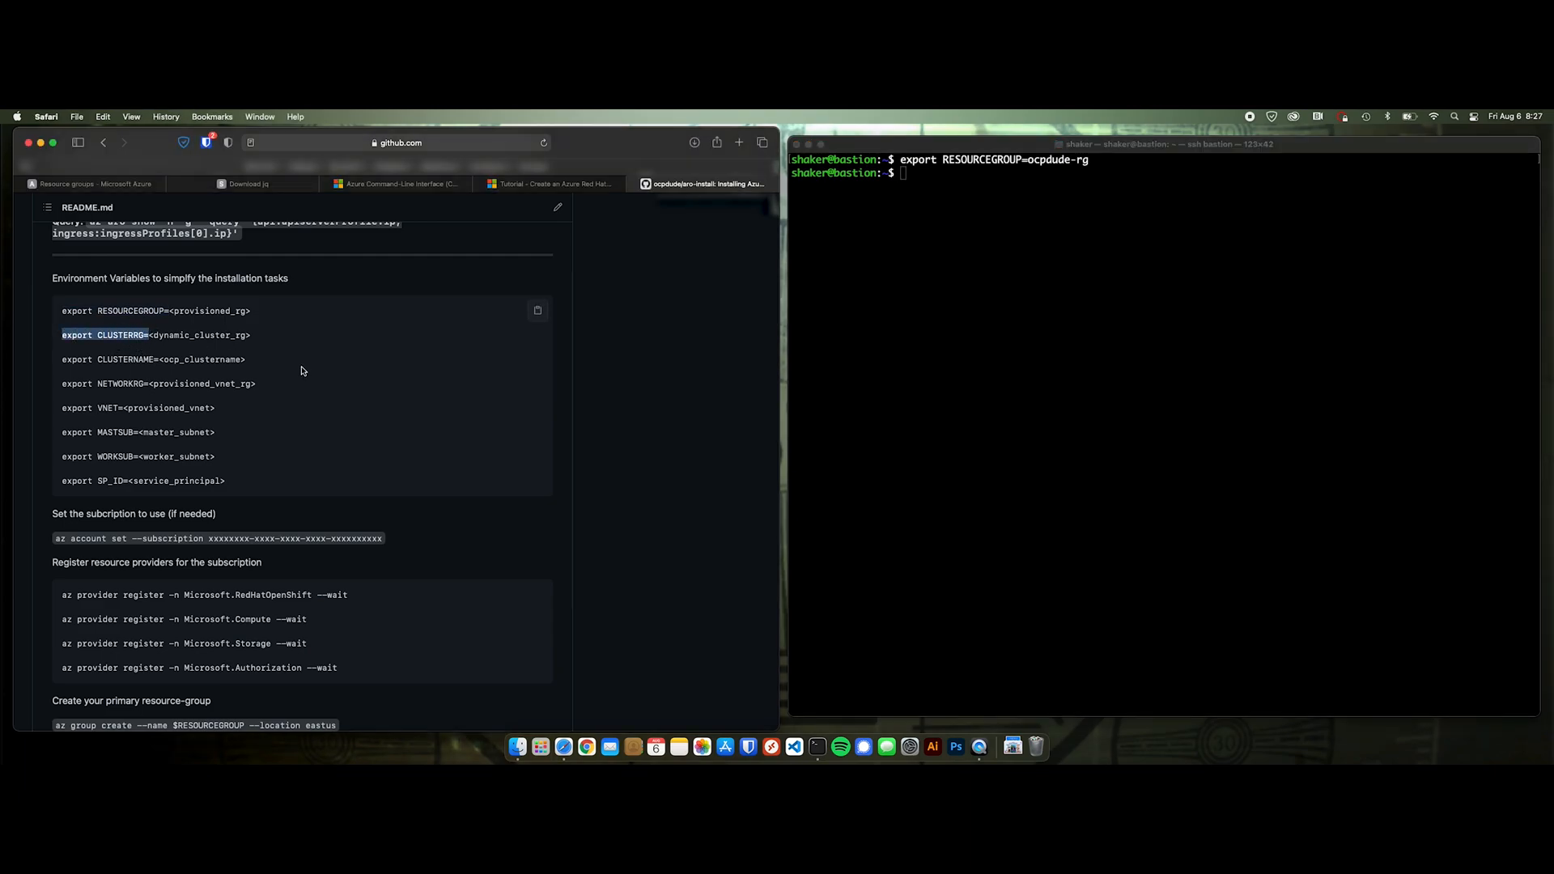
text(export CLUSTERRG=)
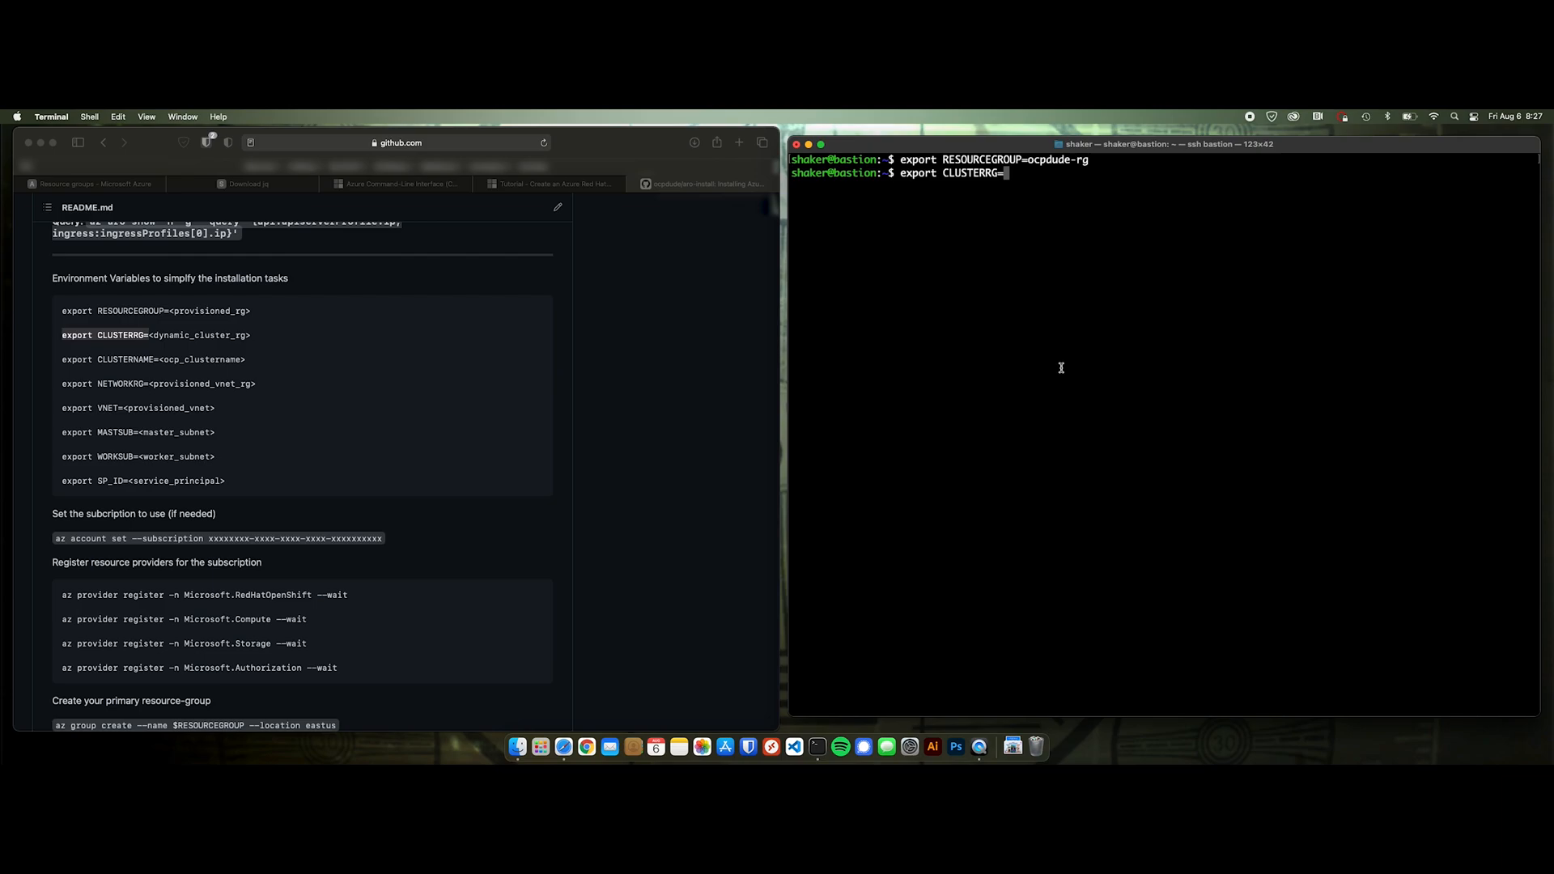
text(ocpdu)
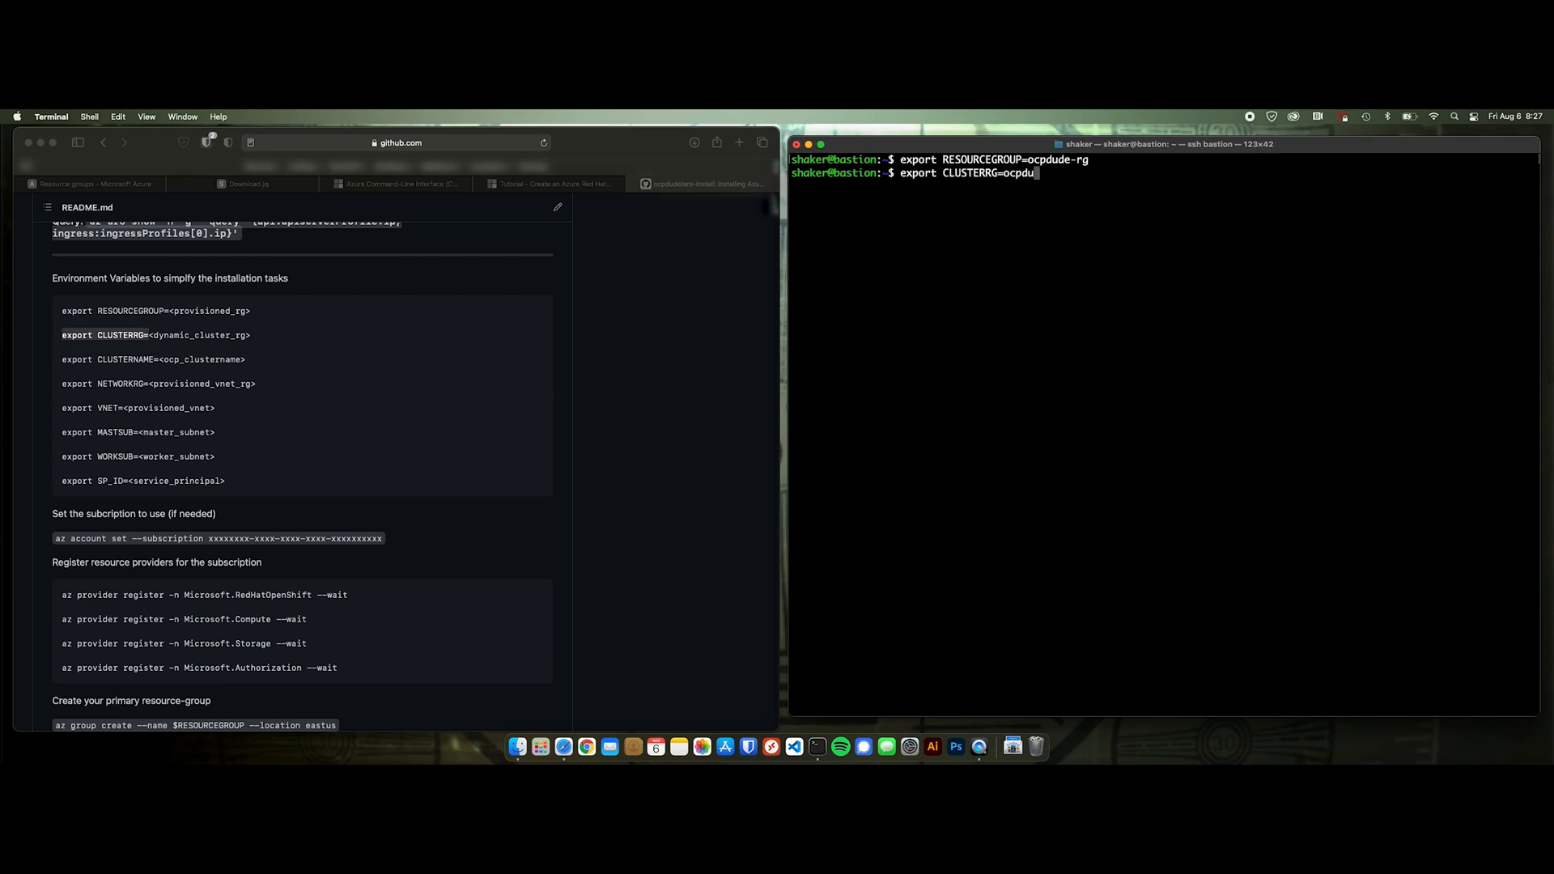
text(de-c)
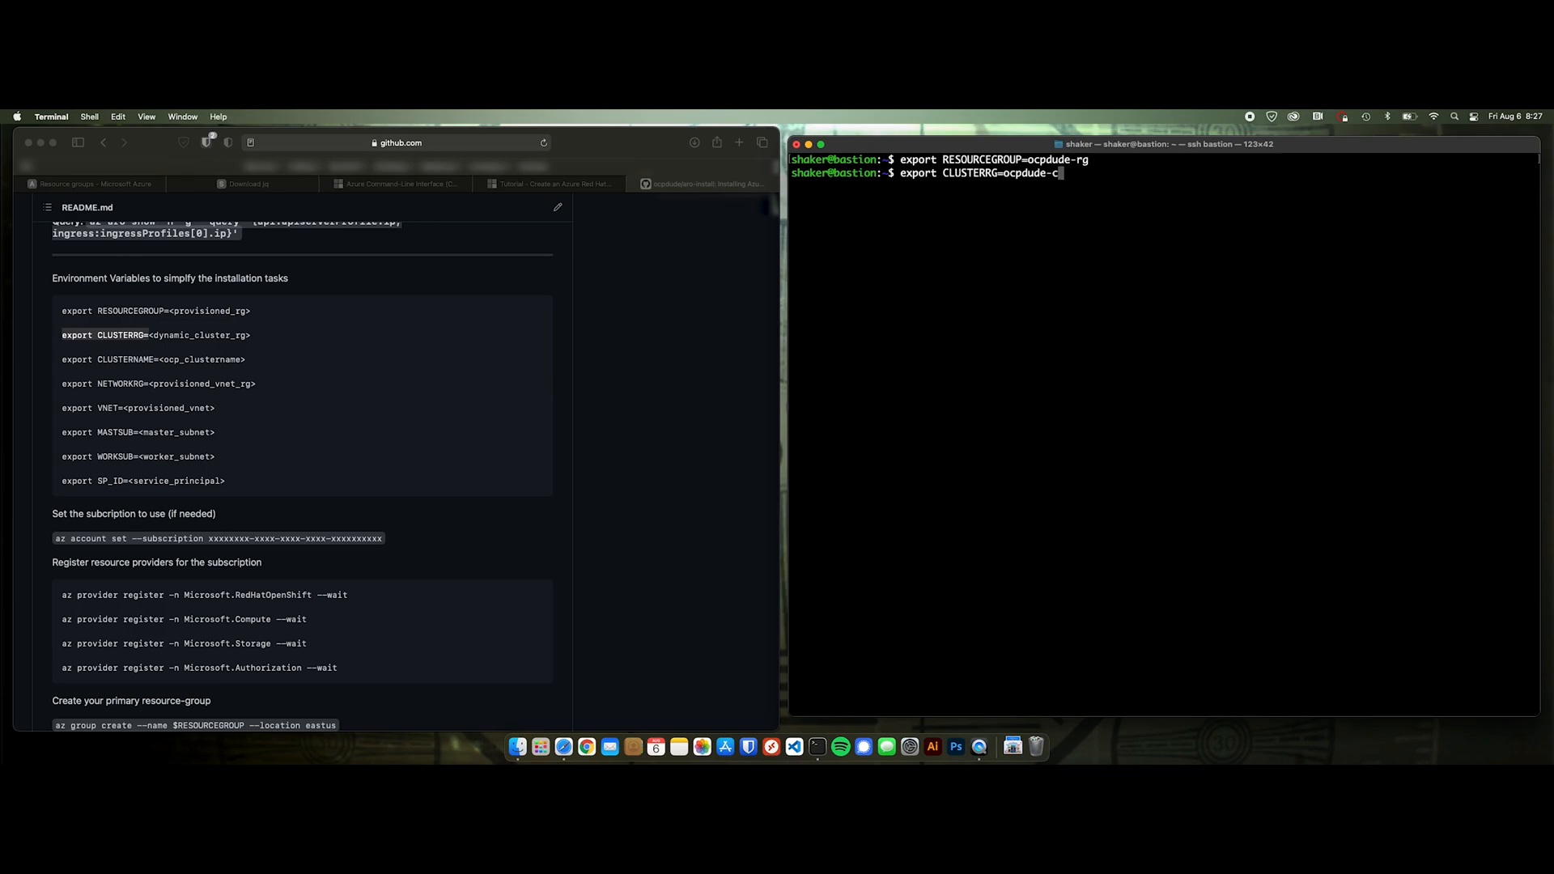
text(rg)
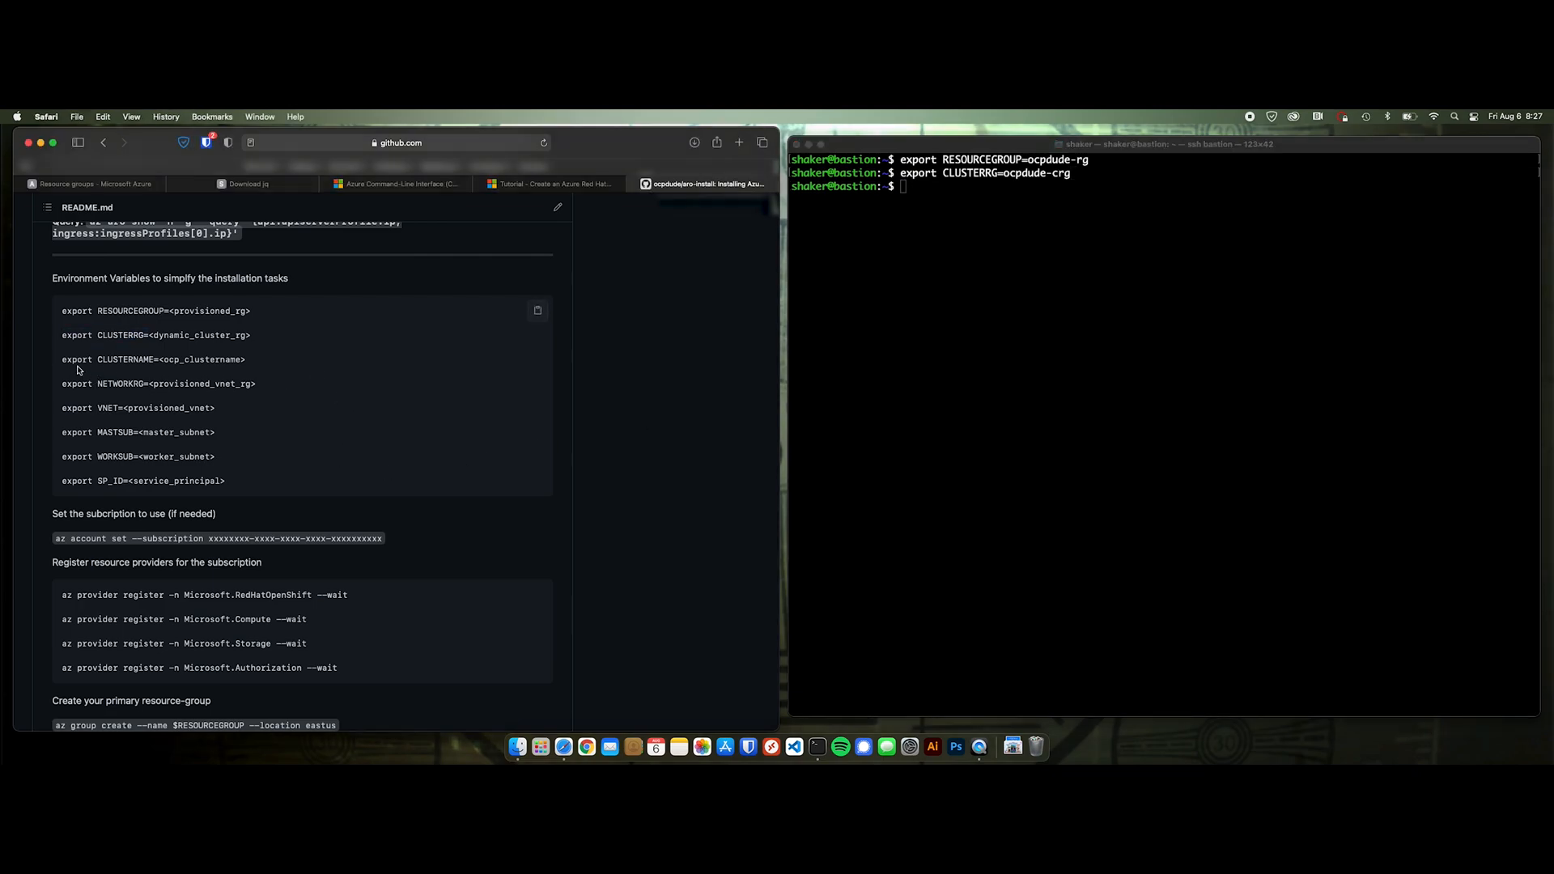
- Export CLUSTERNAME and NETWORKRG (ocpdude-net-rg), copying the variable names from the README
double_click(108, 360)
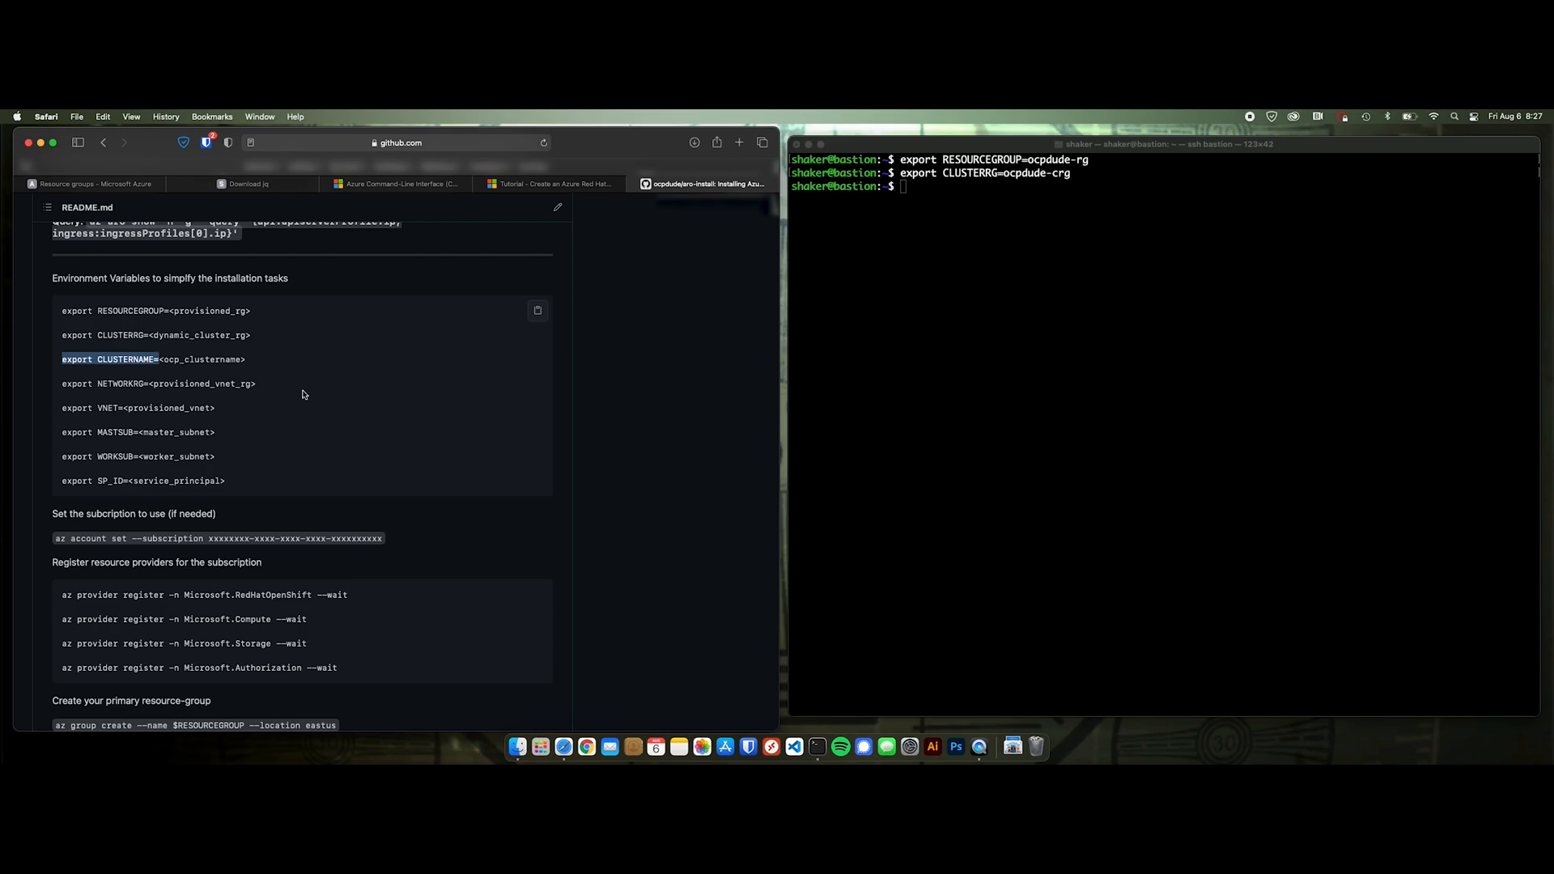
text(export CLUSTERNAME=)
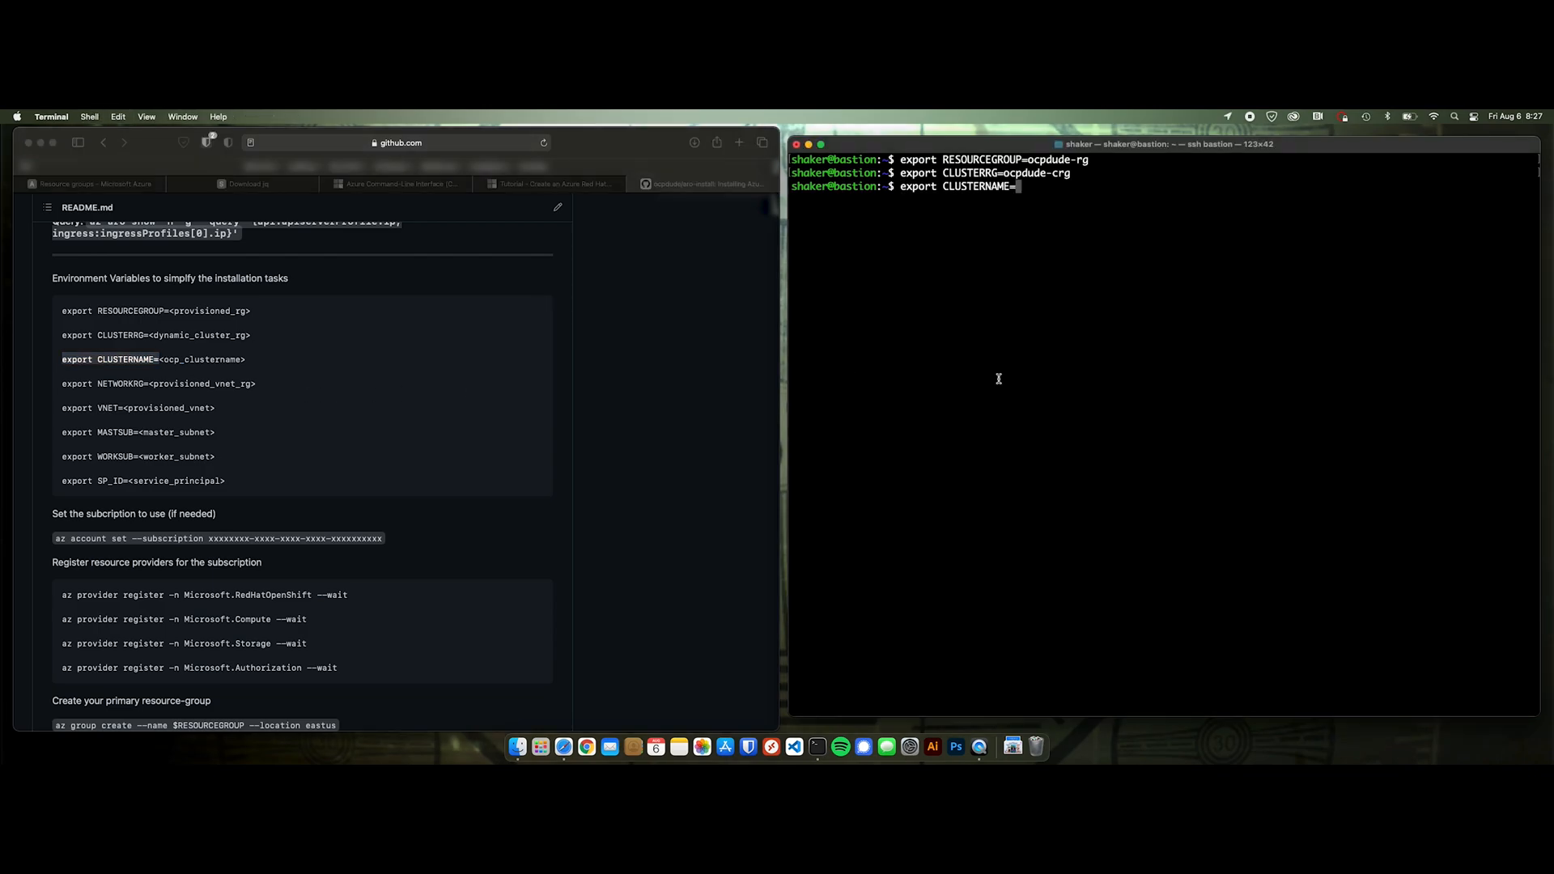
text(ocpdemo)
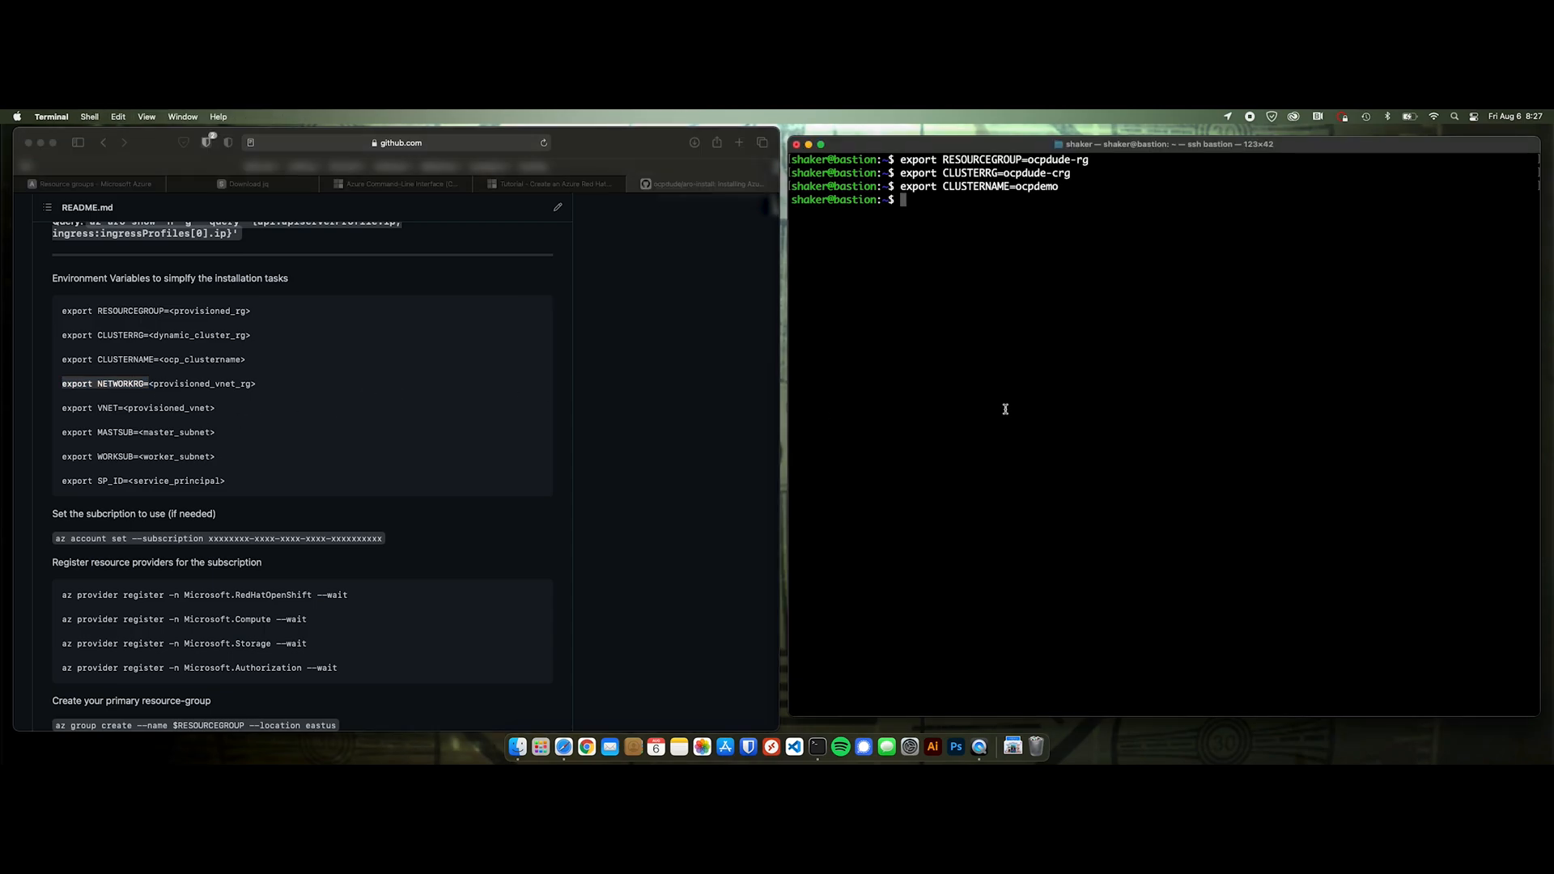
text(export NETWORKRG=ocpdude)
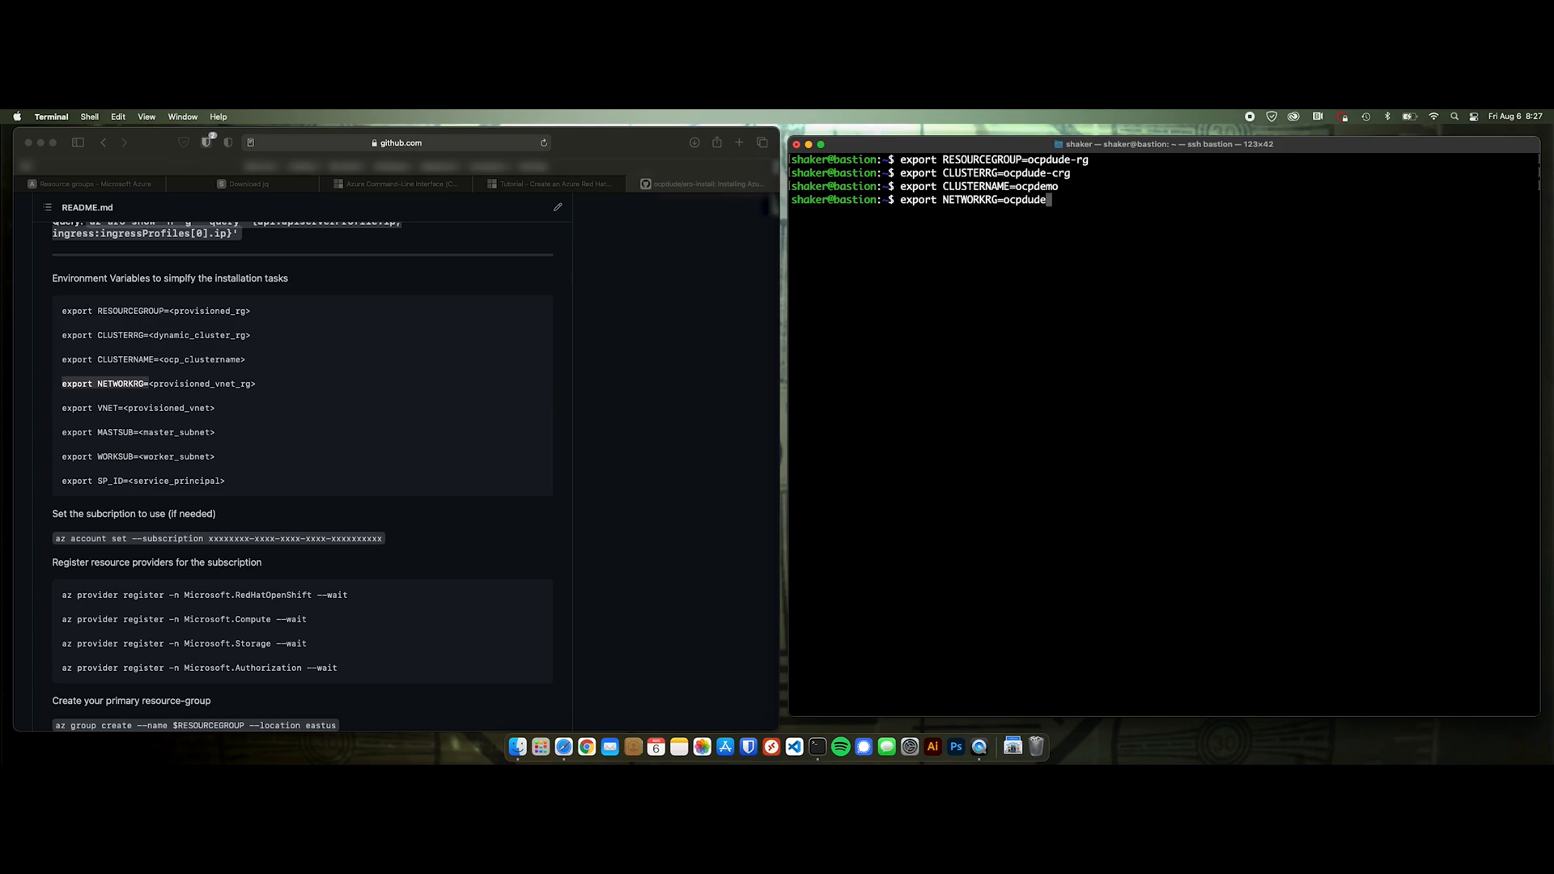
text(-net-rg)
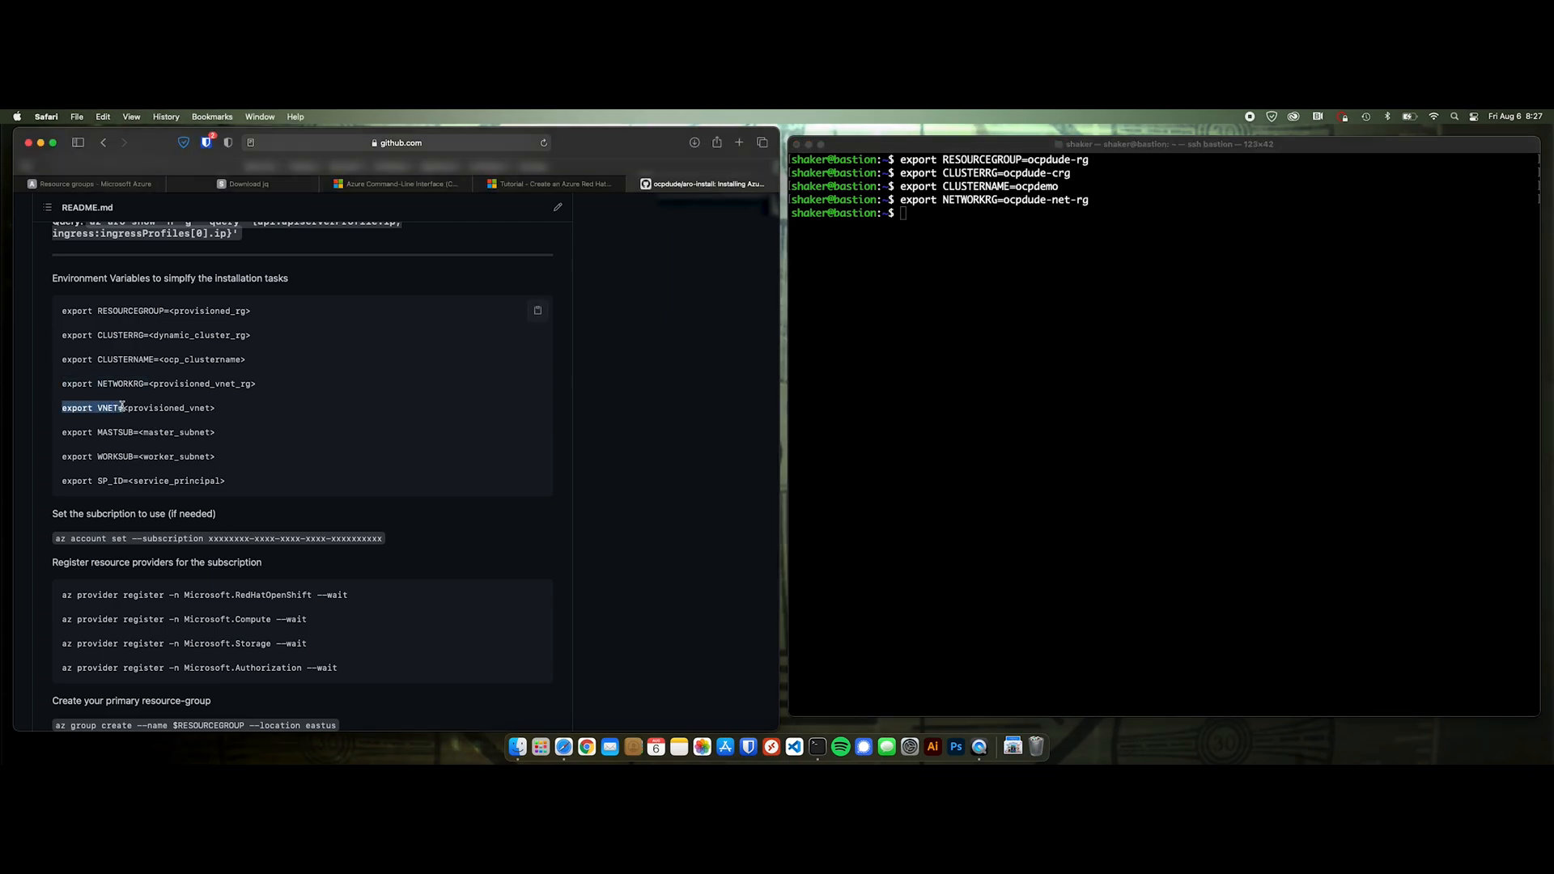
click(1080, 461)
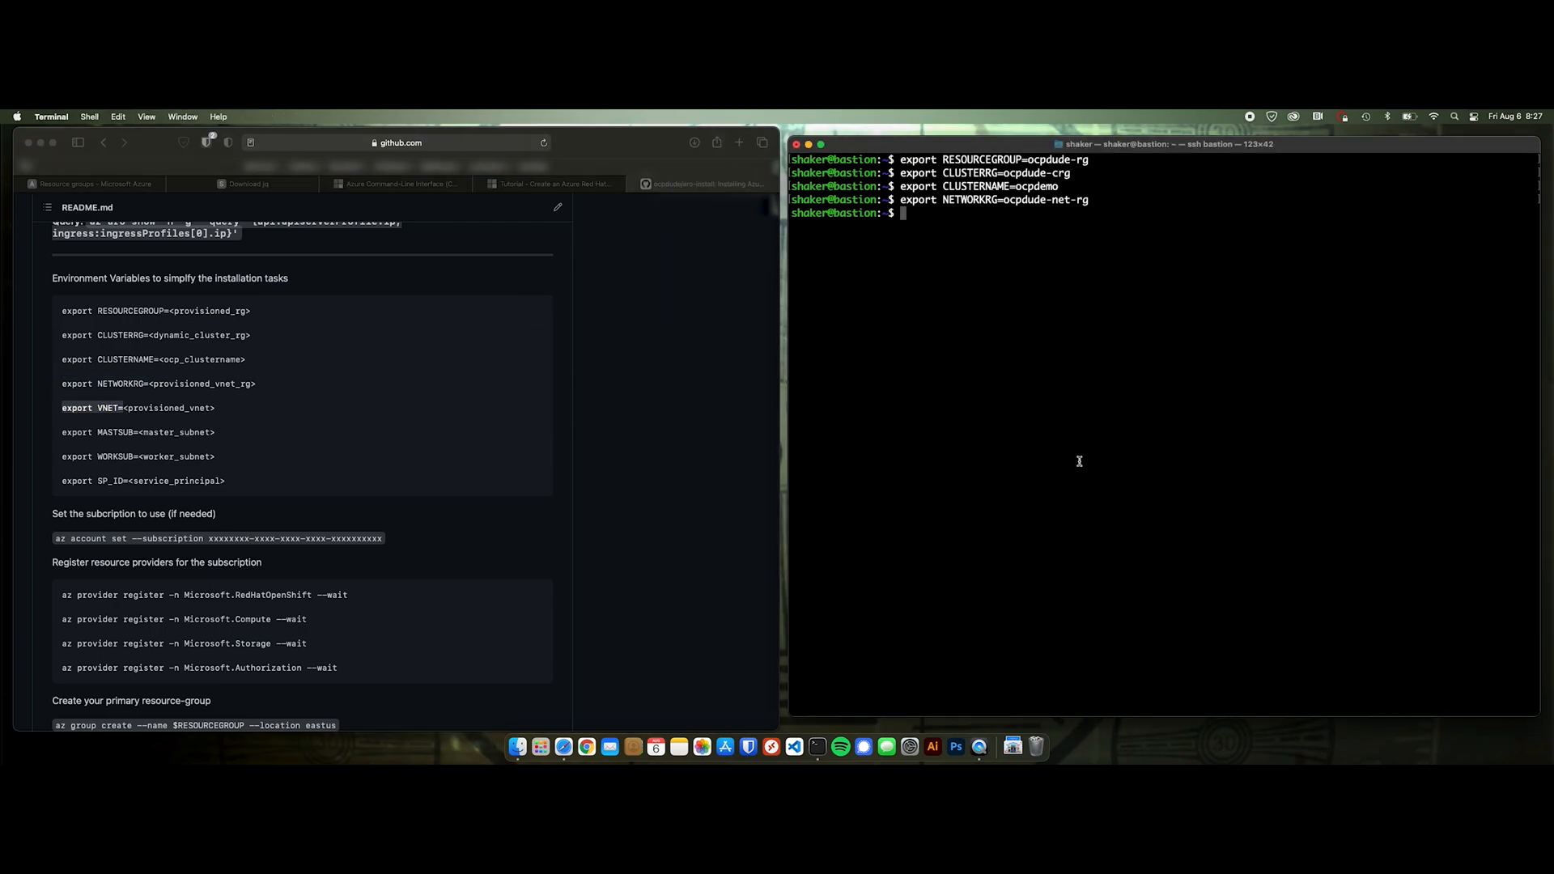
- Export VNET, MASTSUB (master sub), WORKSUB (worker sub) and SP_ID from the service principal
text(export VNET=)
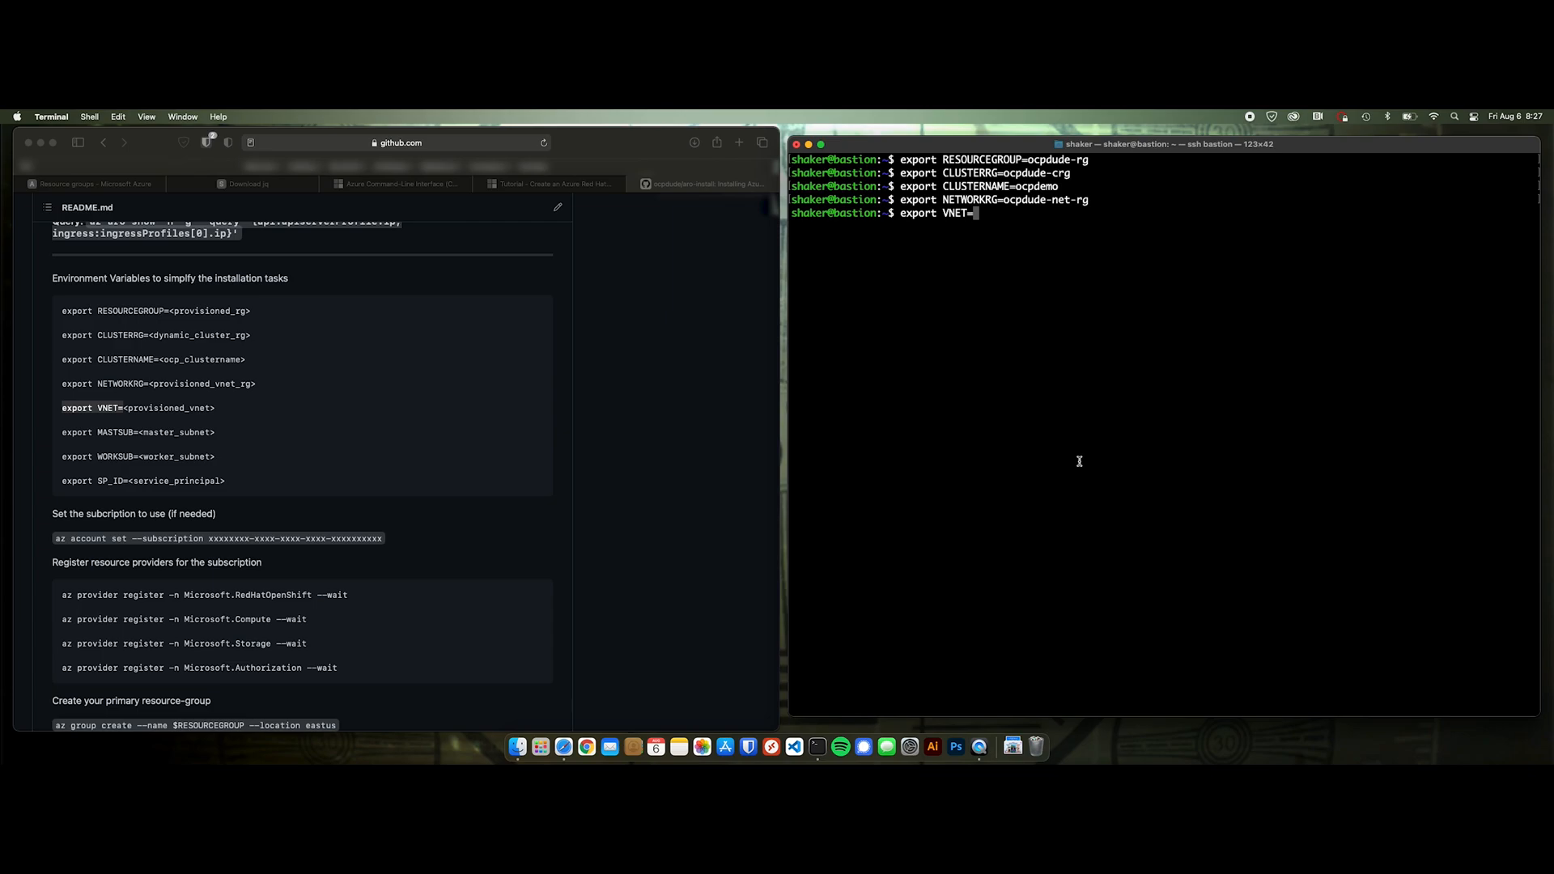
text(ocpd)
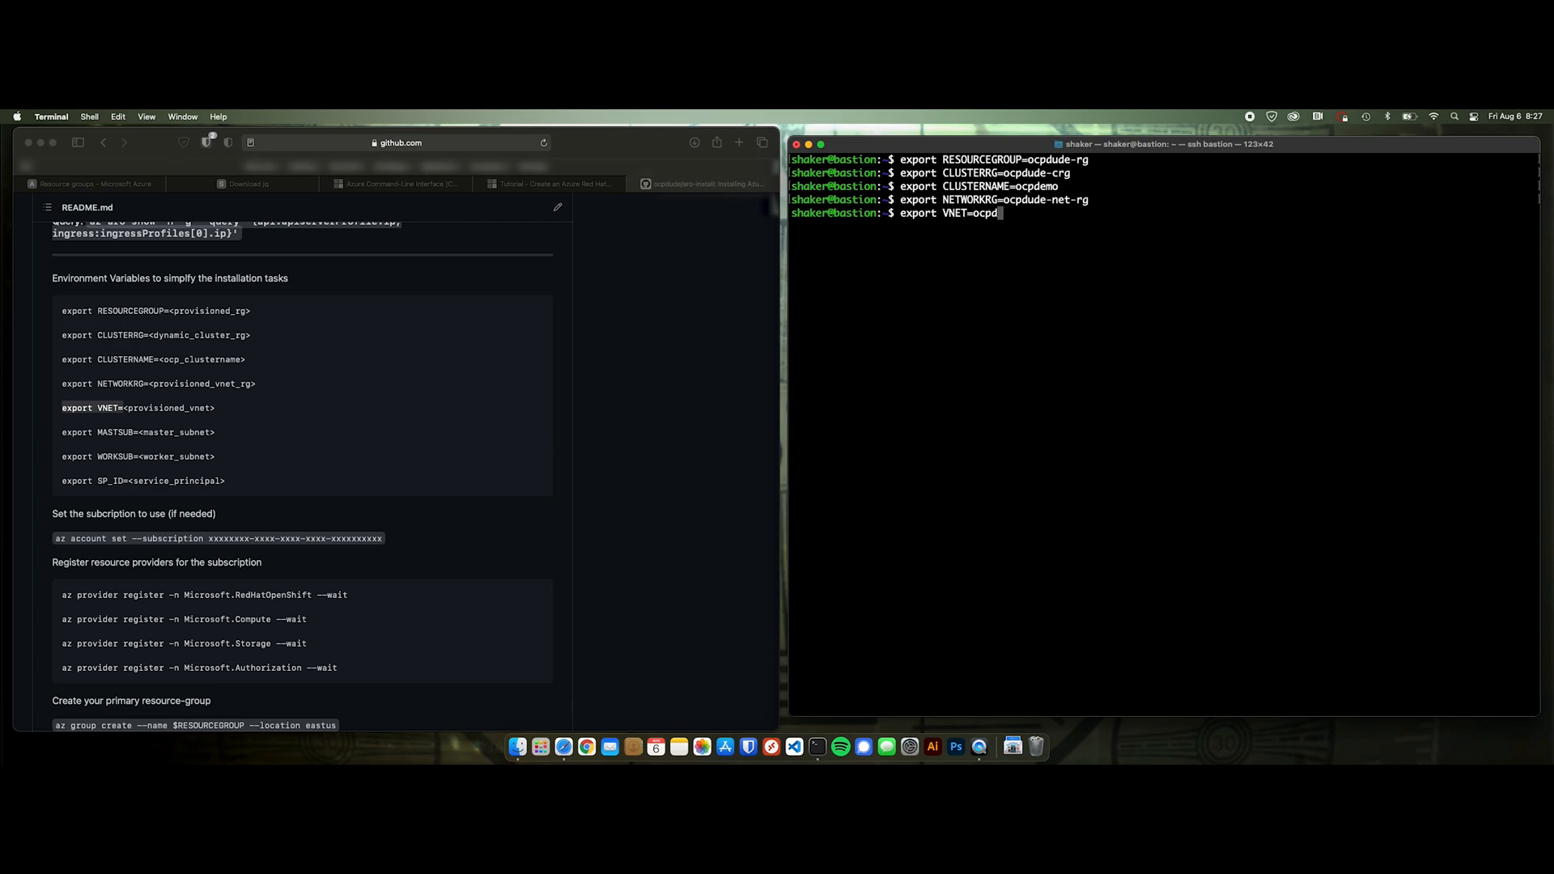
text(ude-vnet)
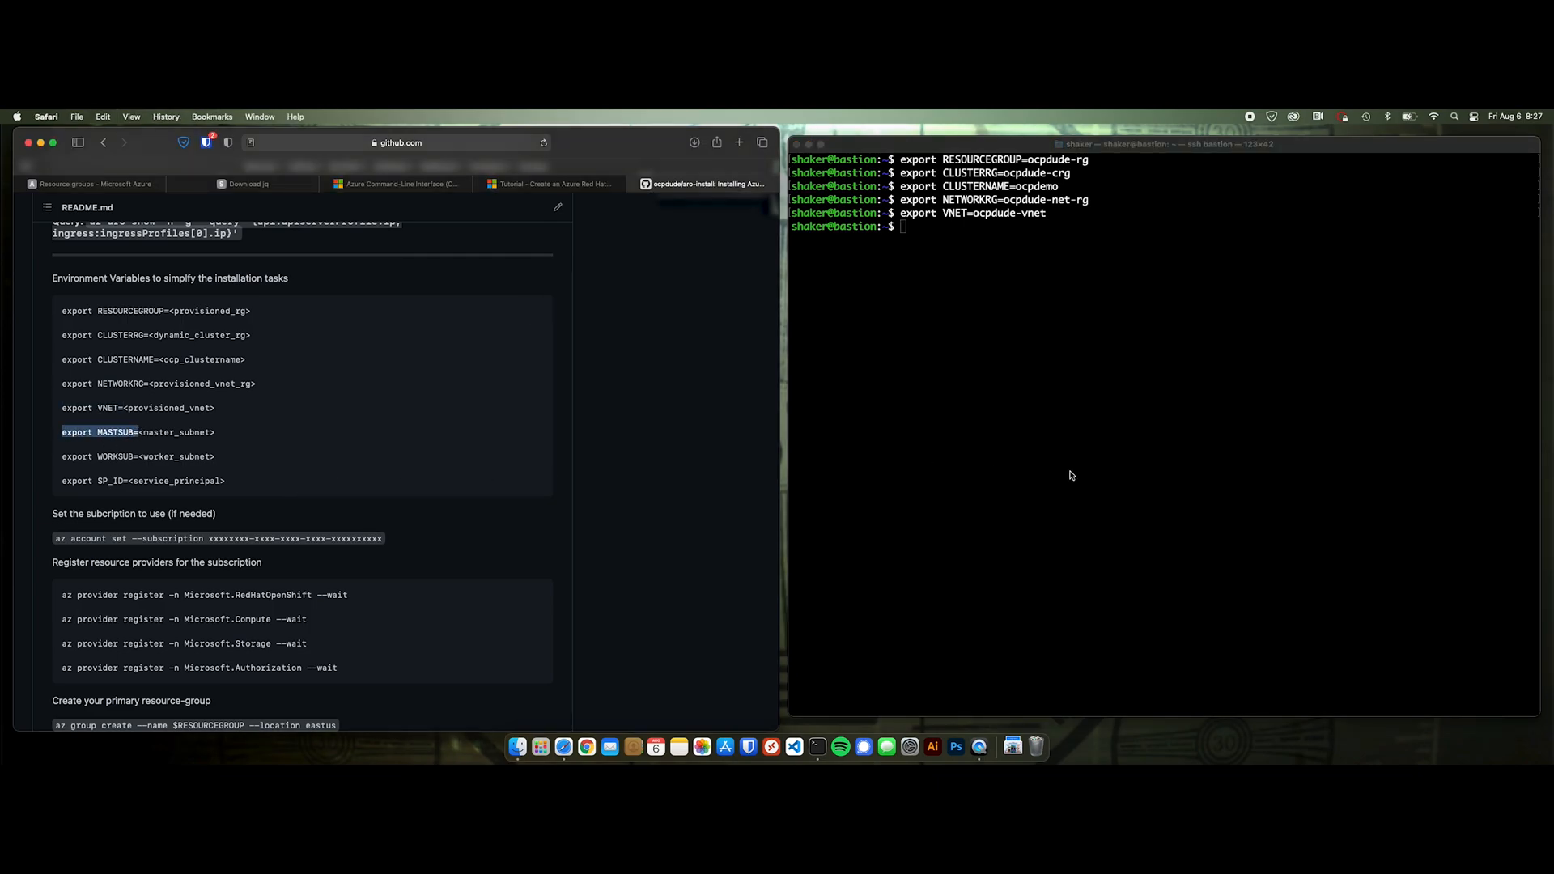
text(export MASTSUB=m)
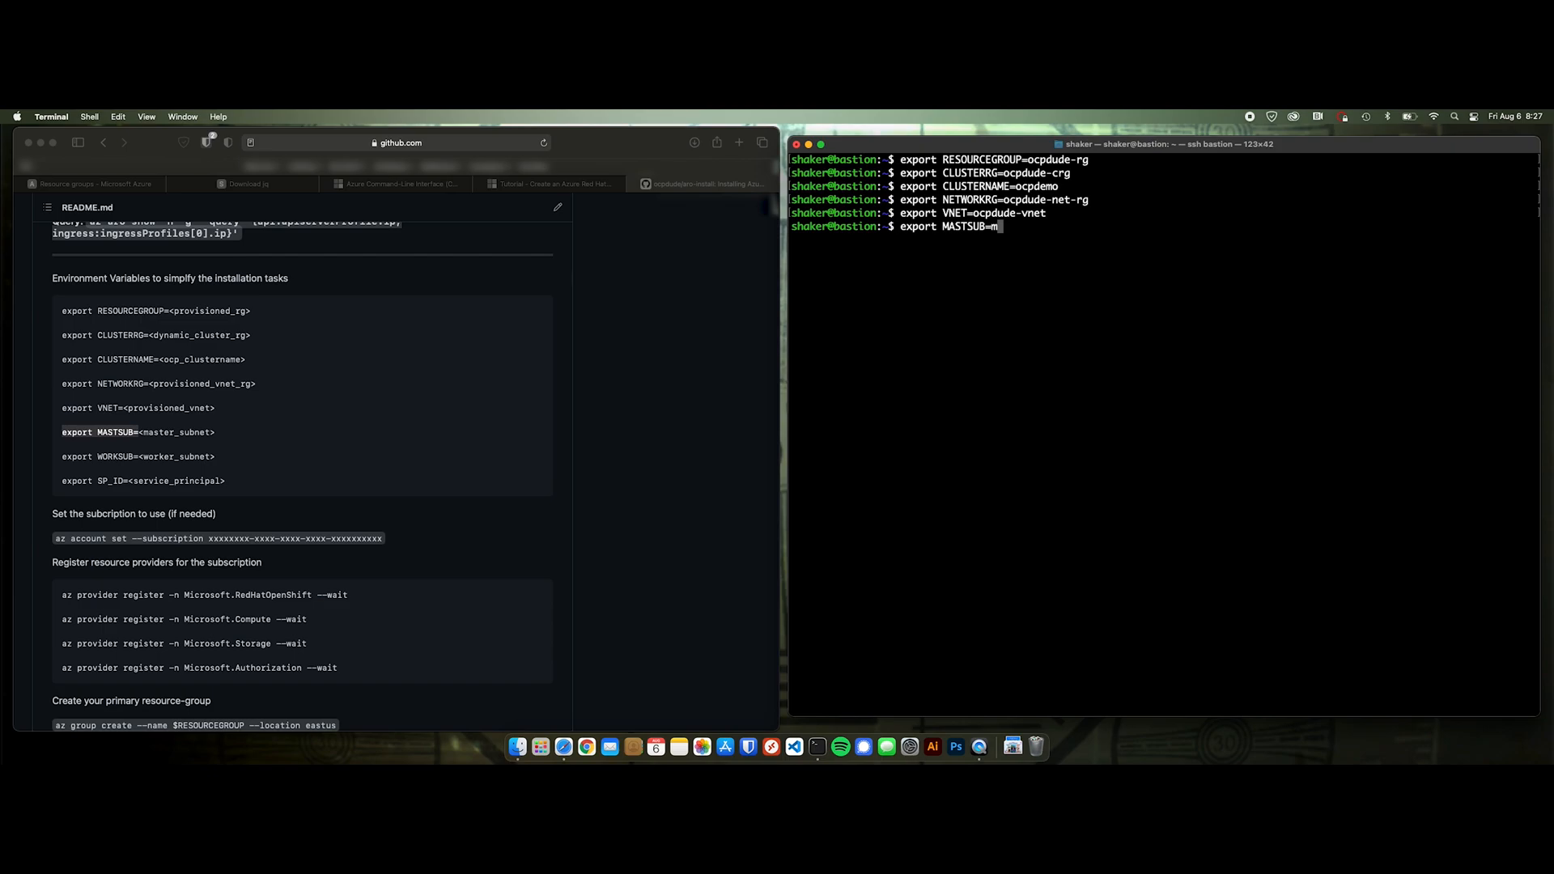
text(aster-sub)
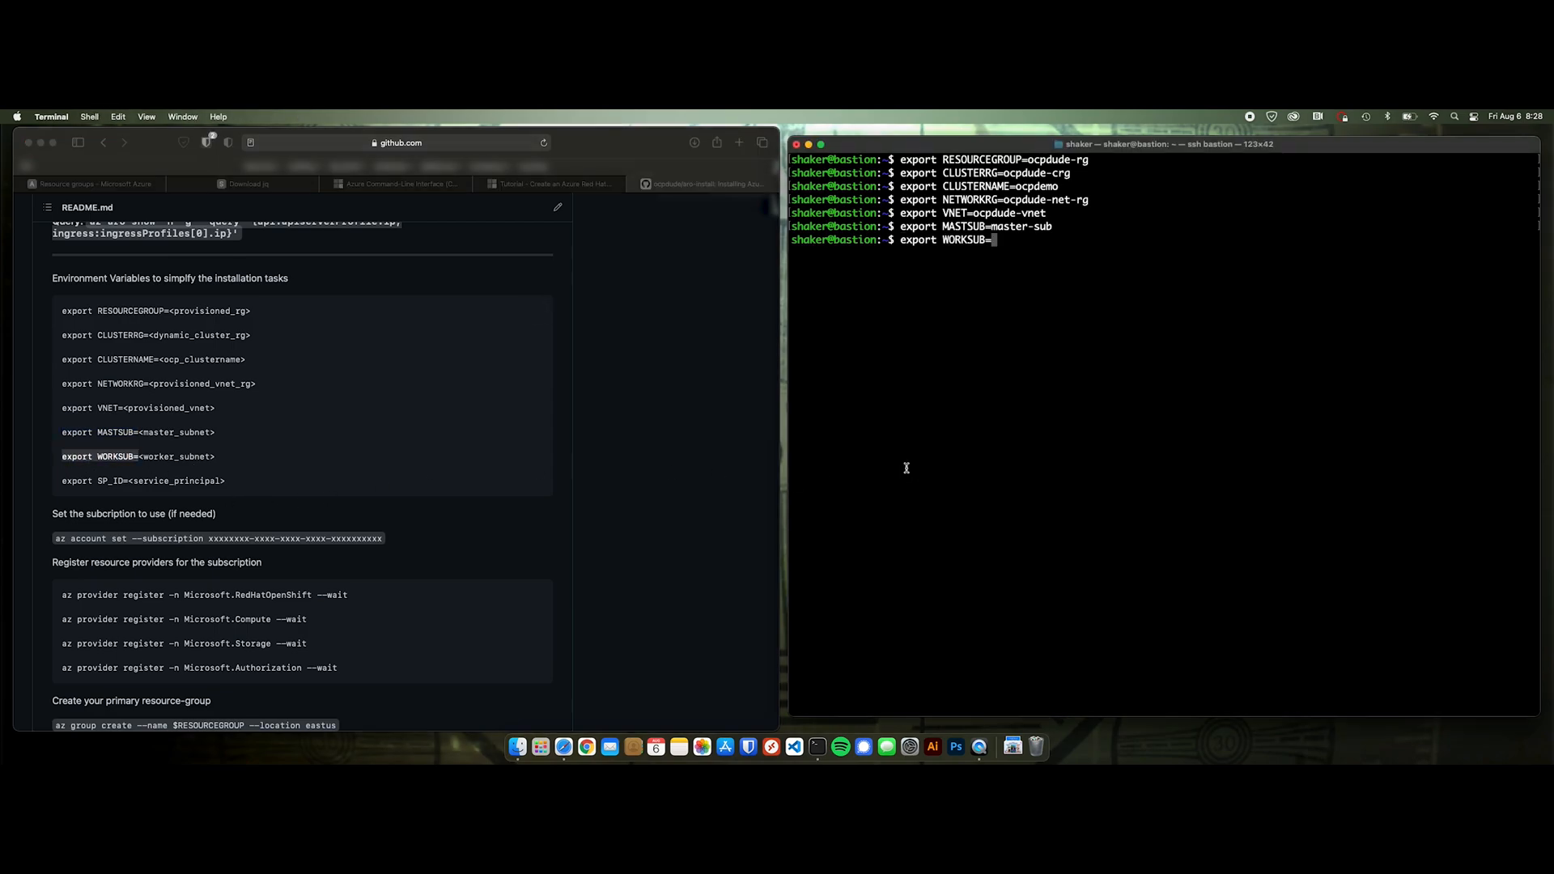
text(worker-sub)
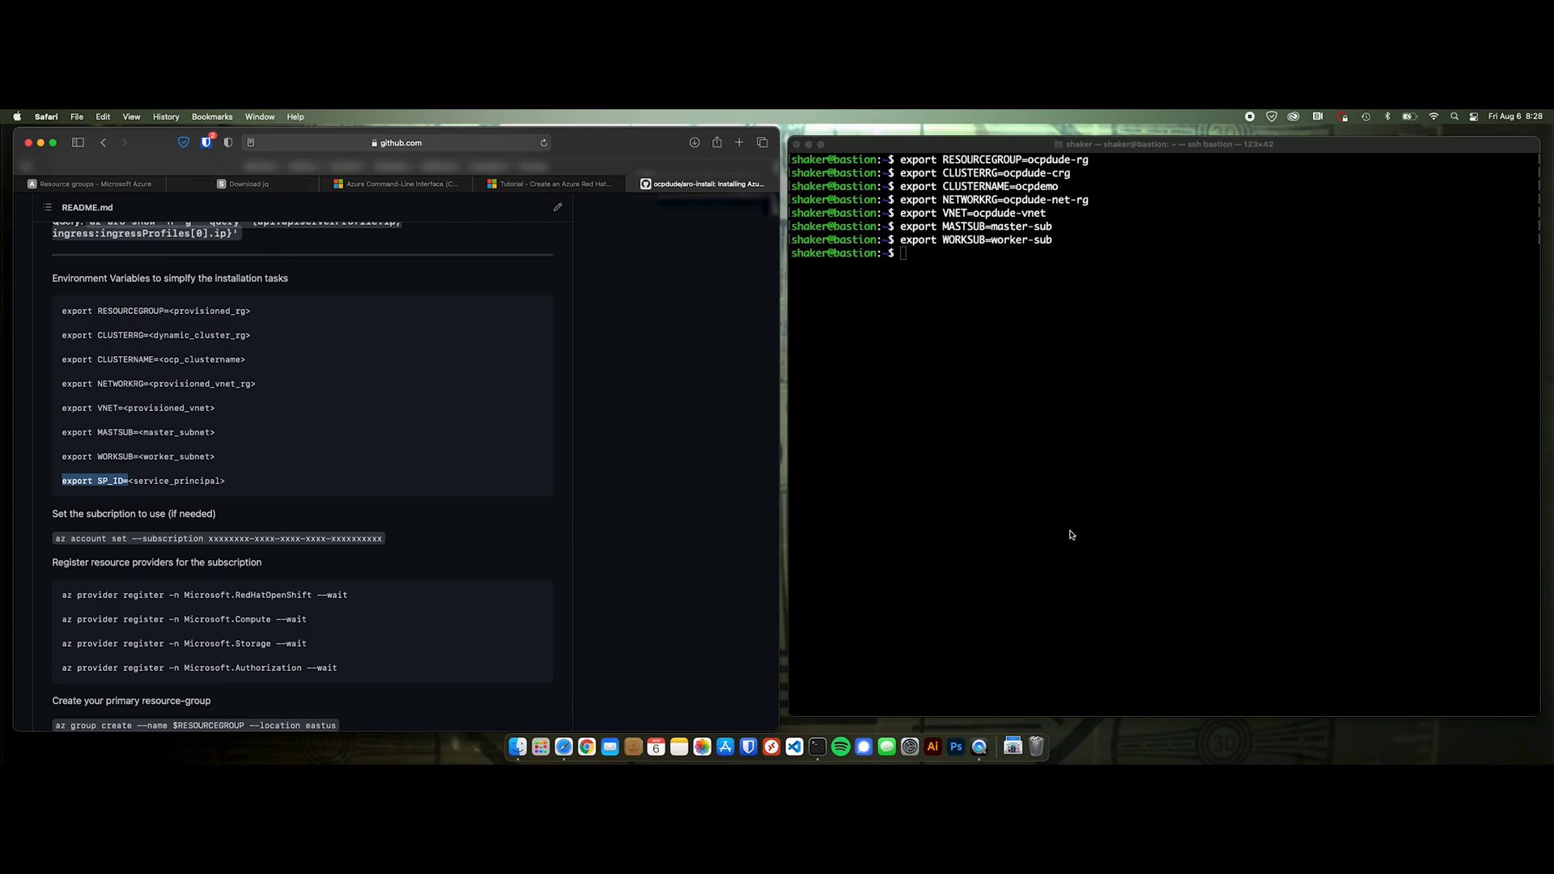
text(export SP_ID=)
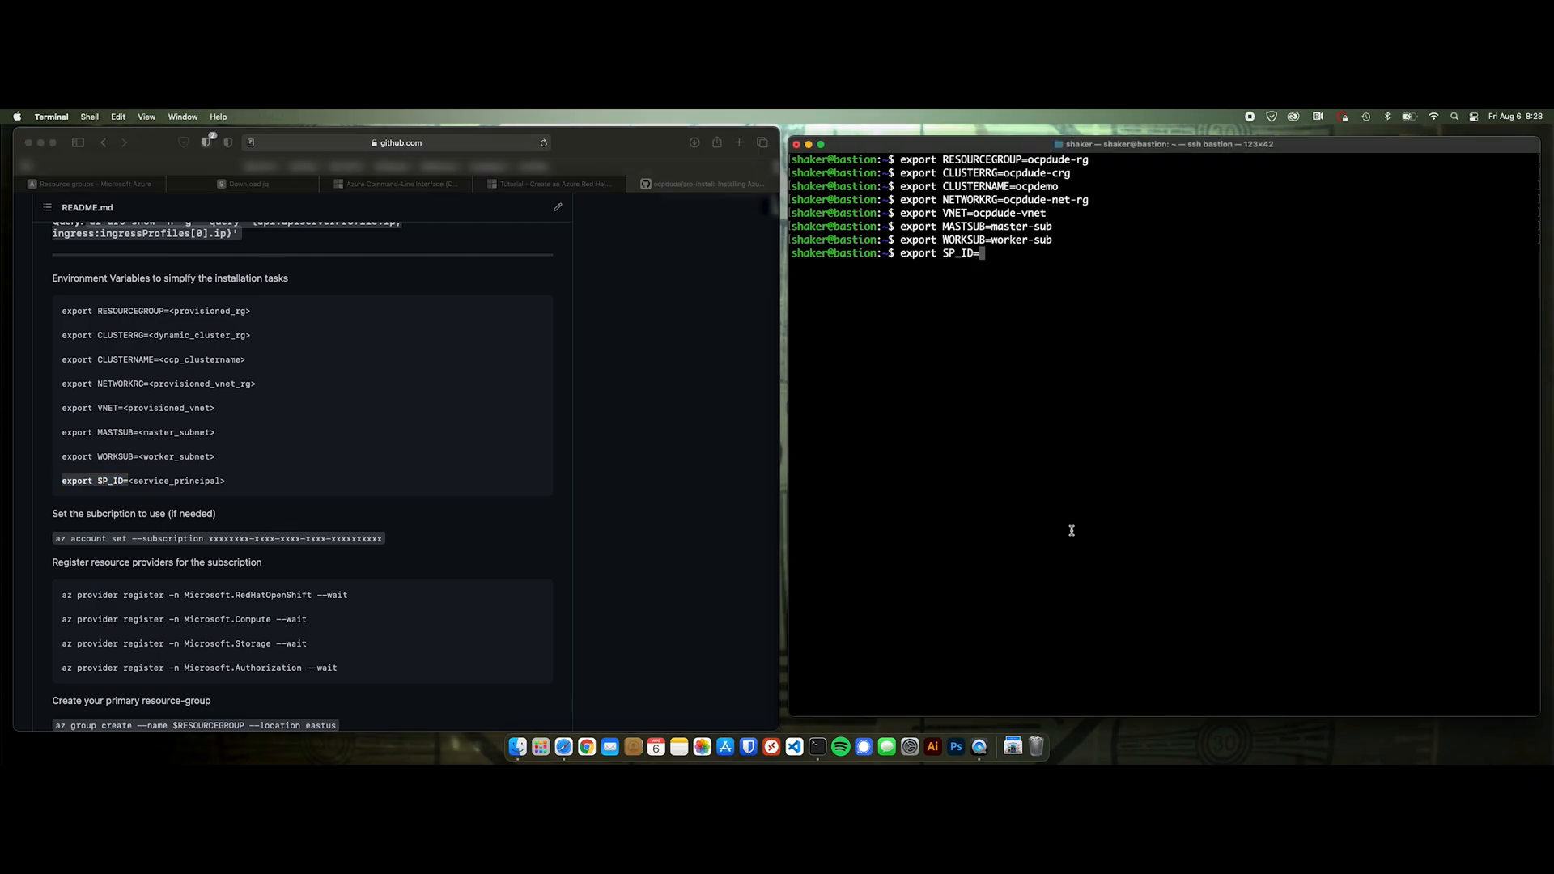
text(servicepr)
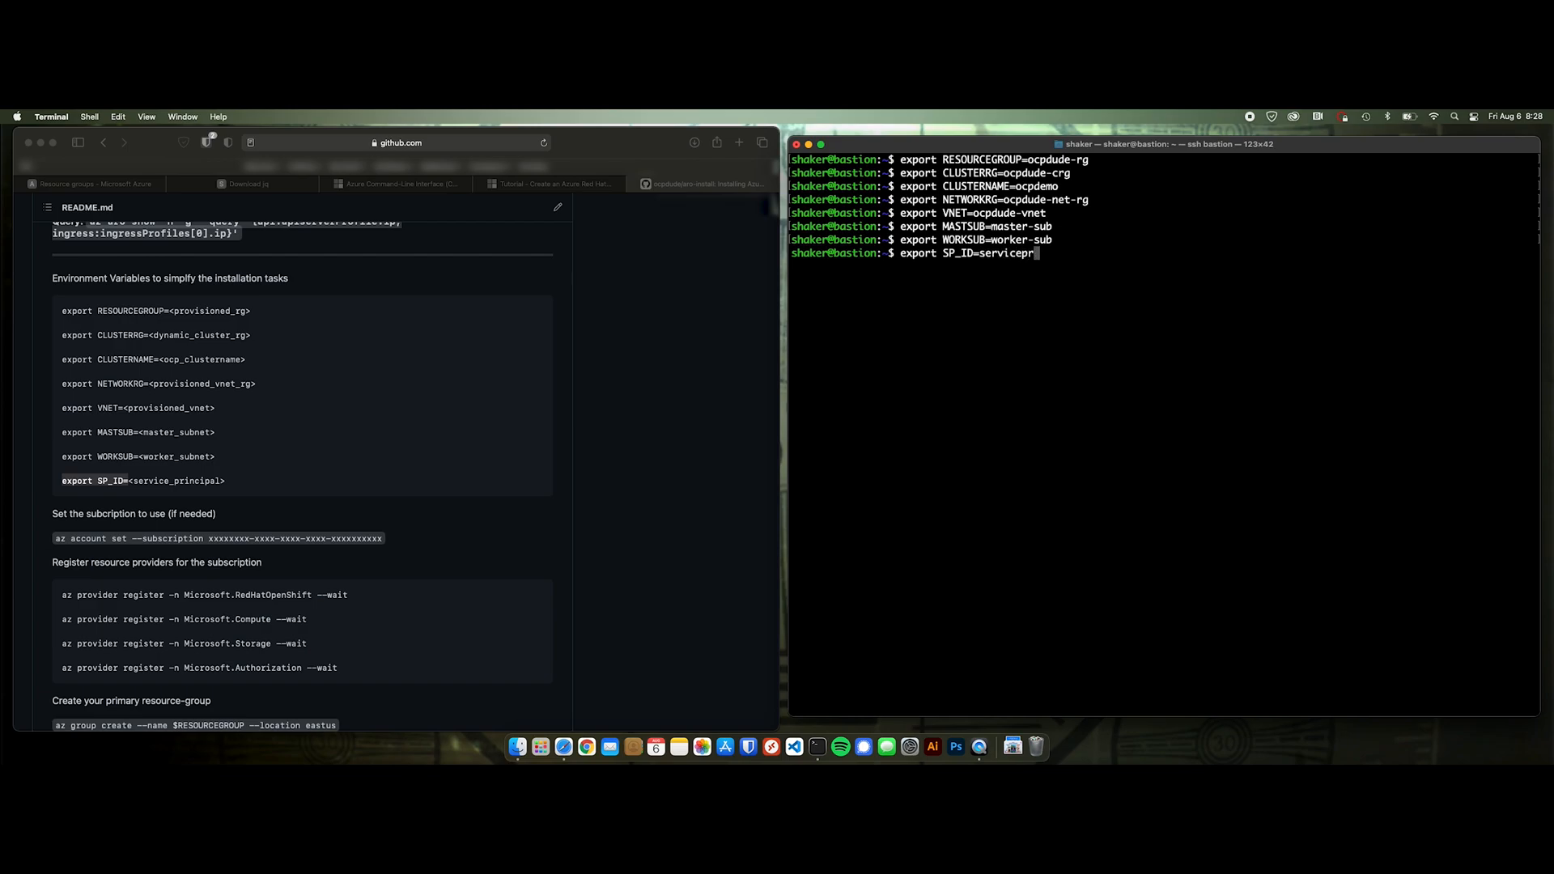
text(incipal)
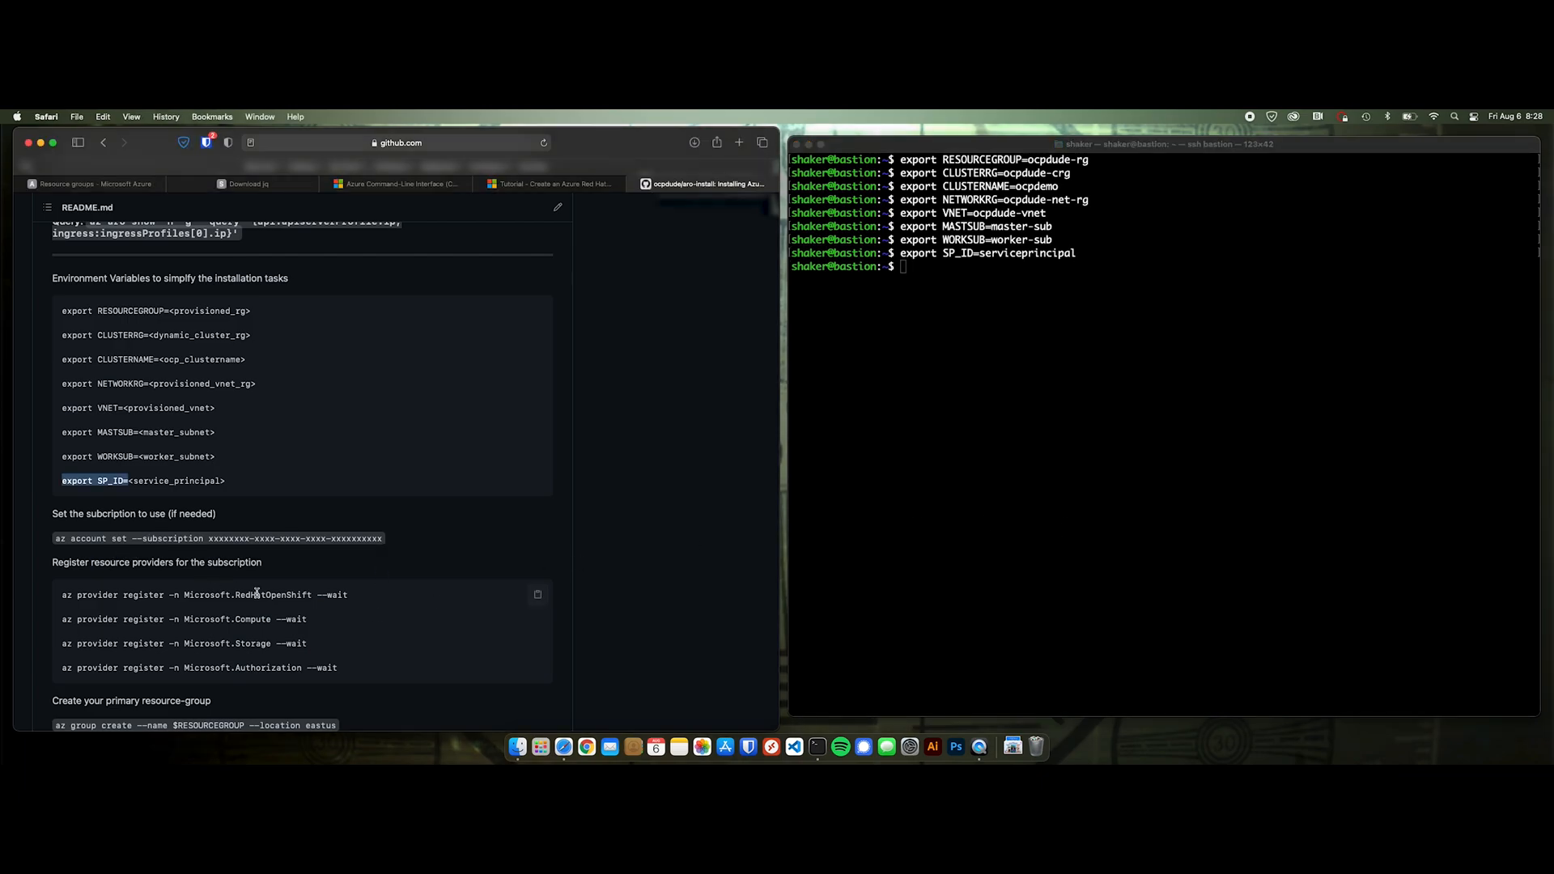
- Create the eastus resource groups and the ocpdude-vnet virtual network with address prefix 10.0.0.0/22
scroll(down, 3)
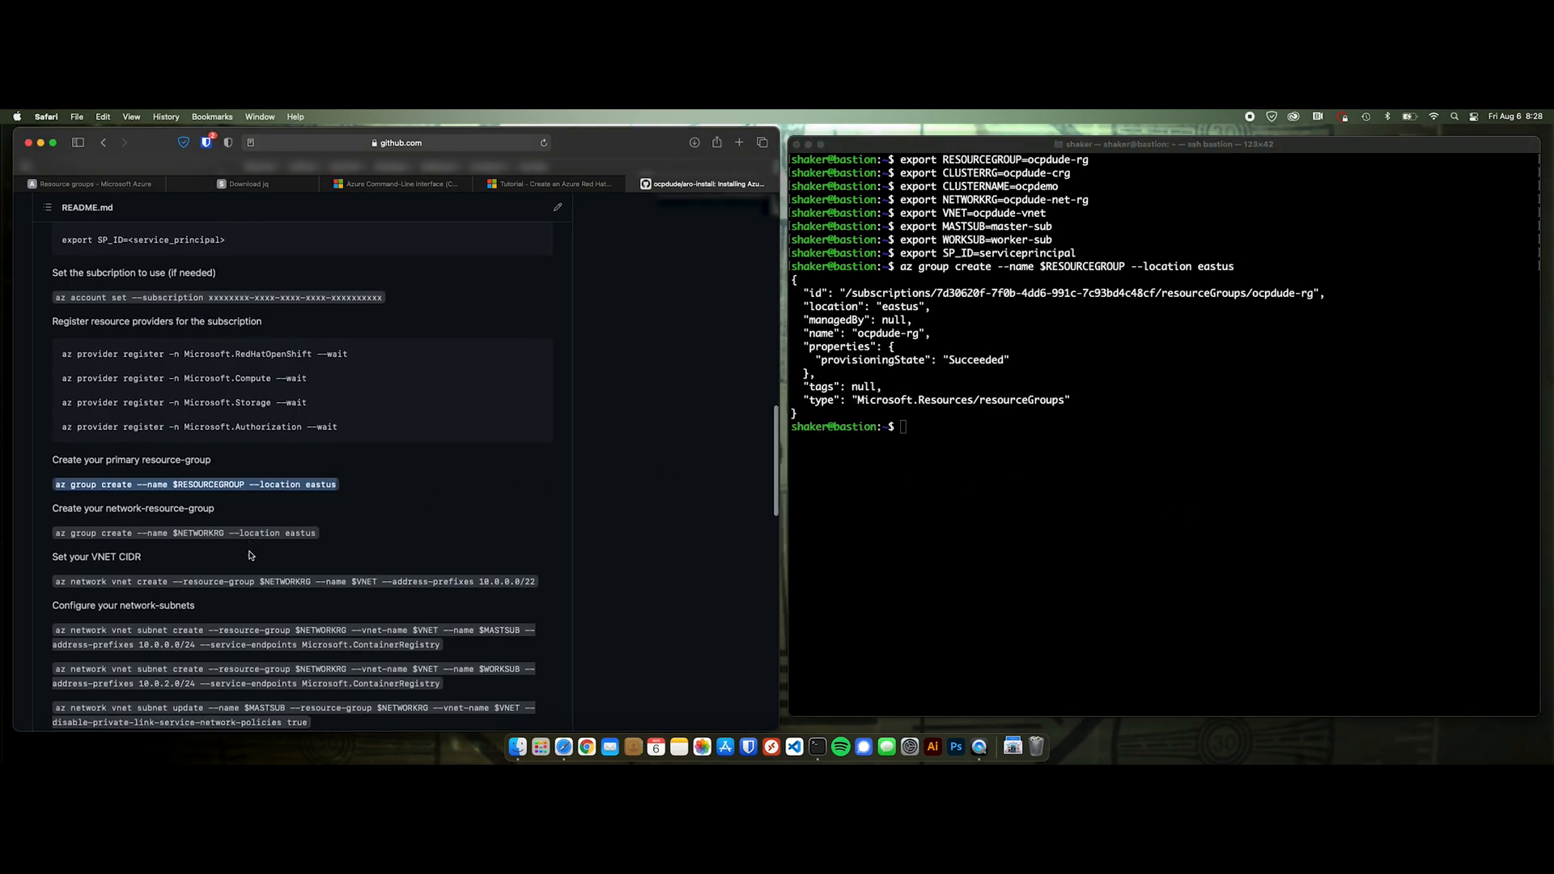
scroll(down, 3)
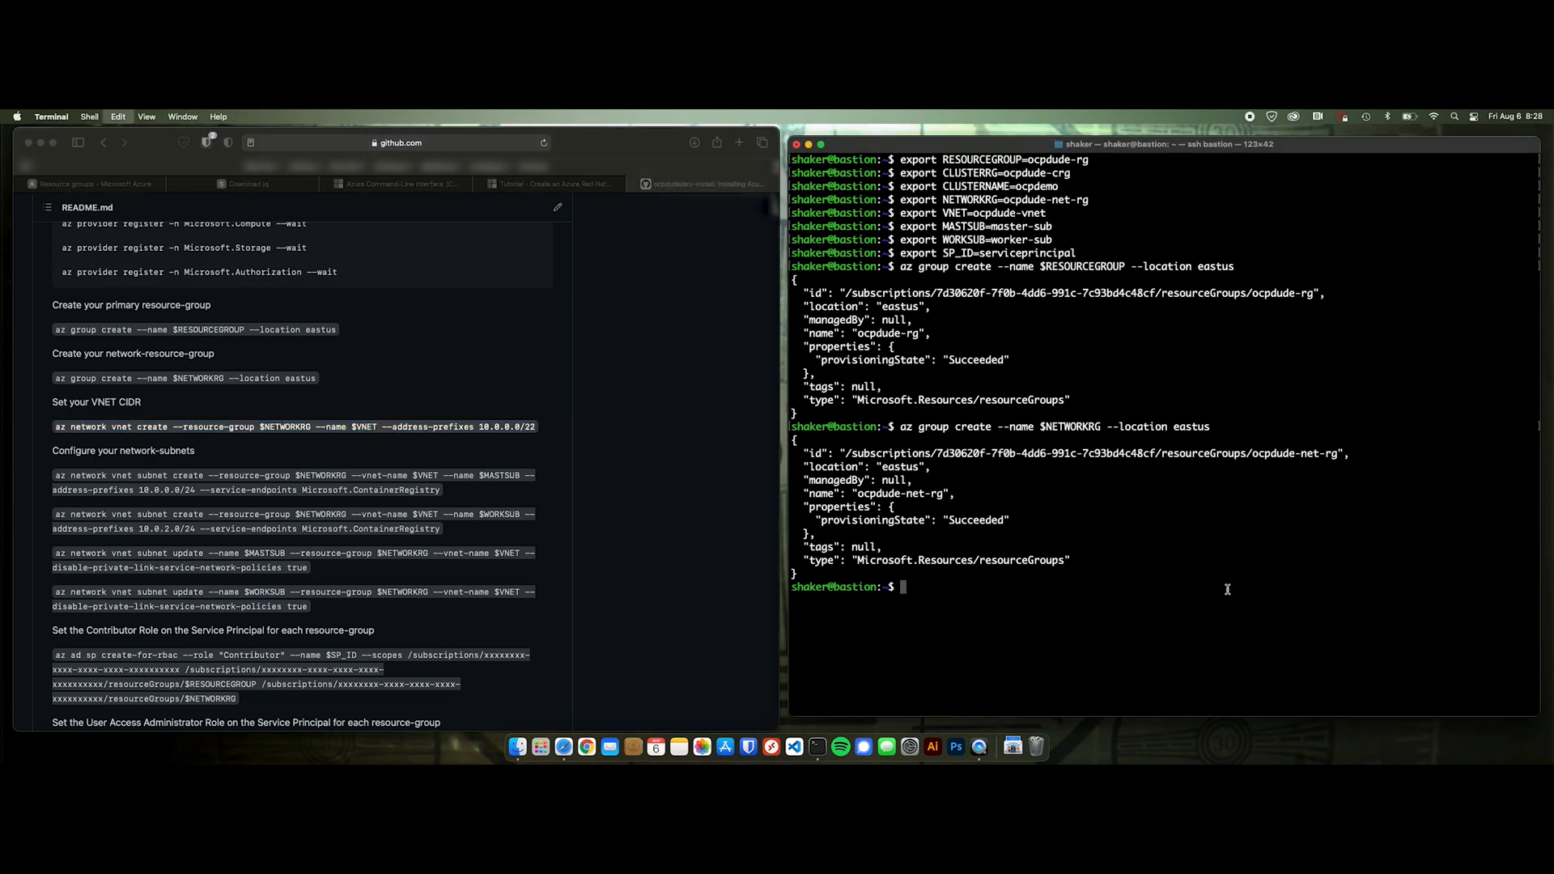
text(az network vnet create --resource-group $NETWORKRG --name $VNET --address-prefixes 10.0.0.0/22)
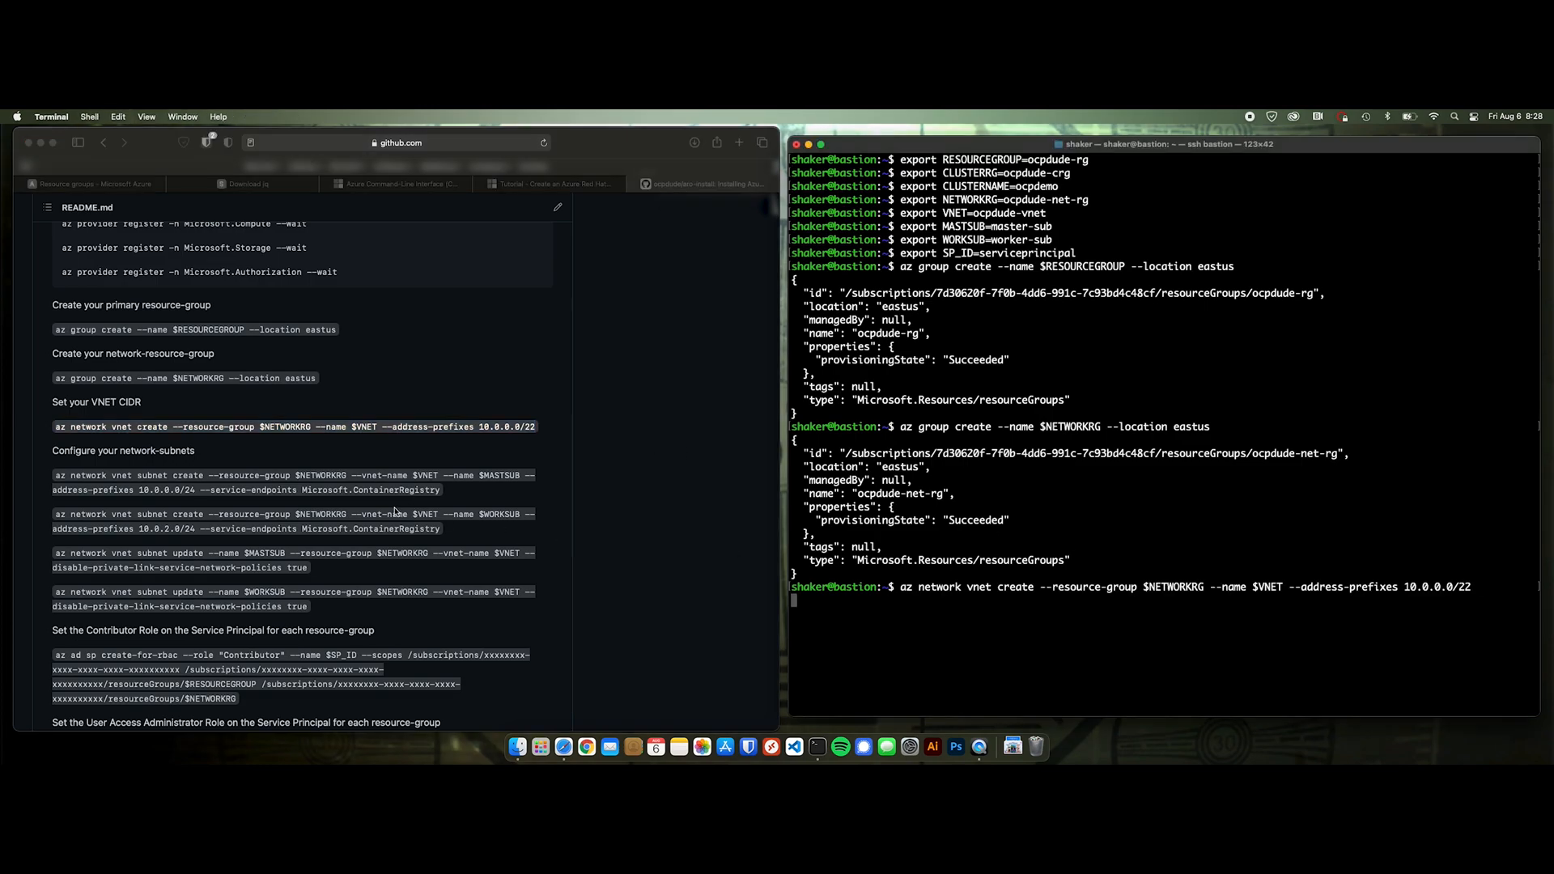
scroll(down, 3)
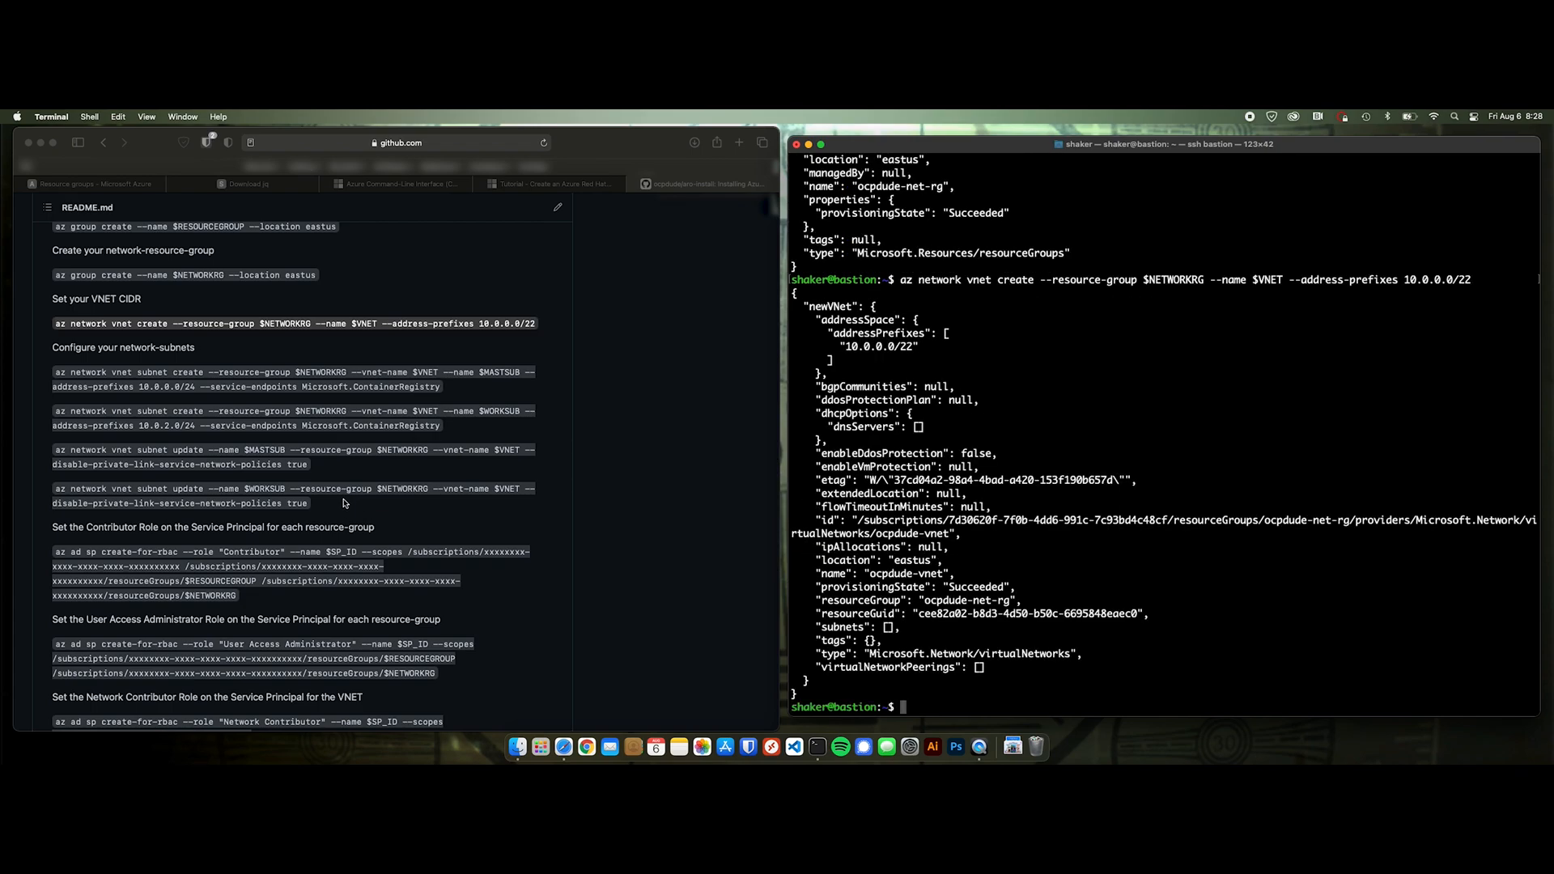
mouse_move(78, 369)
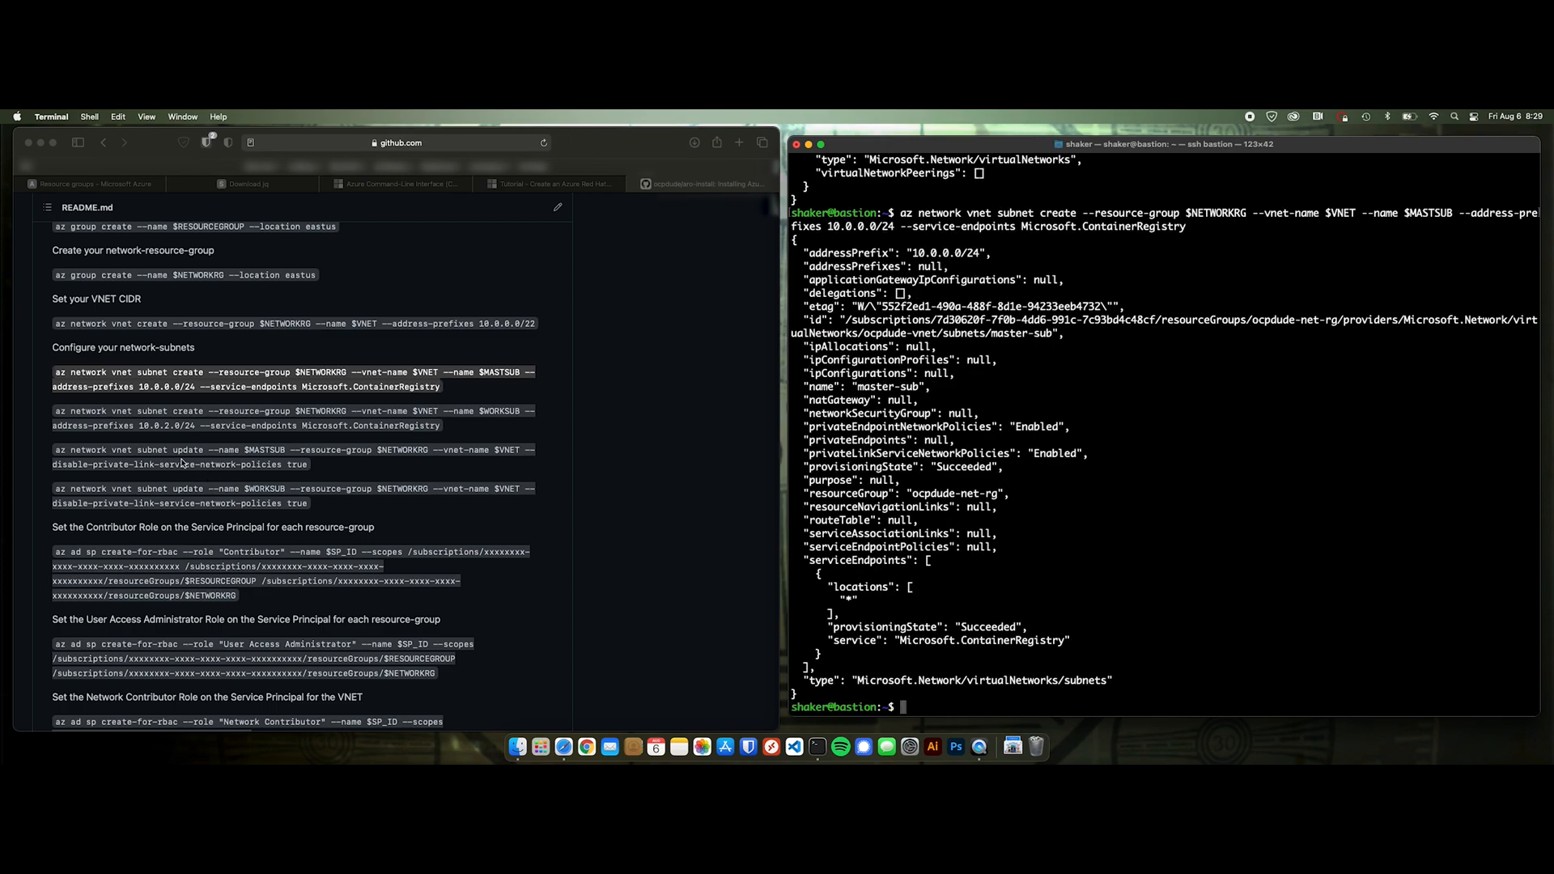
- Copy the worker-sub subnet create command (10.0.2.0/24, ContainerRegistry endpoint) from the guide to run it
drag(52, 409, 441, 426)
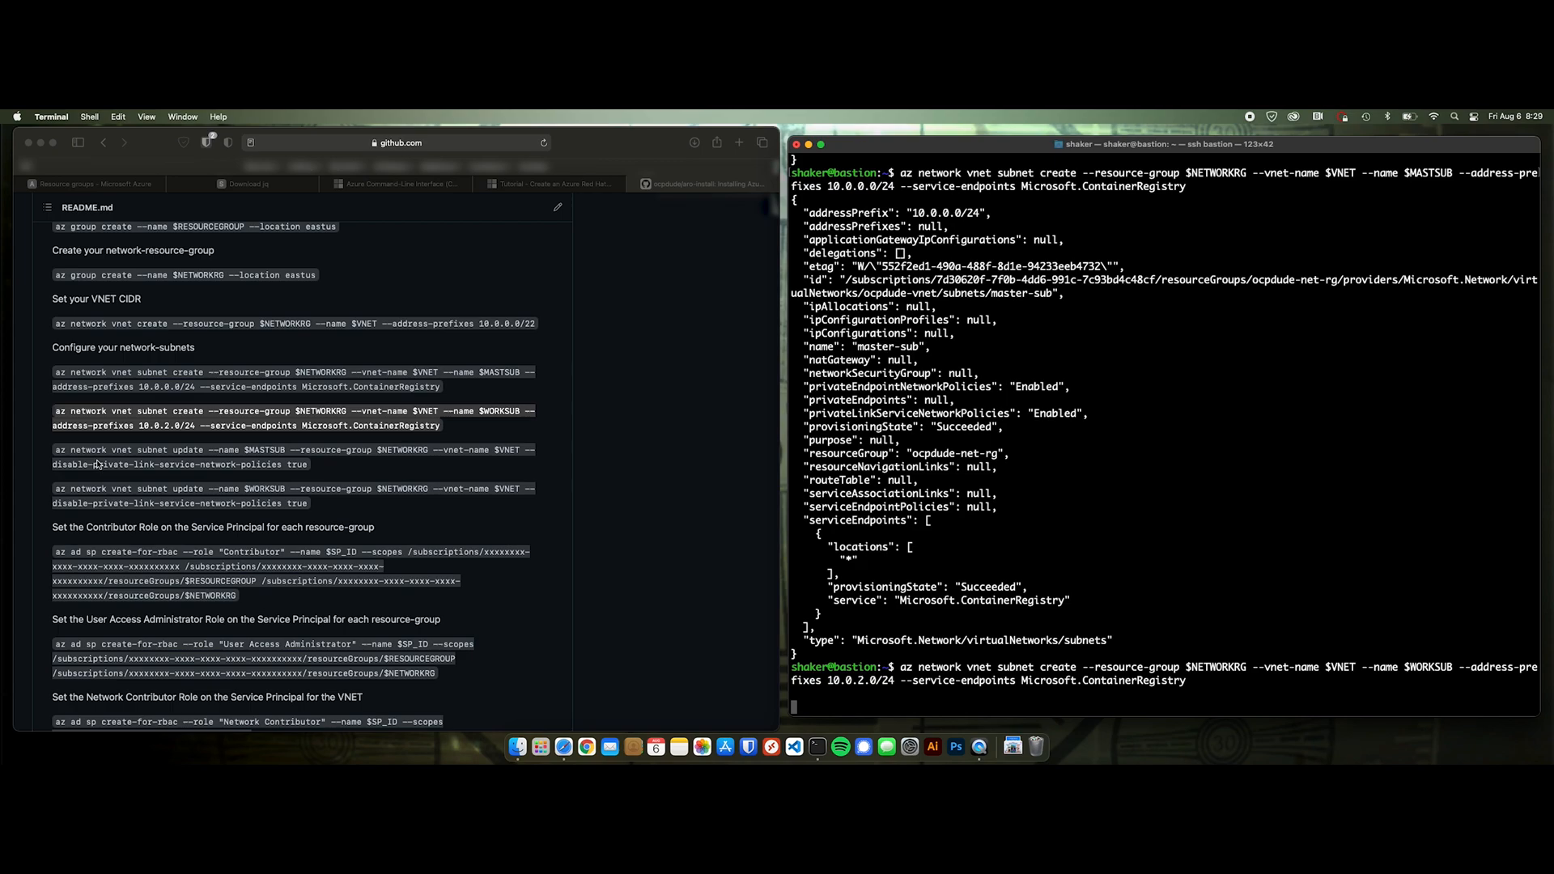
mouse_move(97, 466)
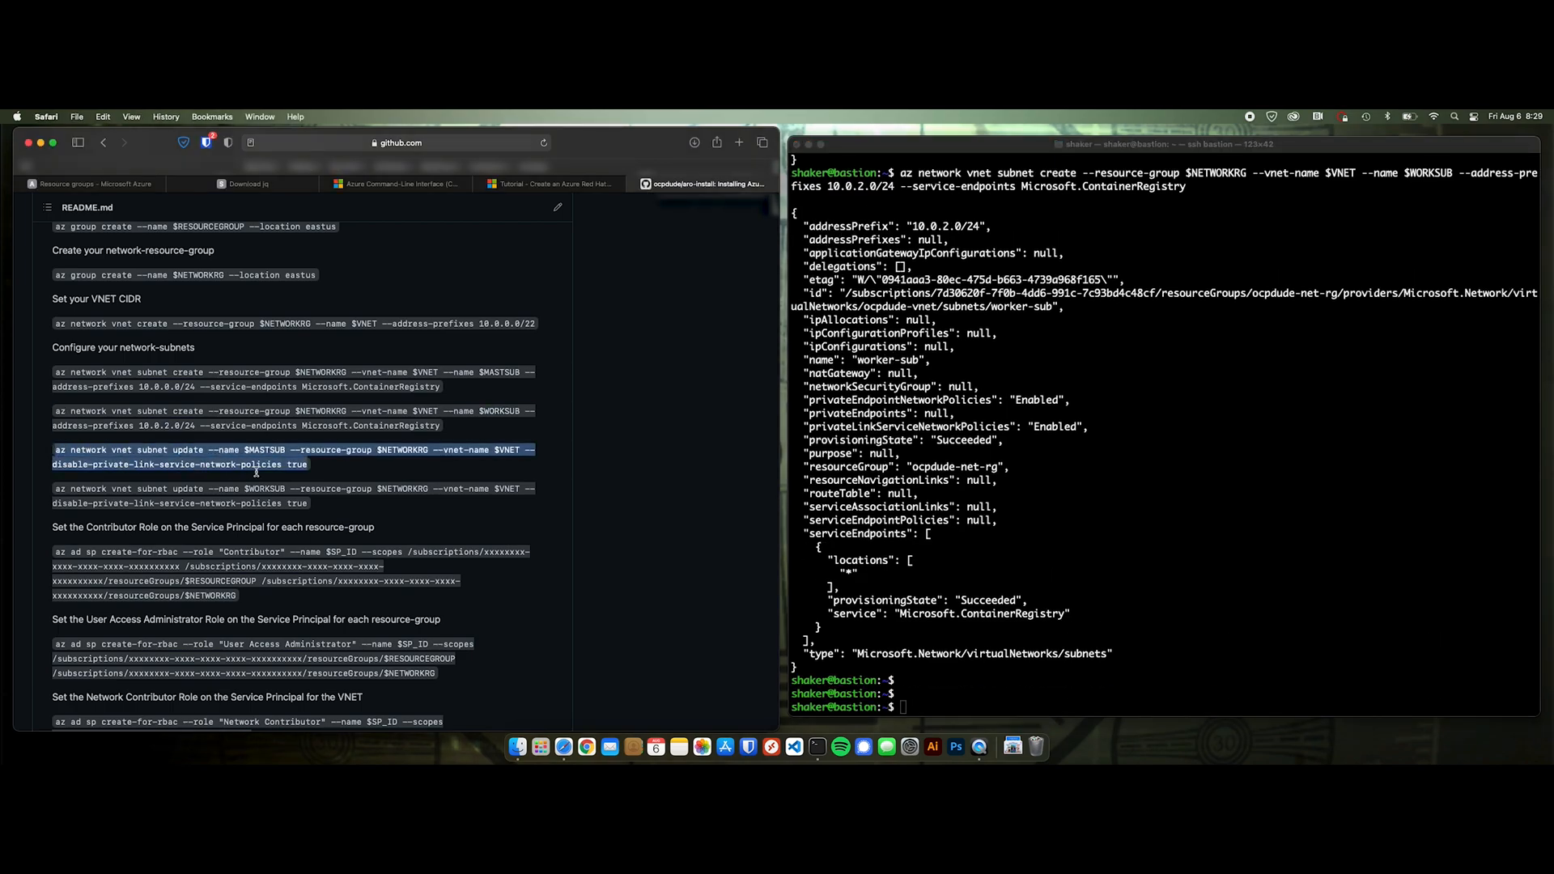
mouse_move(1264, 593)
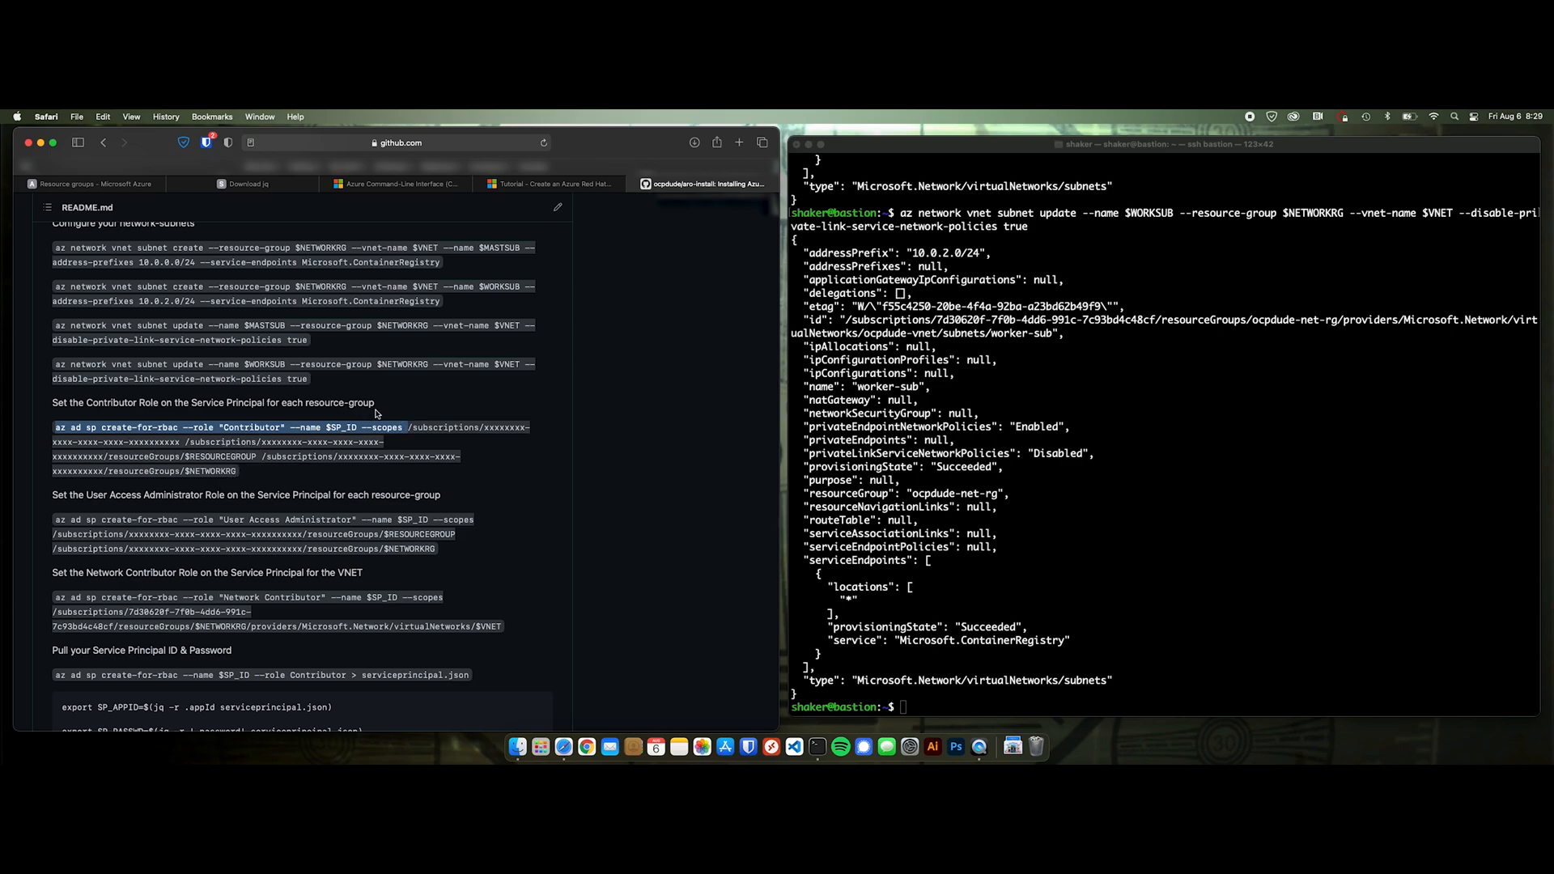
- Create the $SP_ID service principal with the Contributor role scoped to the resource group
text(az ad sp create-for-rbac --role "Contributor" --name $SP_ID --scopes)
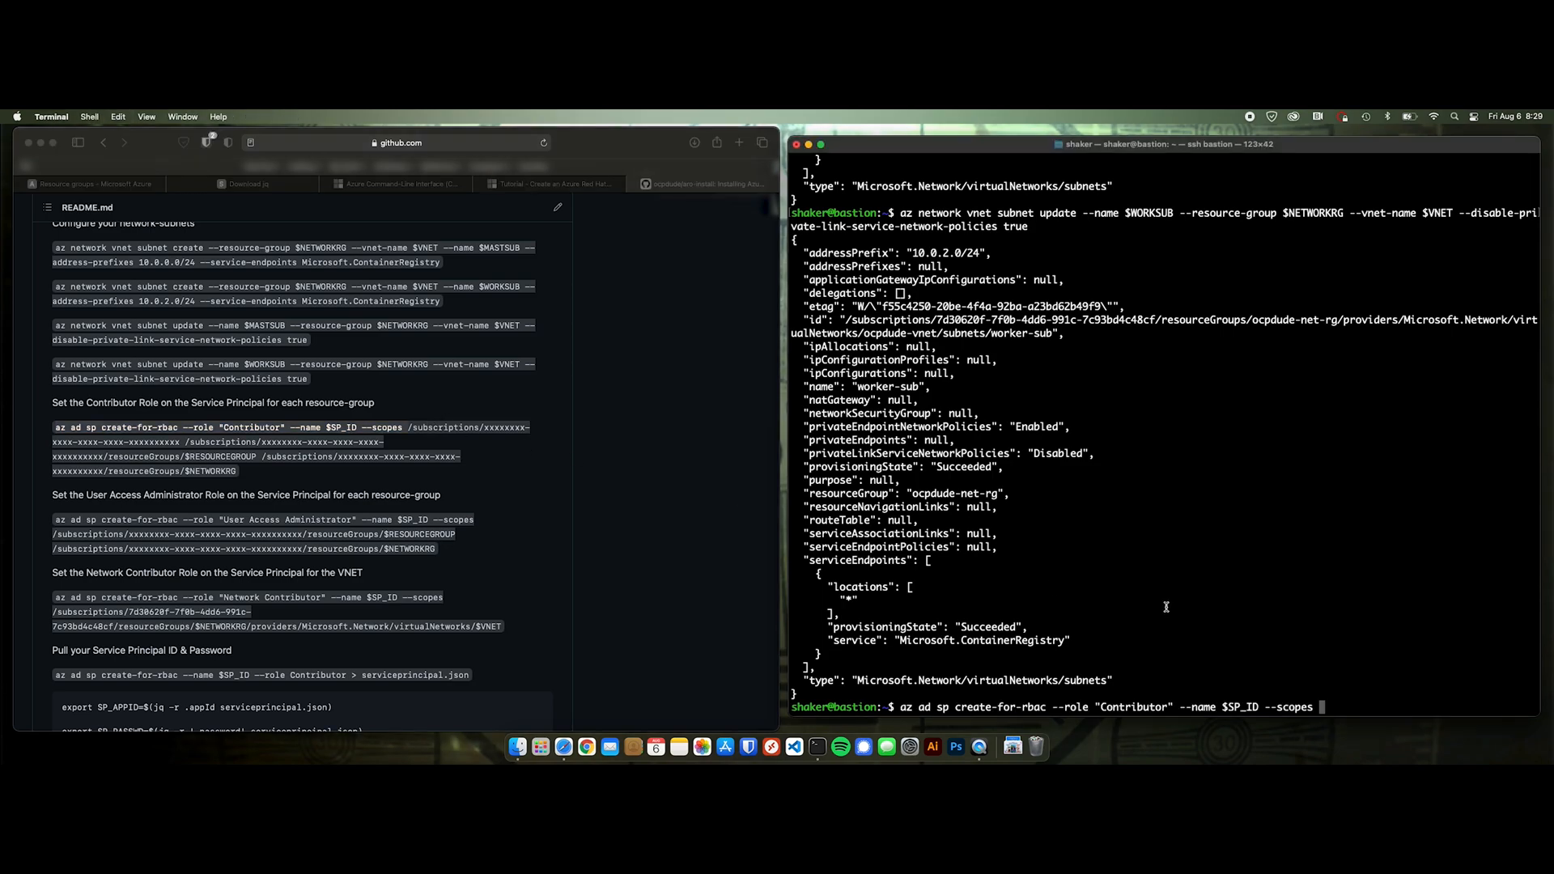
mouse_move(1128, 460)
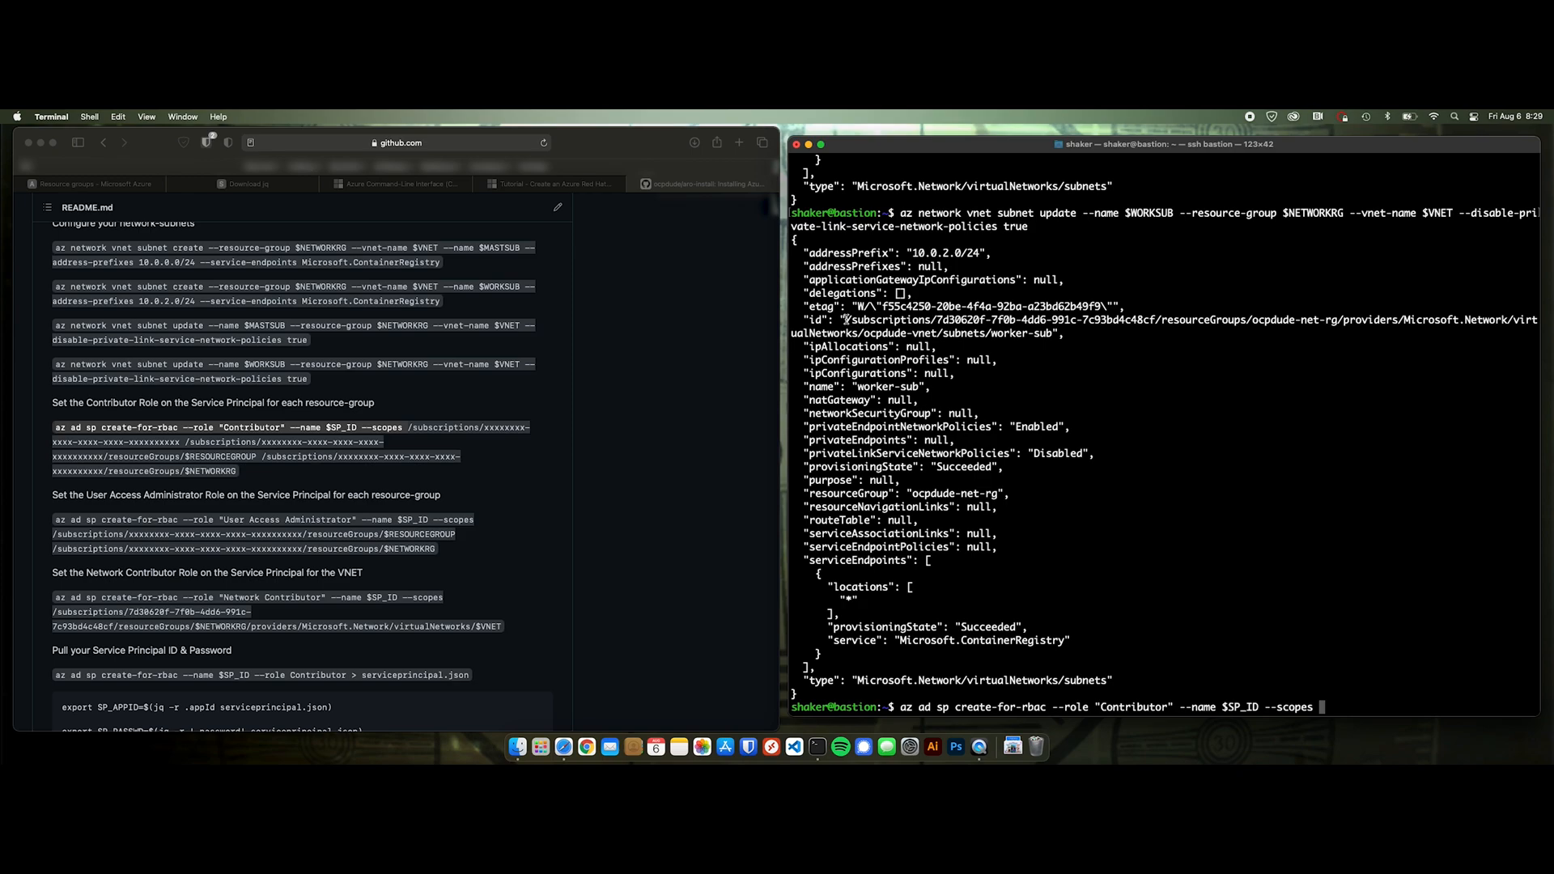
drag(844, 318, 1157, 319)
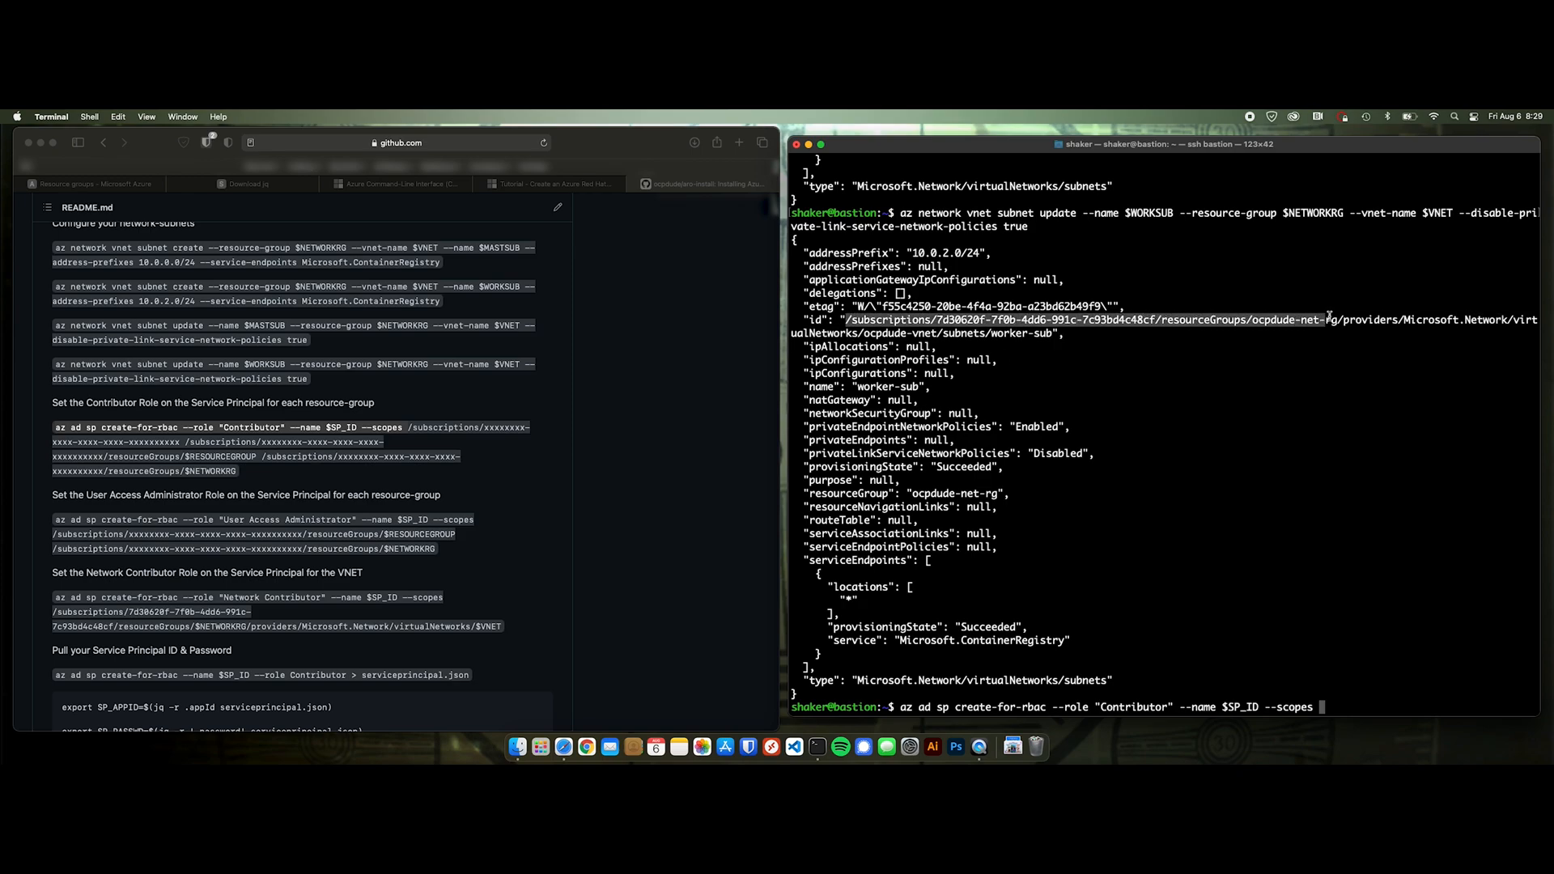
mouse_move(1339, 319)
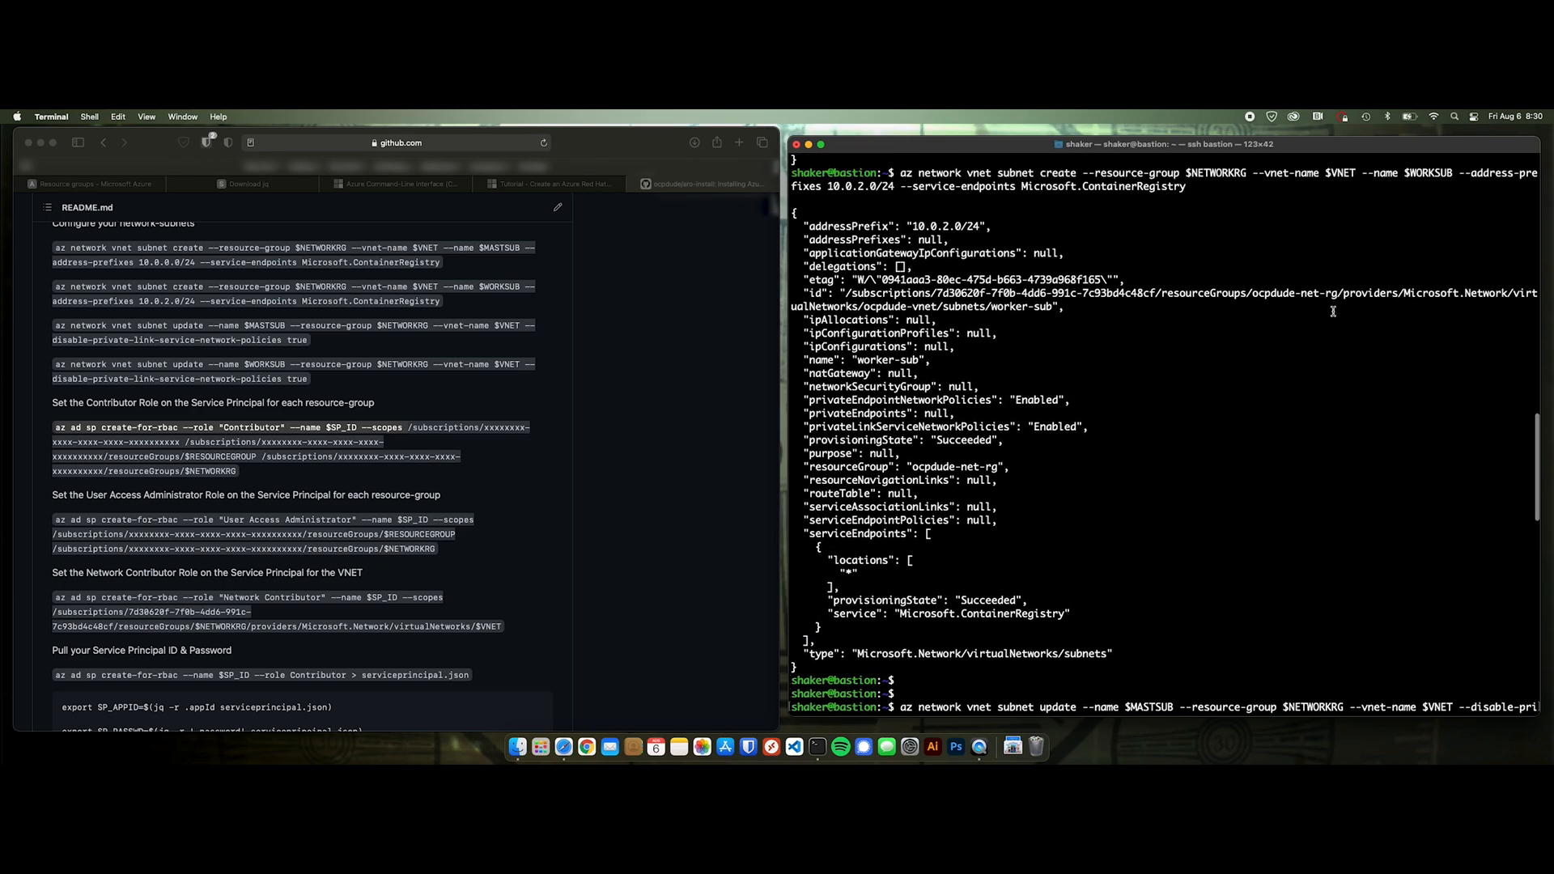
key(Return)
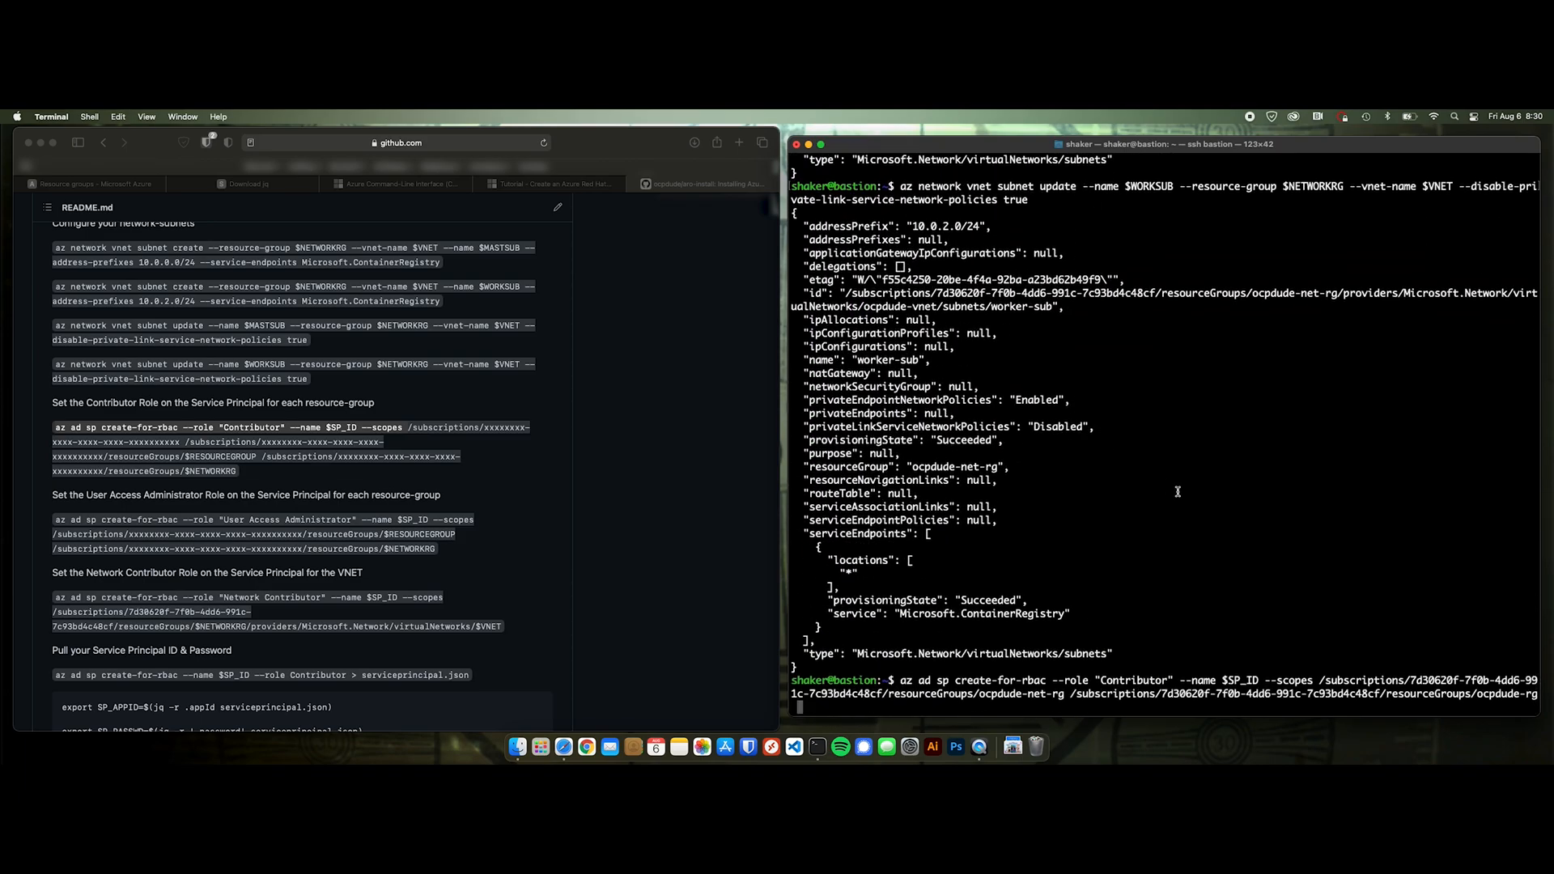
- Add the subscription-level scope and assign the User Access Administrator role to the service principal
double_click(1190, 695)
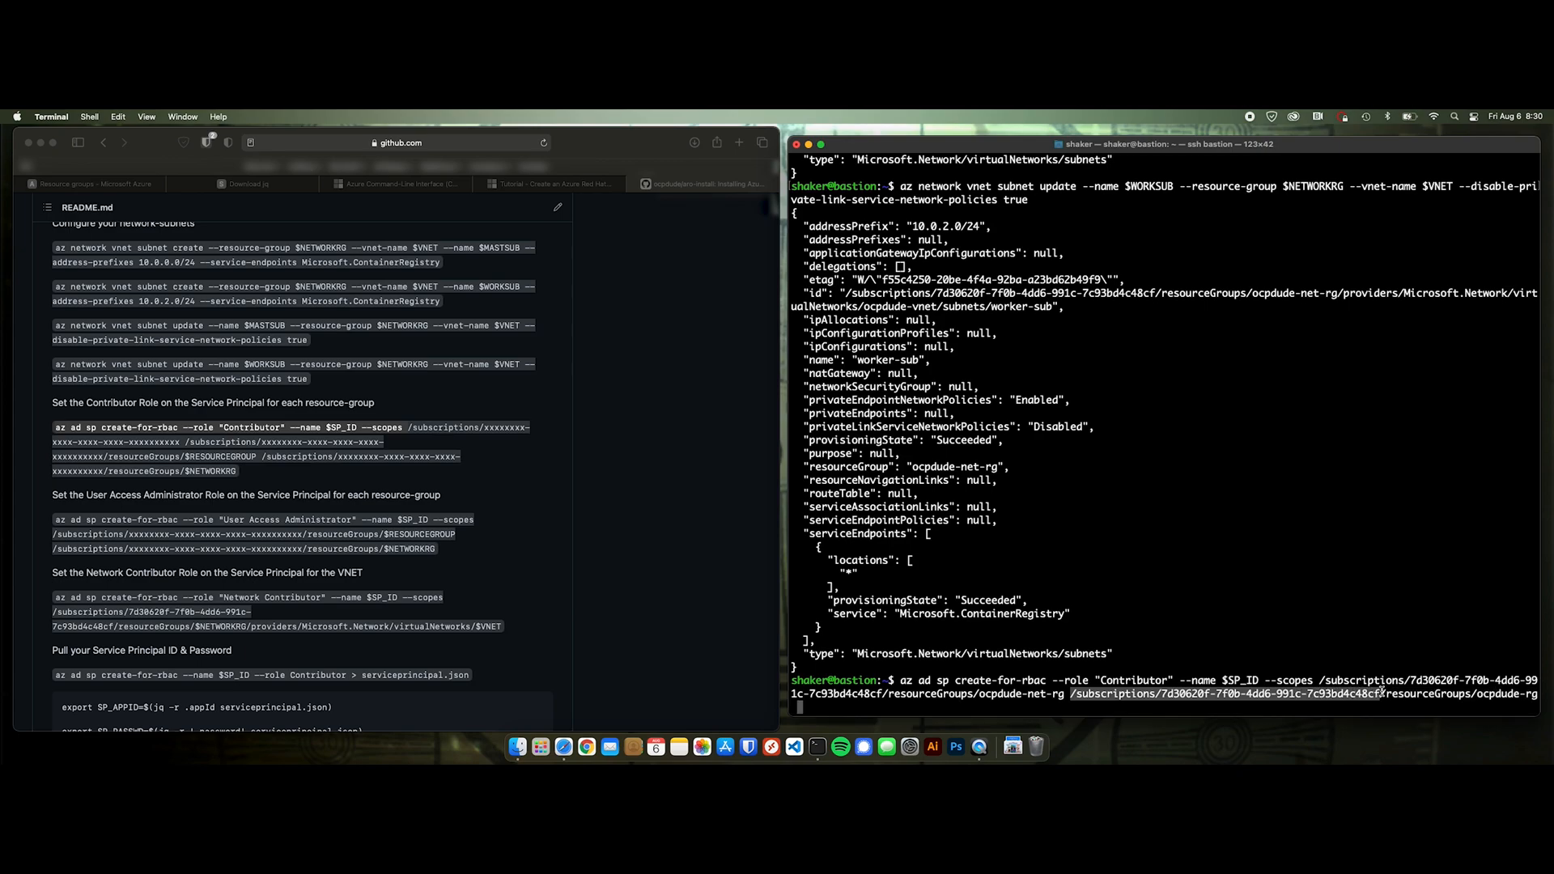
text(/subscriptions/7d30620f-7f0b-4dd6-991c-7c93bd4c48cf)
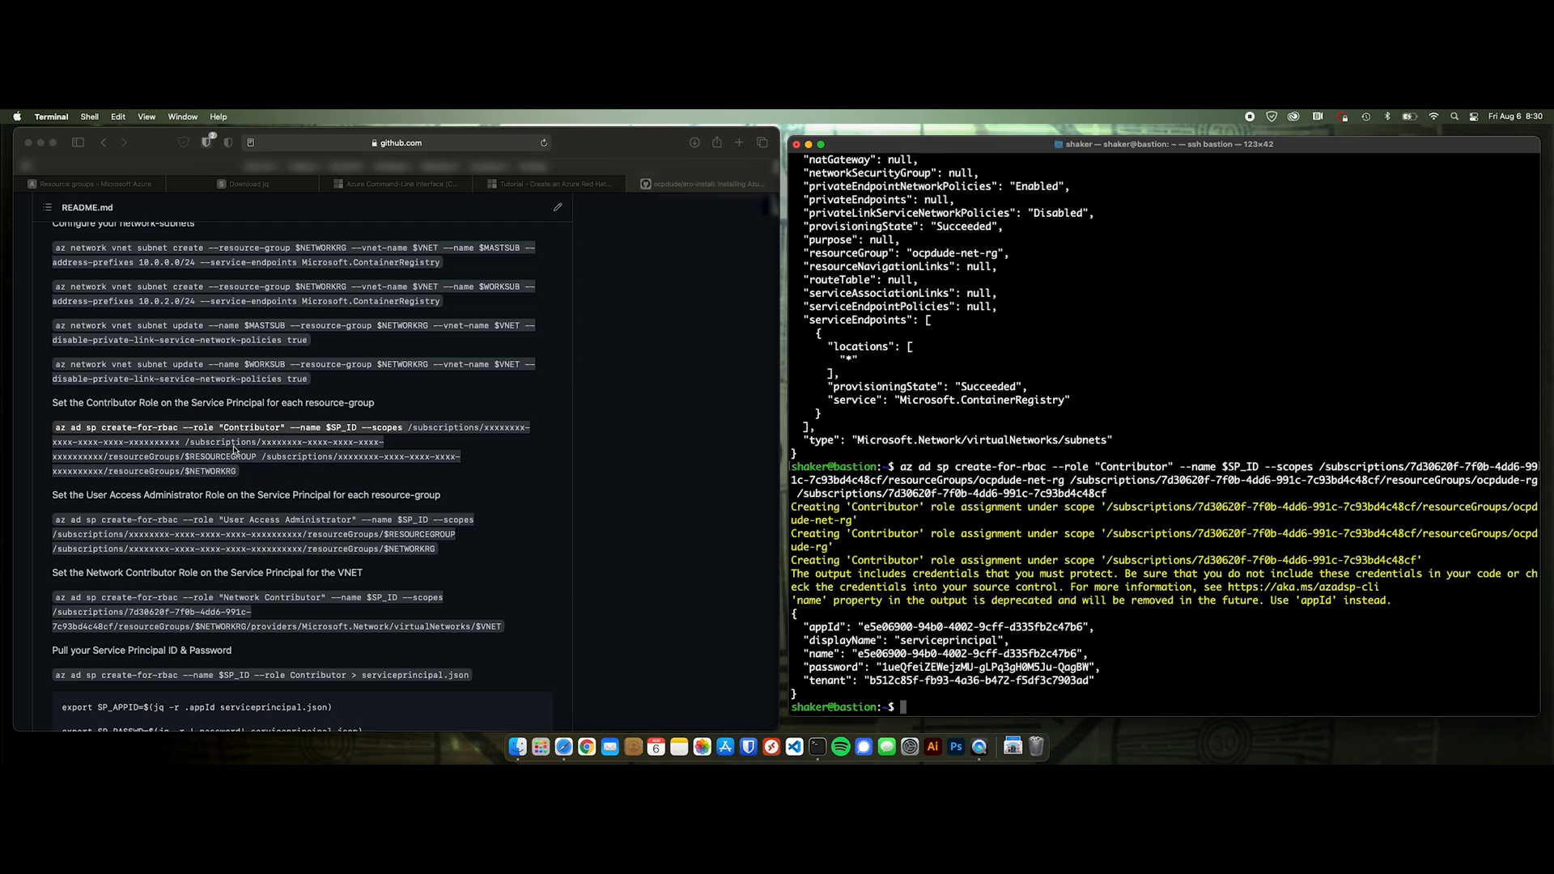
mouse_move(471, 463)
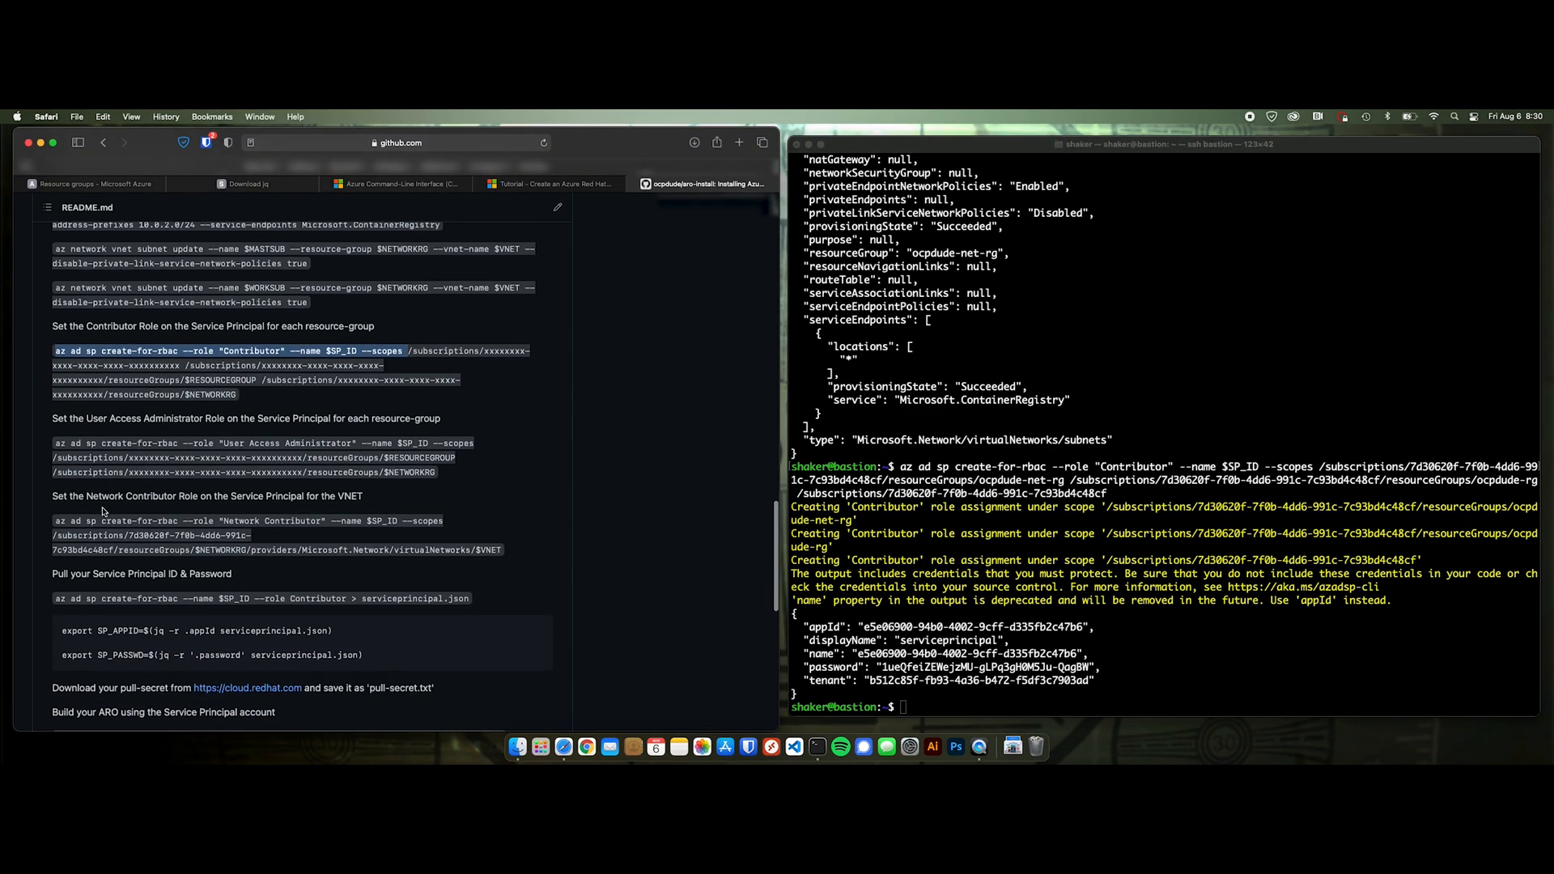
scroll(down, 3)
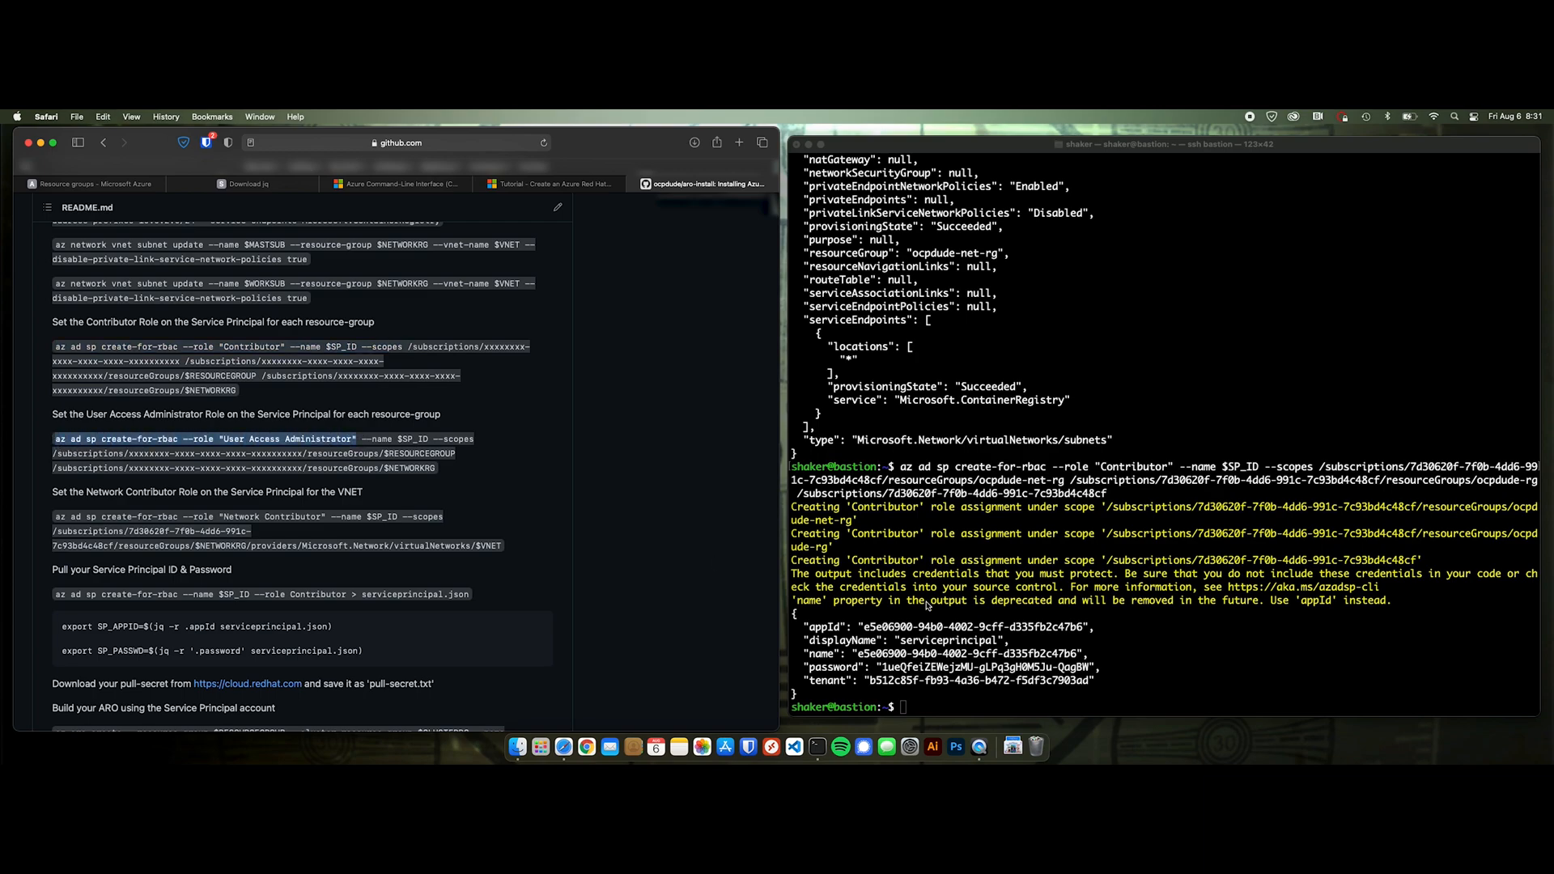
text(az ad sp create-for-rbac --role "User Access Administrator")
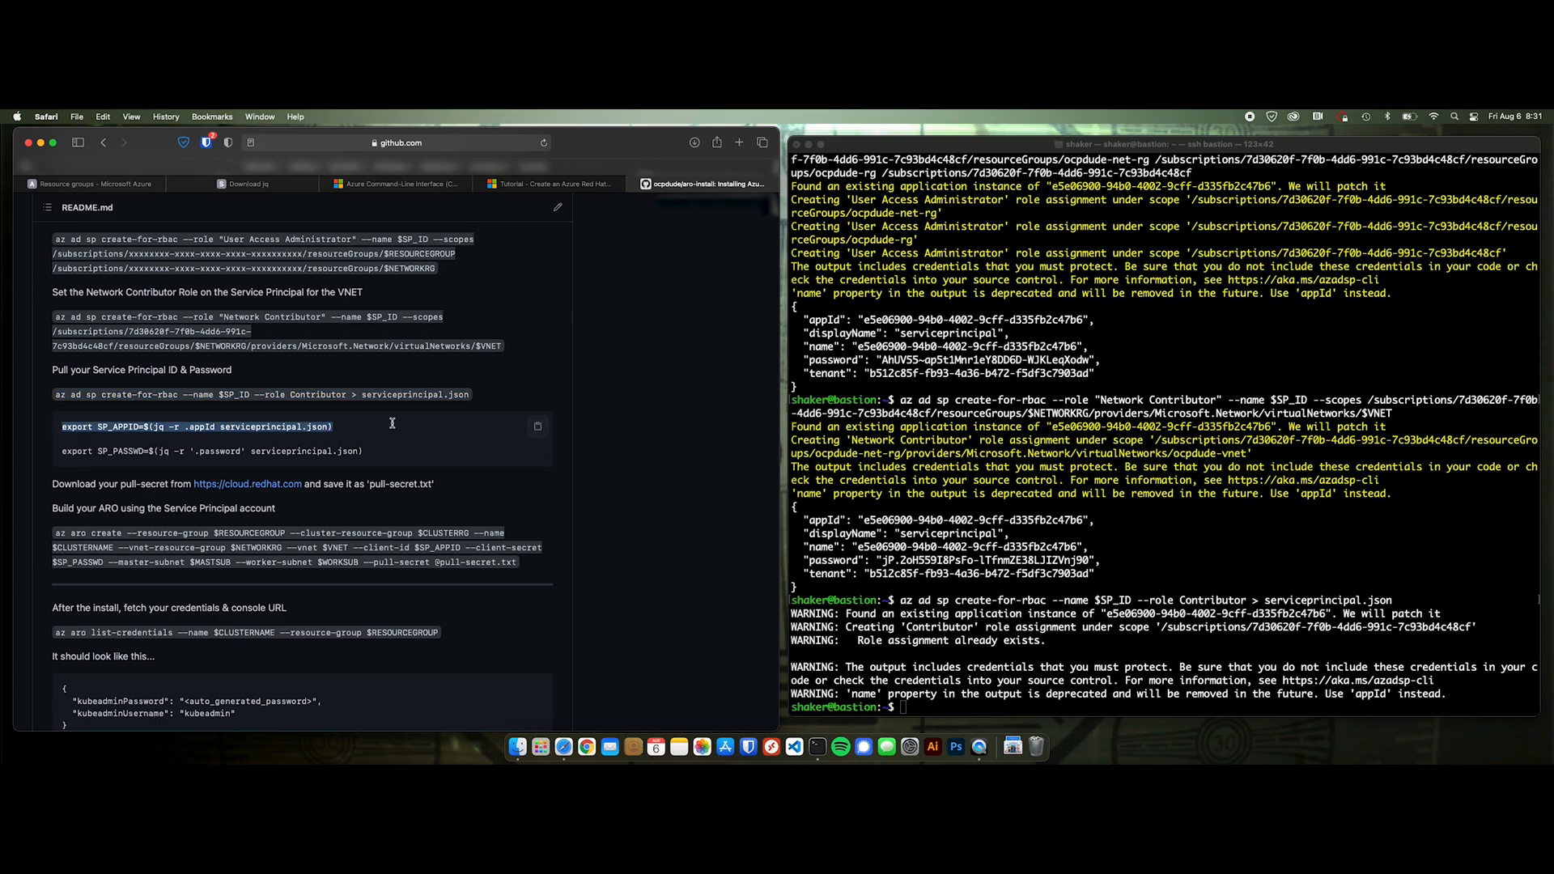
- Export SP_APPID and SP_PASSWD from serviceprincipal.json with jq and echo $SP_APPID
text(export SP_APPID=$(jq -r .appId serviceprincipal.json))
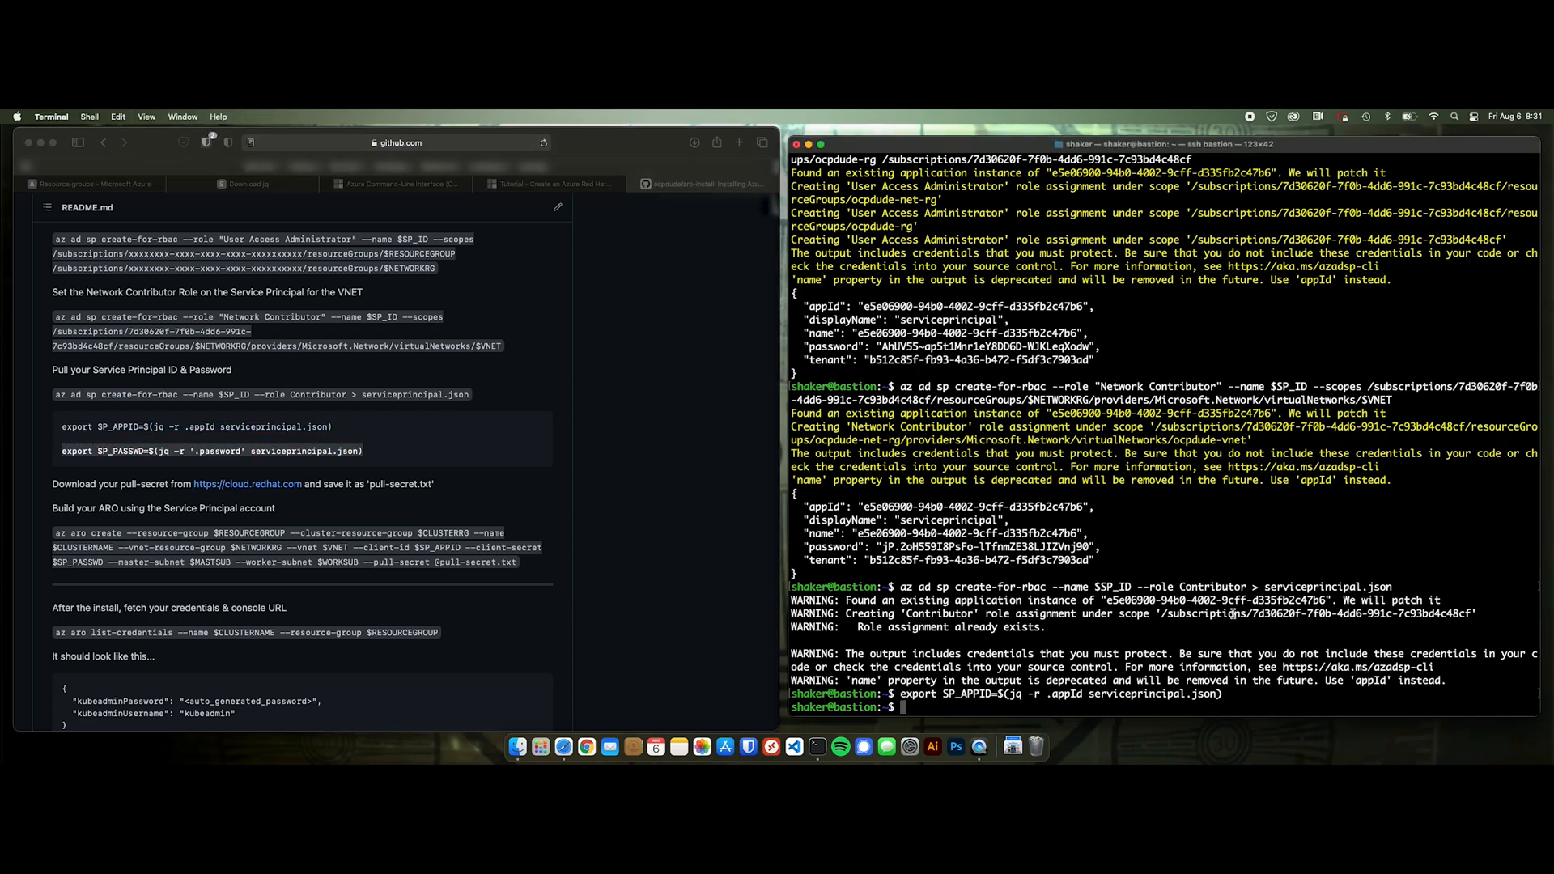
key(Return)
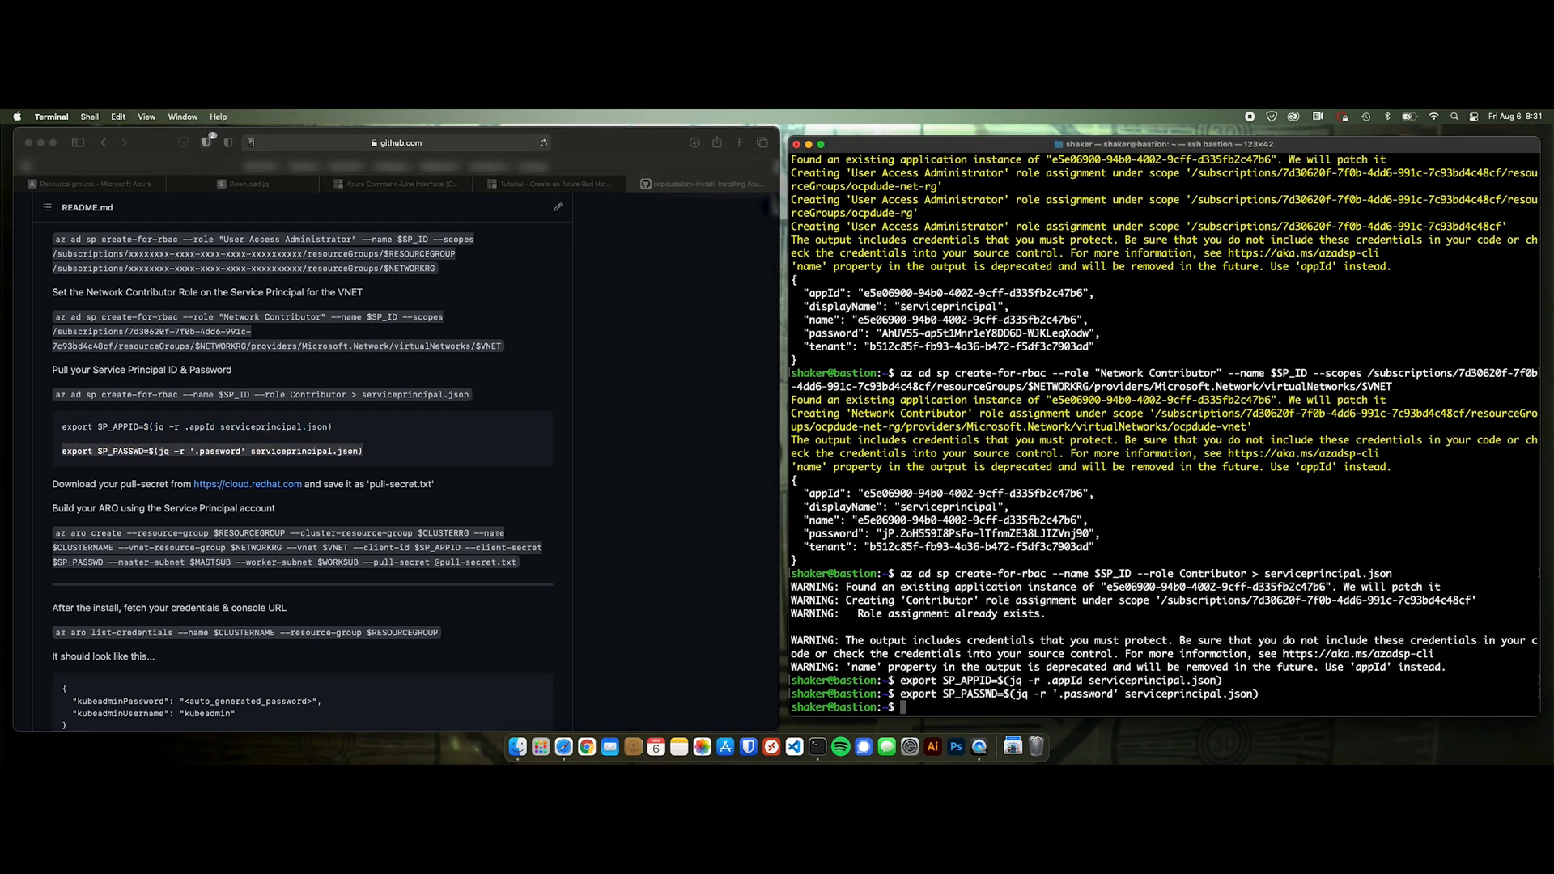
text(echo $)
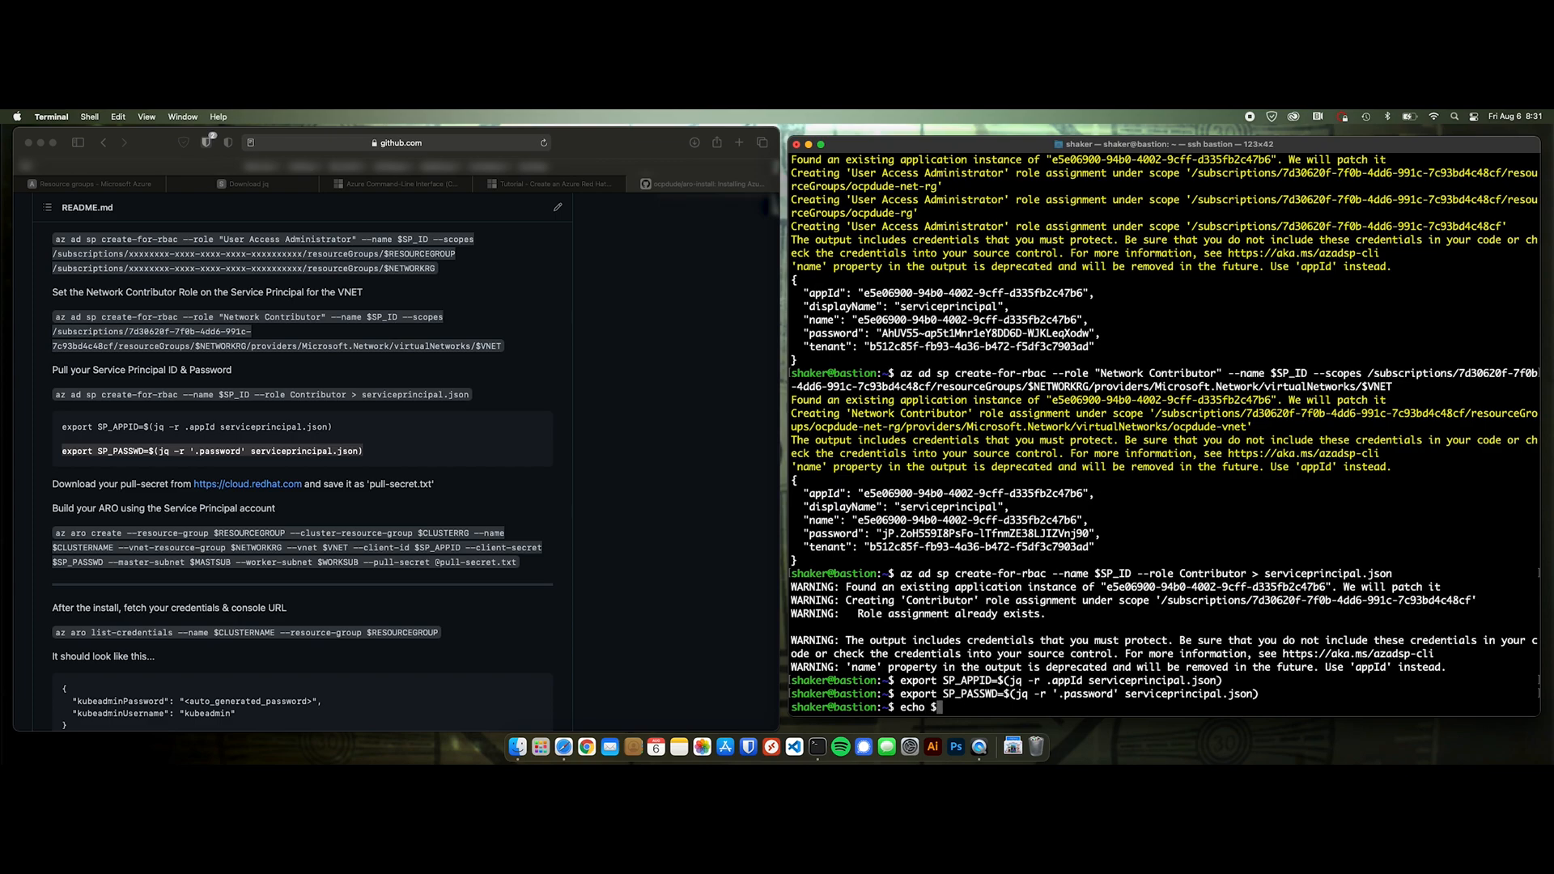
text($SP_APPID)
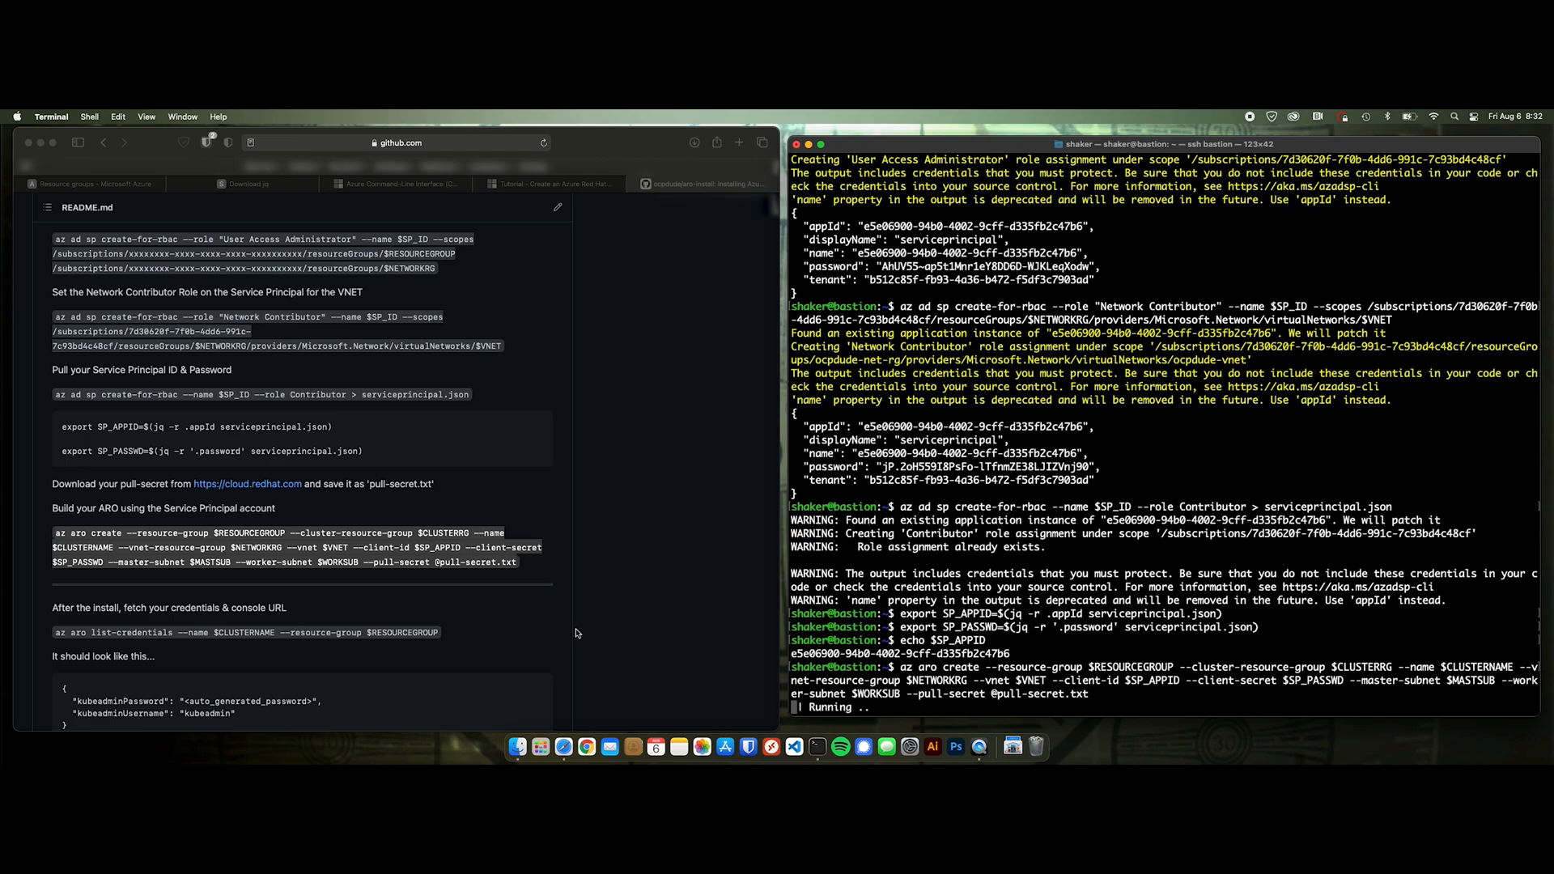
- Scroll the README through the credentials, console URL, CLI login and Deleting Your Cluster sections
scroll(down, 3)
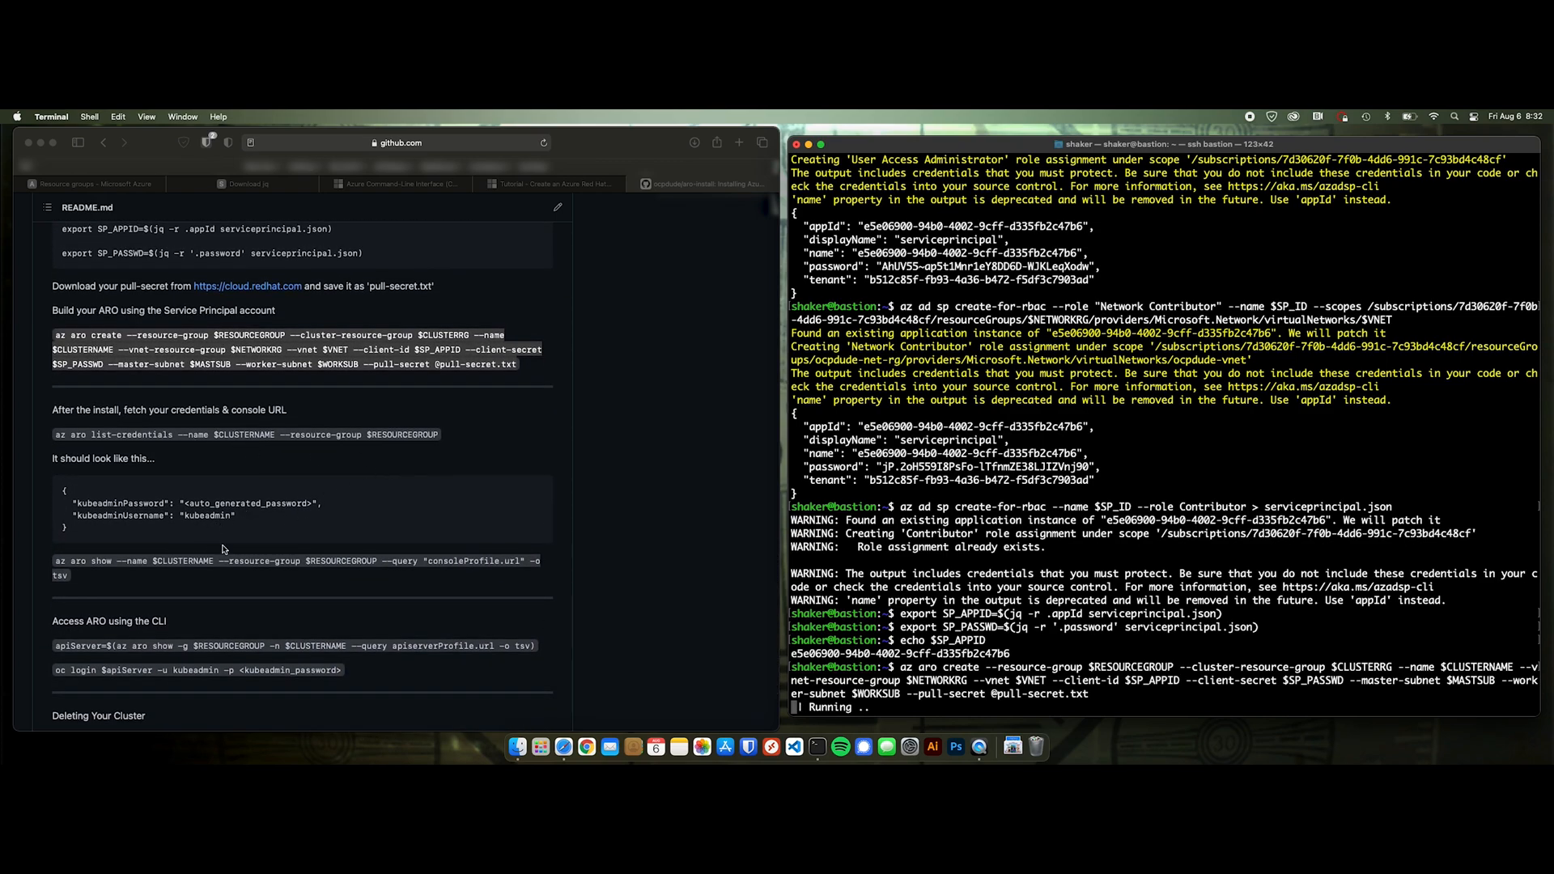
scroll(down, 3)
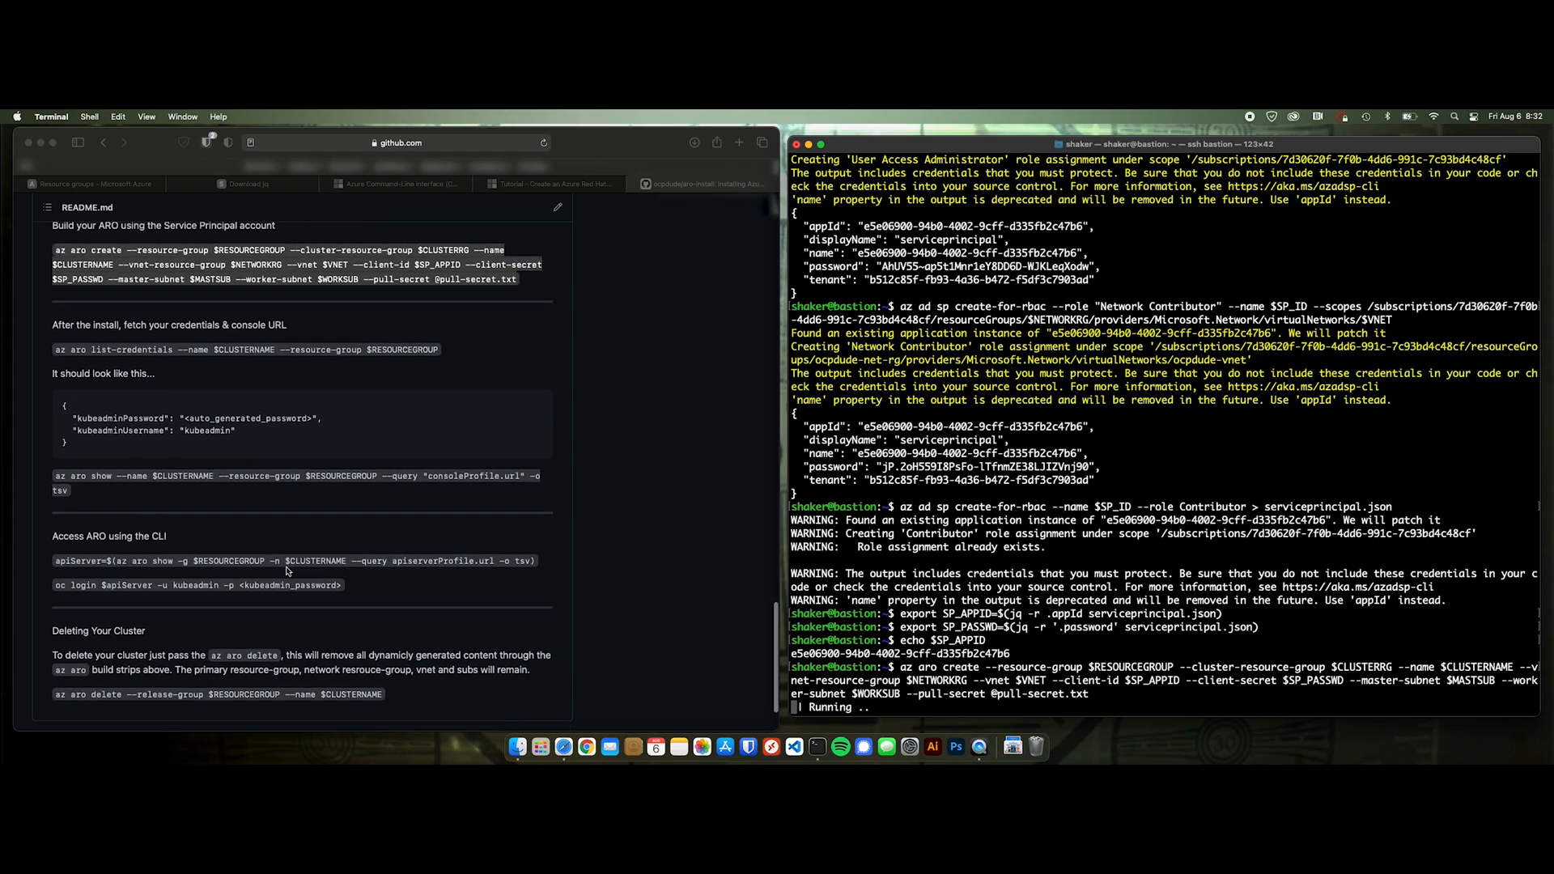
scroll(down, 3)
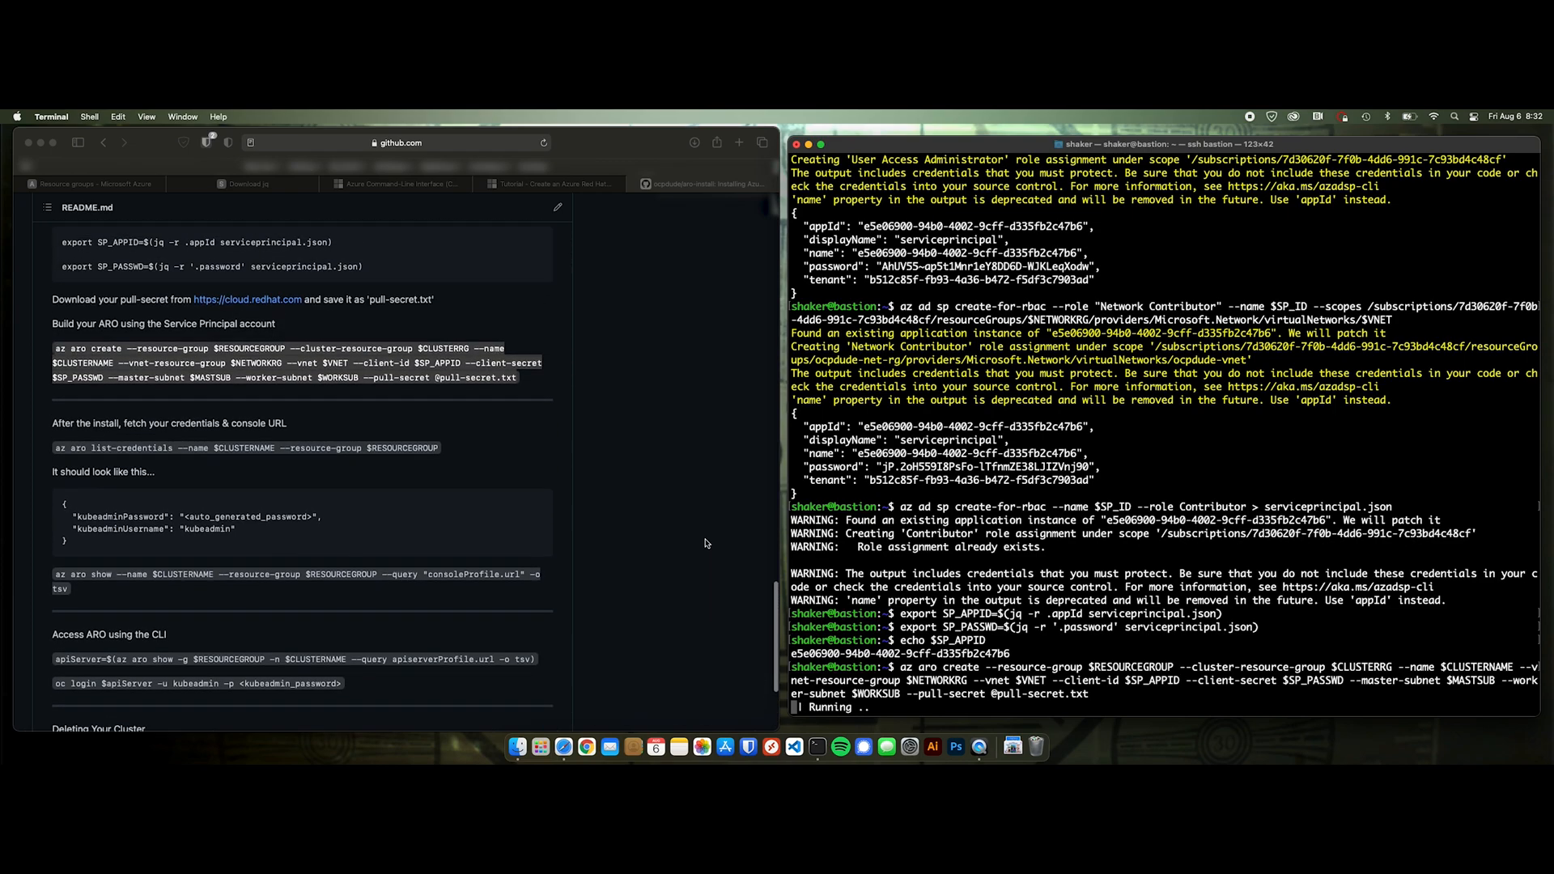
scroll(down, 3)
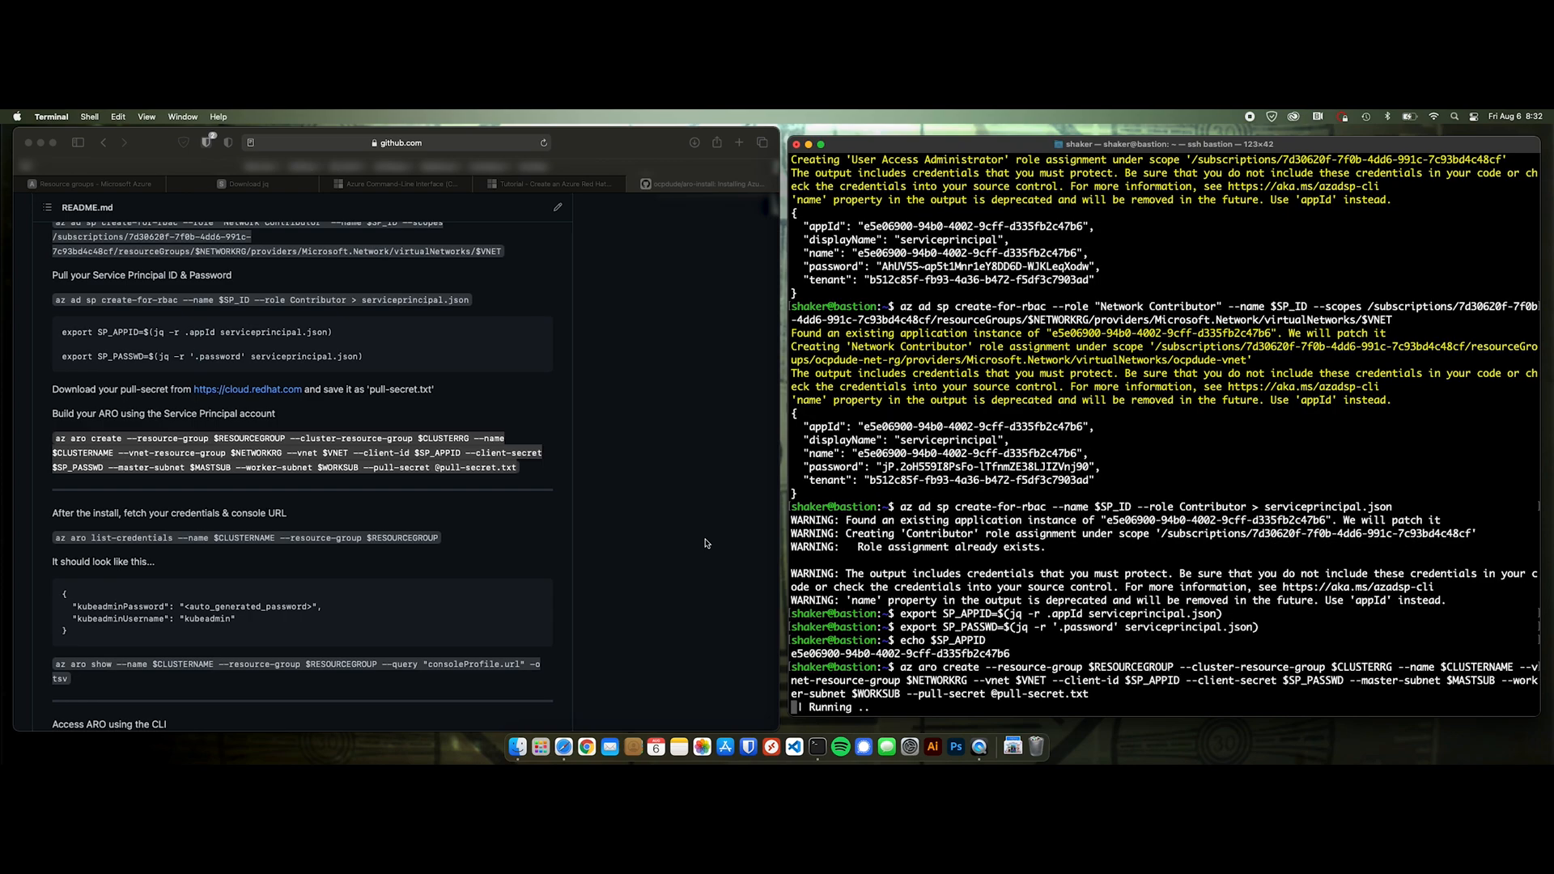
mouse_move(694, 497)
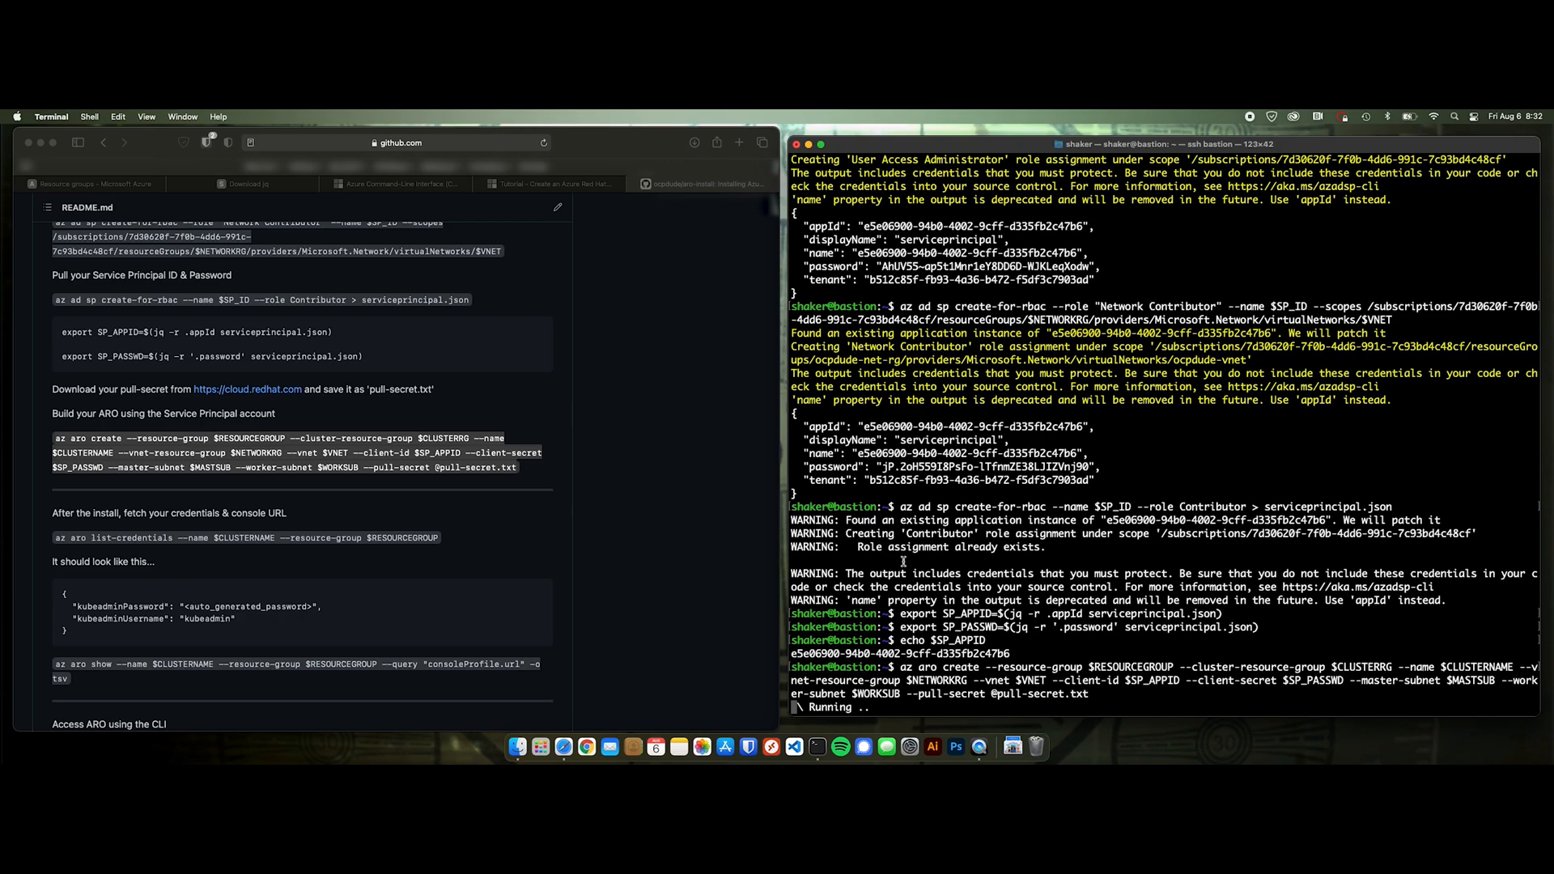
mouse_move(251, 280)
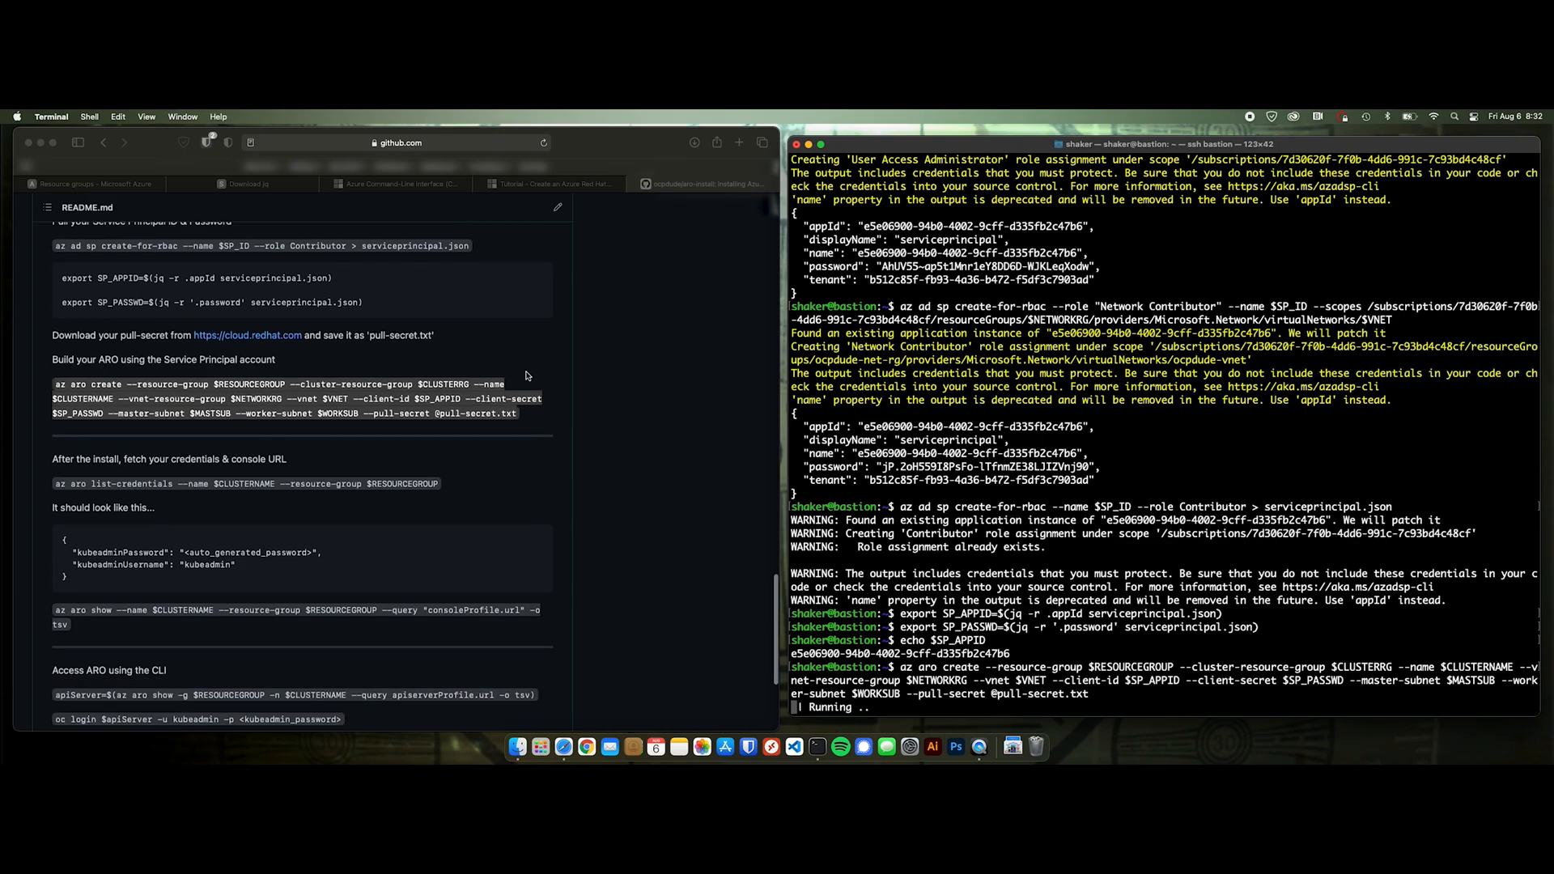
scroll(down, 3)
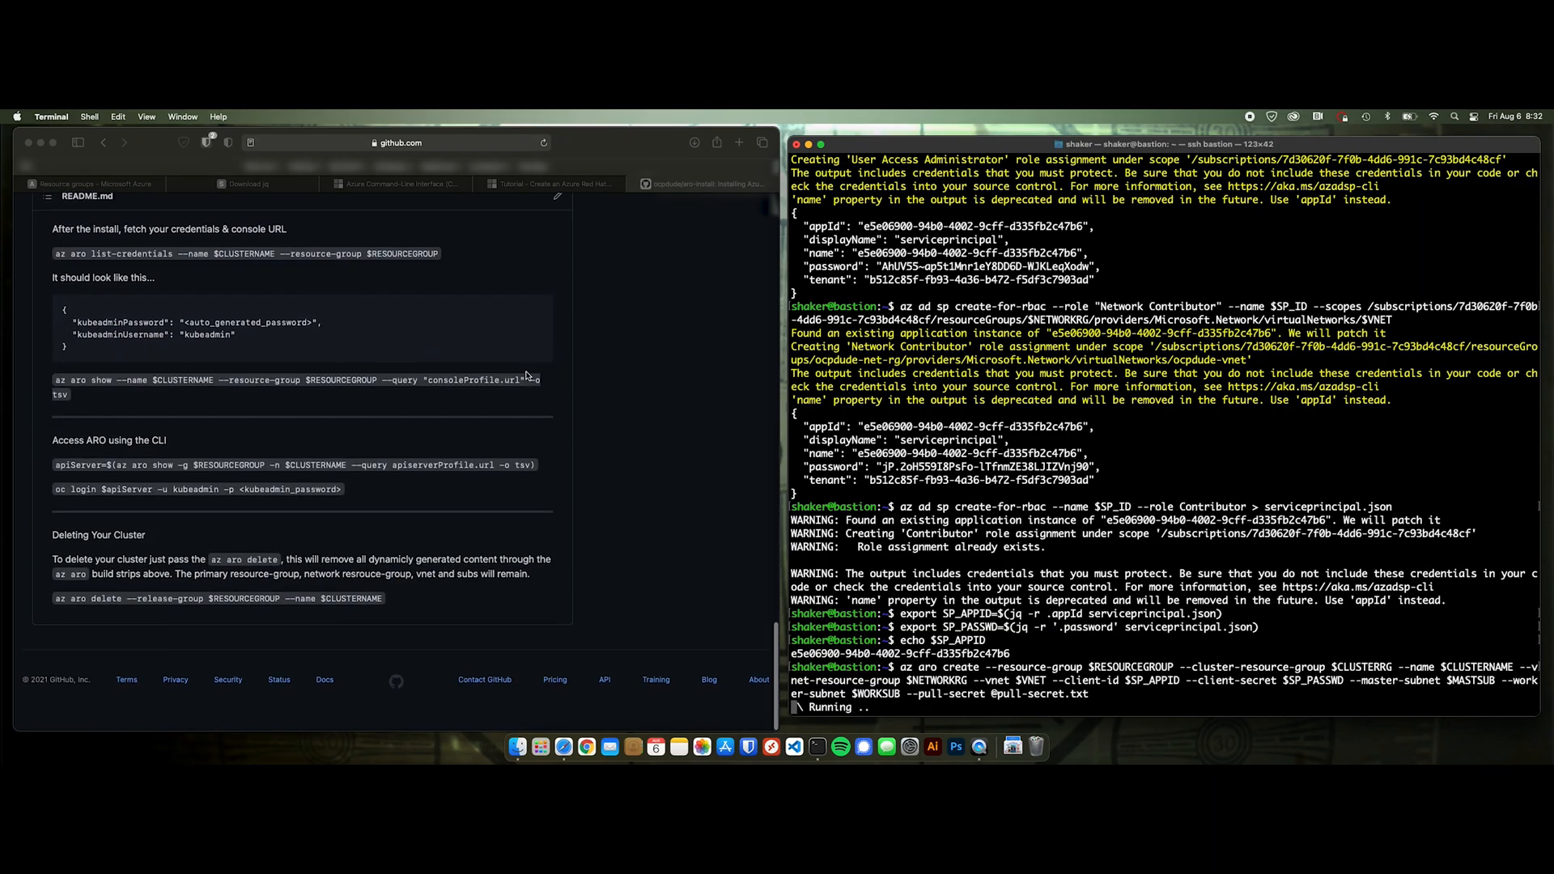
scroll(down, 3)
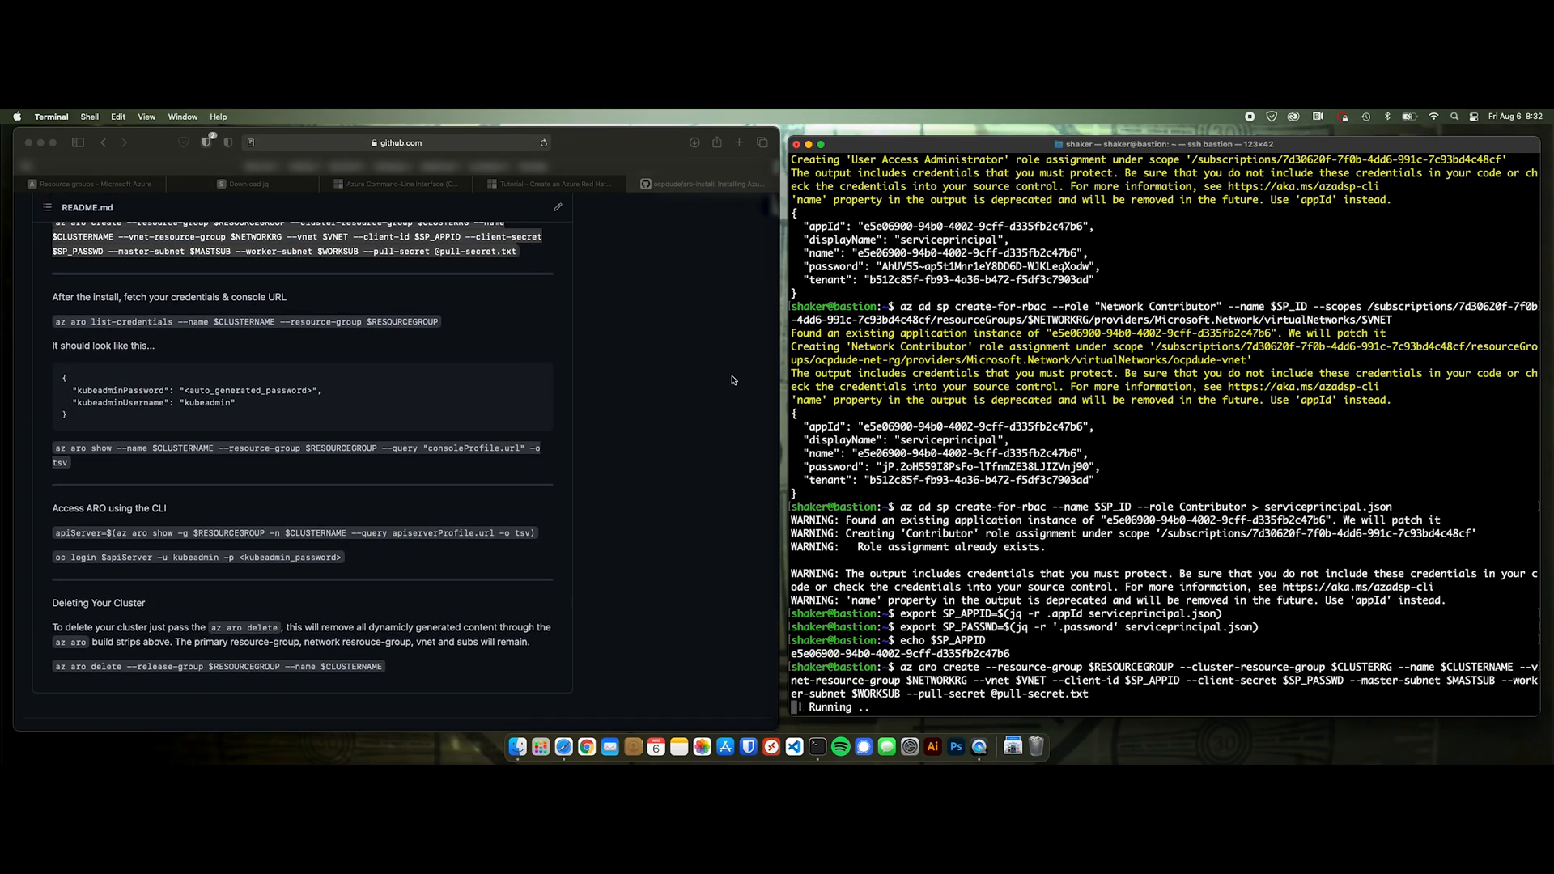
mouse_move(722, 378)
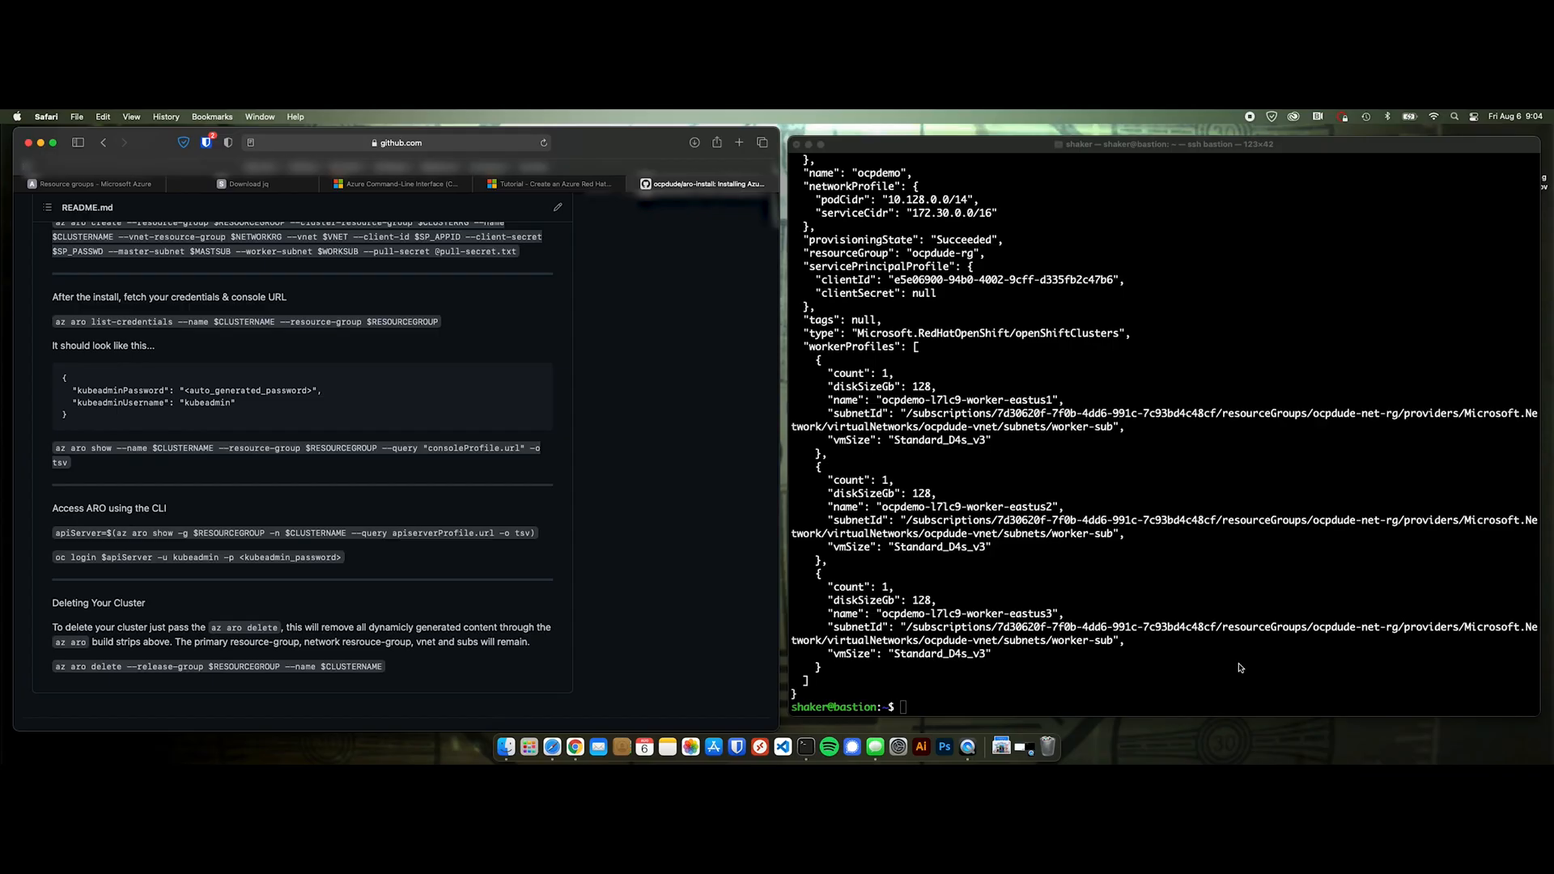
mouse_move(184, 246)
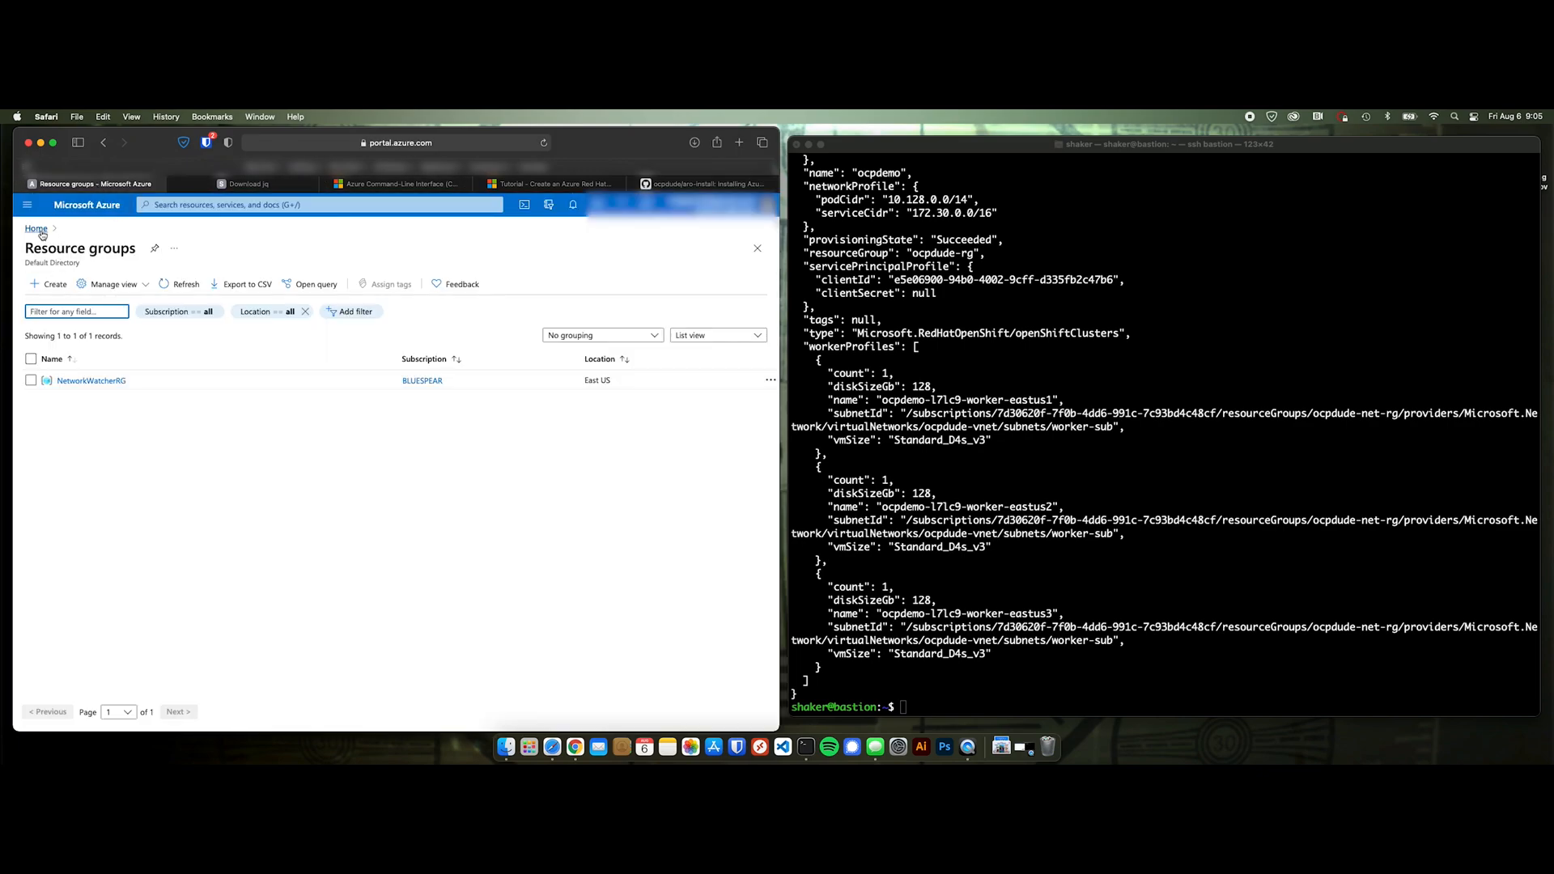
- Review the ocpdude-rg and ocpdude-net-rg resource groups, then return to the portal home page
click(35, 228)
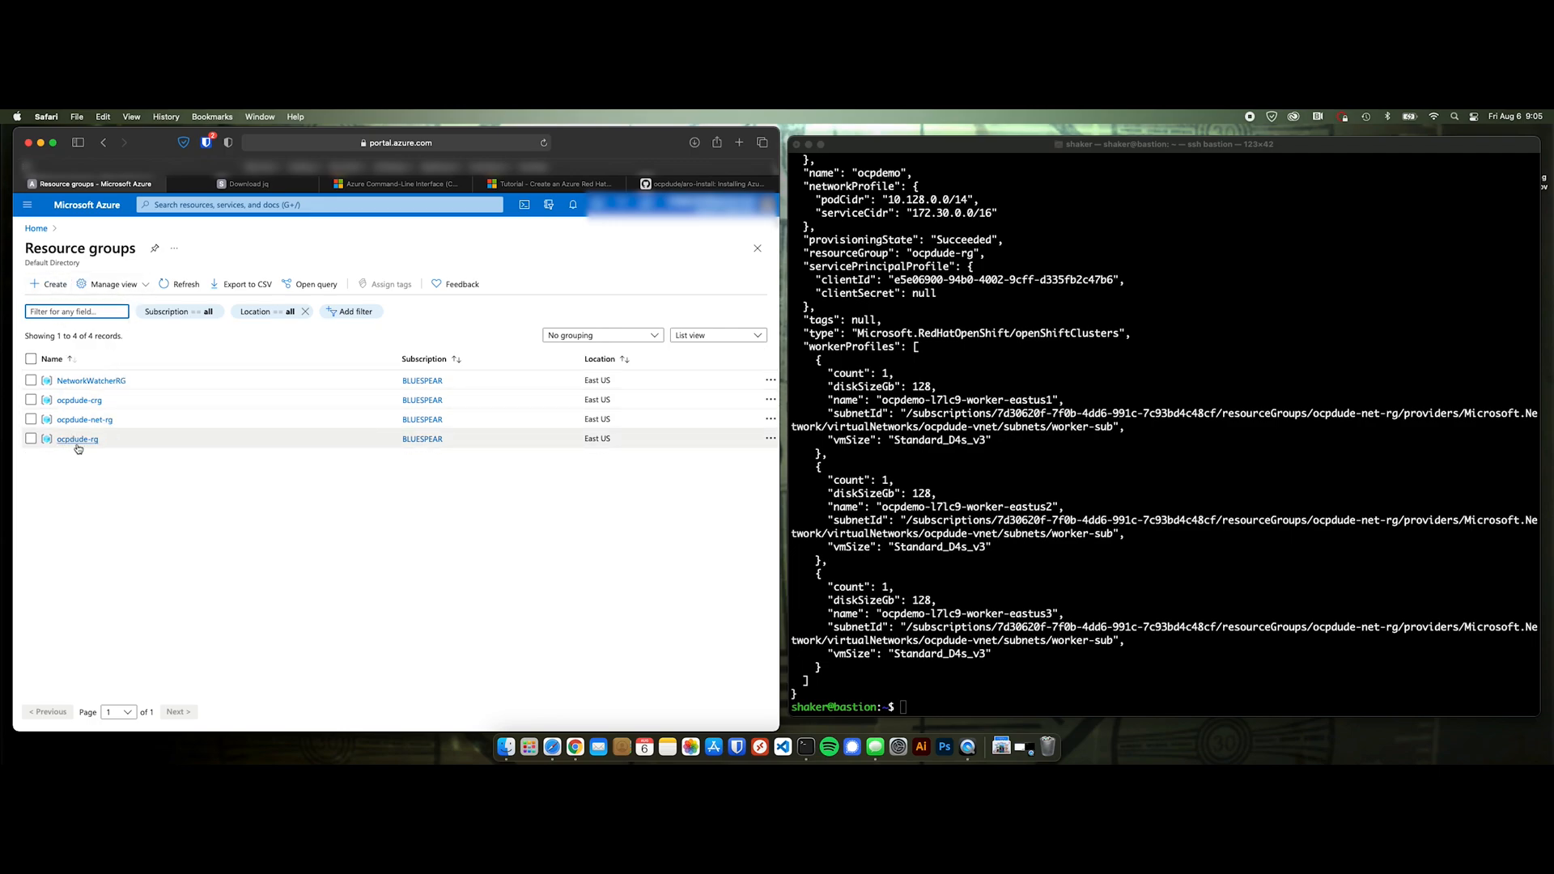
click(76, 438)
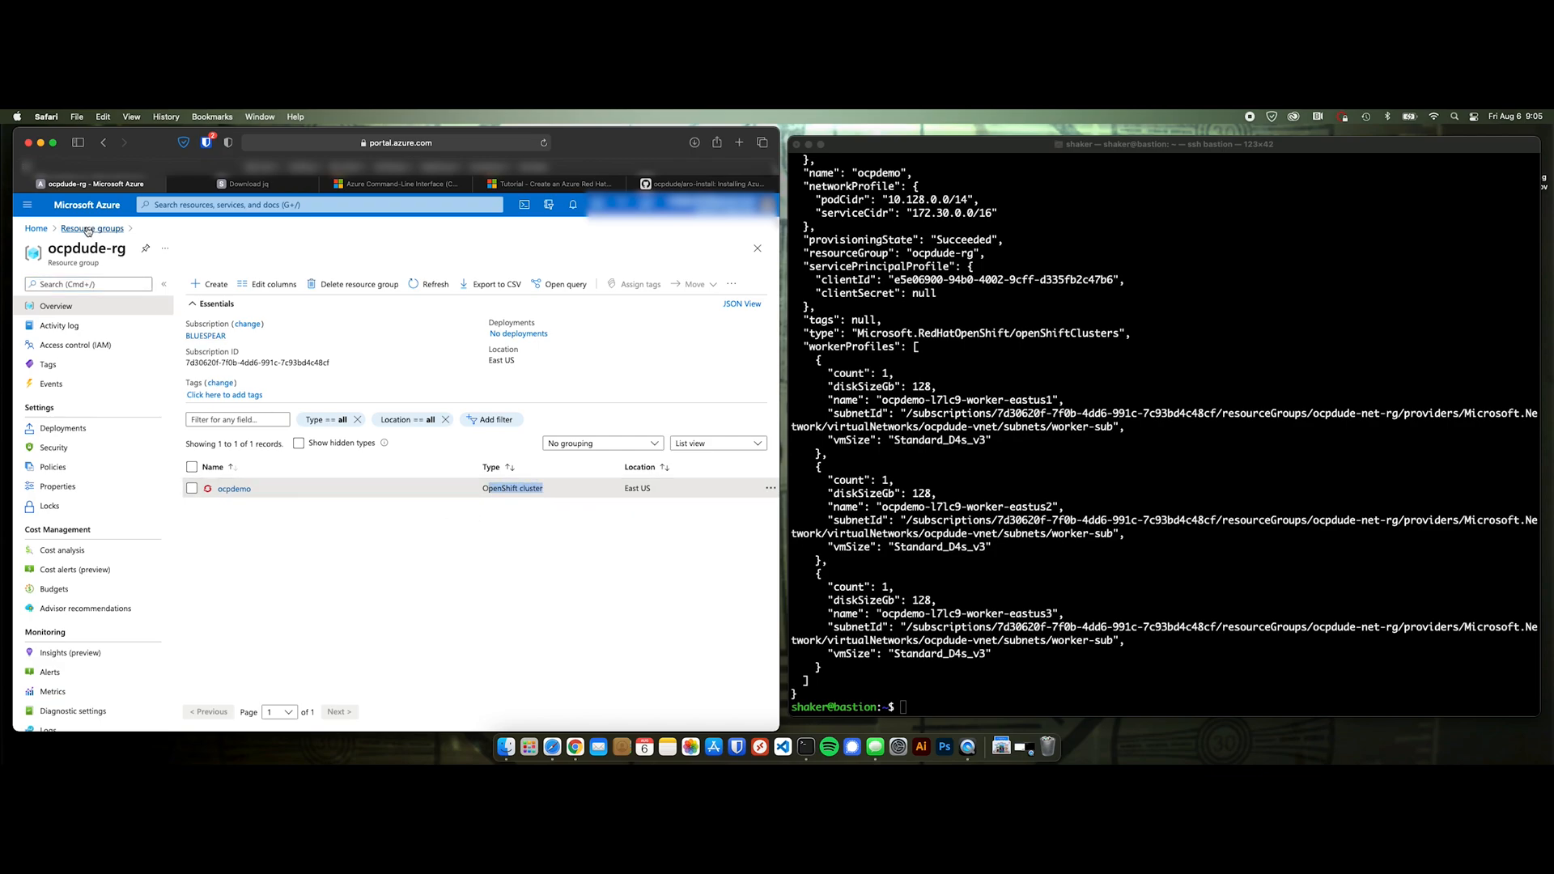
click(91, 229)
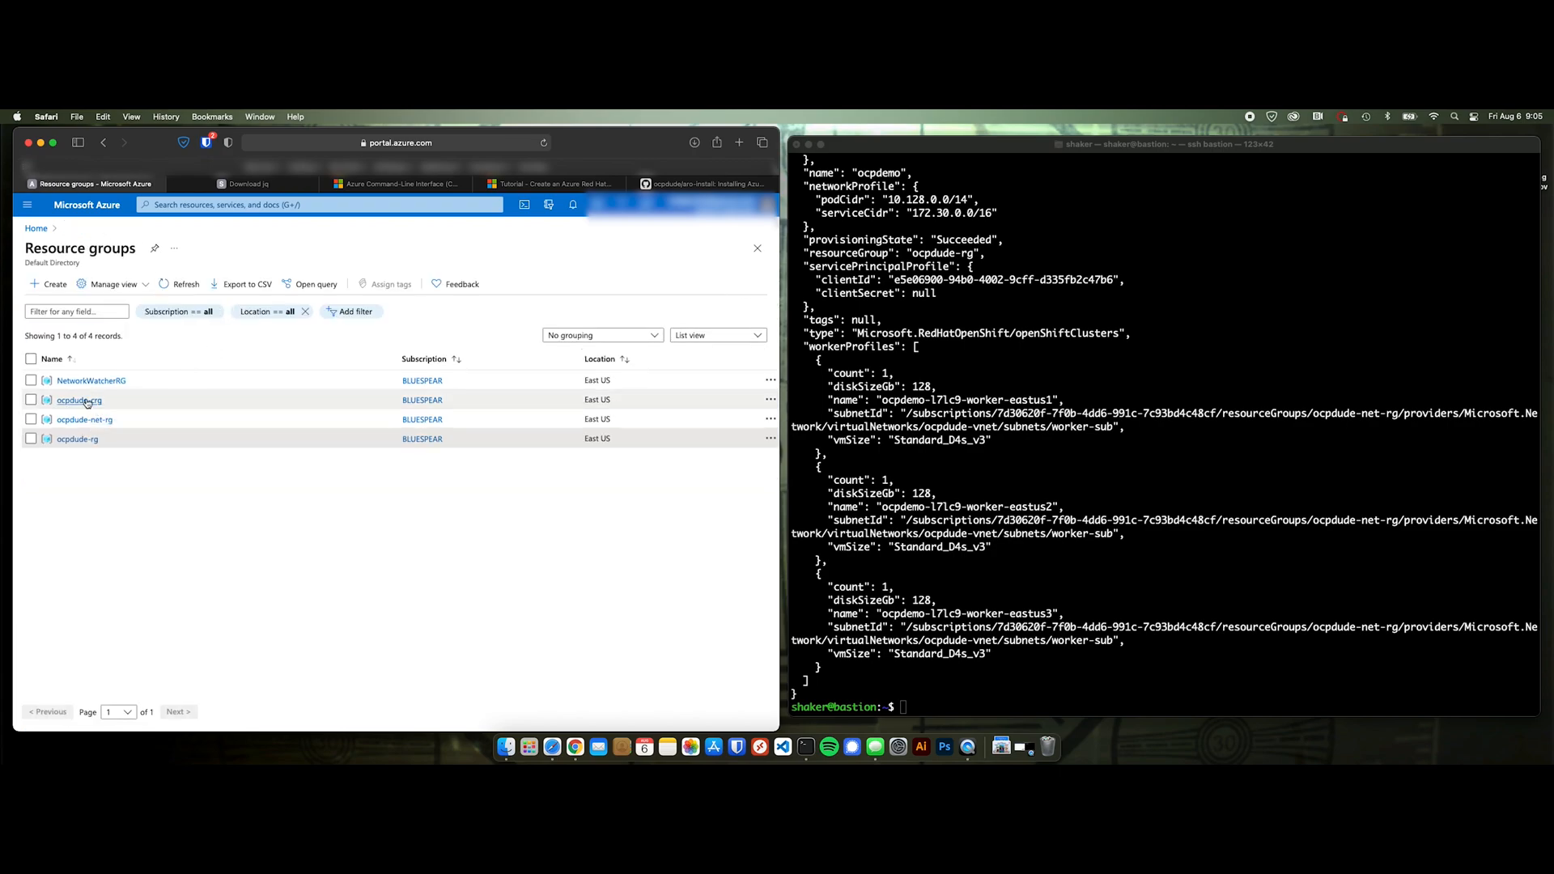
click(78, 400)
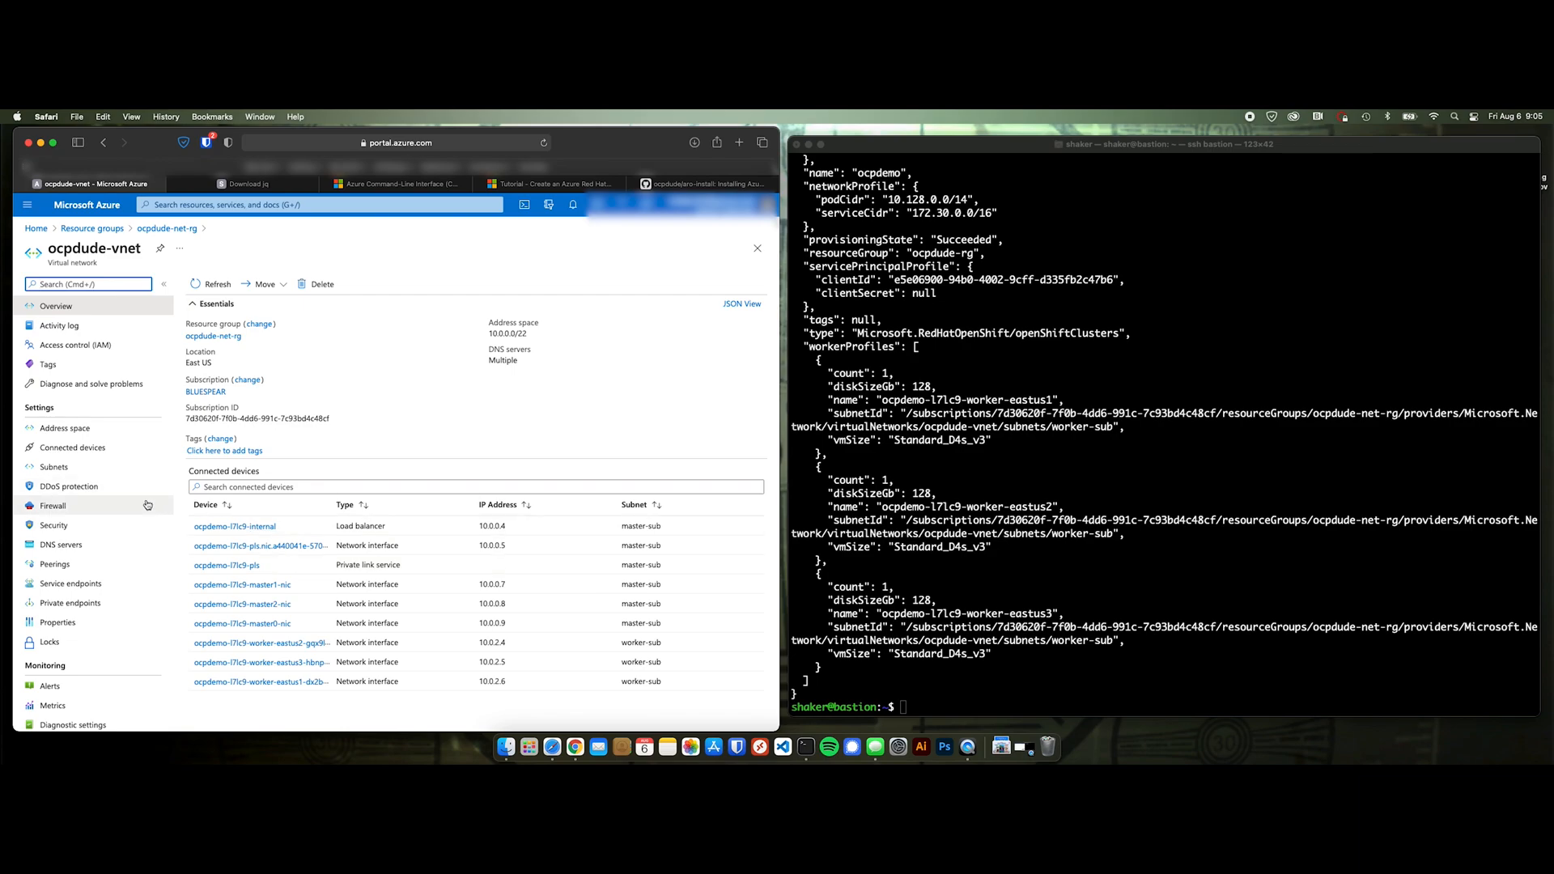
mouse_move(281, 573)
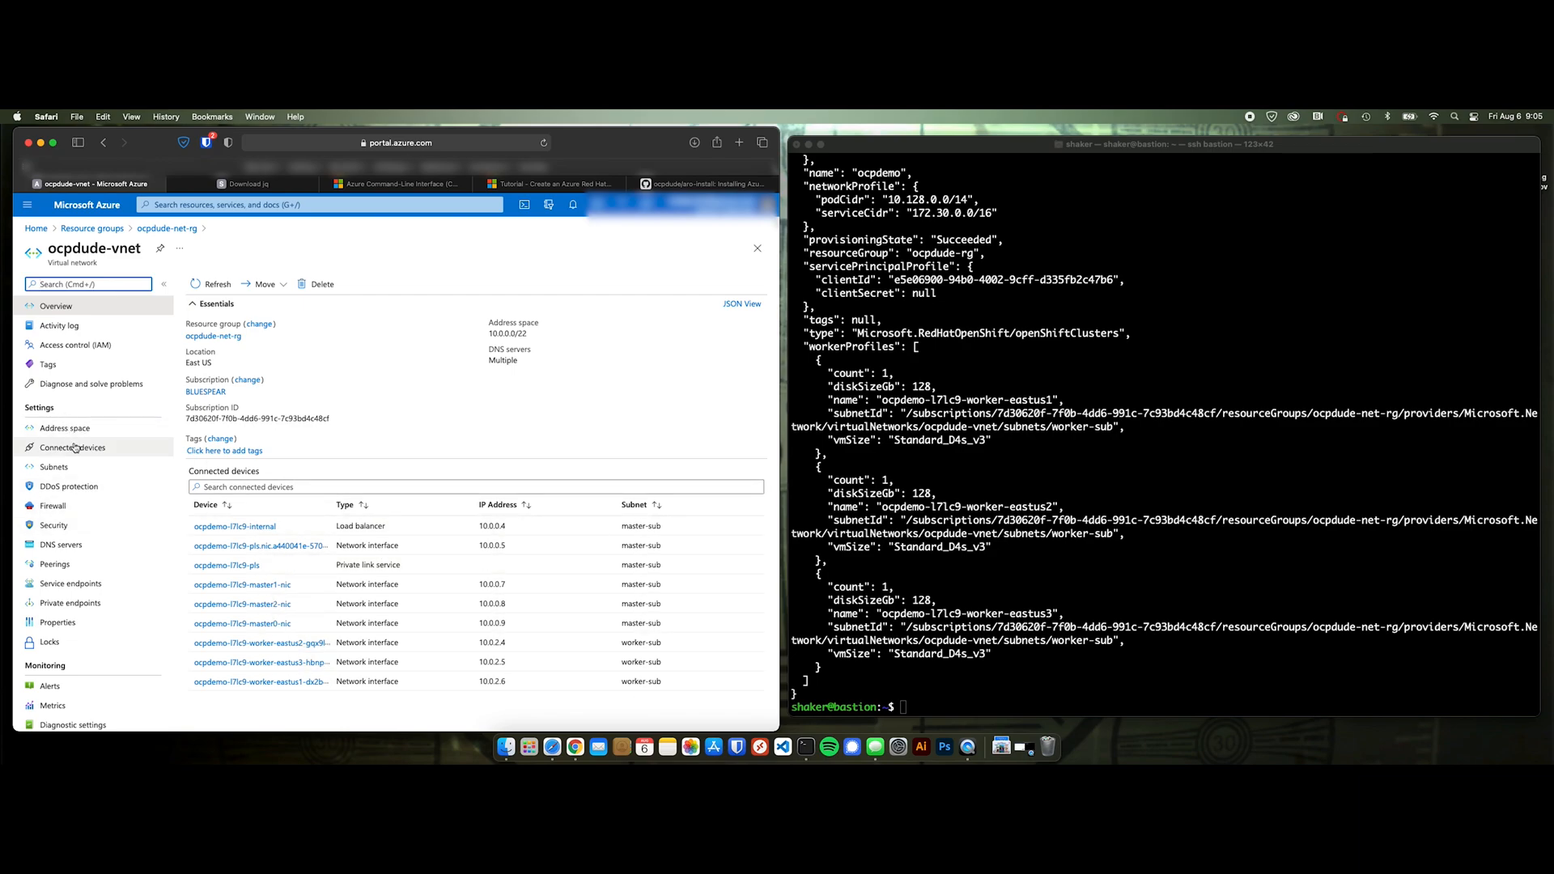
click(54, 467)
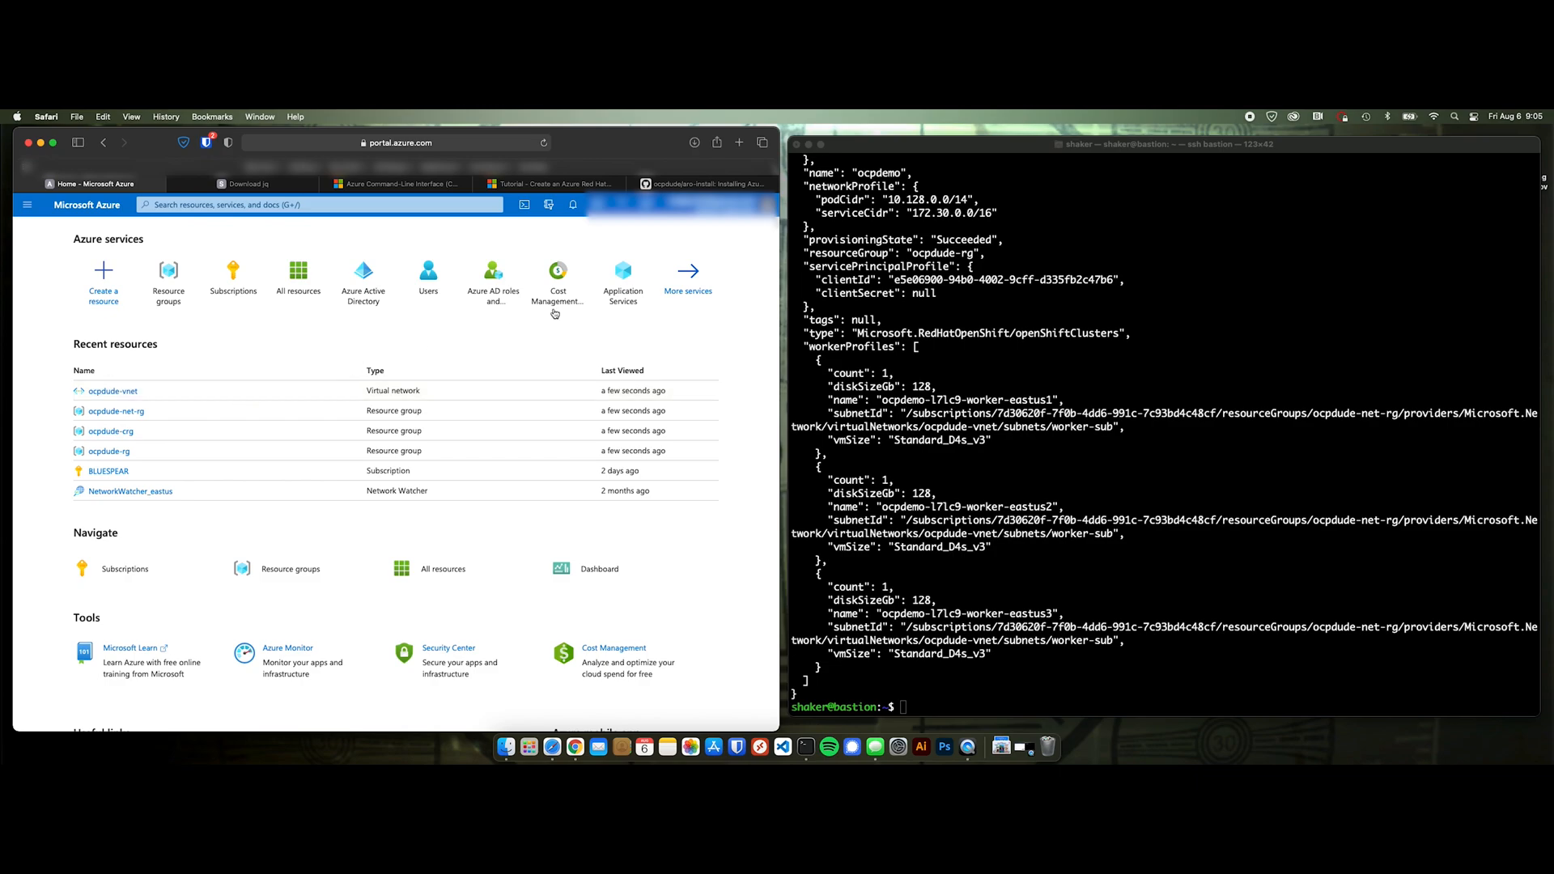
- Run az aro list-credentials and az aro show --query consoleProfile.url from the README
click(703, 182)
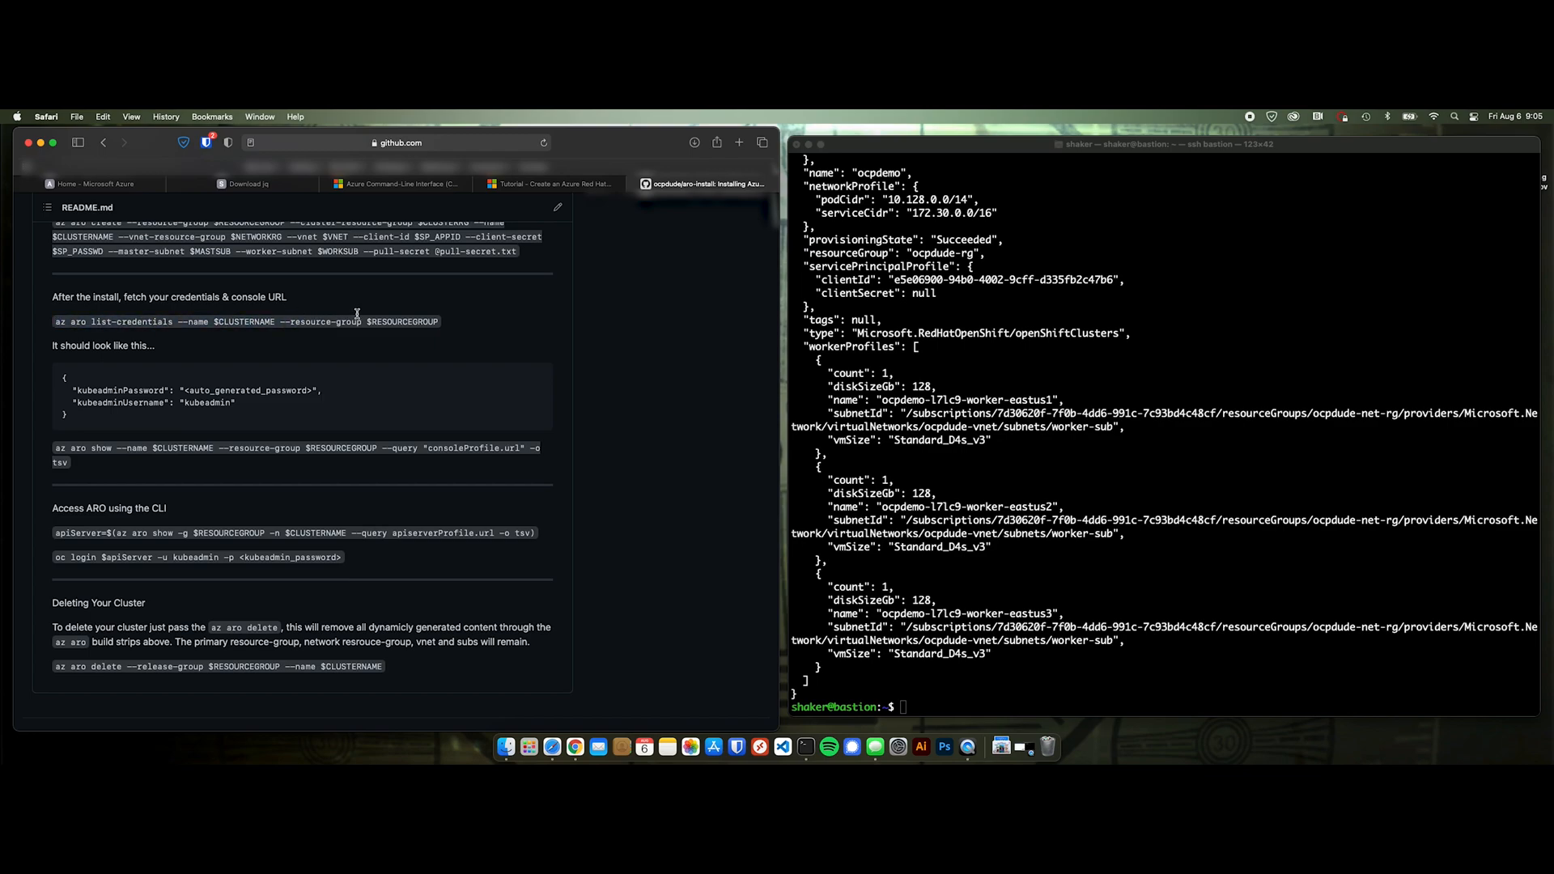
triple_click(246, 321)
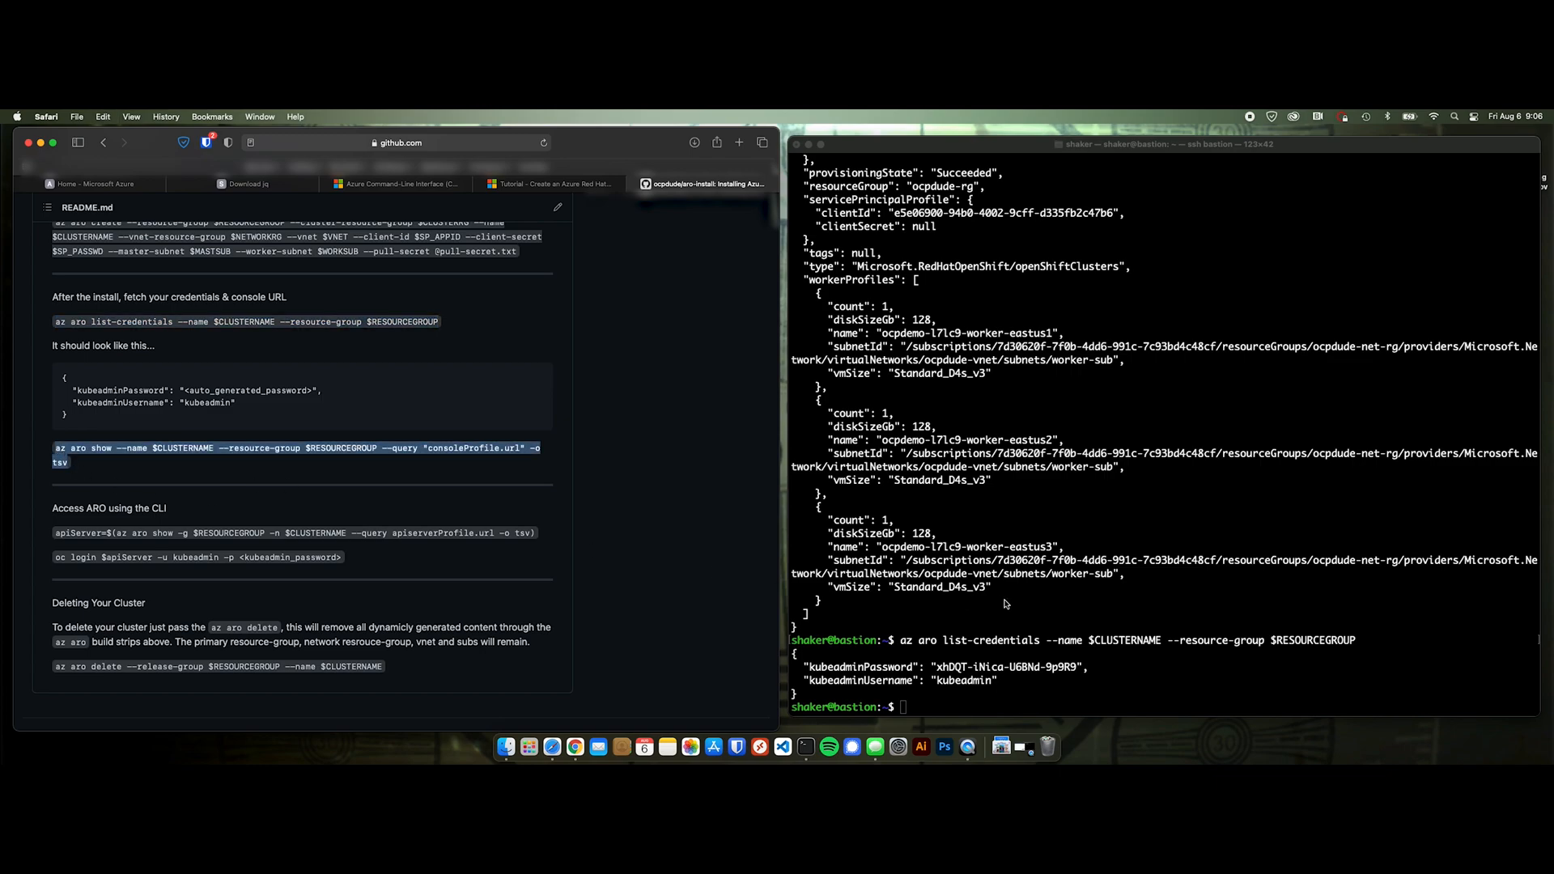
key(Return)
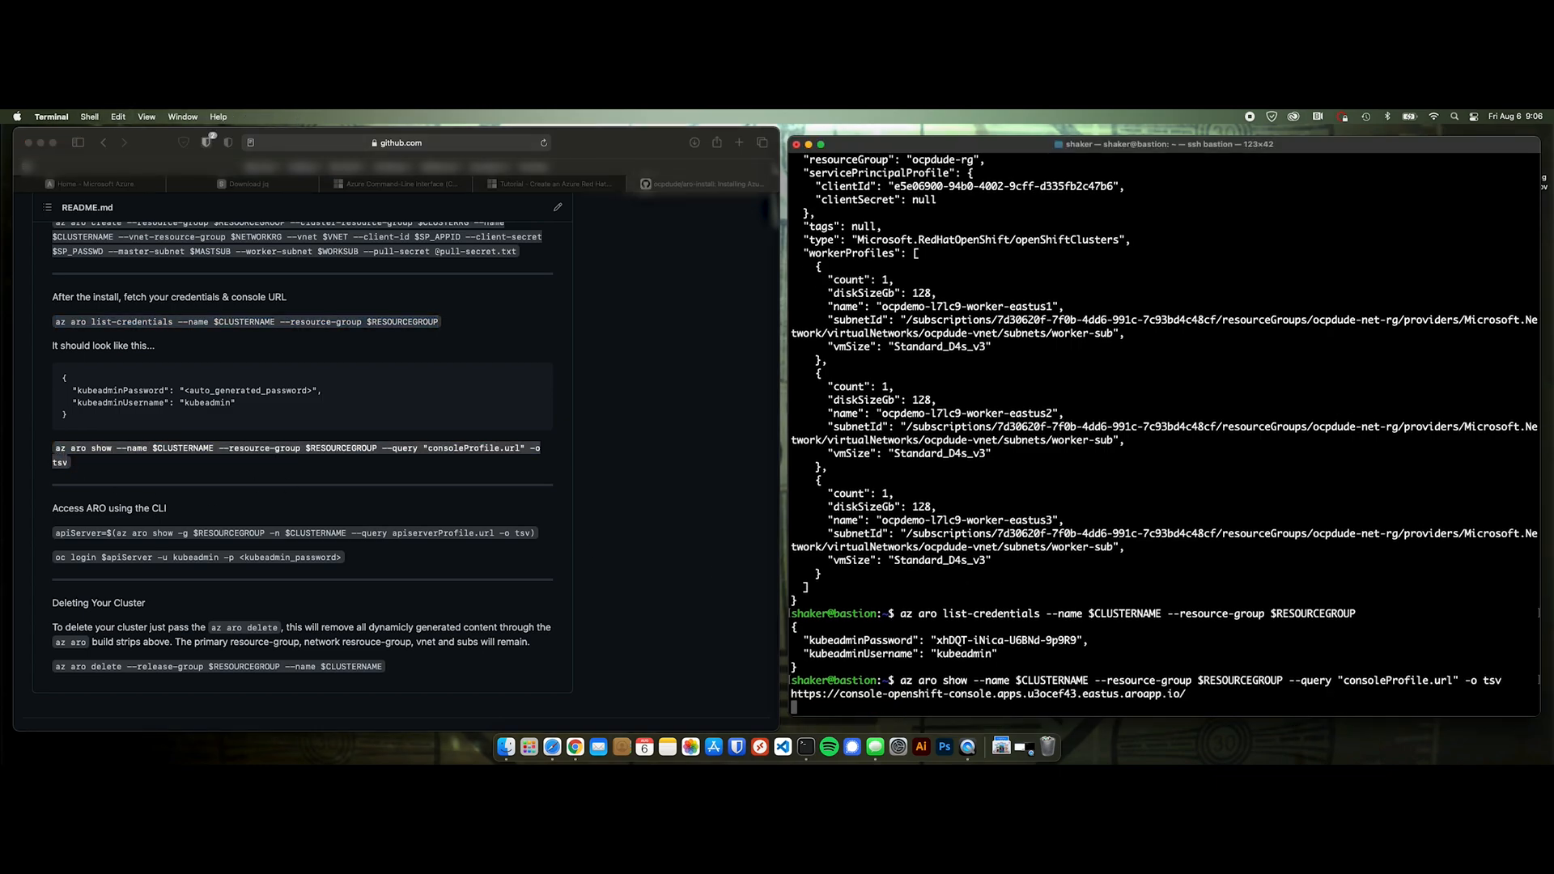
key(Return)
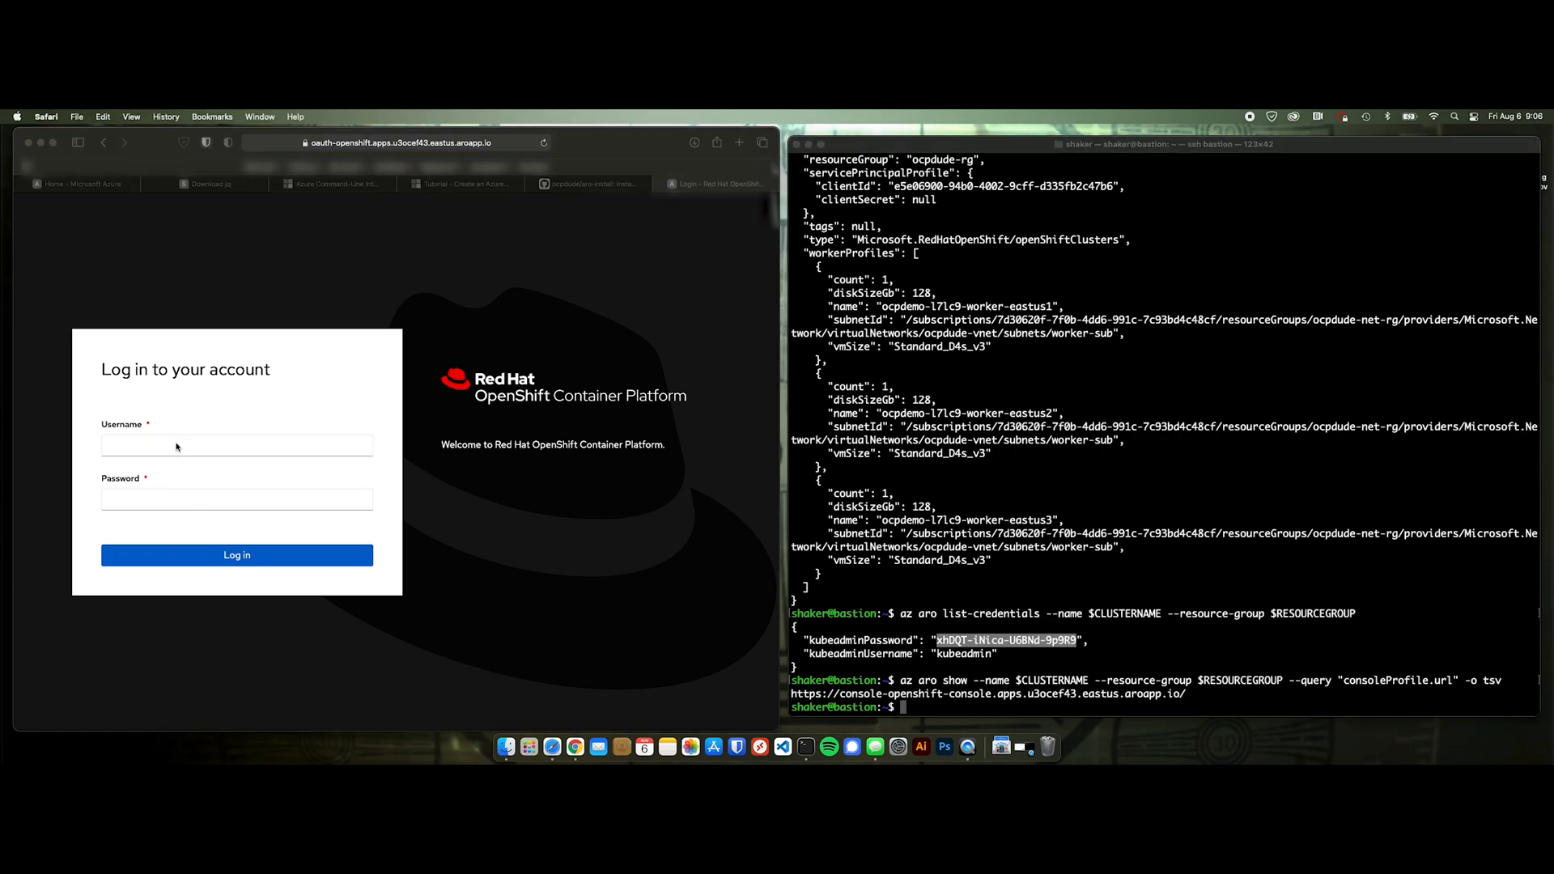
- Log in to the OpenShift console as kubeadmin and reach the cluster Overview
text(kubeadmin)
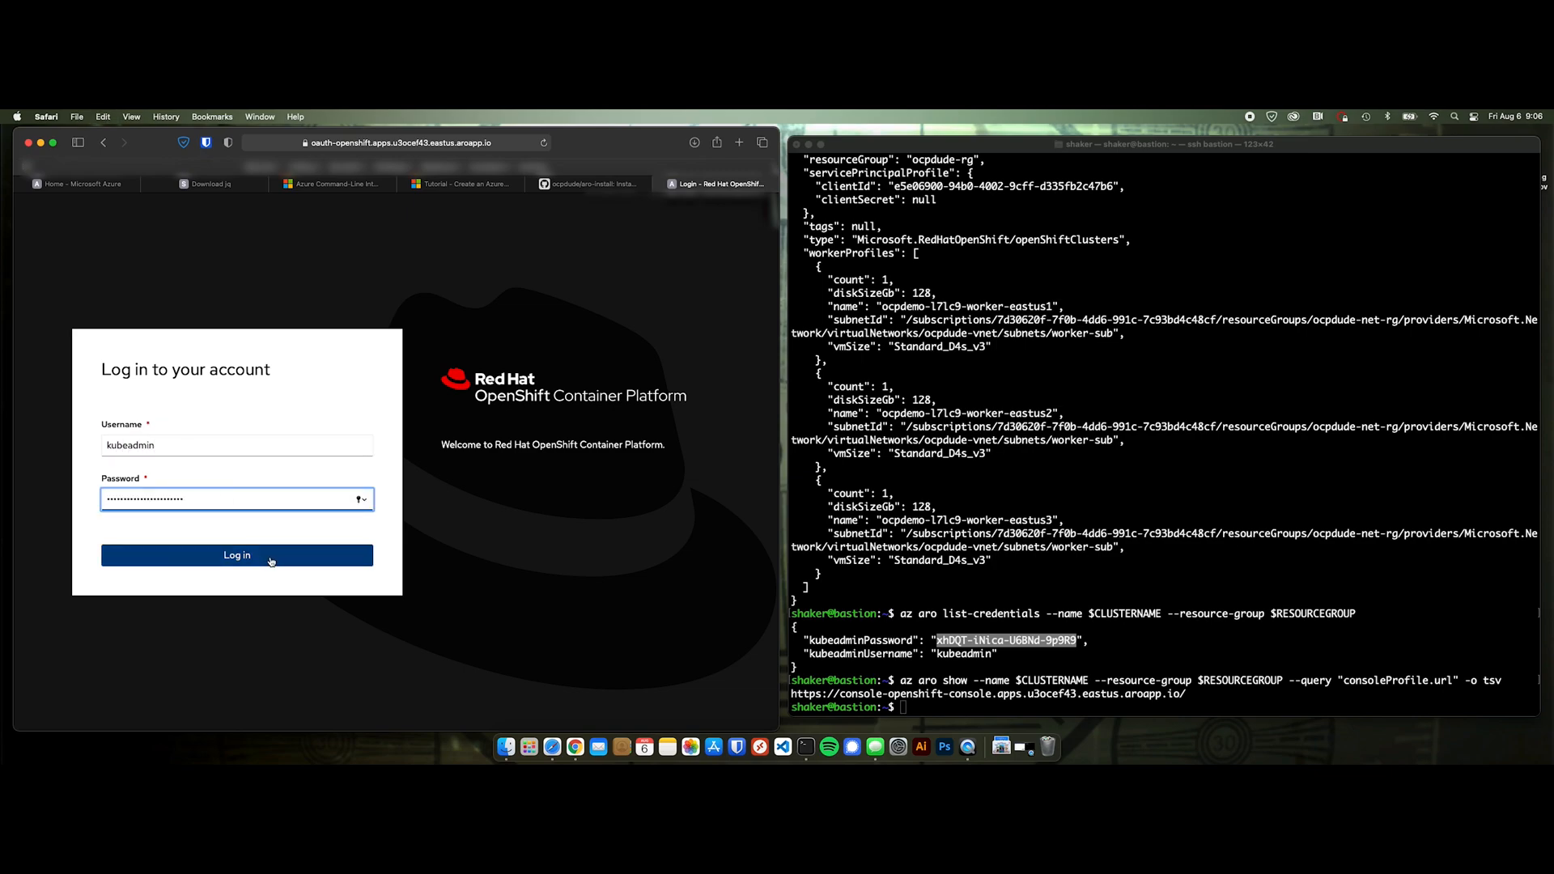
click(237, 555)
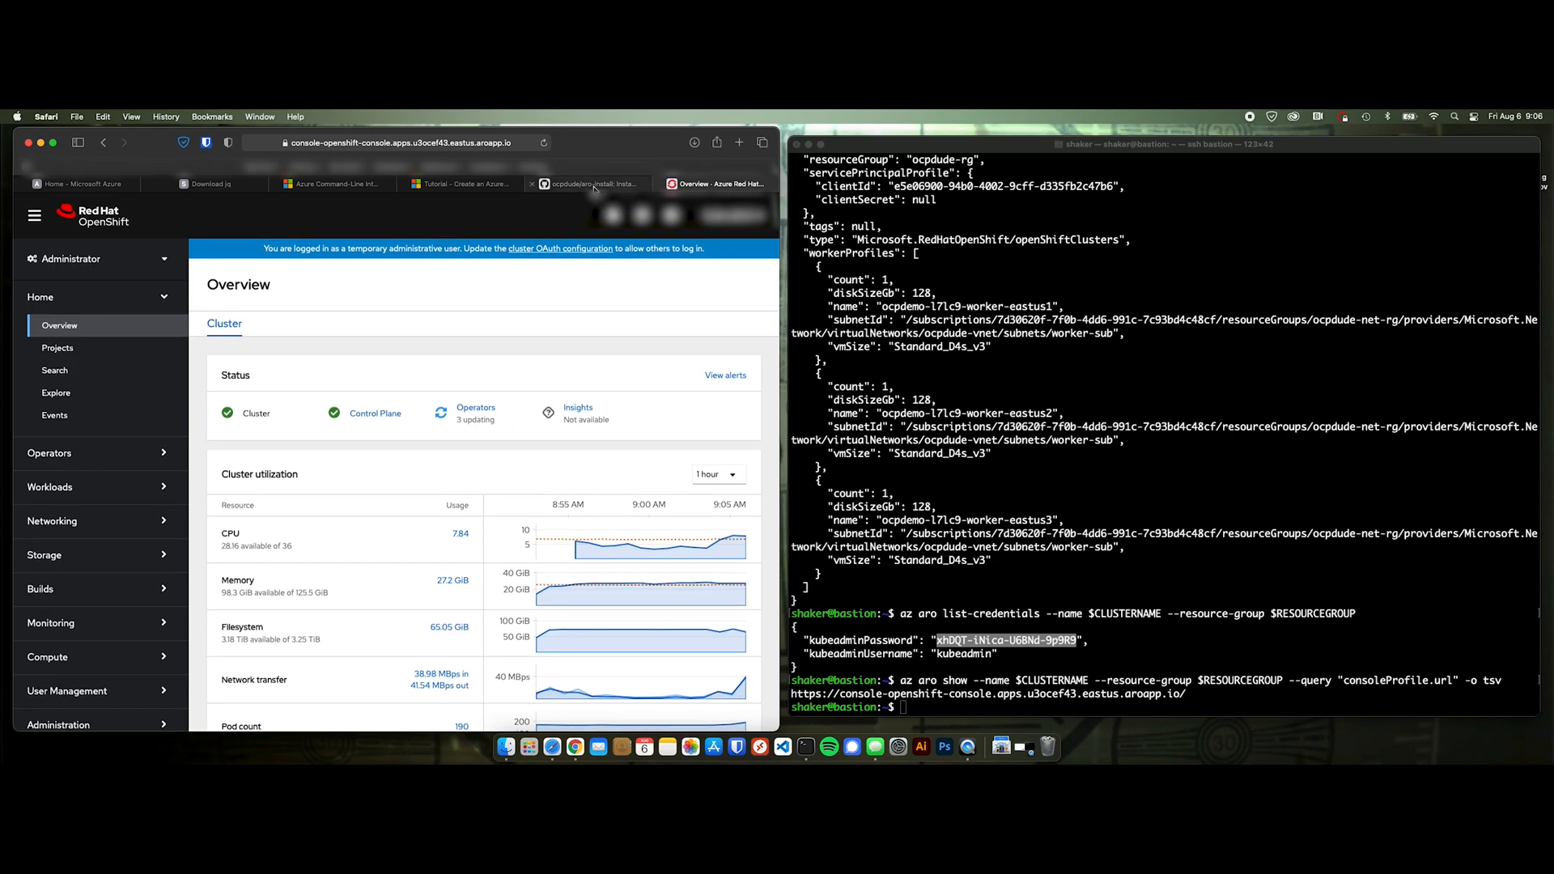
click(588, 183)
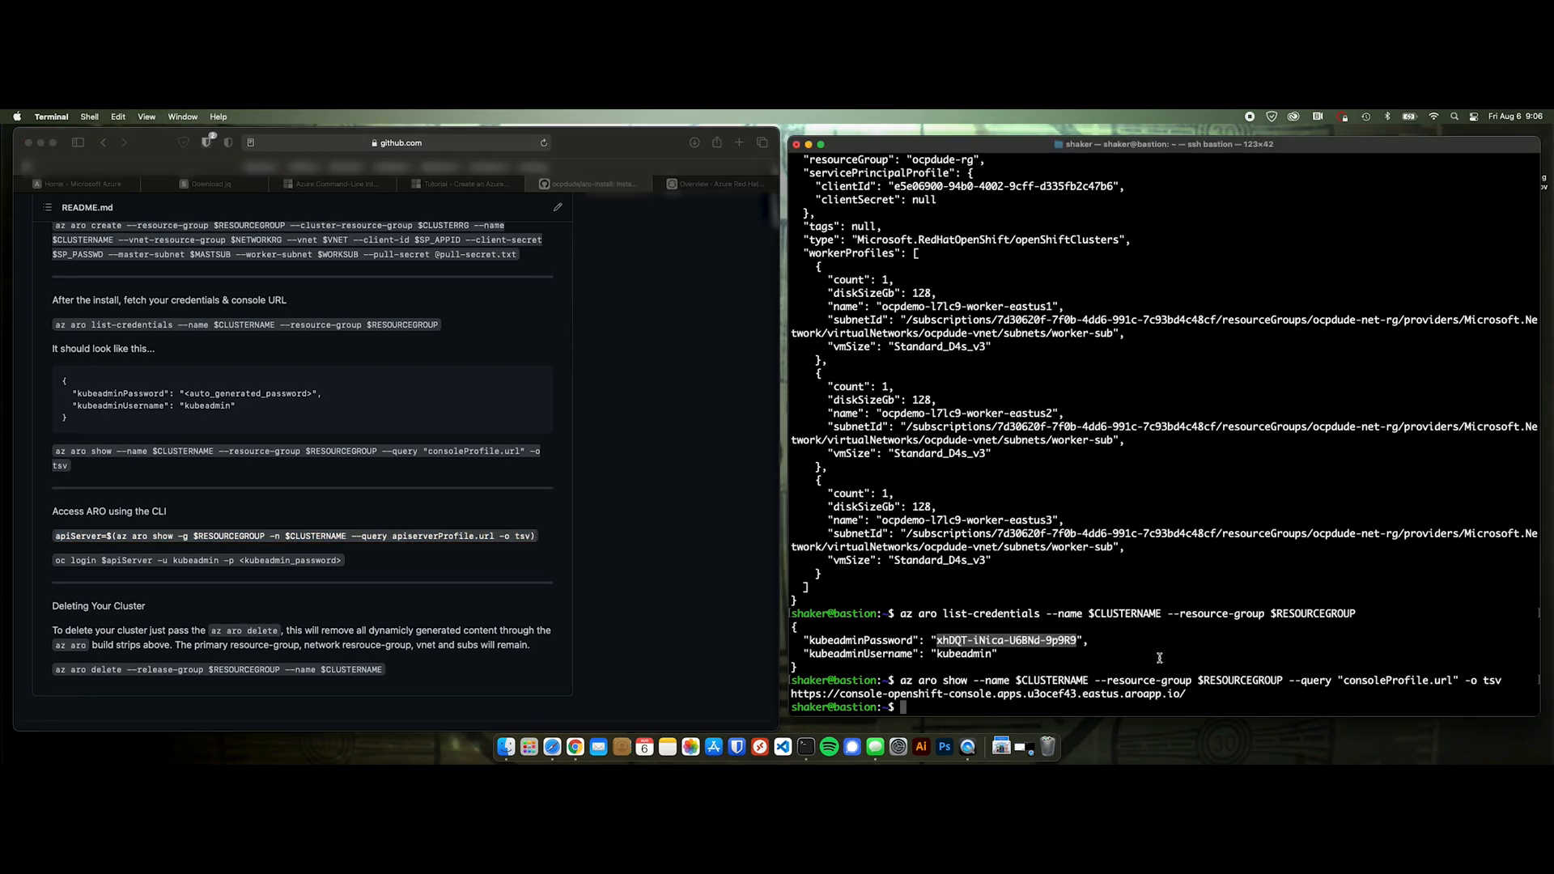
- Set apiServer via az aro show, oc login as kubeadmin, and run oc get nodes
text(apiServer=$(az aro show -g $RESOURCEGROUP -n $CLUSTERNAME --query apiserverProfile.url -o tsv)
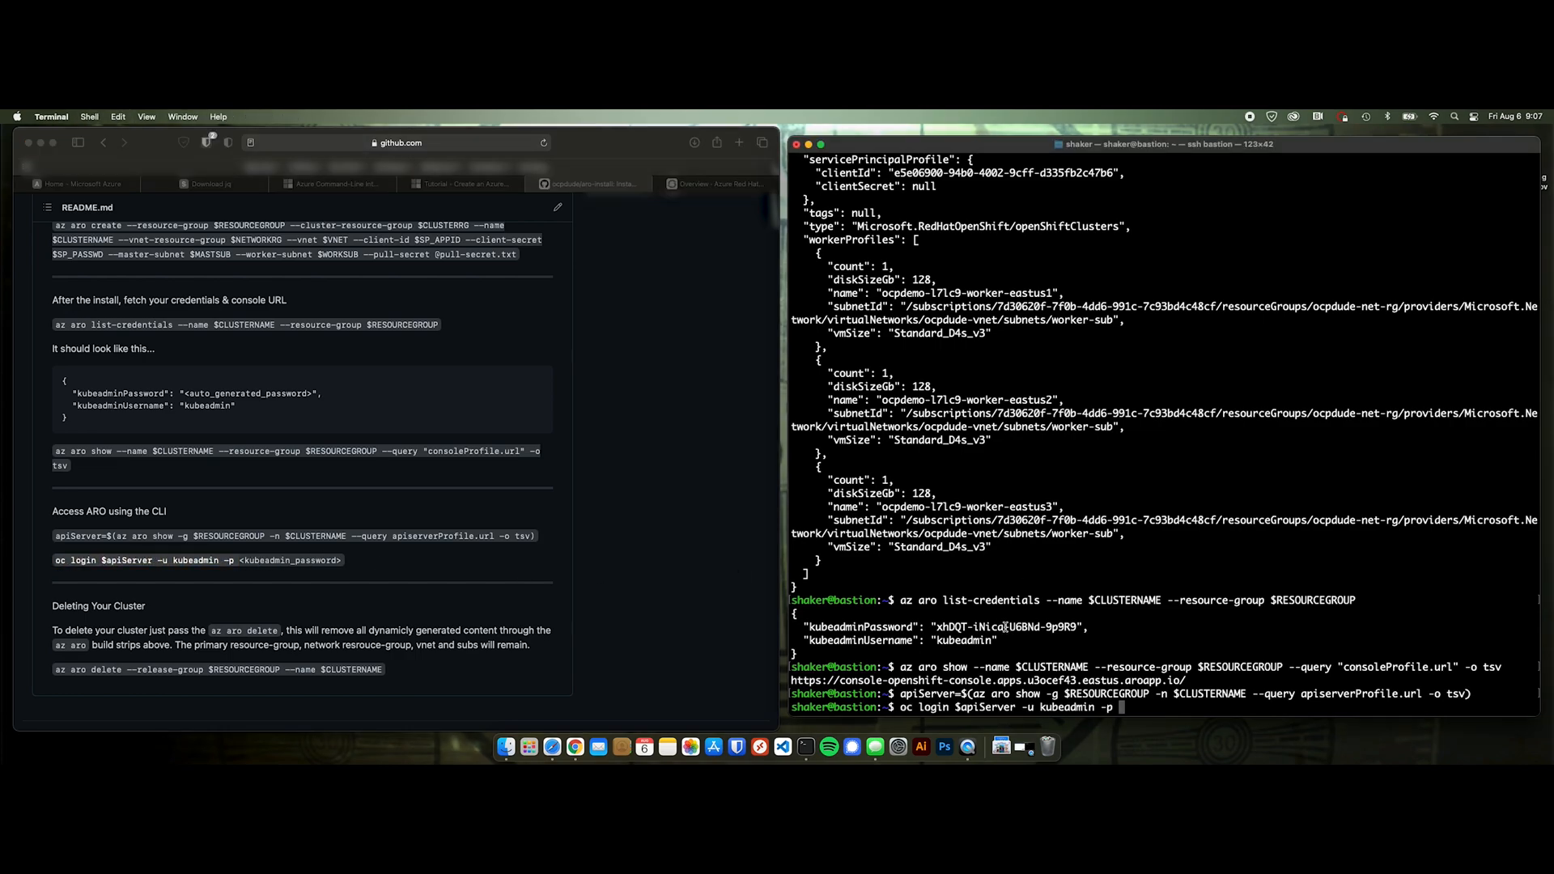
double_click(1005, 626)
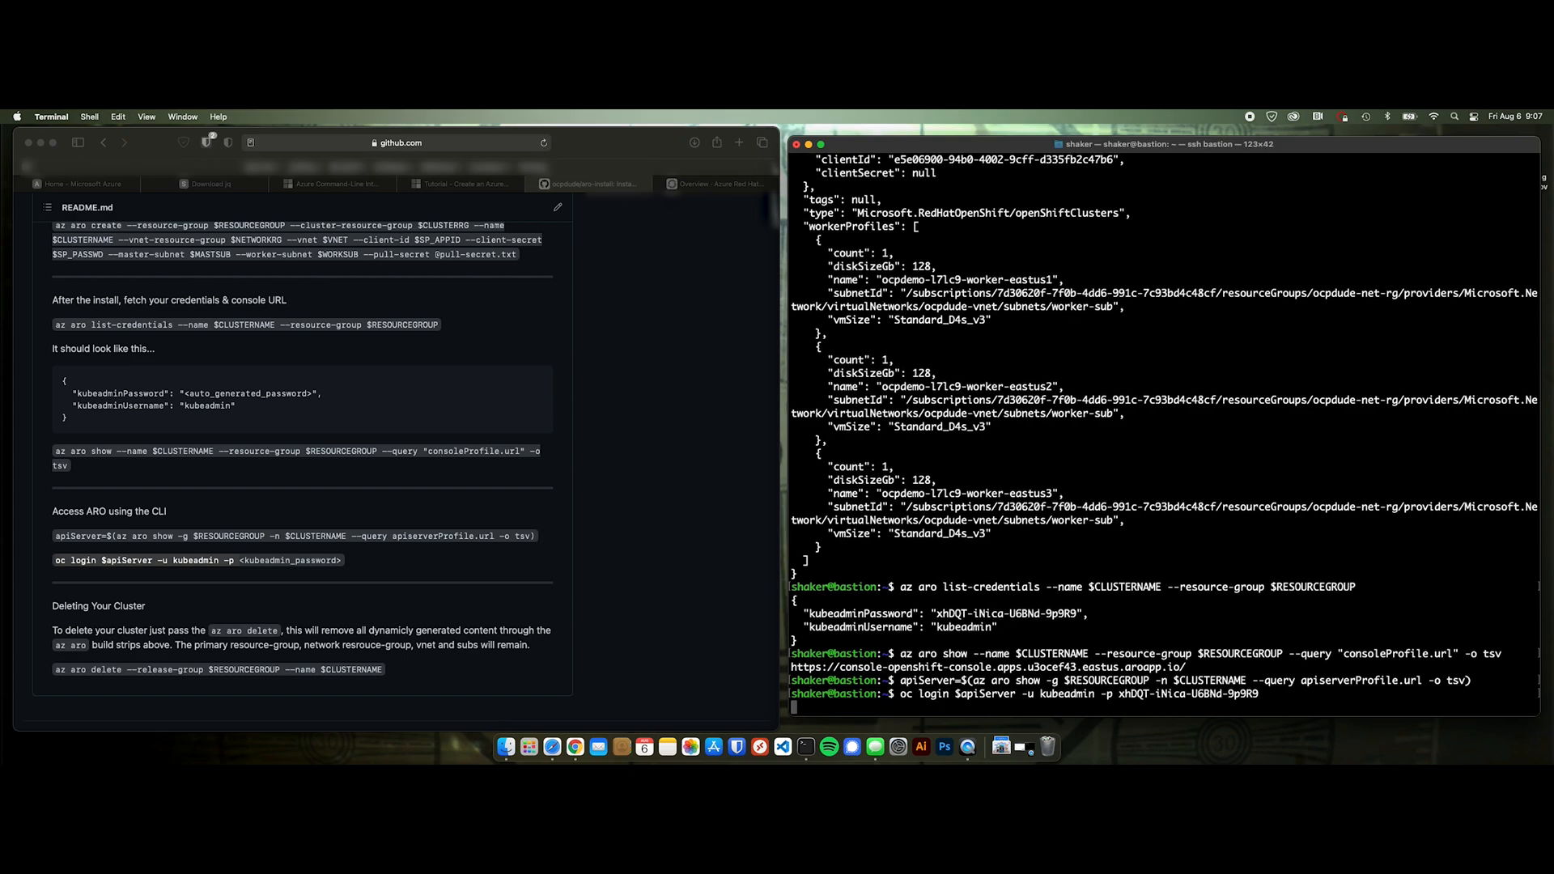
key(Return)
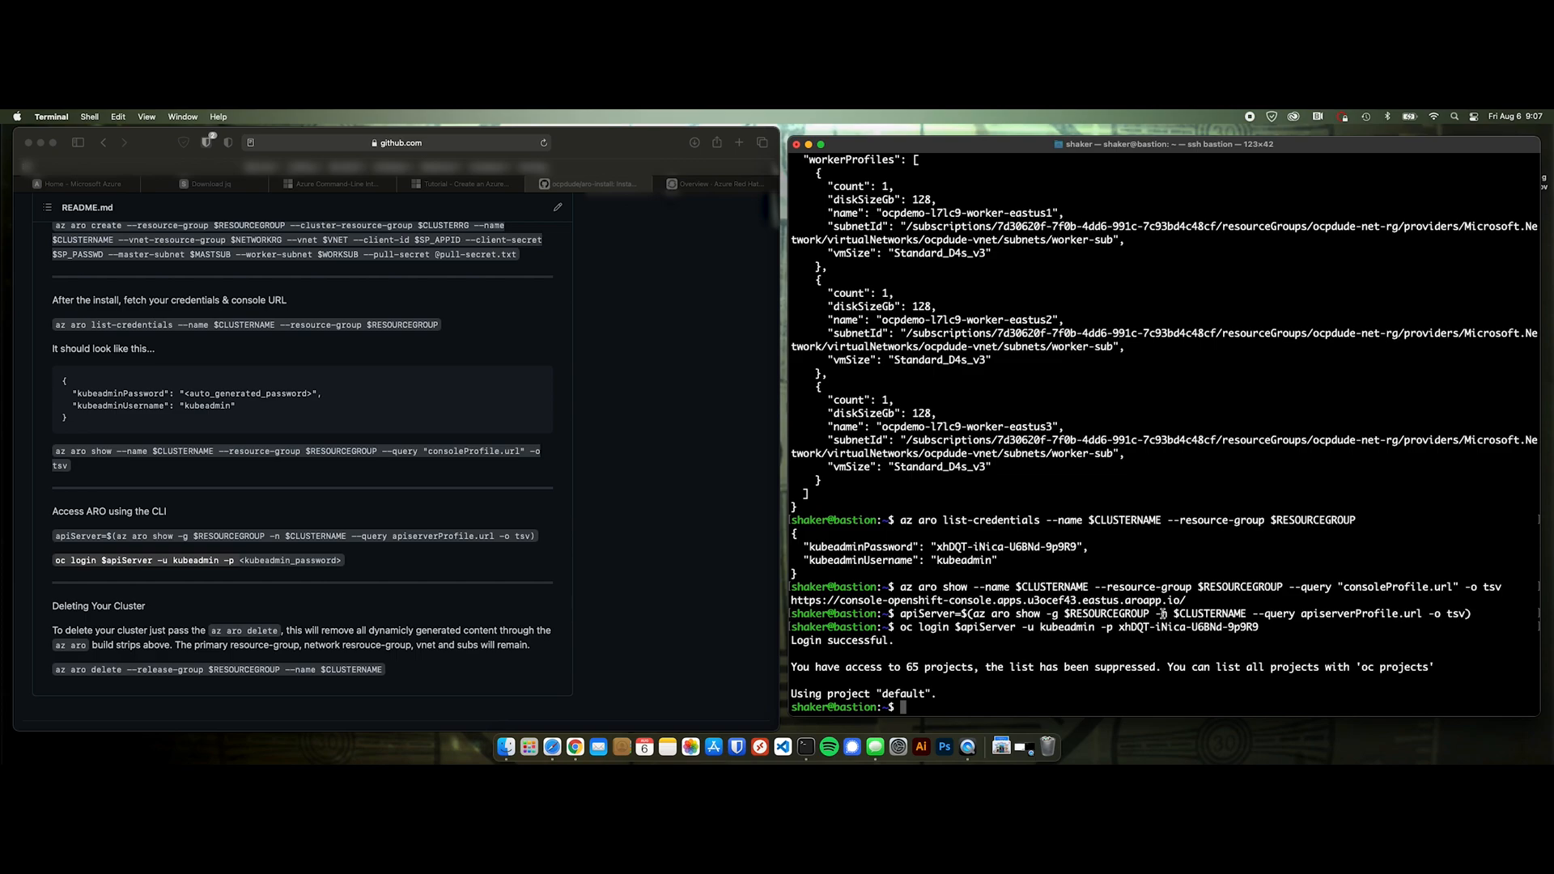
text(oc get nodes)
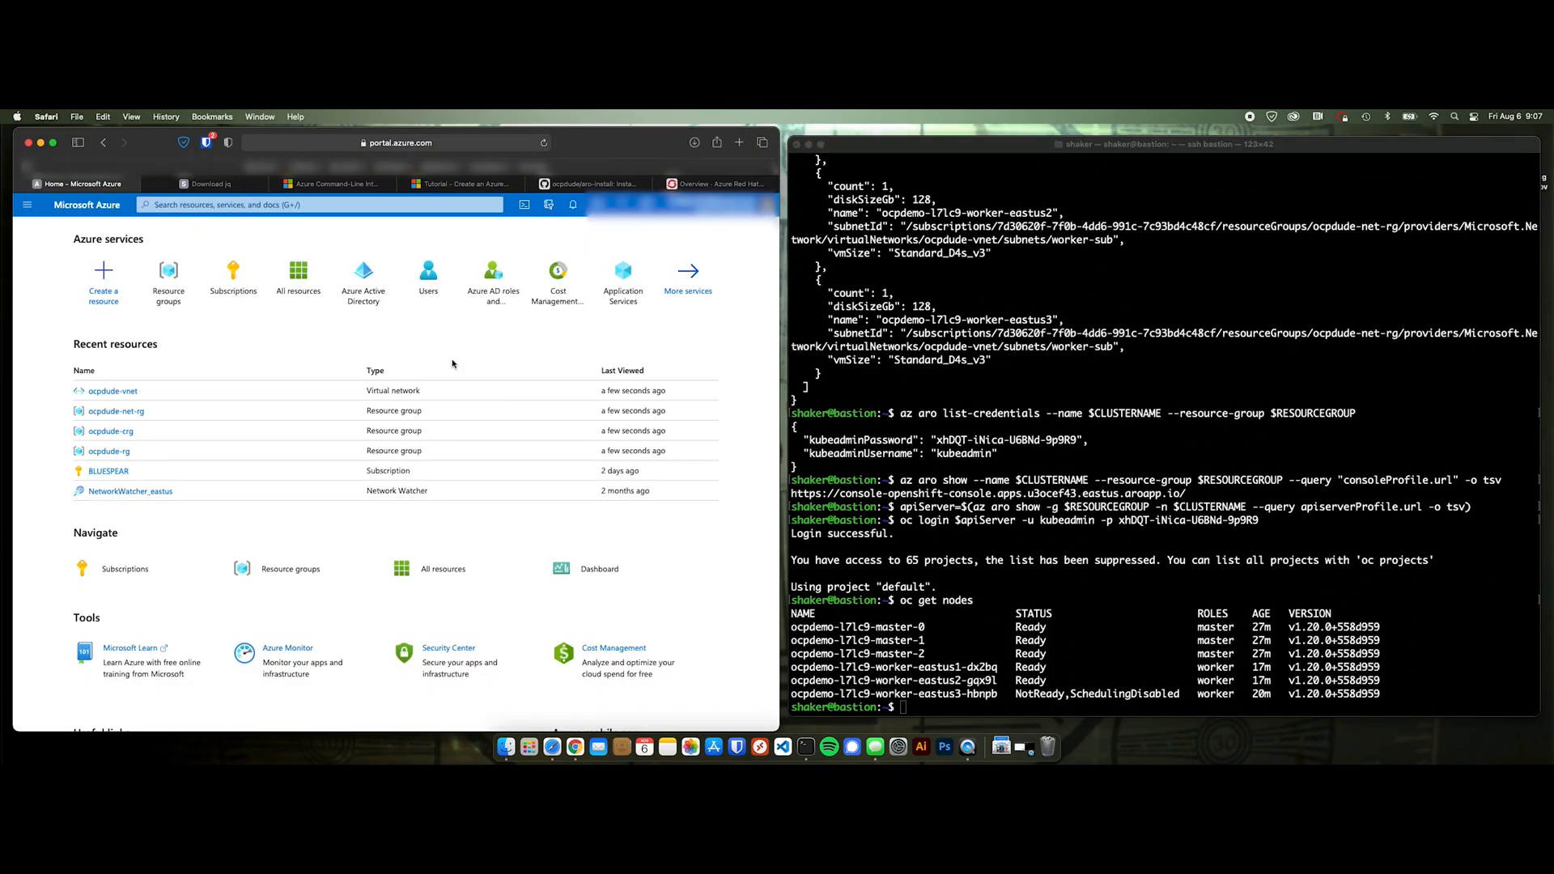
- Check the Azure resource groups and OpenShift console overview, then return to the README
click(166, 280)
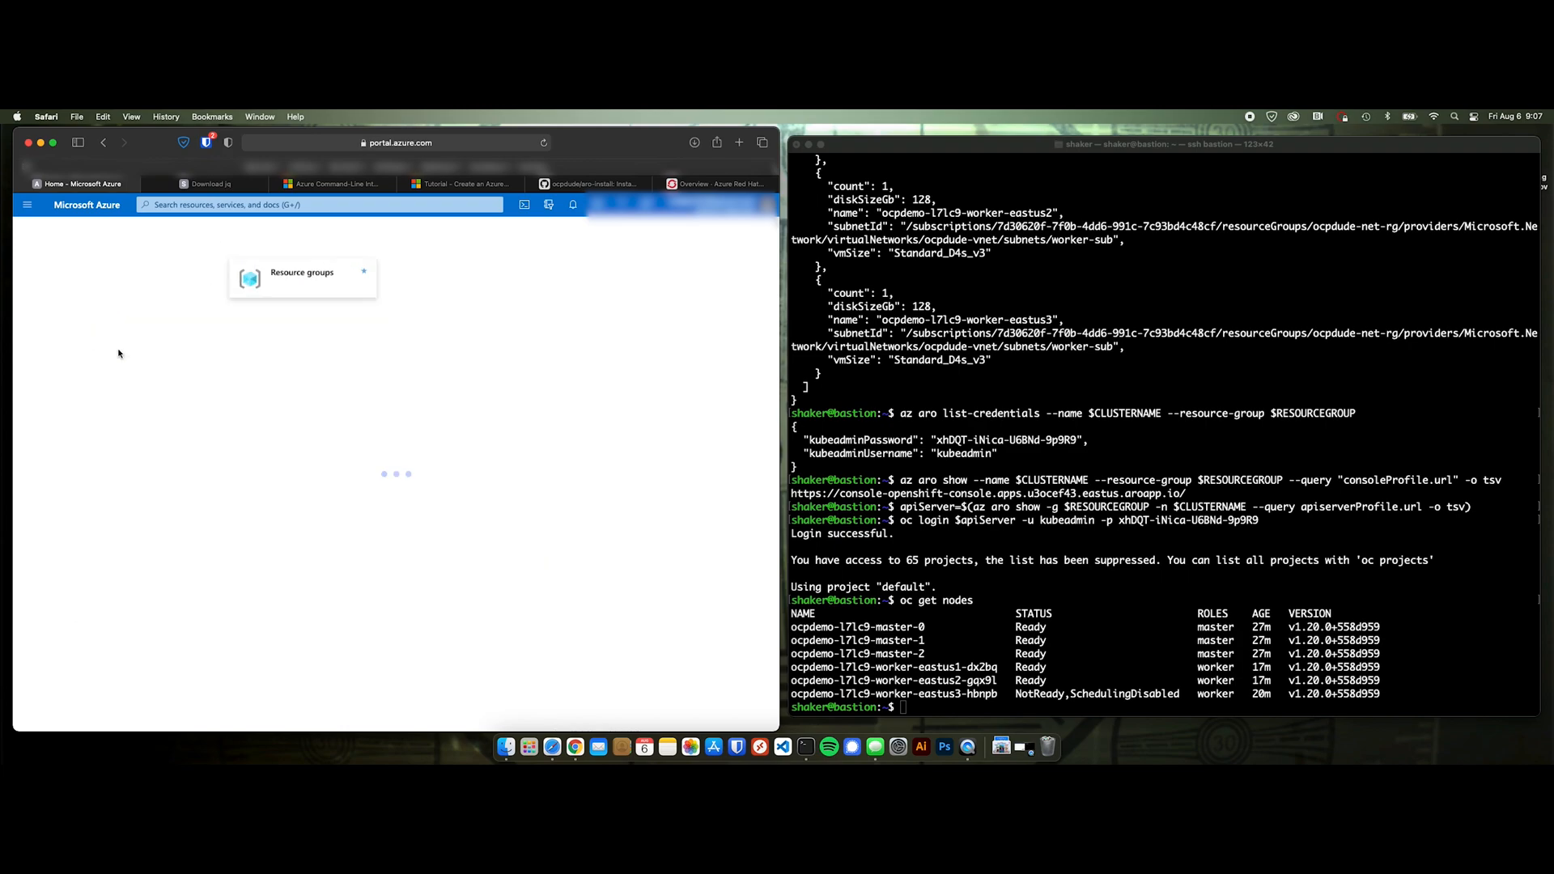
click(302, 277)
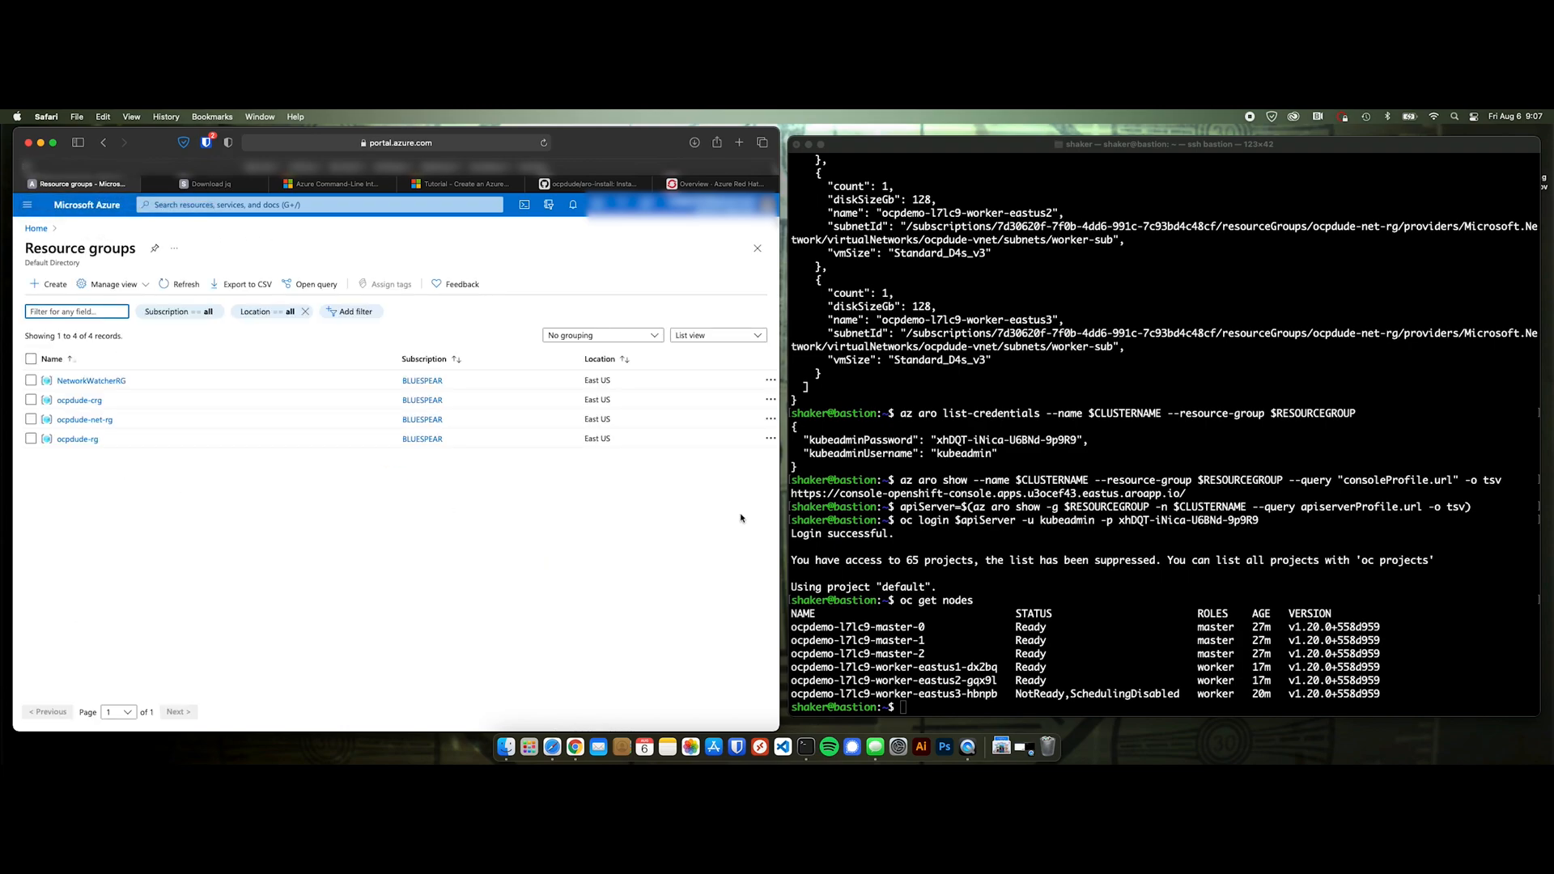
mouse_move(637, 552)
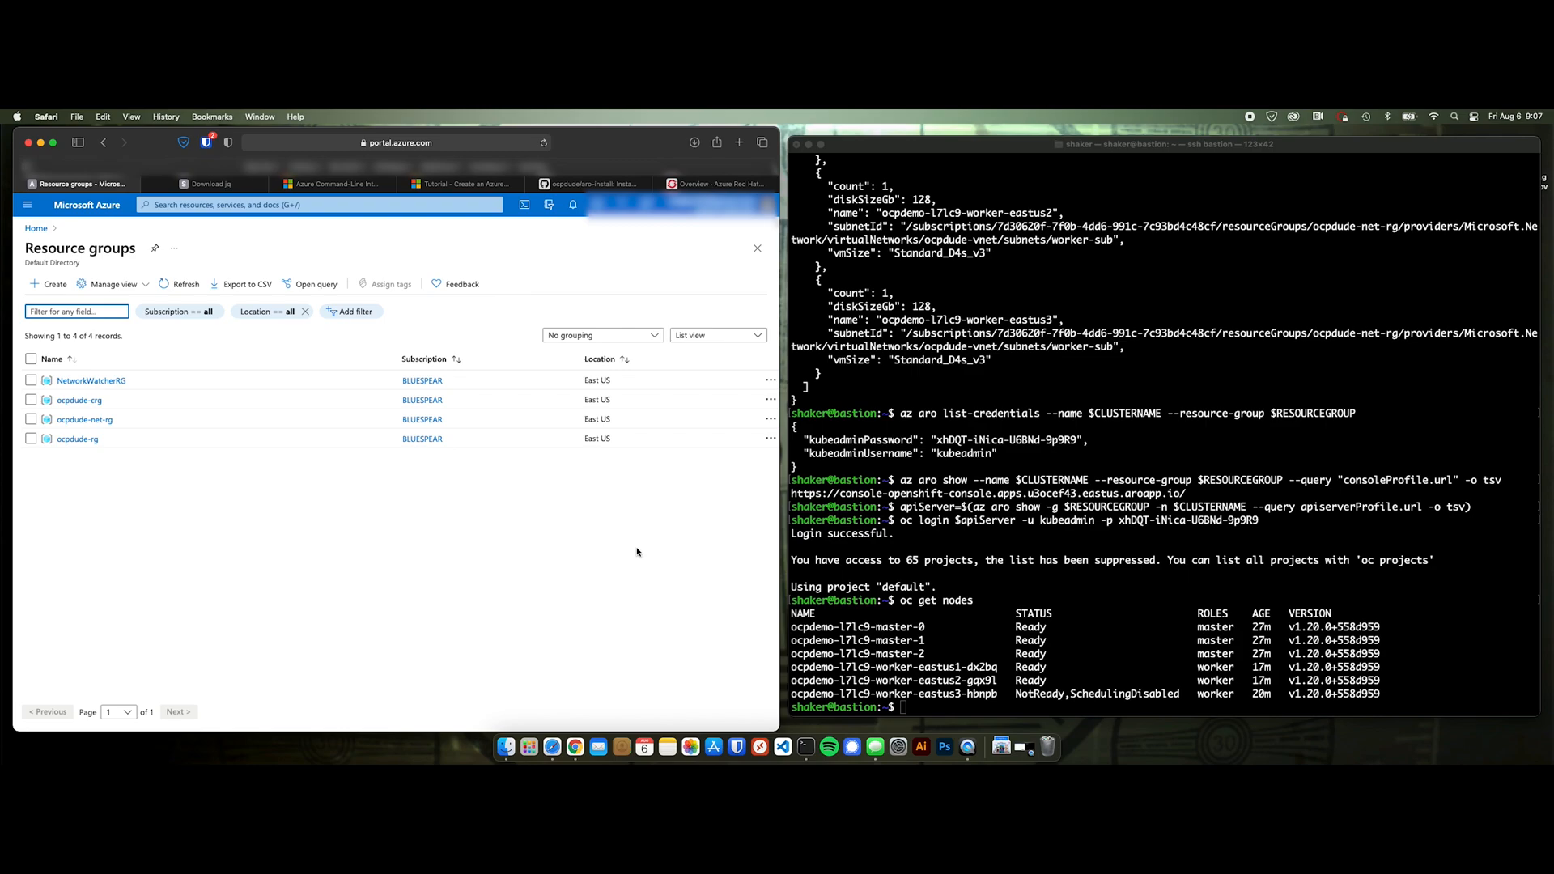
mouse_move(163, 454)
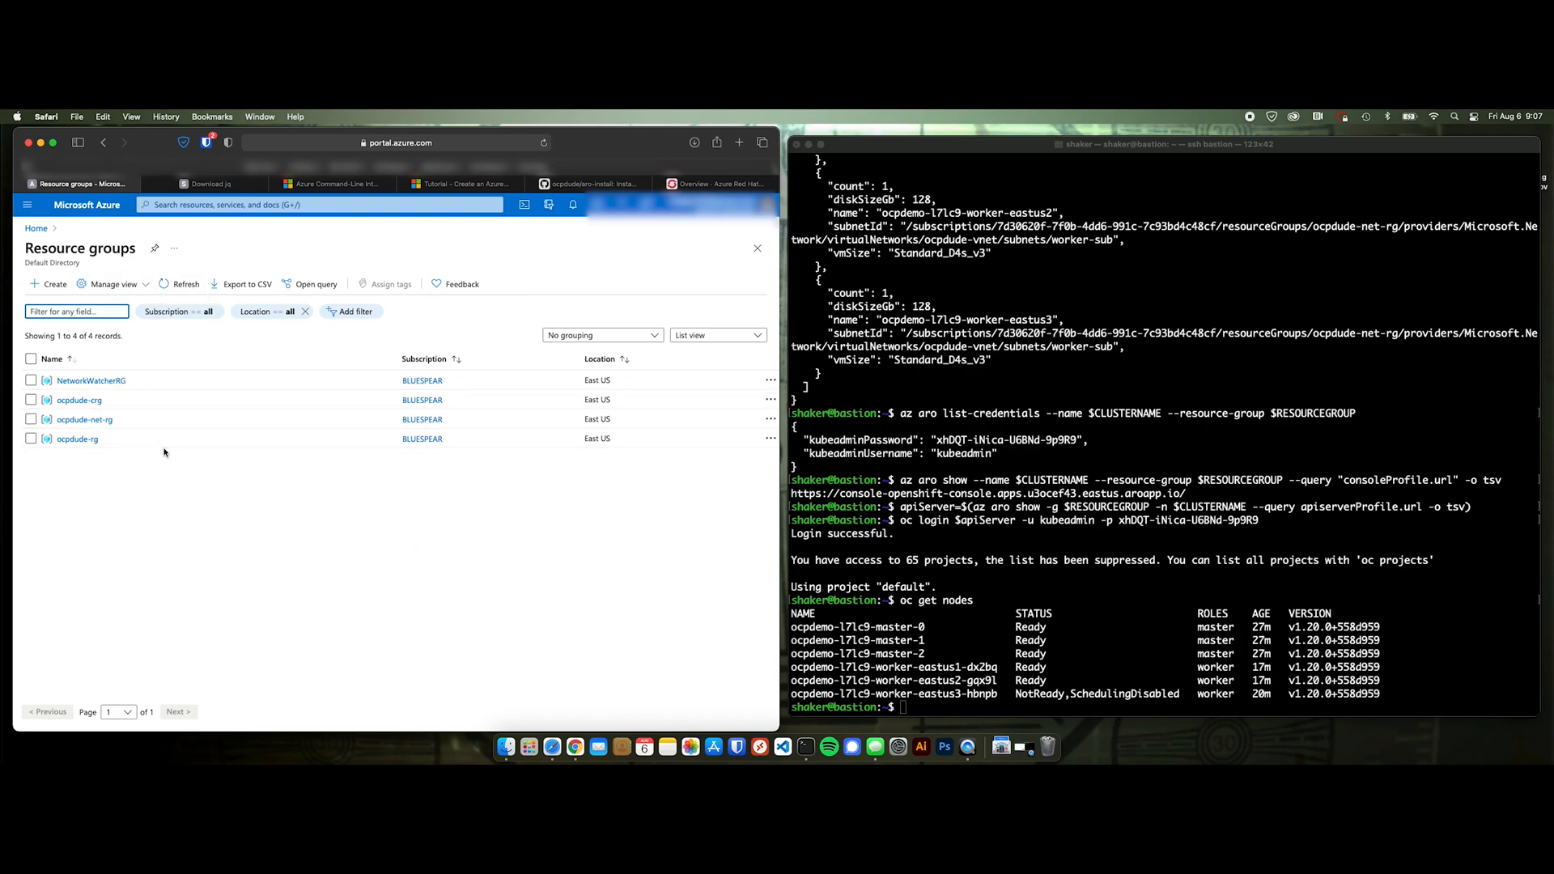
click(719, 183)
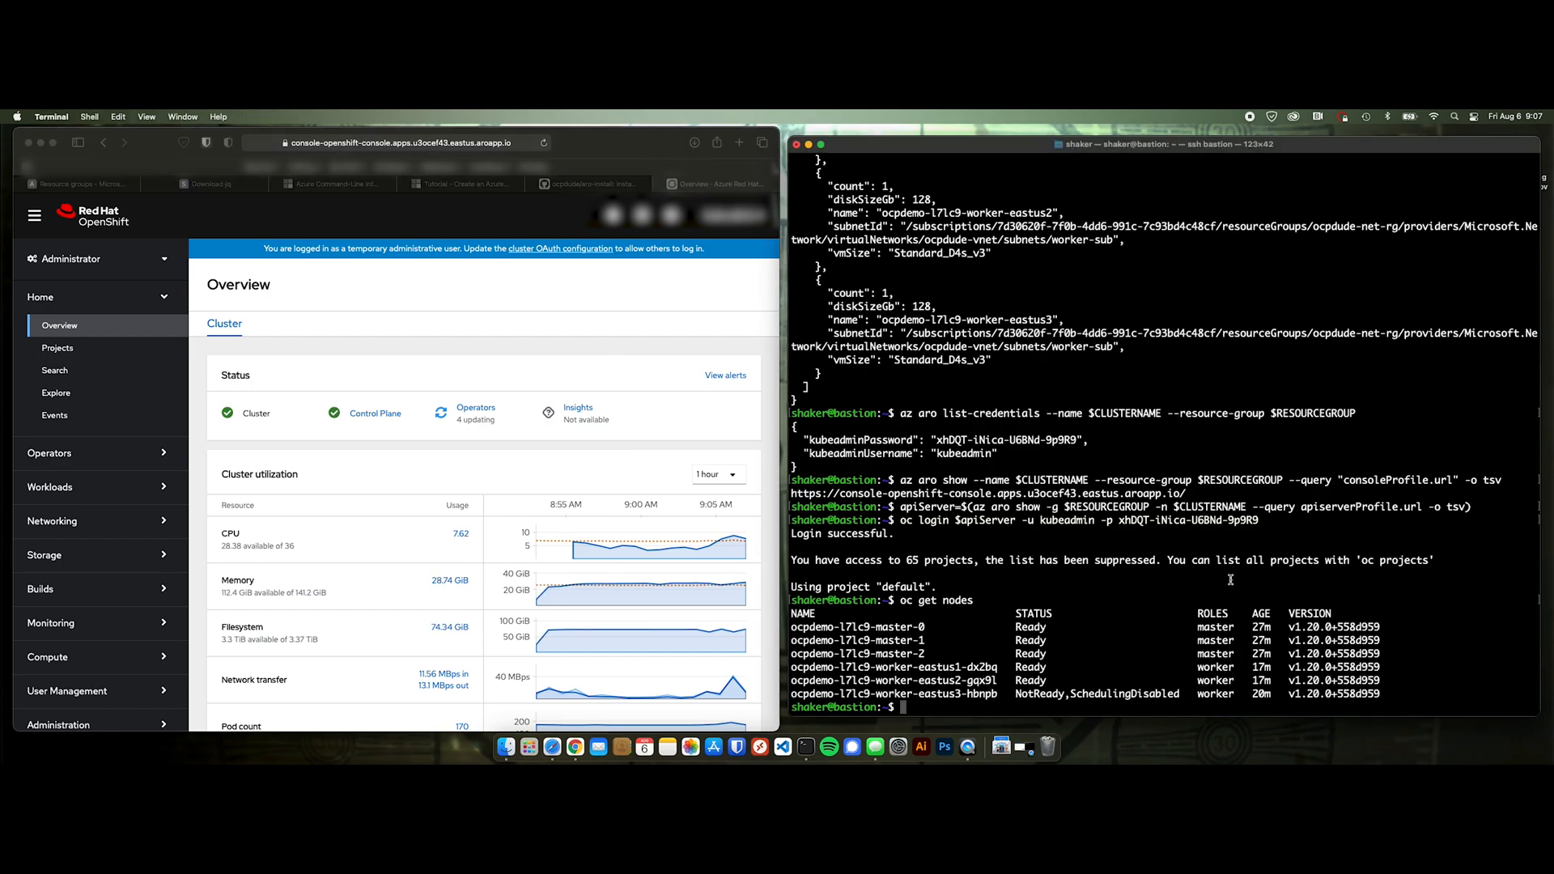
click(209, 183)
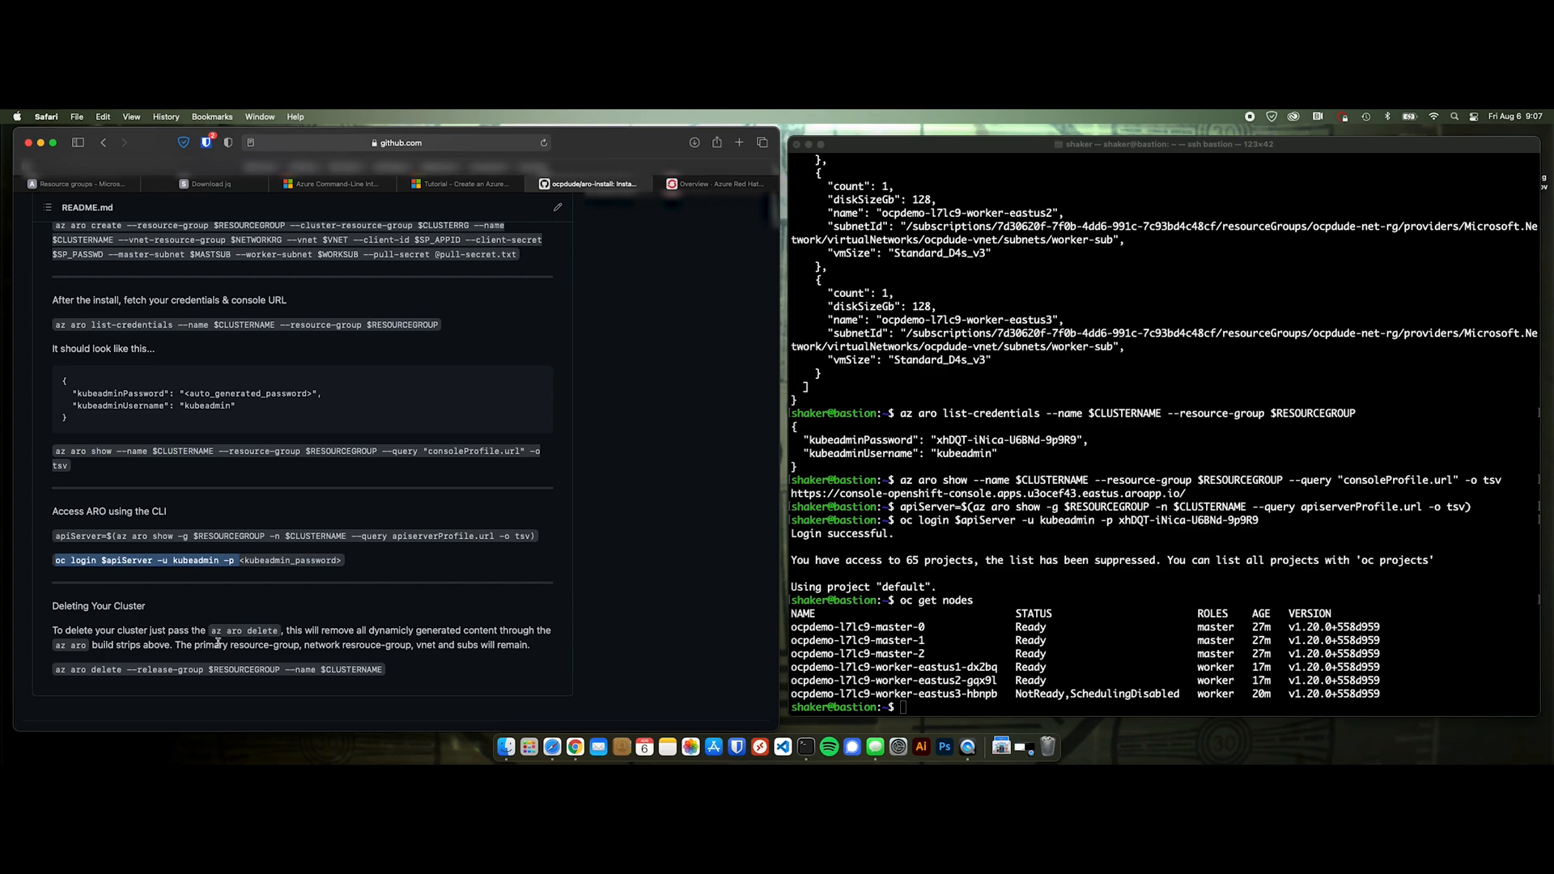
- Run az aro delete with --resource-group (after the --release-group attempt fails) and confirm y
scroll(down, 3)
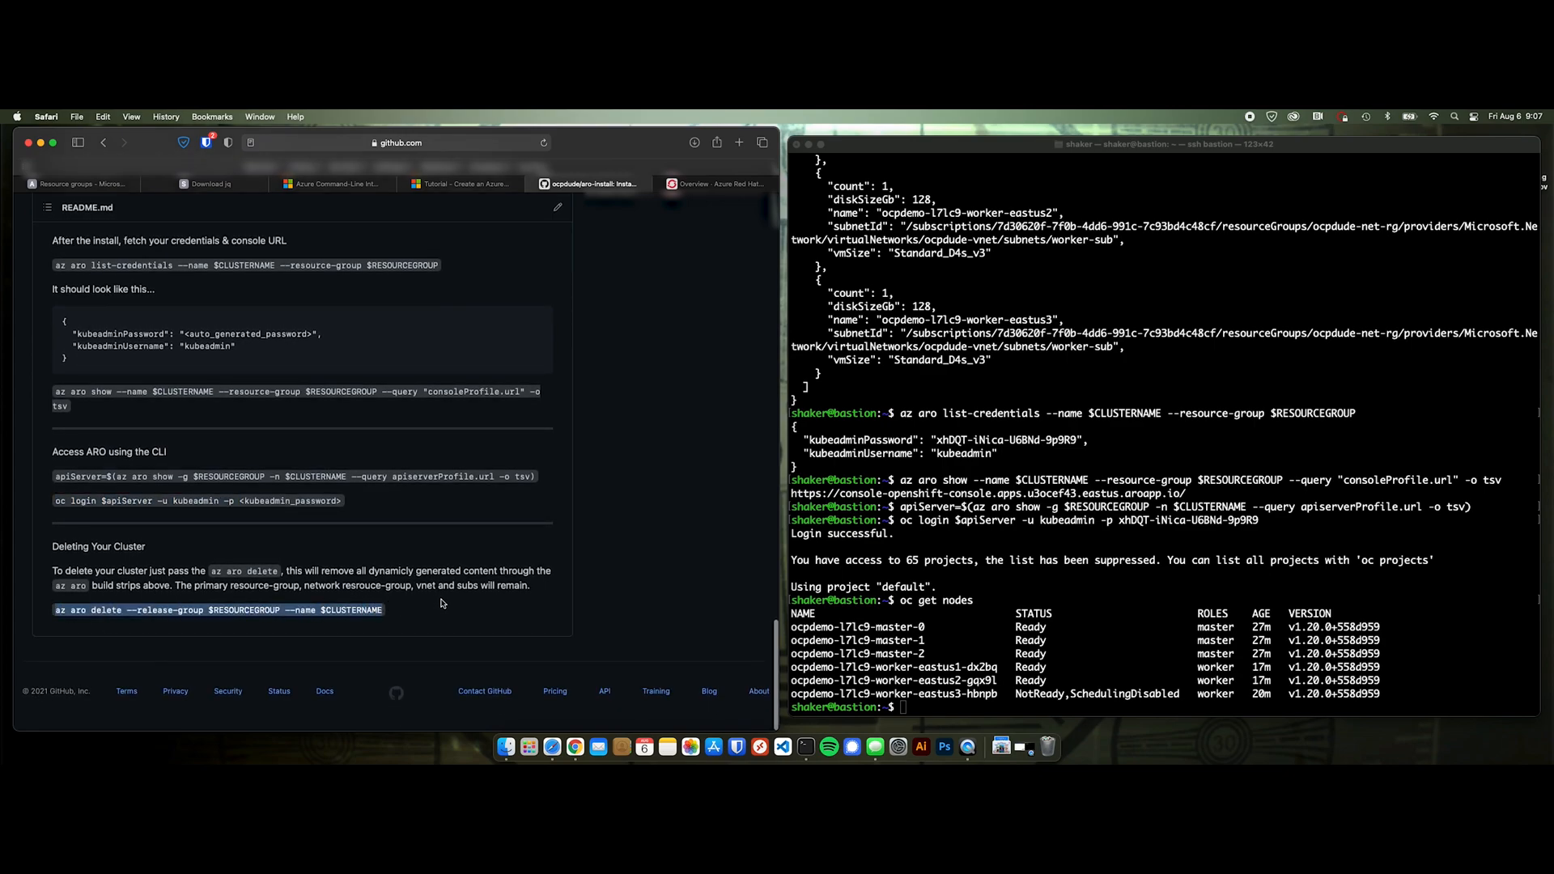
click(1090, 570)
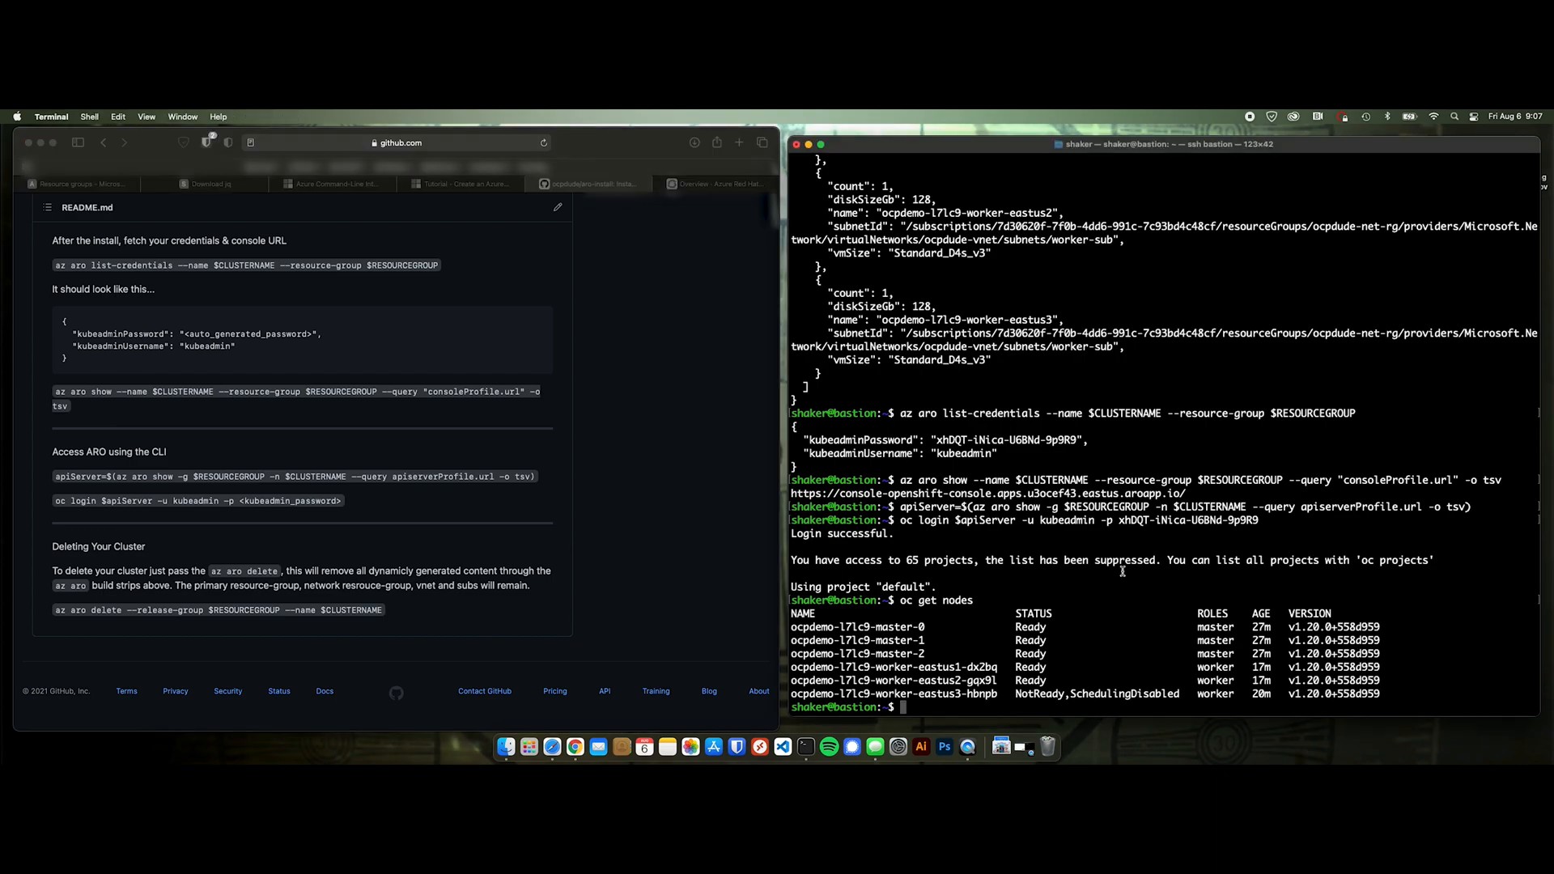
text(az aro delete --release-group $RESOURCEGROUP --name $CLUSTERNAME)
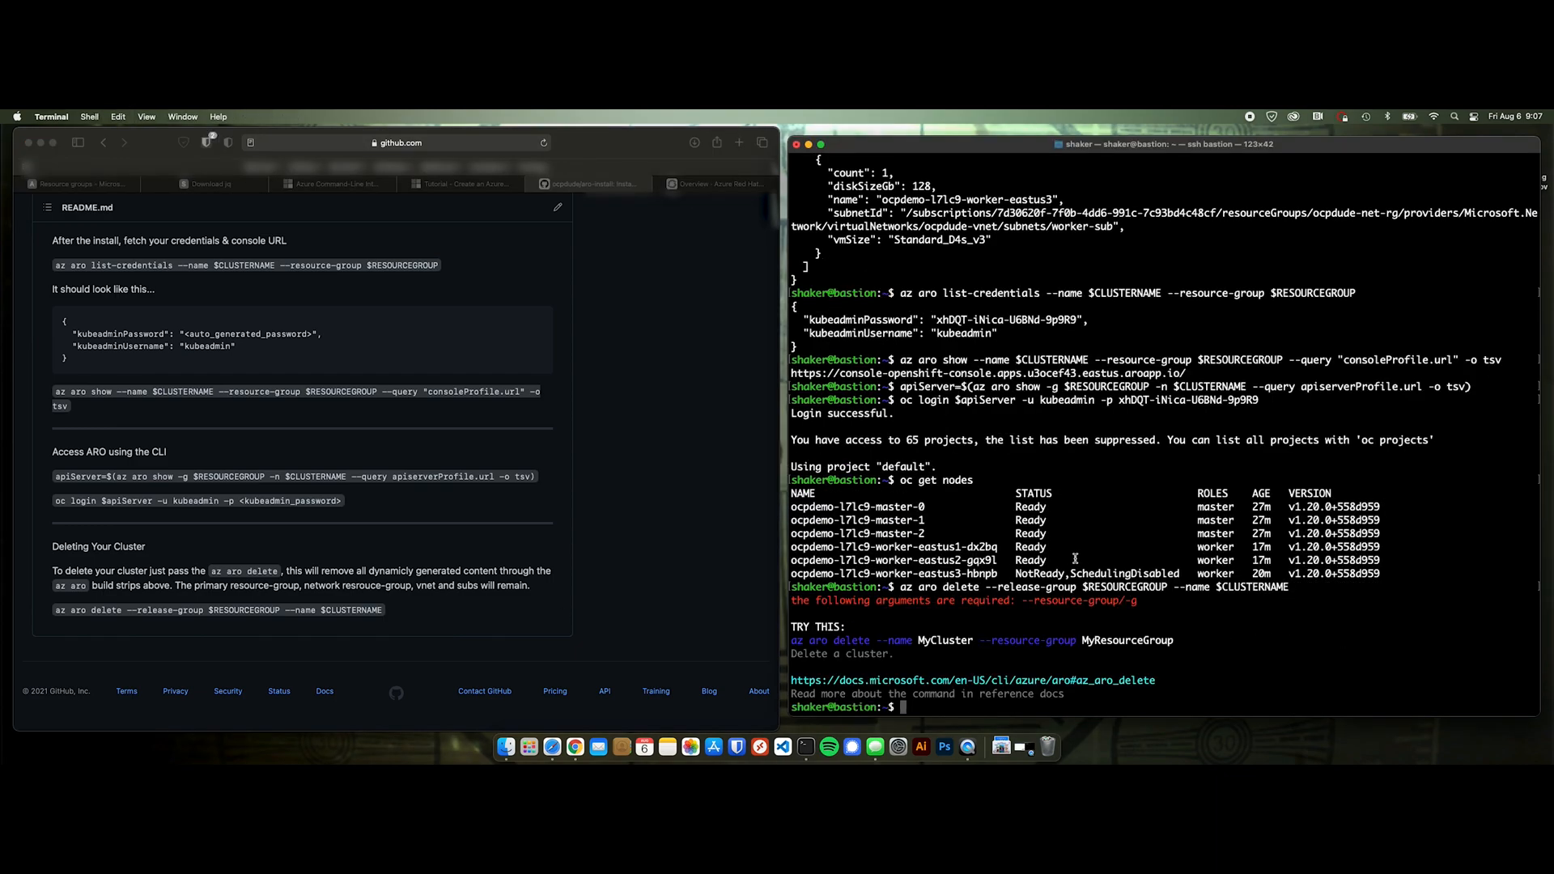
mouse_move(1248, 651)
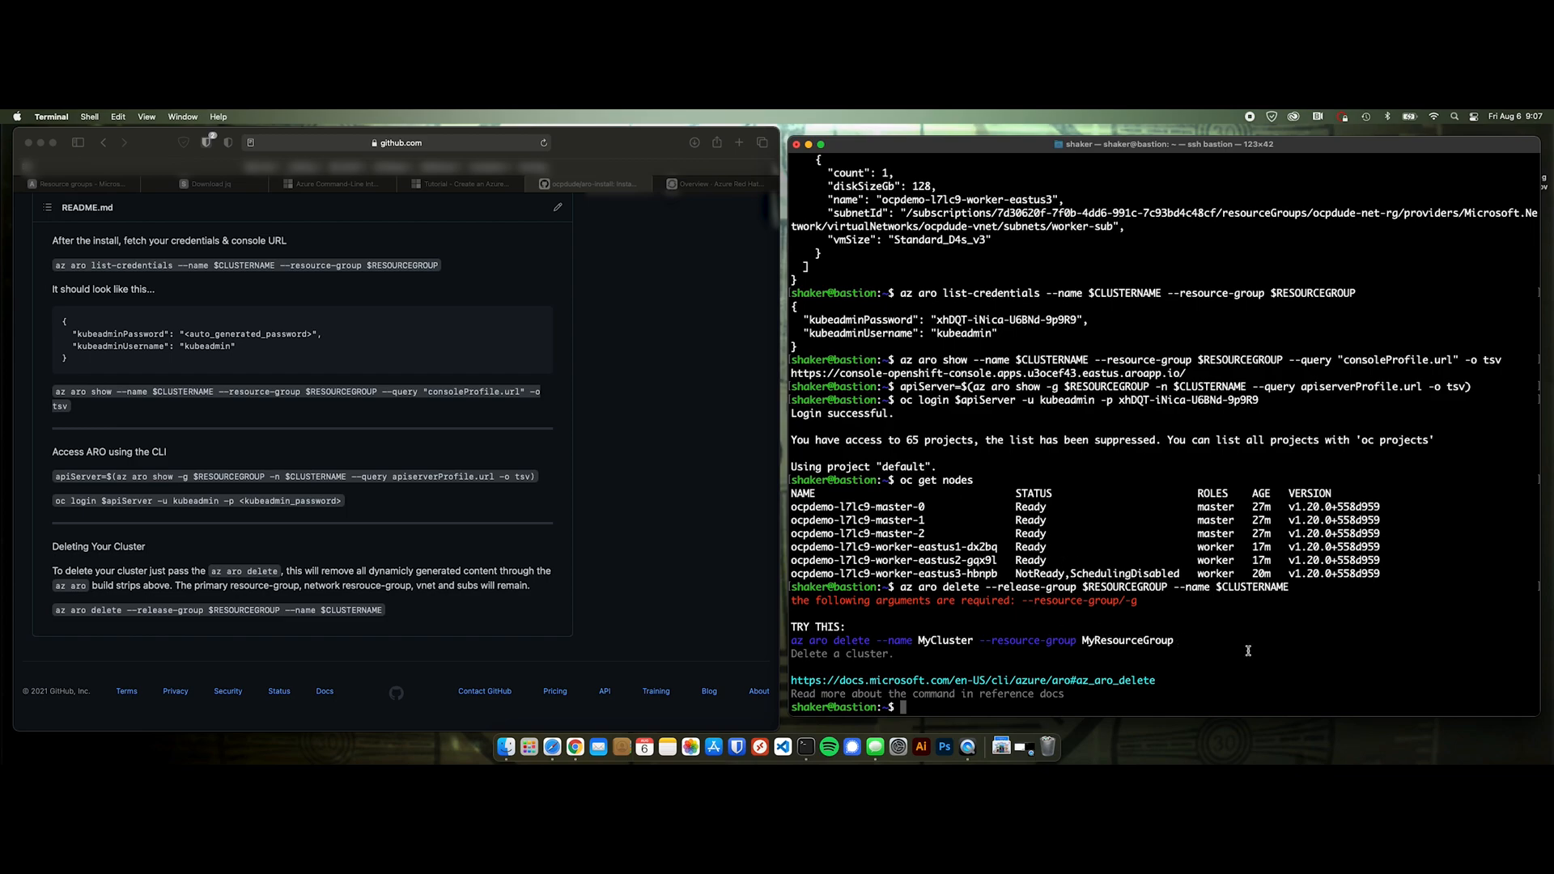
mouse_move(1209, 683)
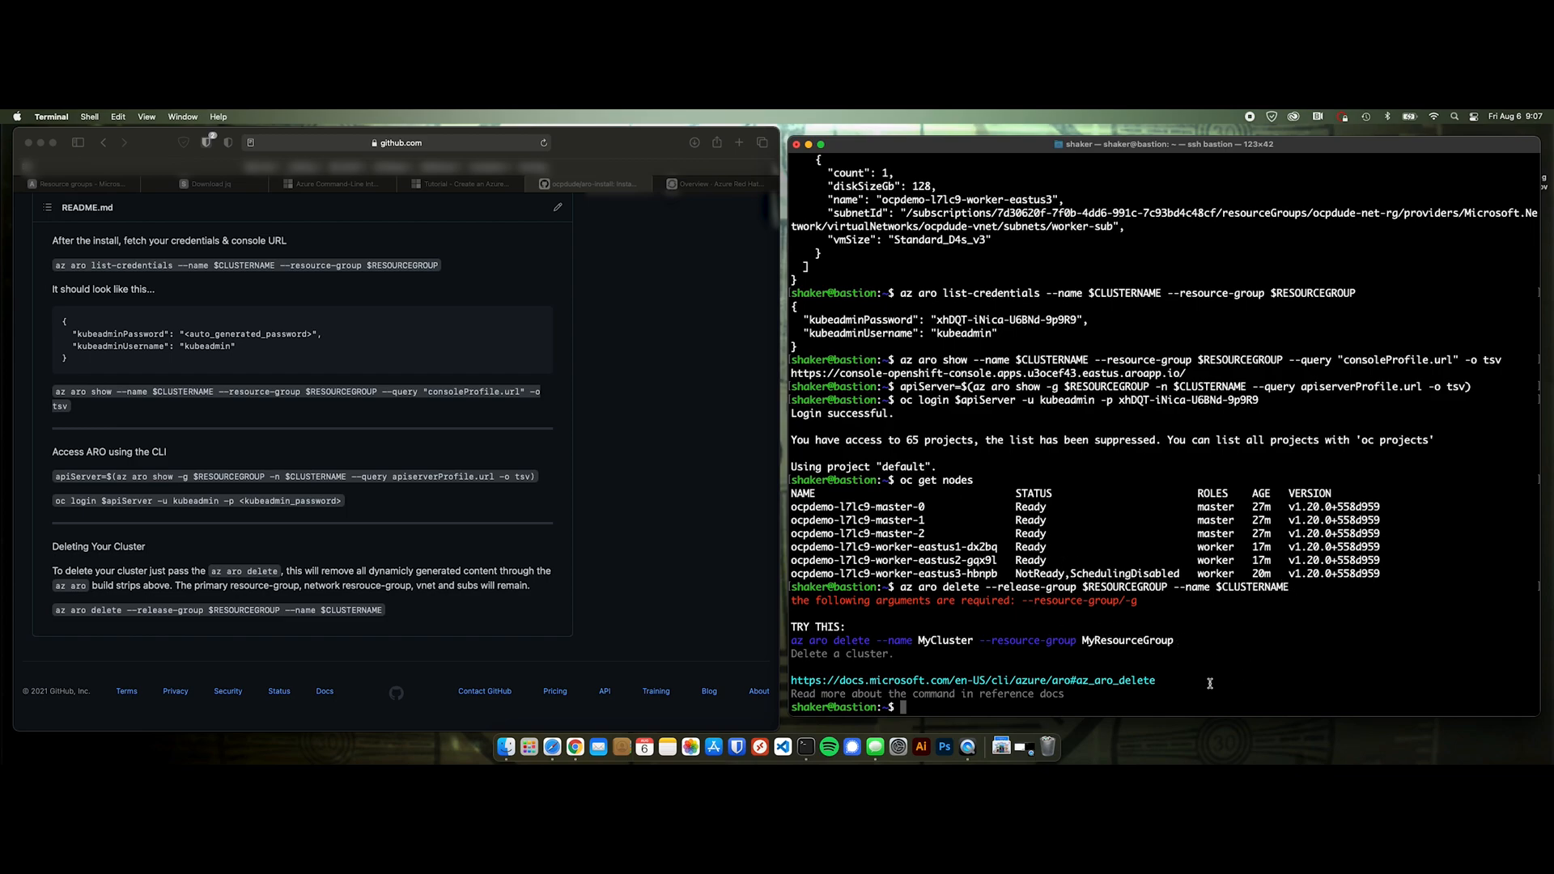
text(az aro delete --release-group $RESOURCEGROUP --name $CLUSTERNAME)
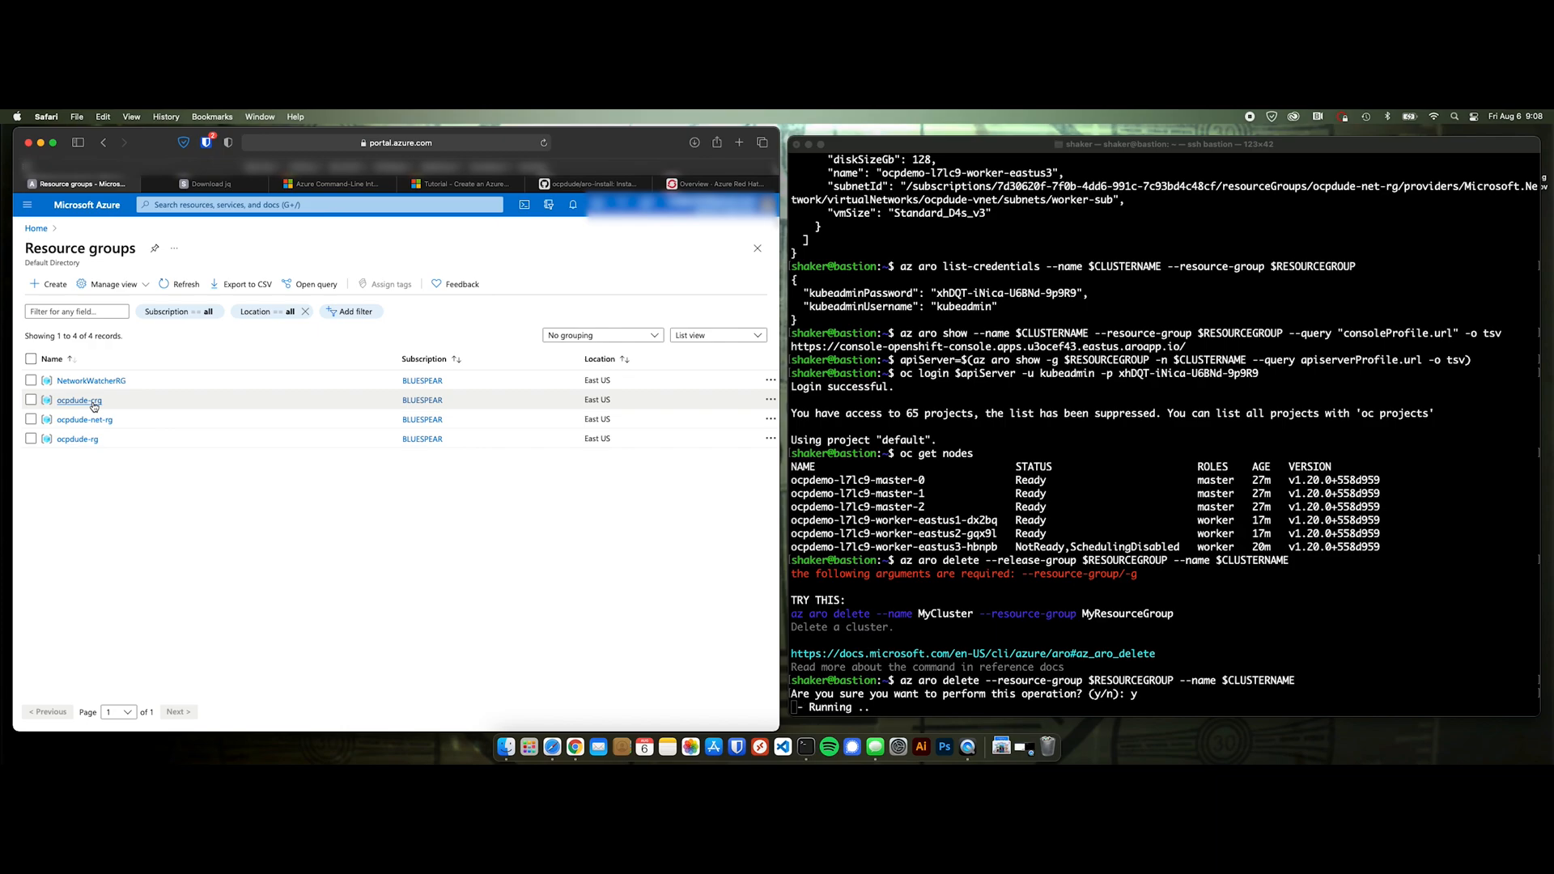
click(78, 400)
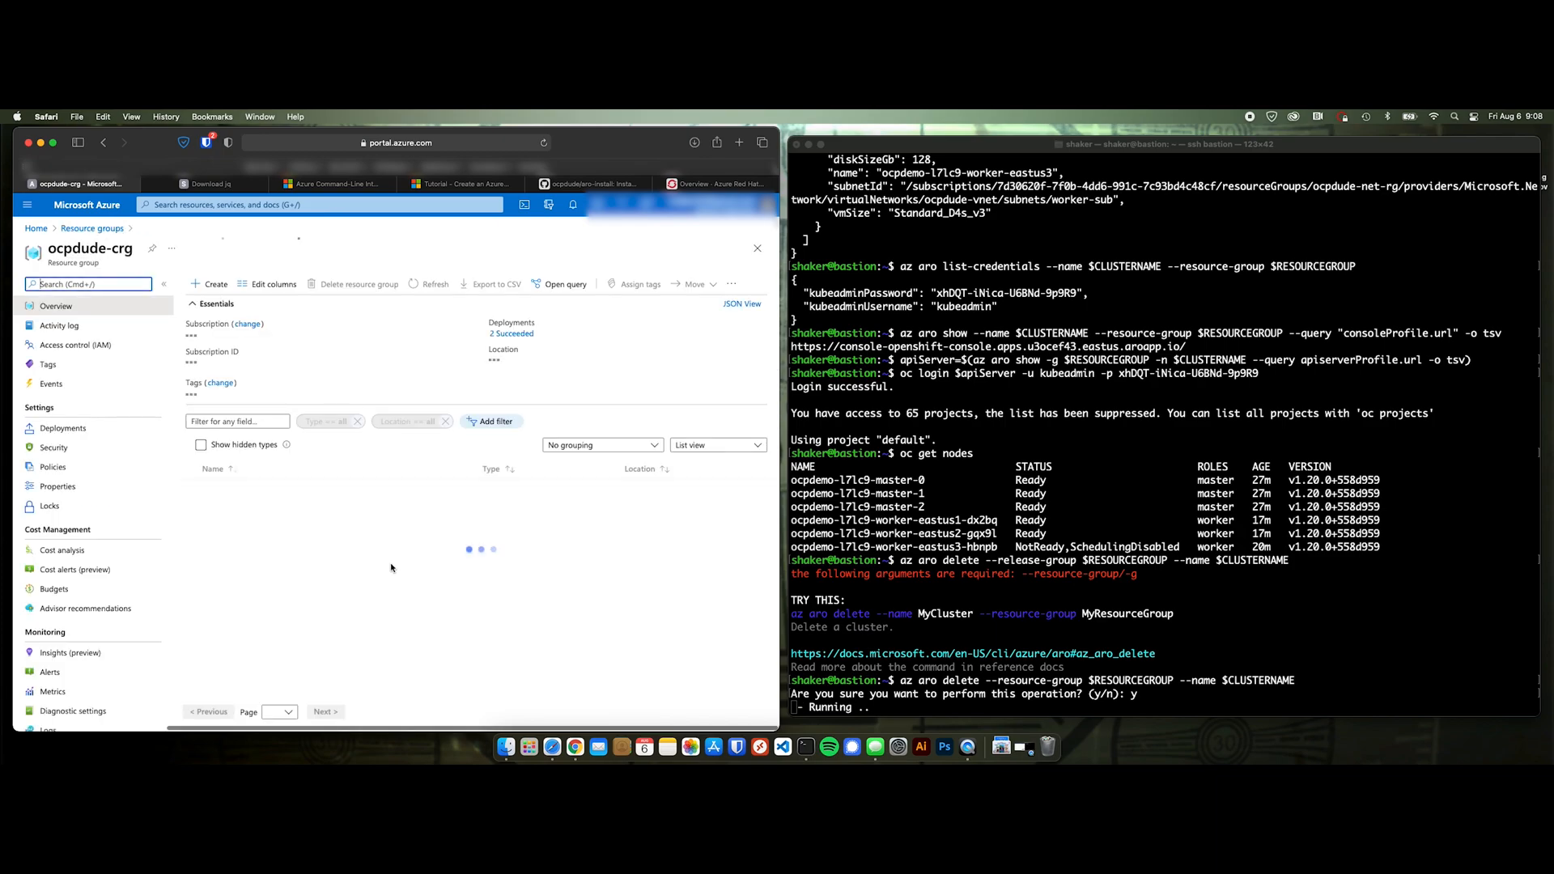